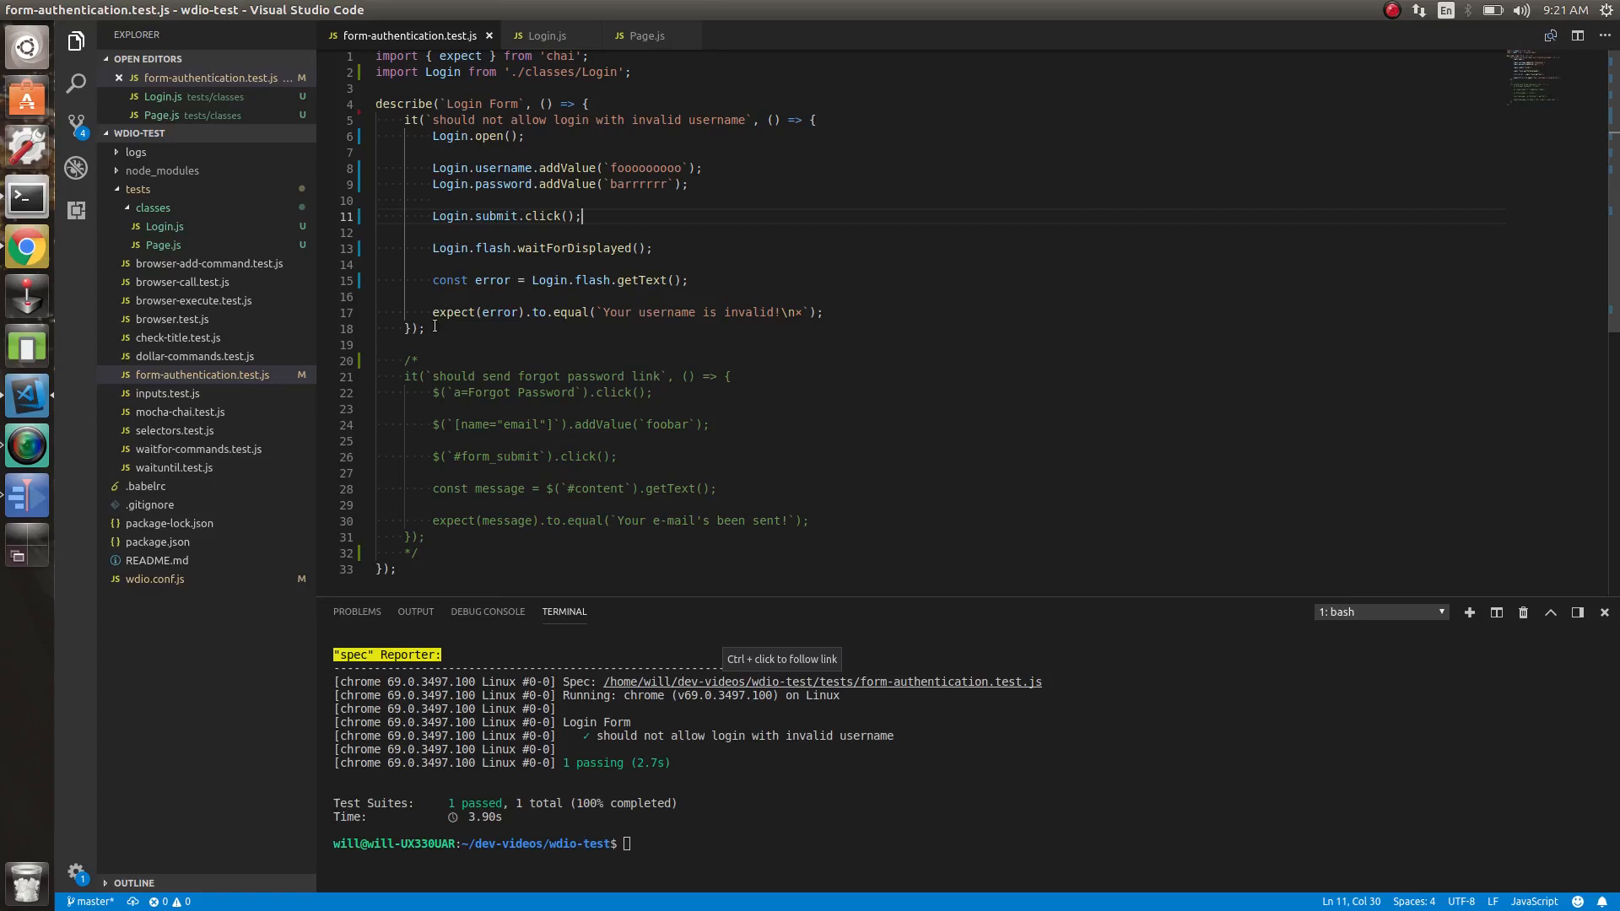
Add an empty it(`should login`, () => { }) test after the invalid username test.
left_click(424, 329)
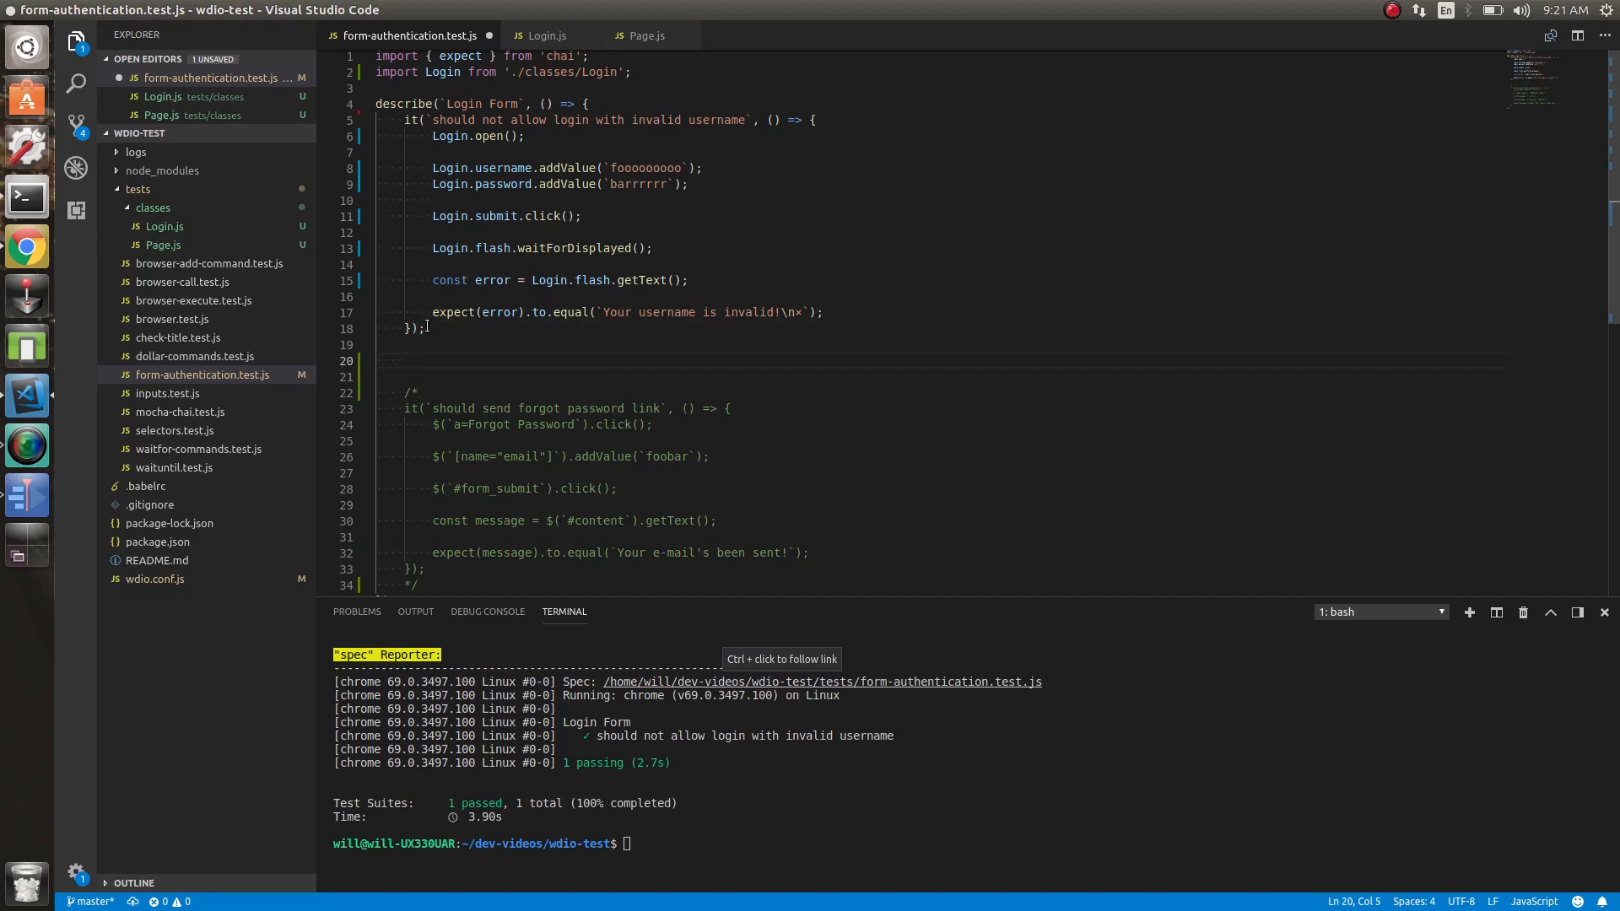
type("it(`should`)")
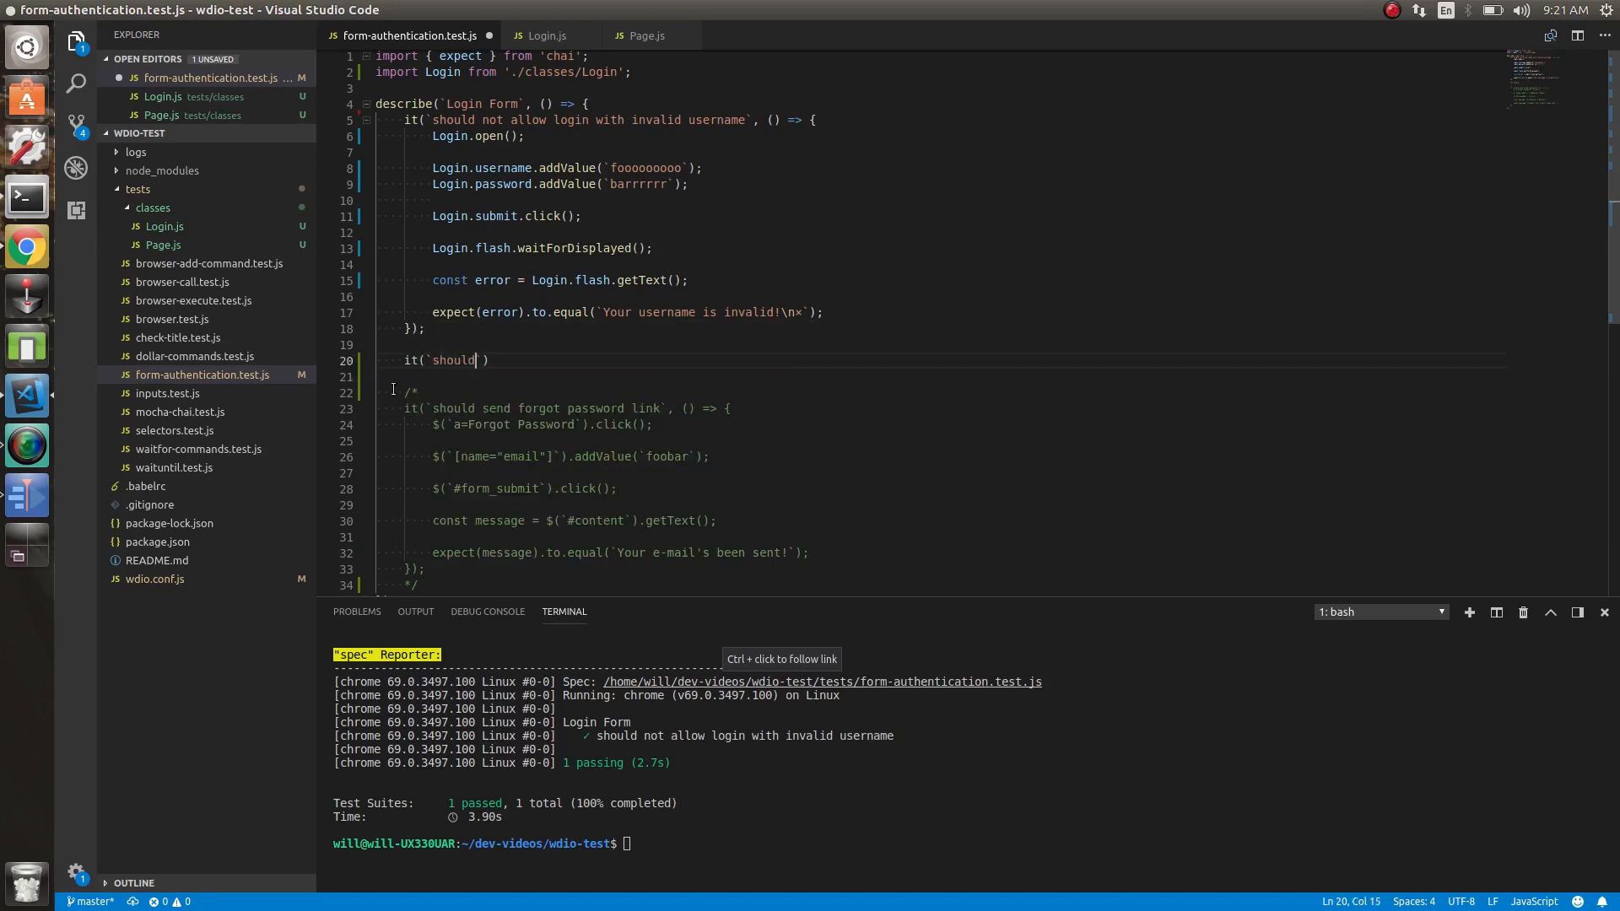
type("login`, ()")
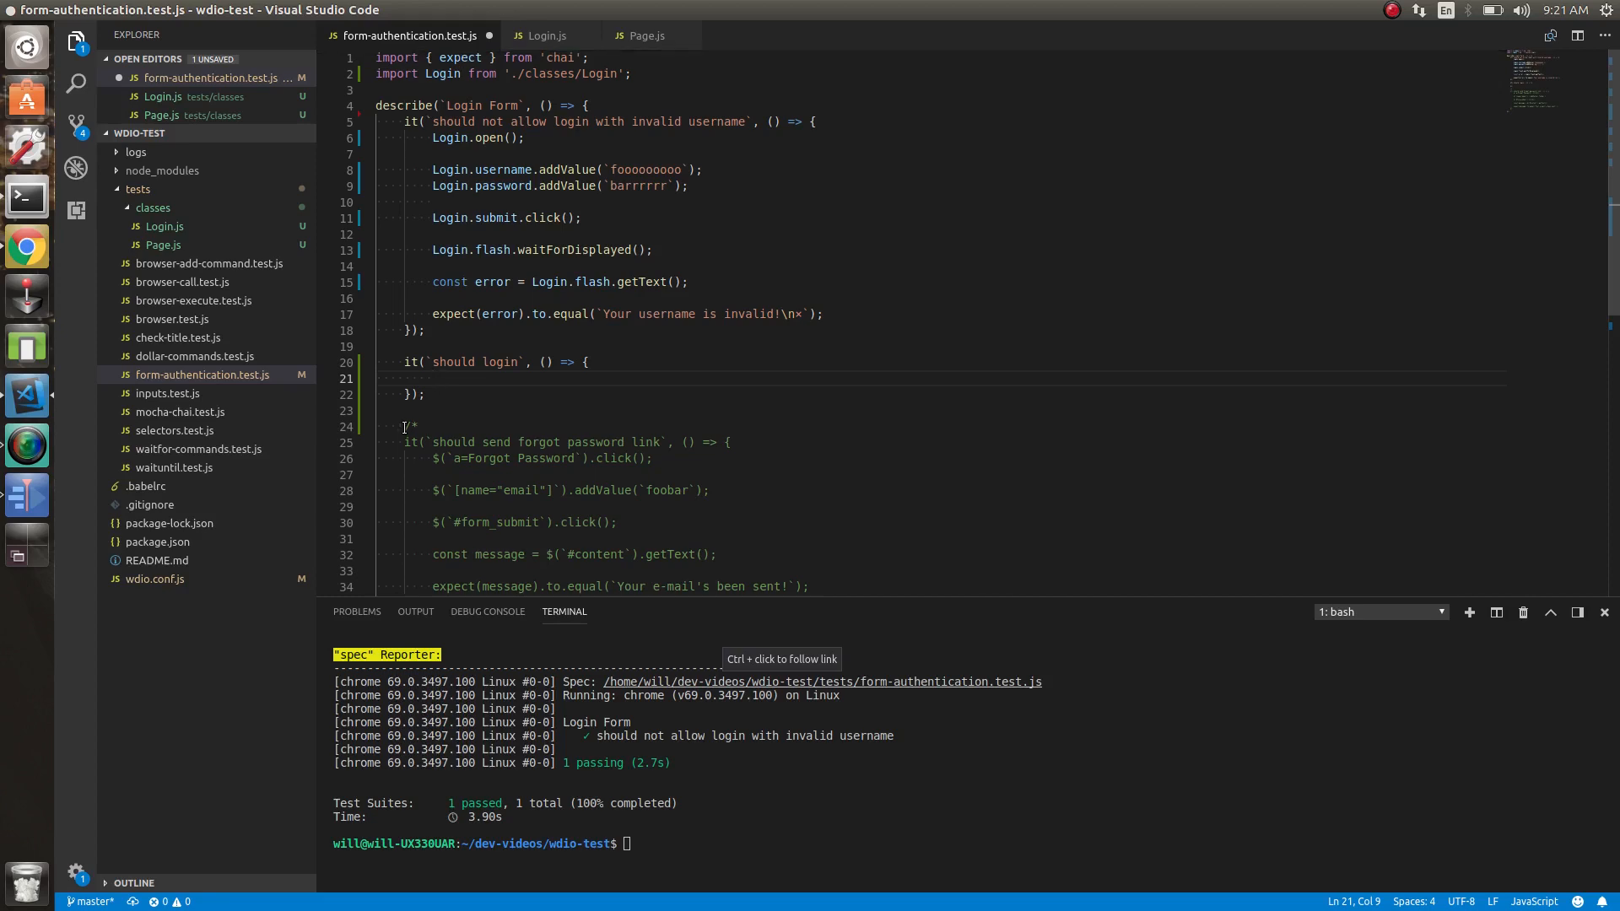
left_click(545, 35)
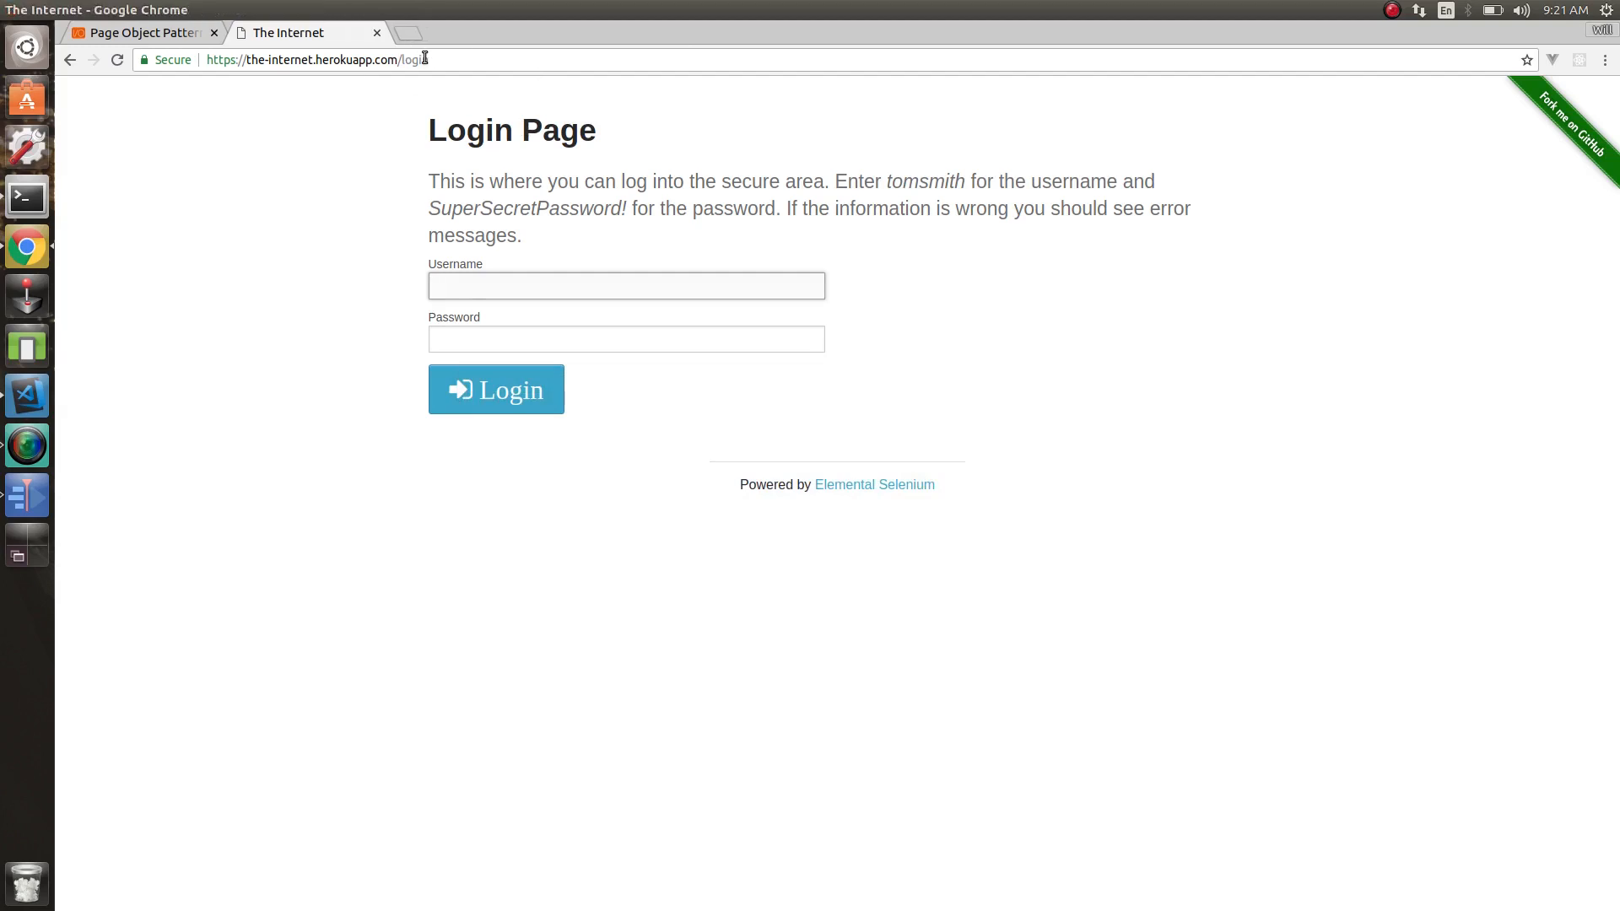
Navigate back in Chrome from the Login Page to the-internet's examples list.
left_click(624, 287)
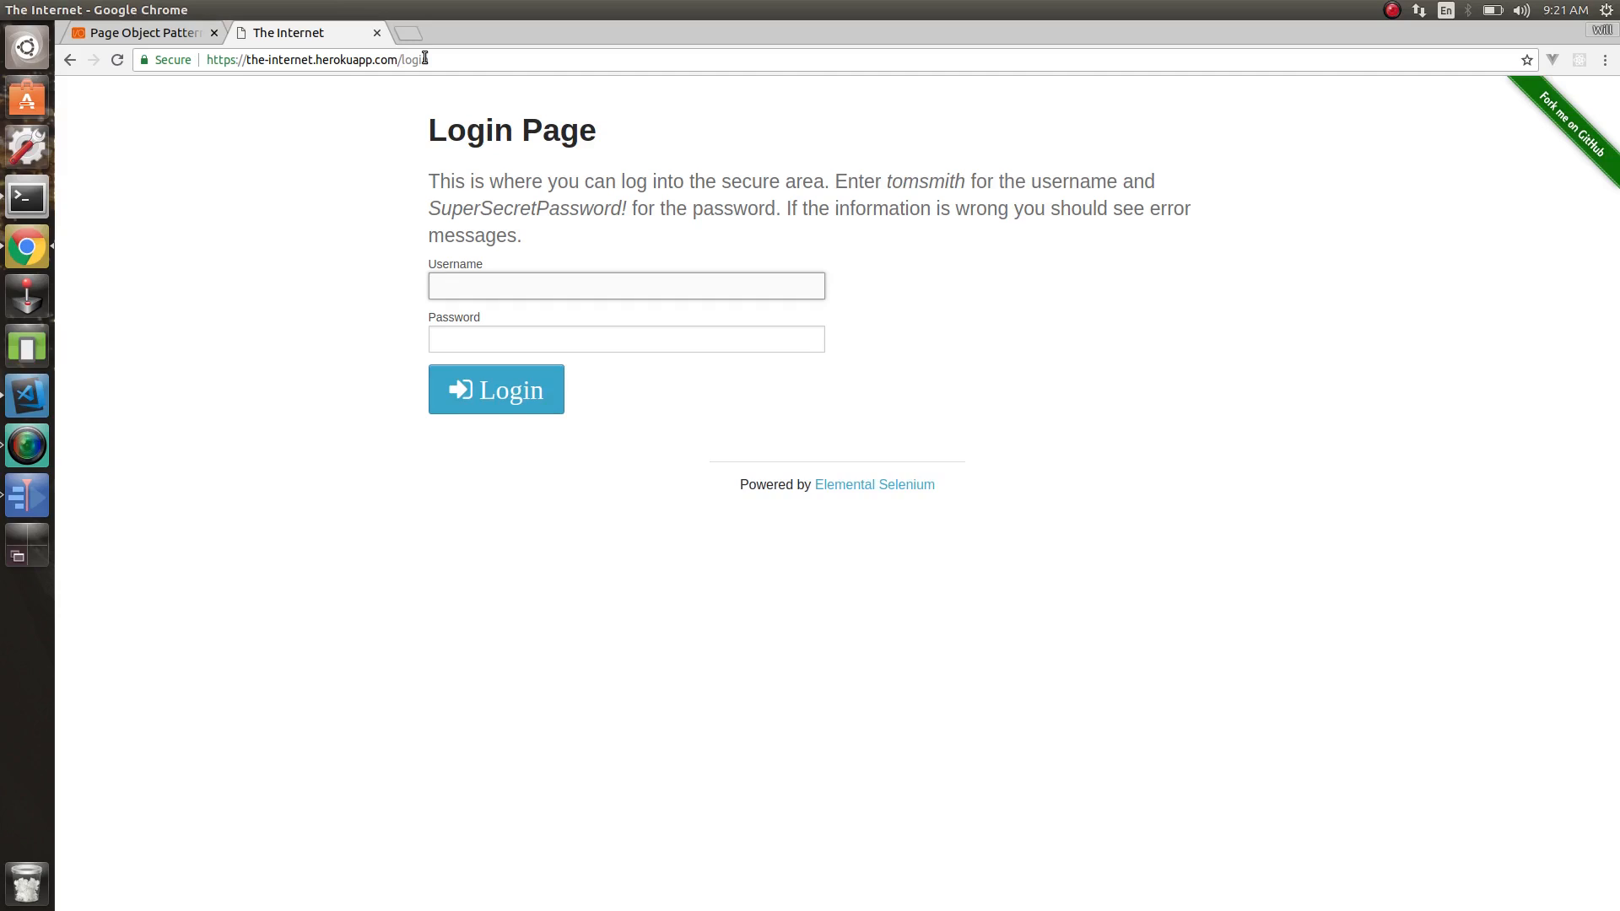
left_click(624, 287)
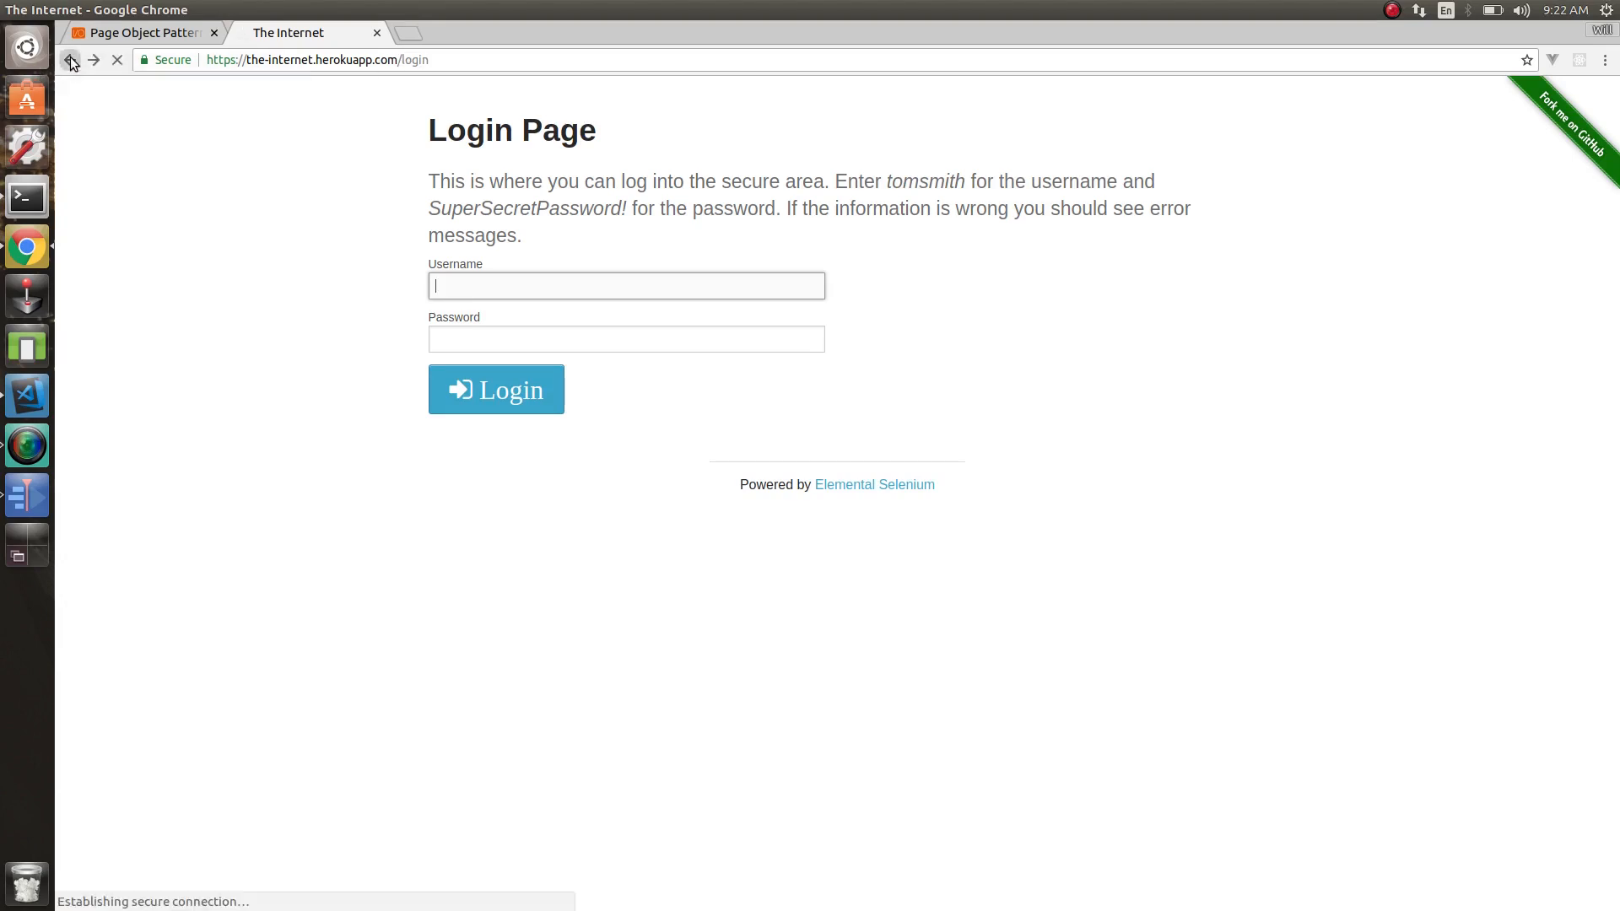
left_click(69, 60)
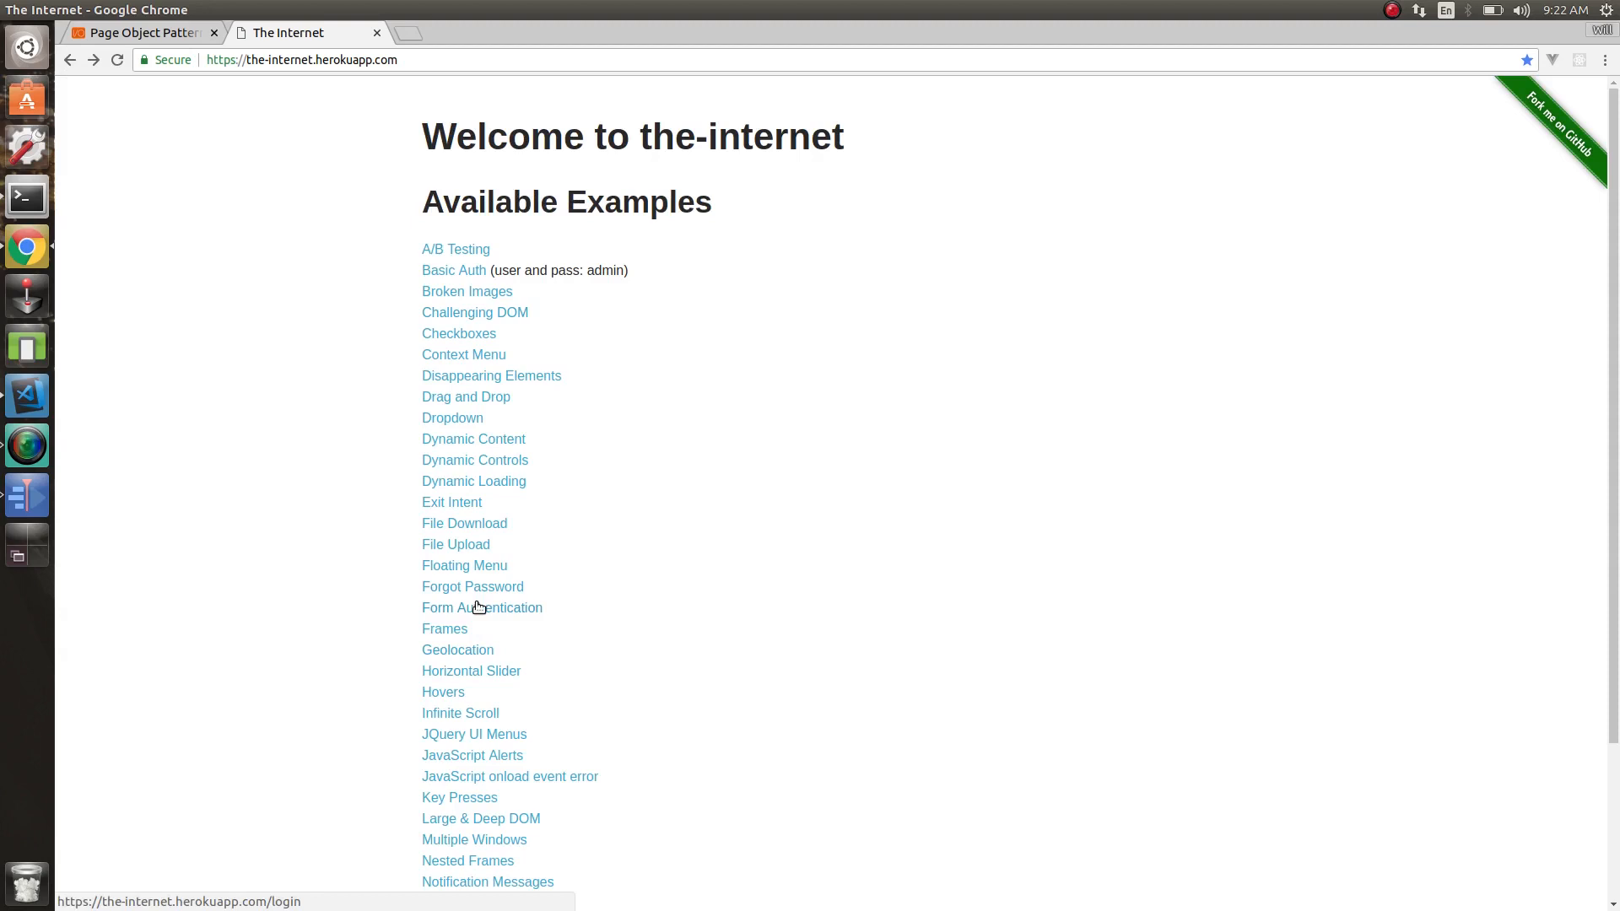
mouse_move(473, 439)
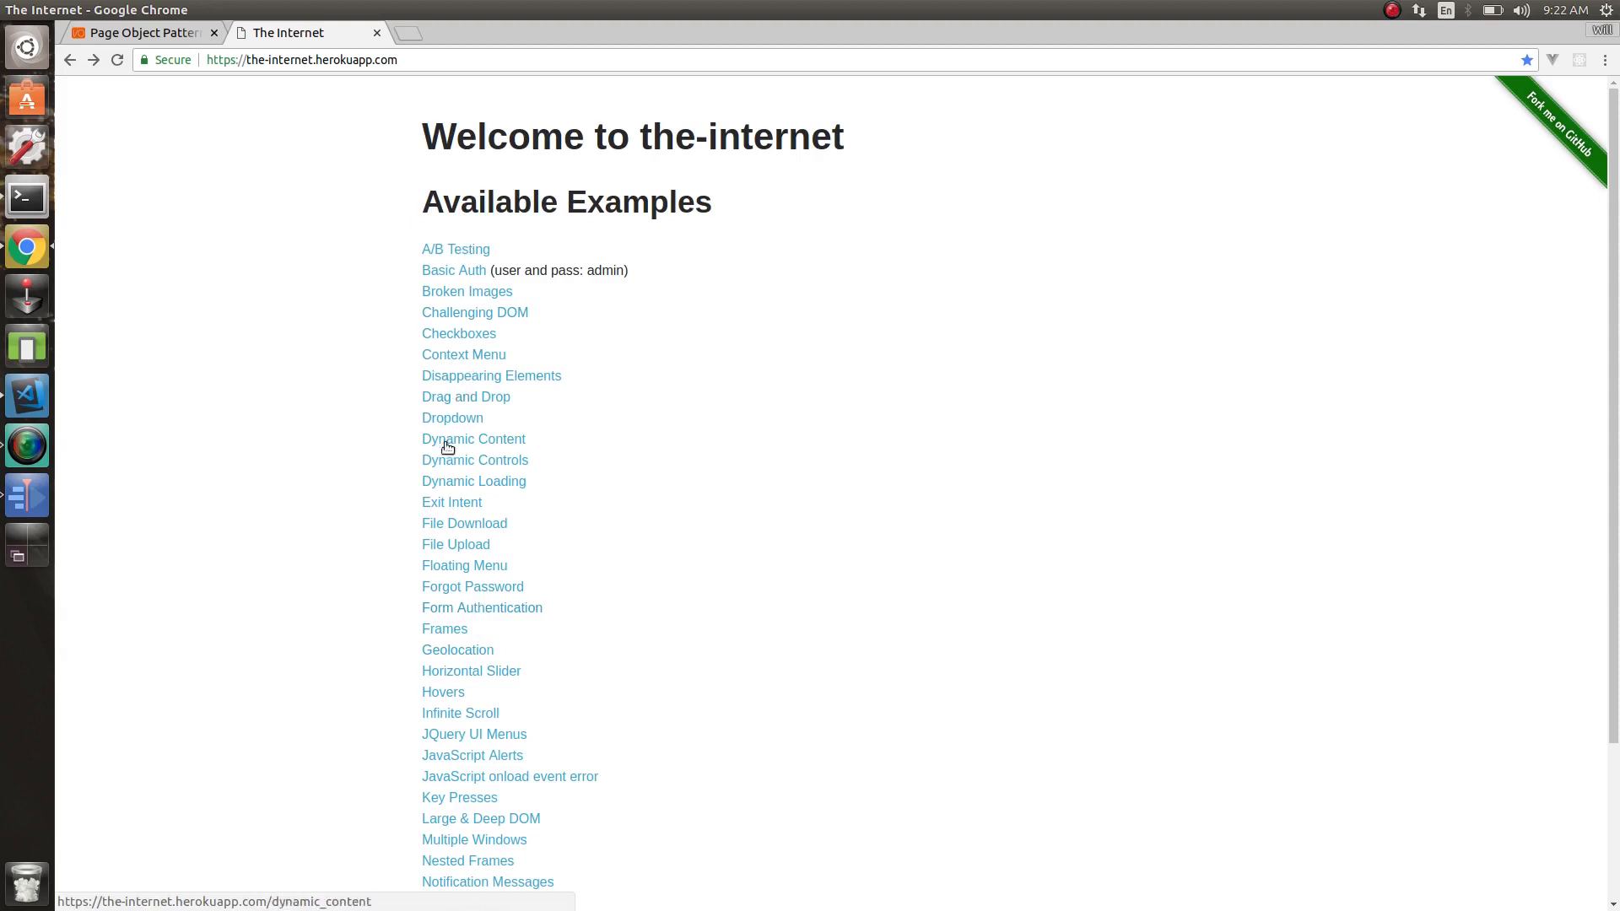
mouse_move(468, 609)
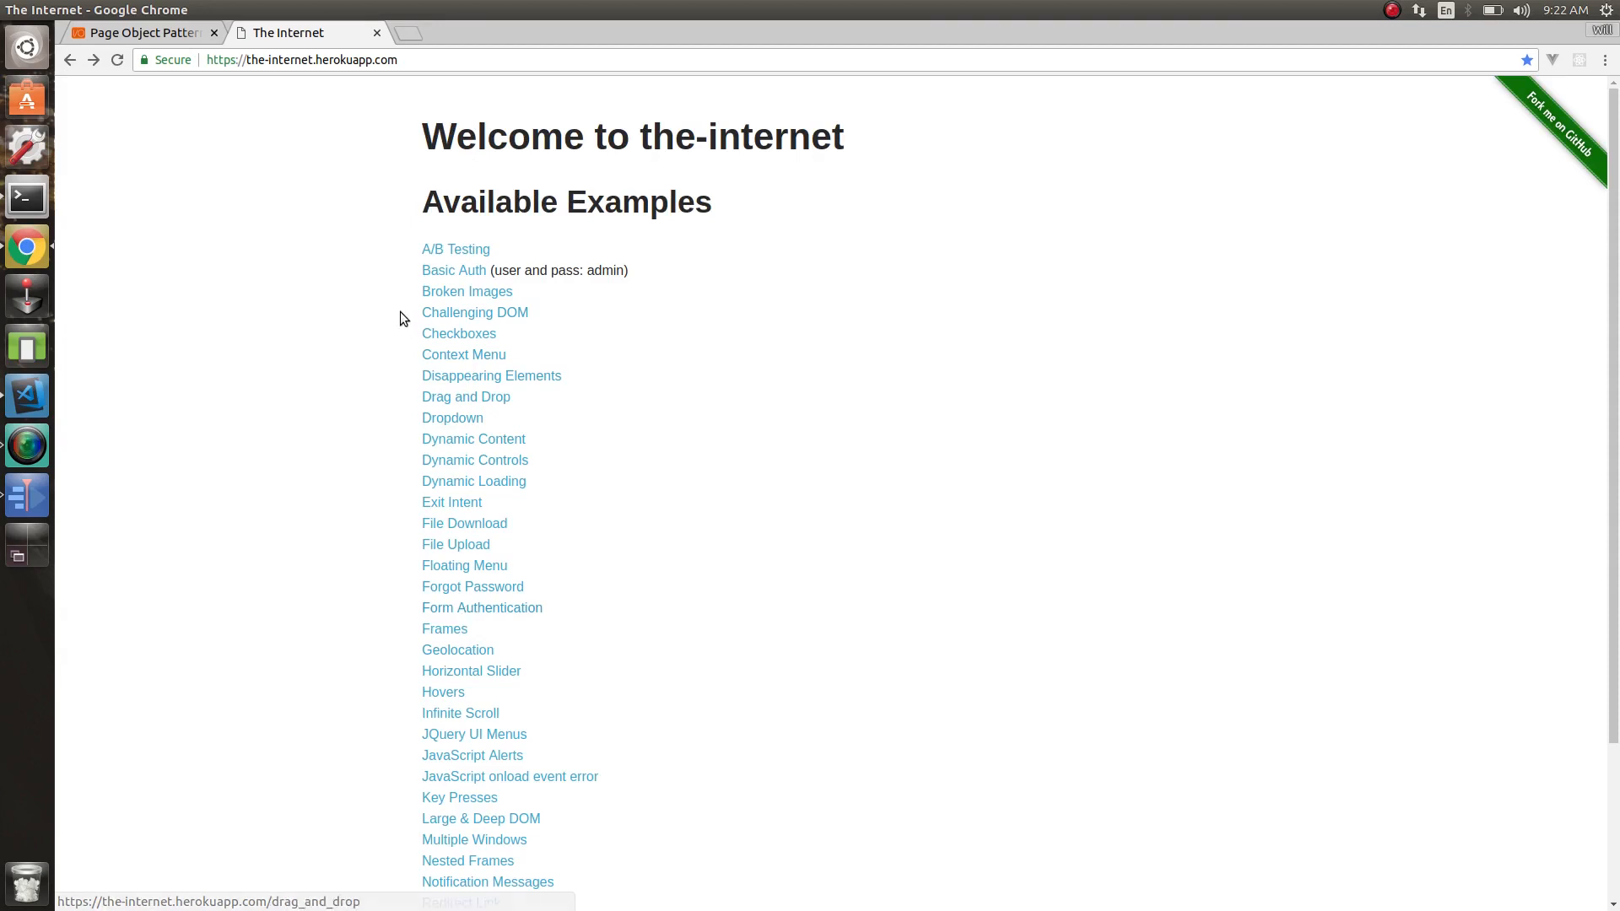
mouse_move(436, 603)
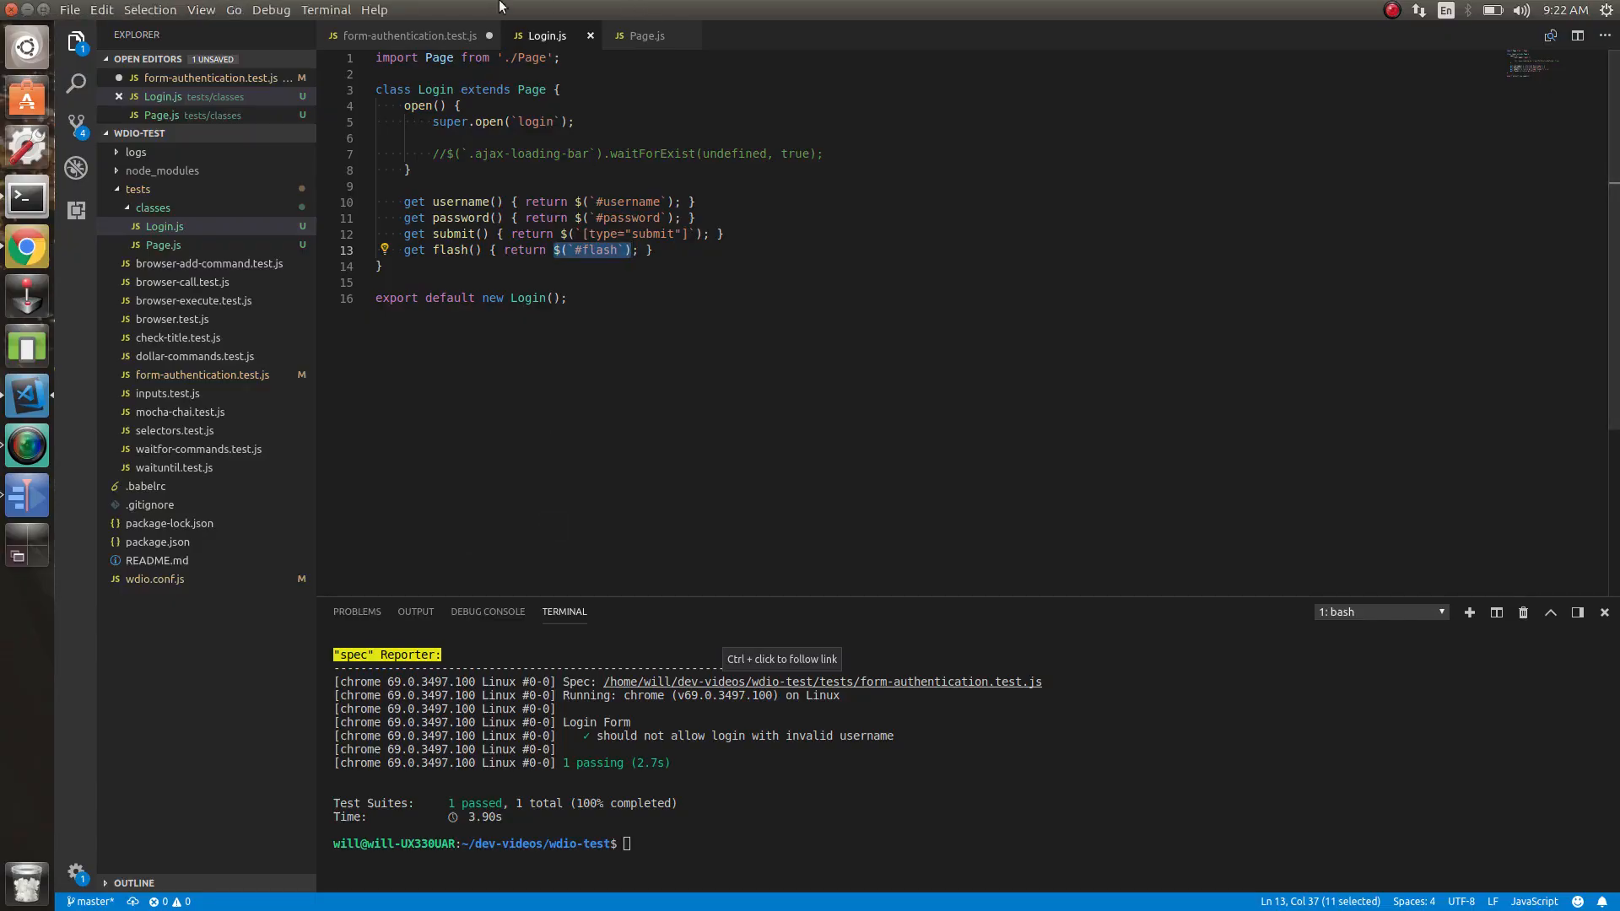
Make the should login test call Login.open() followed by Login.login().
left_click(403, 36)
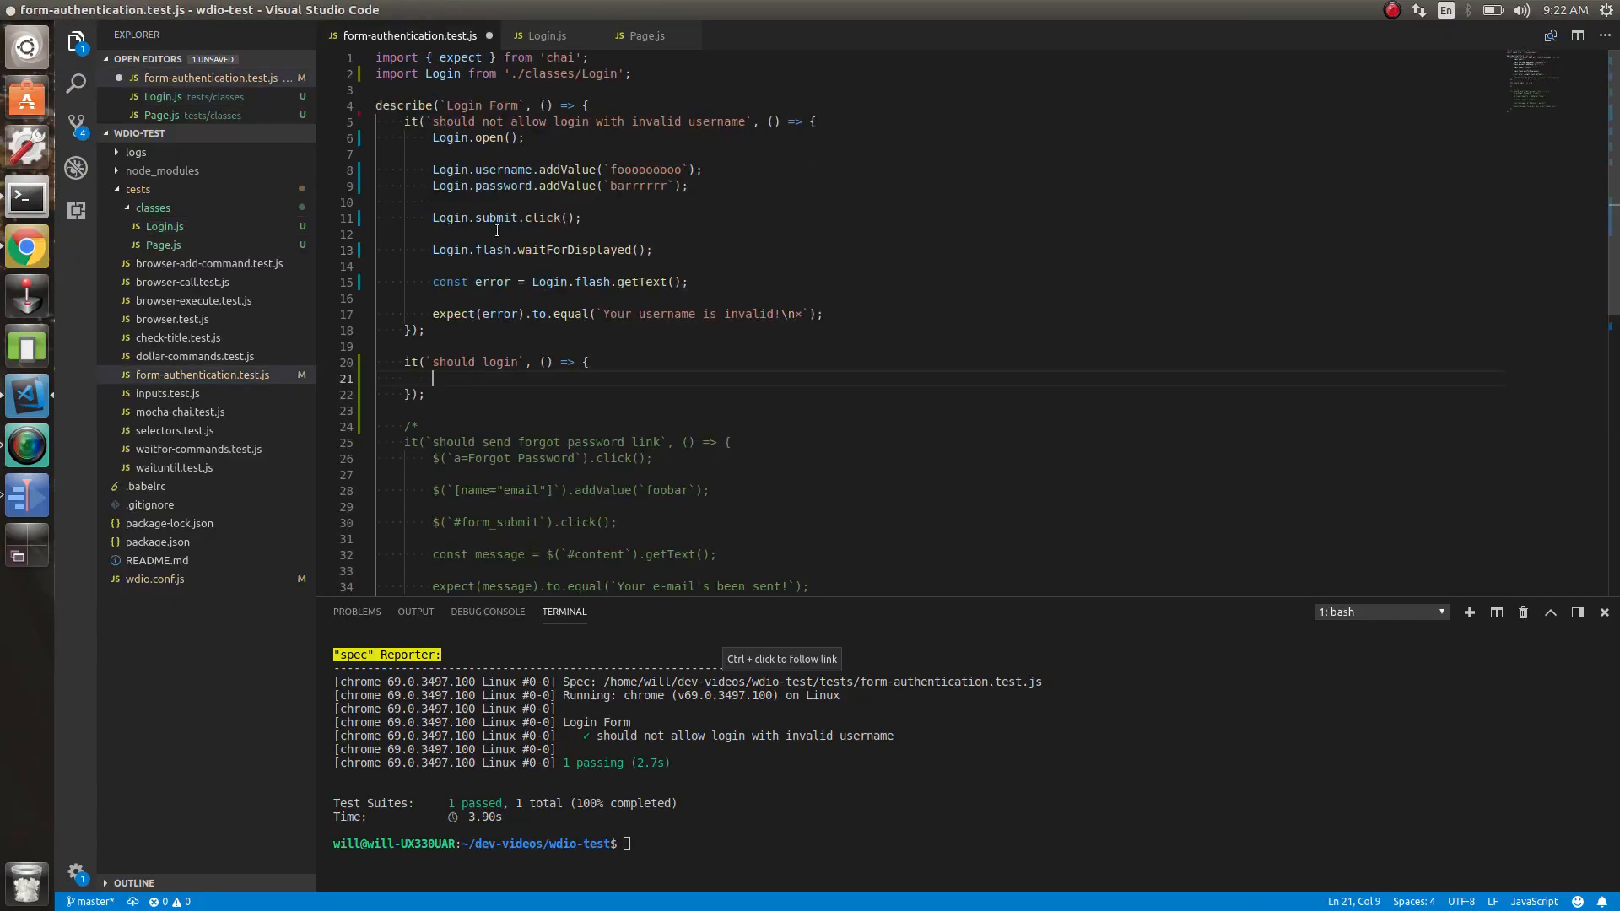
type("Login.ope")
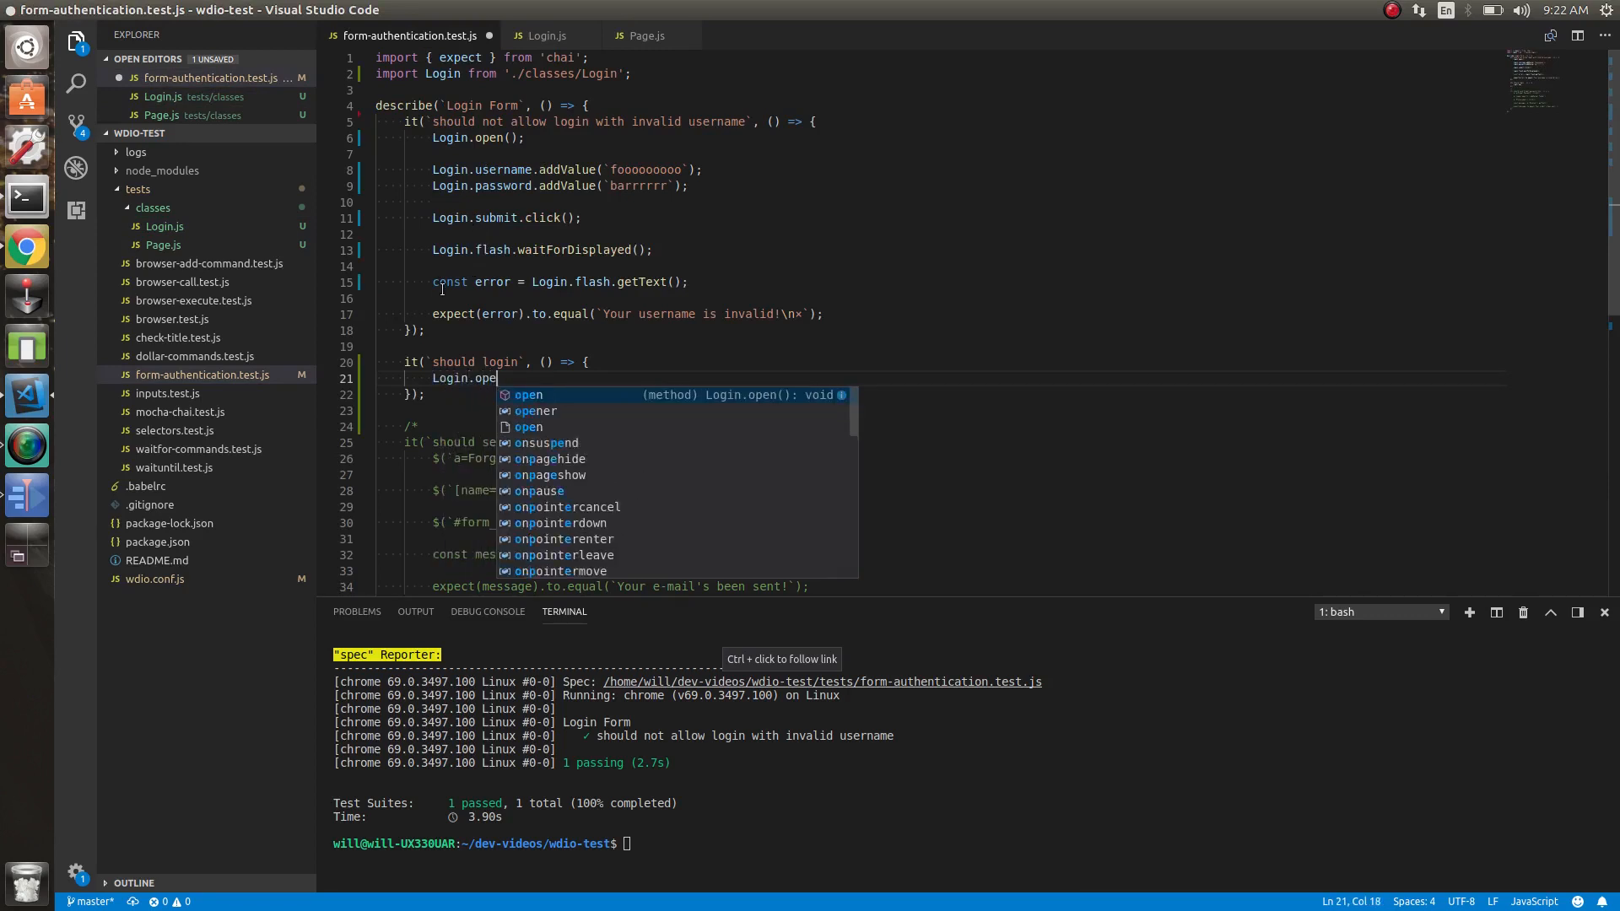
type("n();")
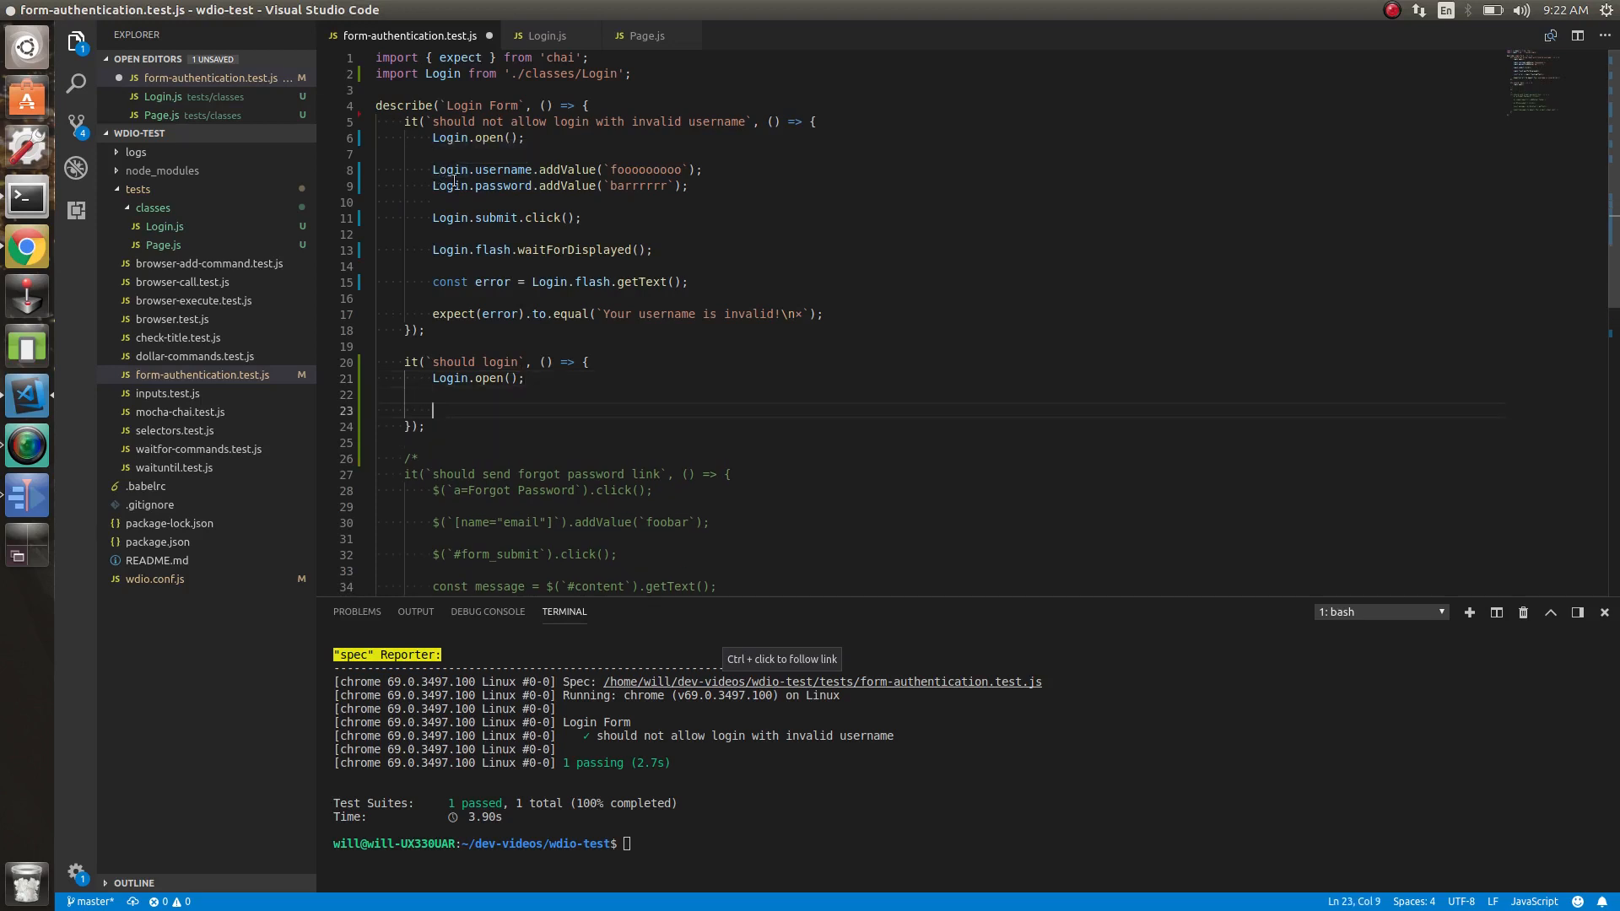
type("Login")
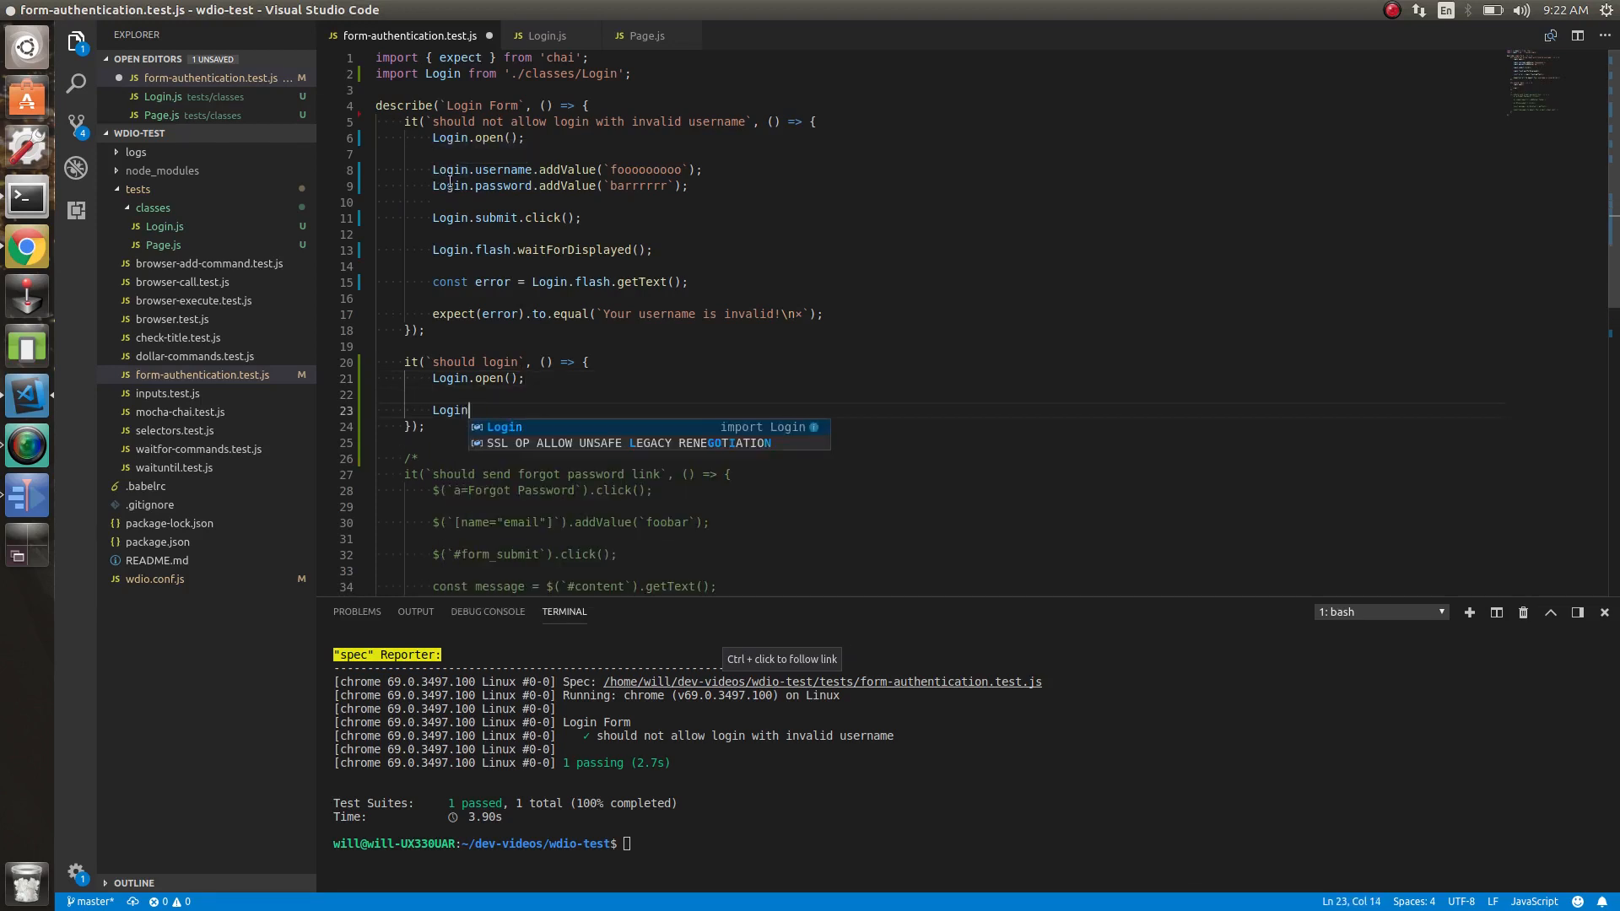
type(".logi")
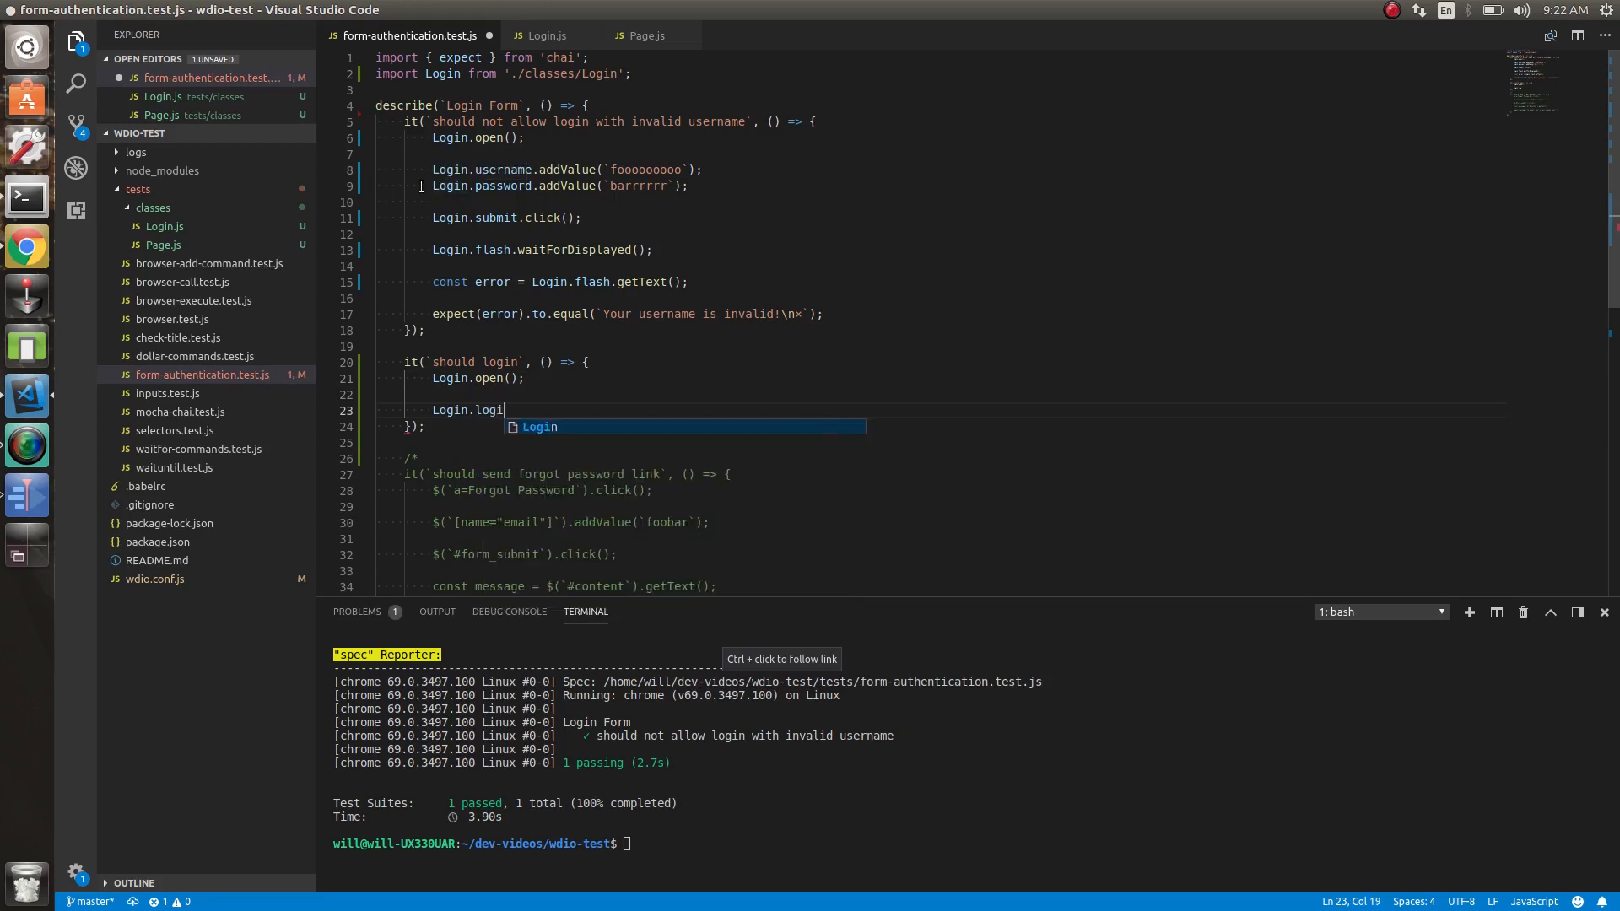
type("n();")
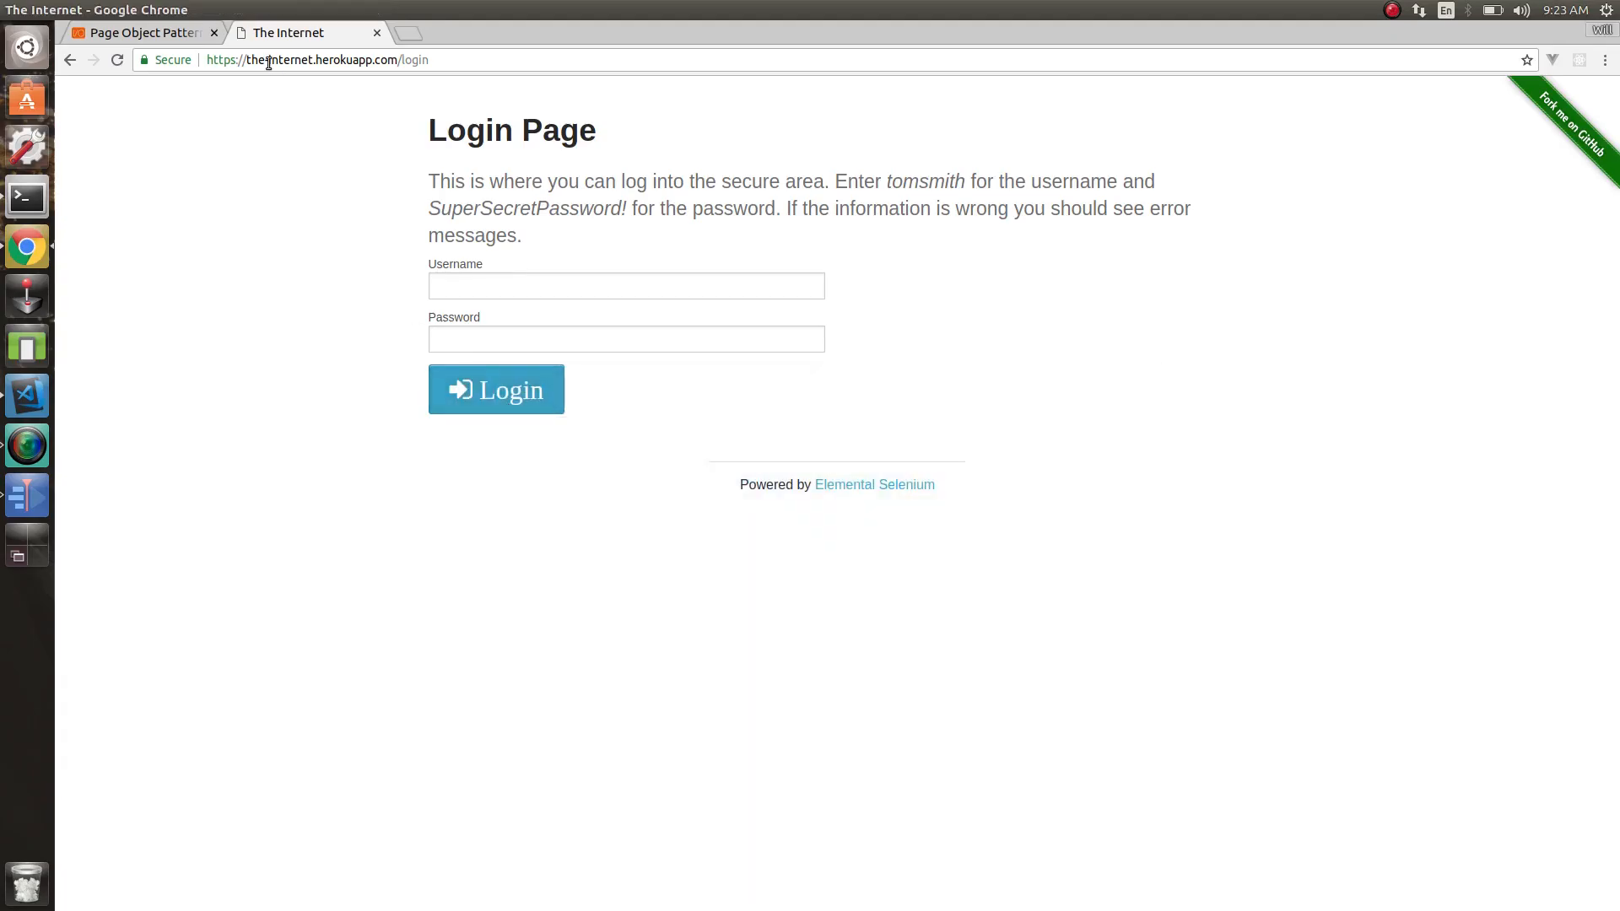
mouse_move(926, 194)
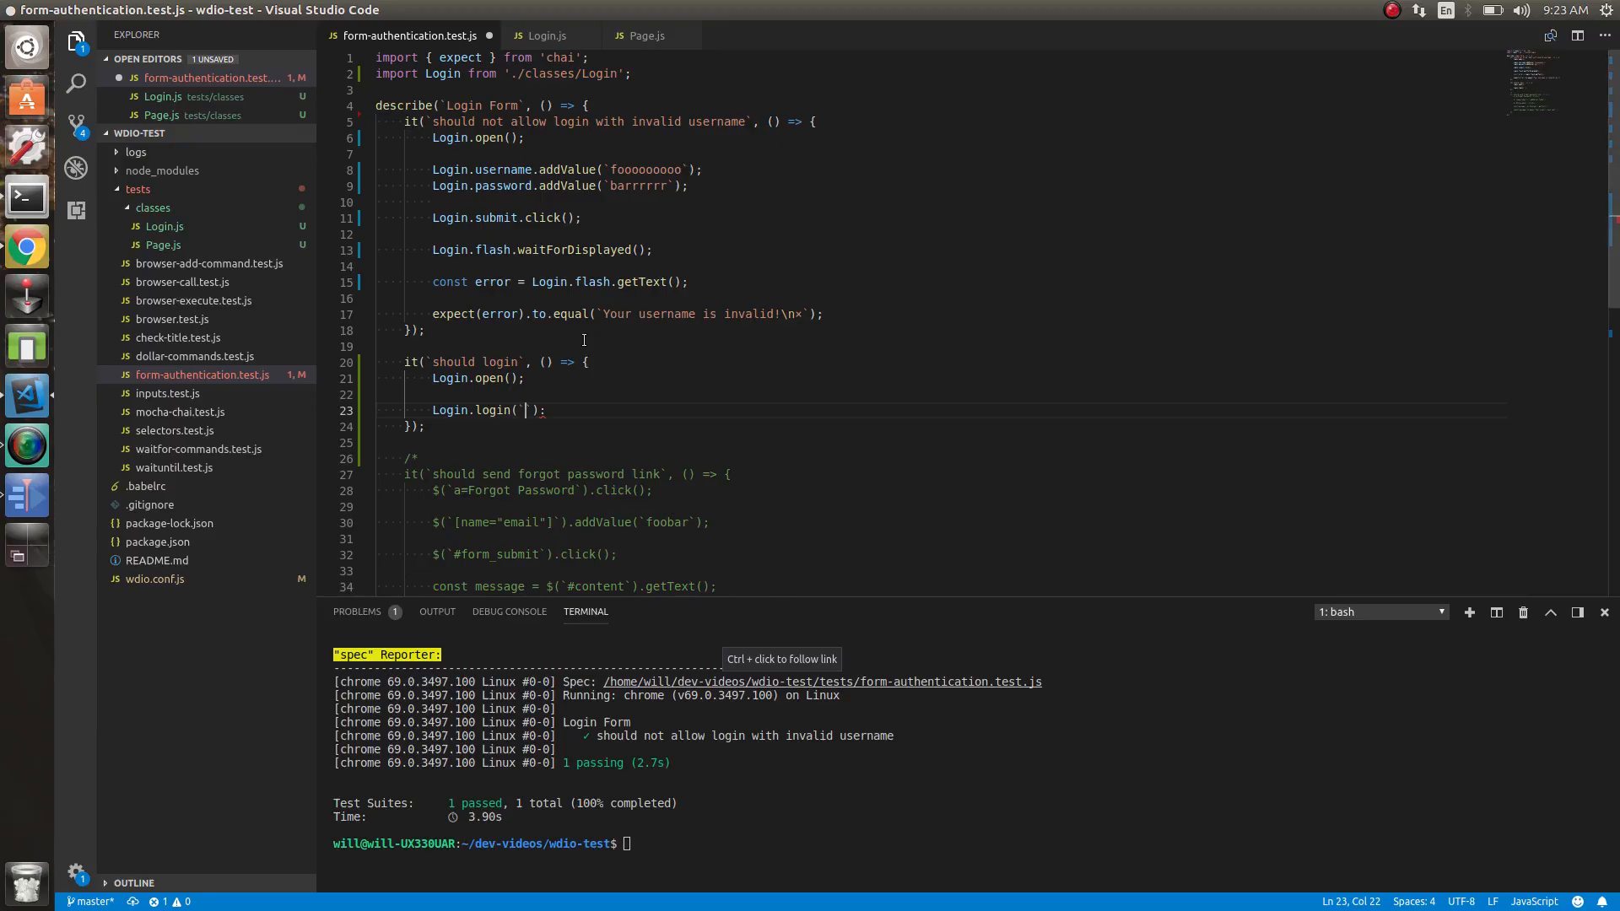
type("tomsmith`,")
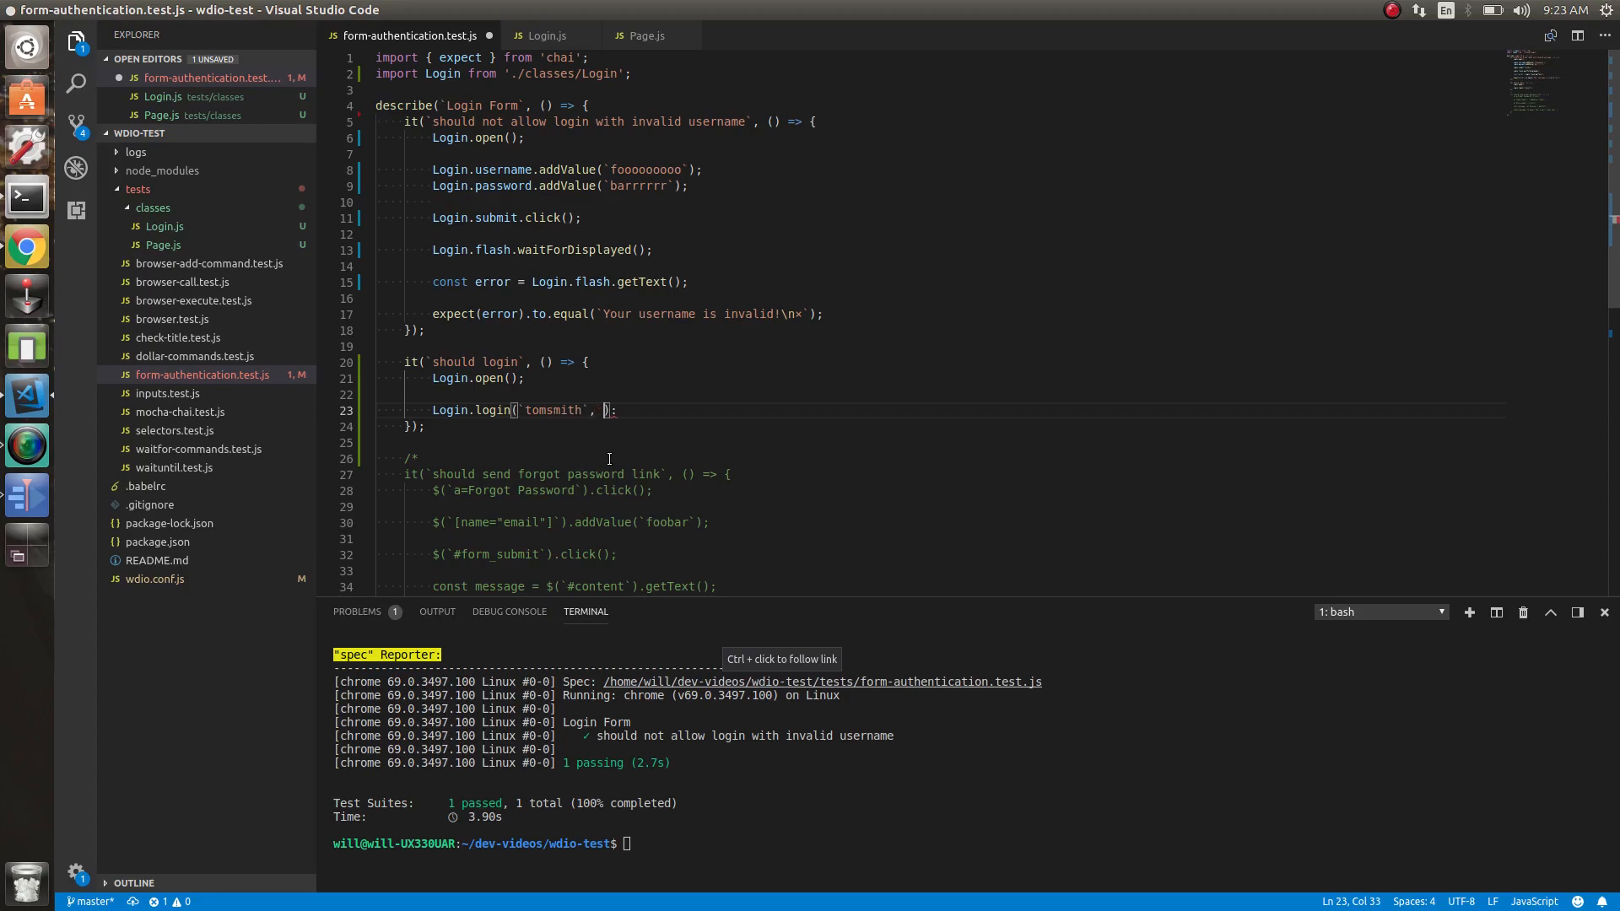
left_click(25, 246)
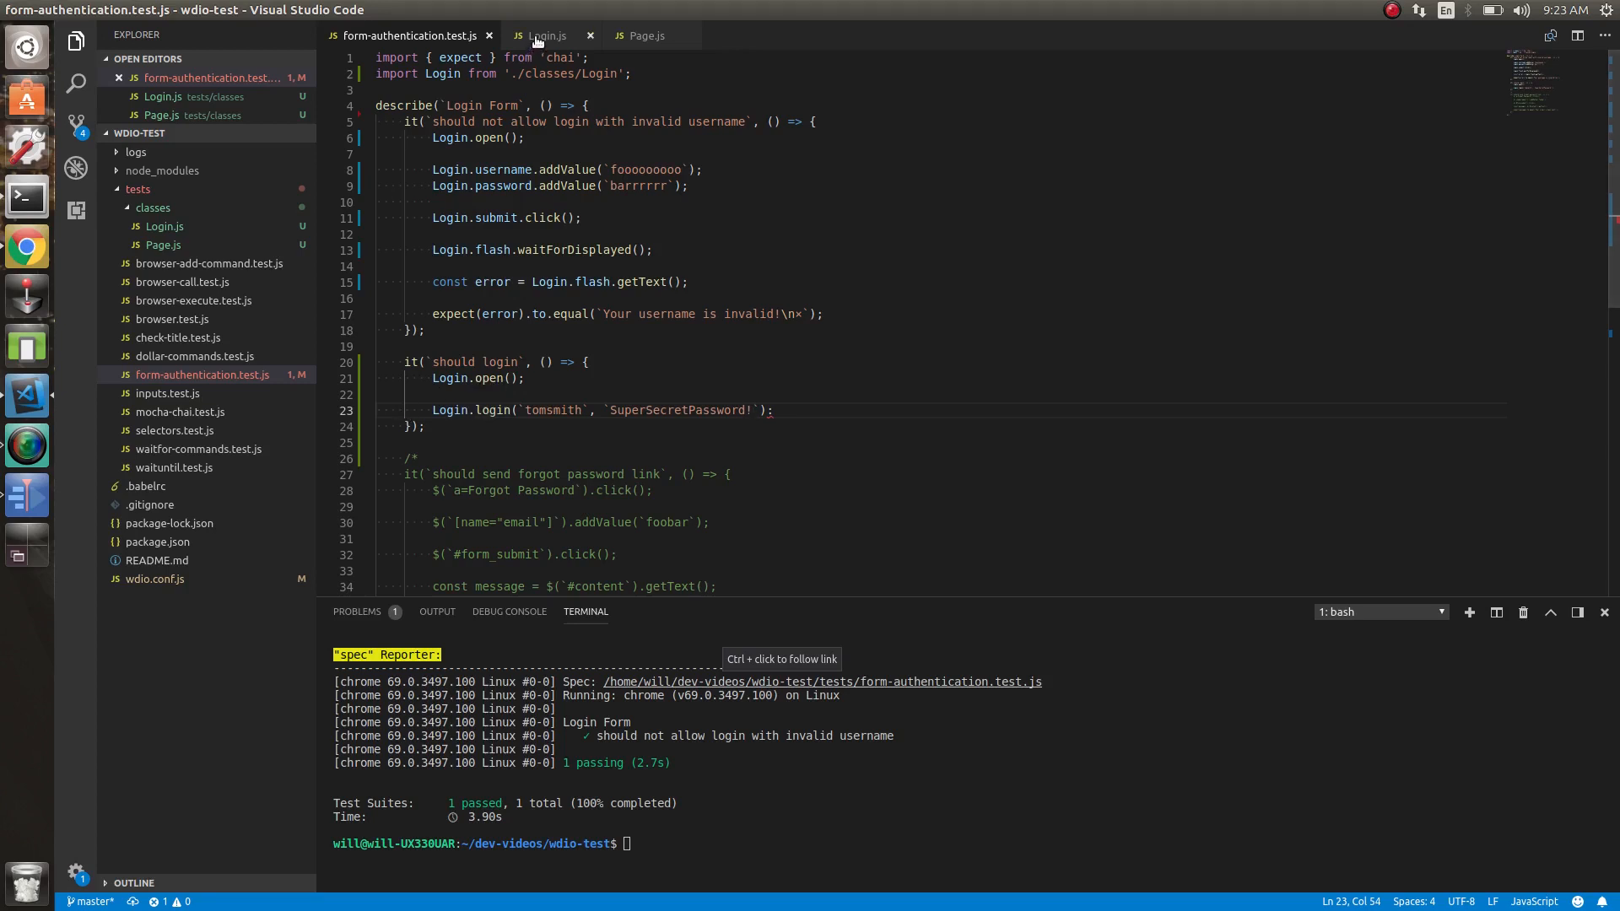
left_click(545, 36)
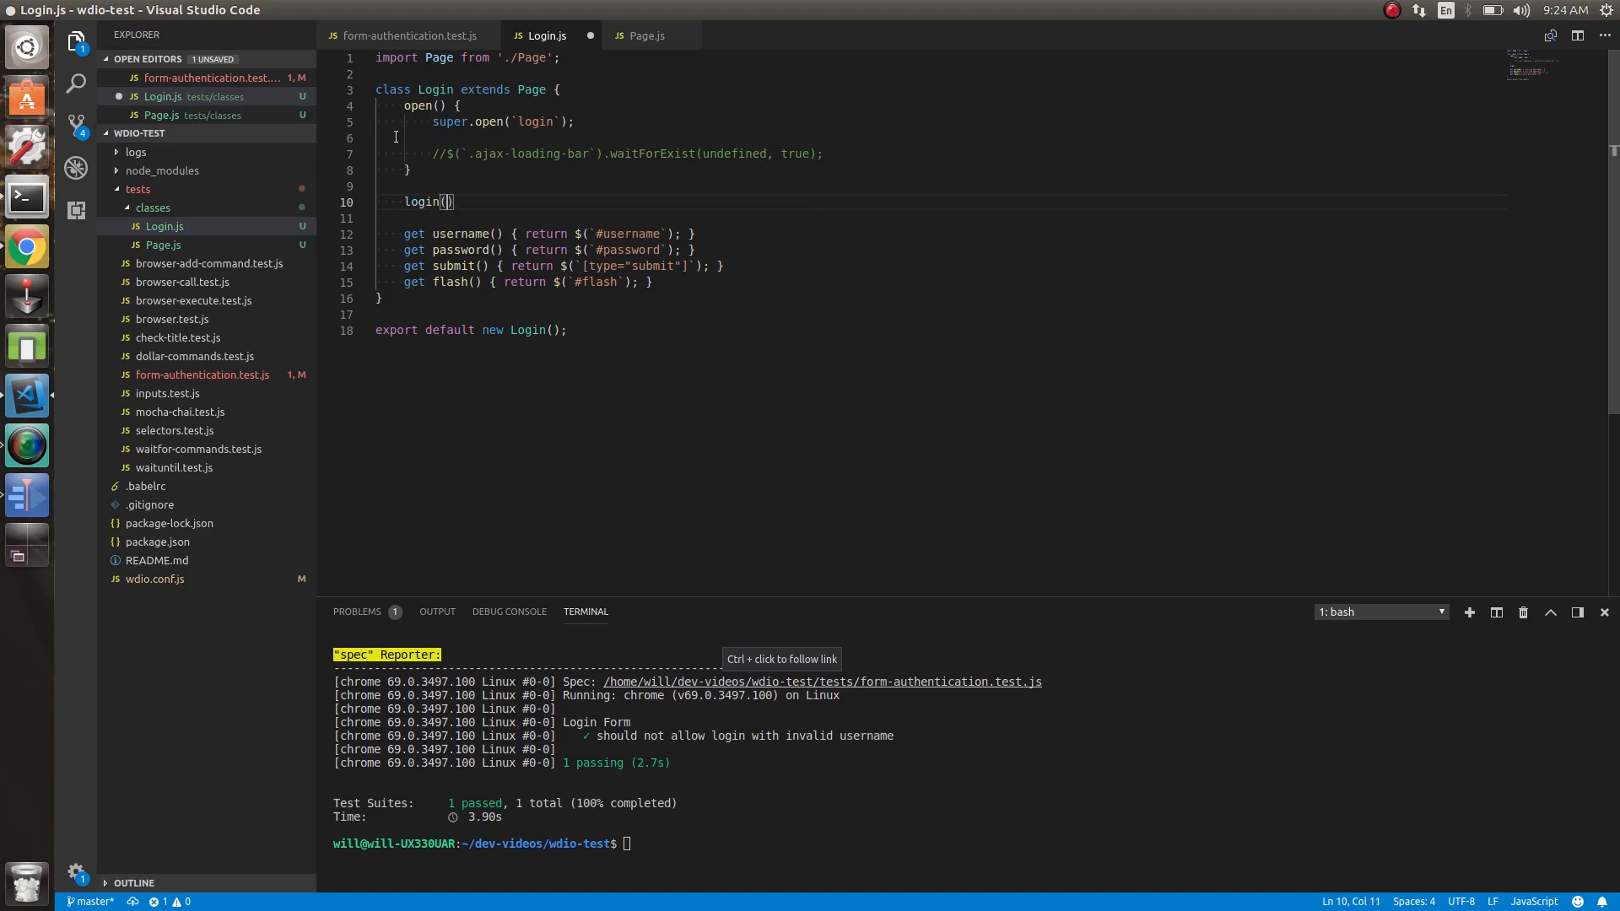
Give login(username, password) parameters and fill this.username with addValue(username).
type("username, pass")
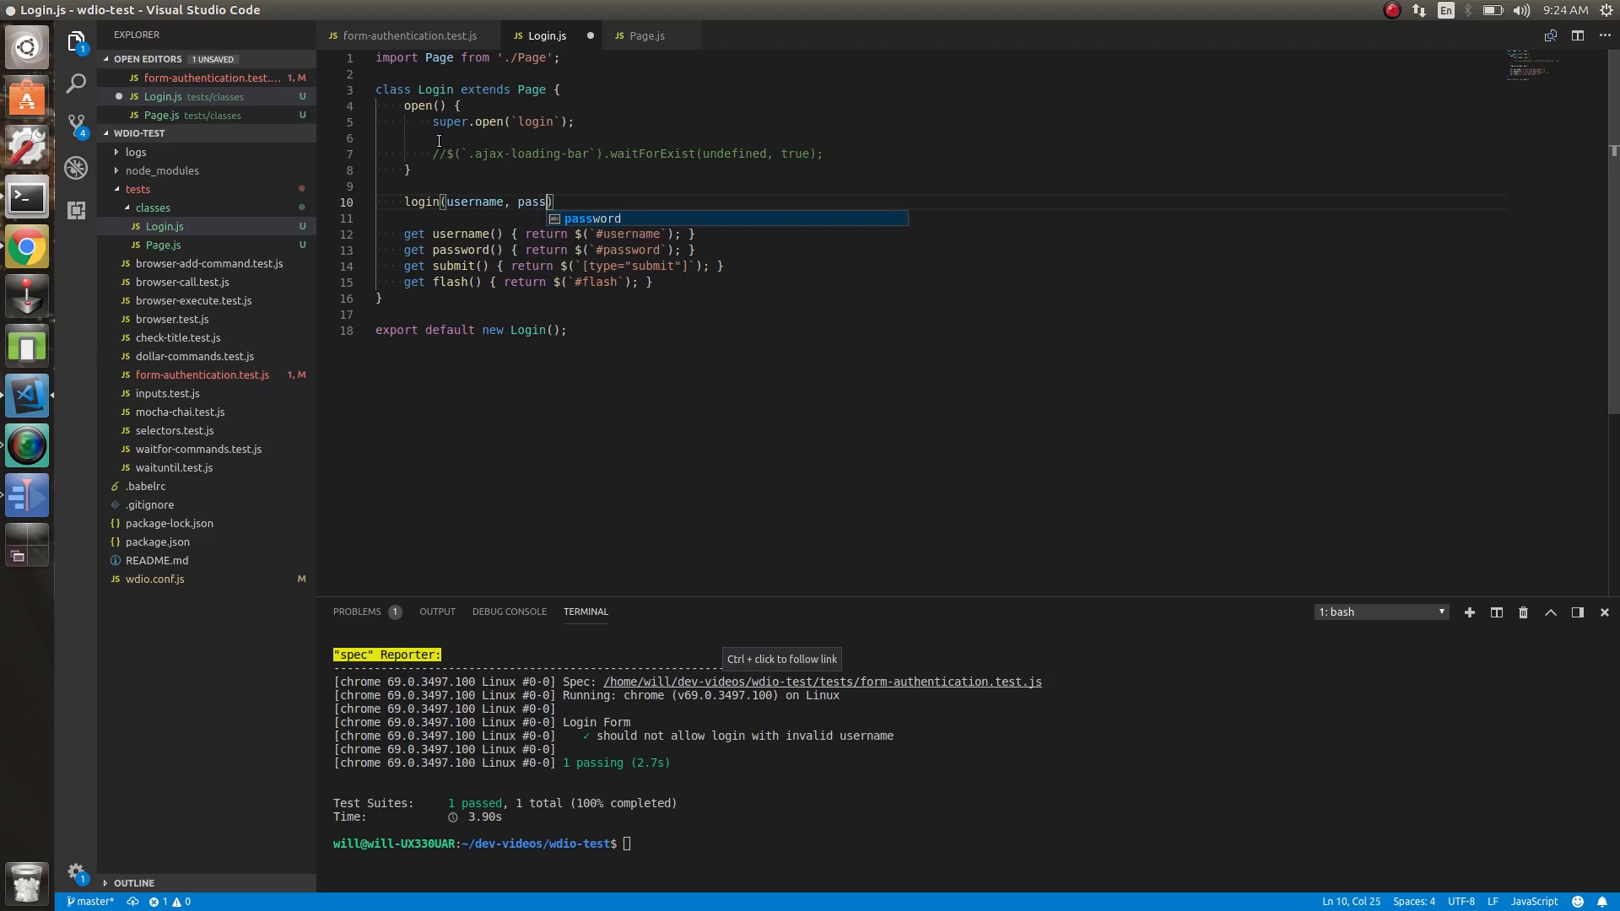
key("Tab")
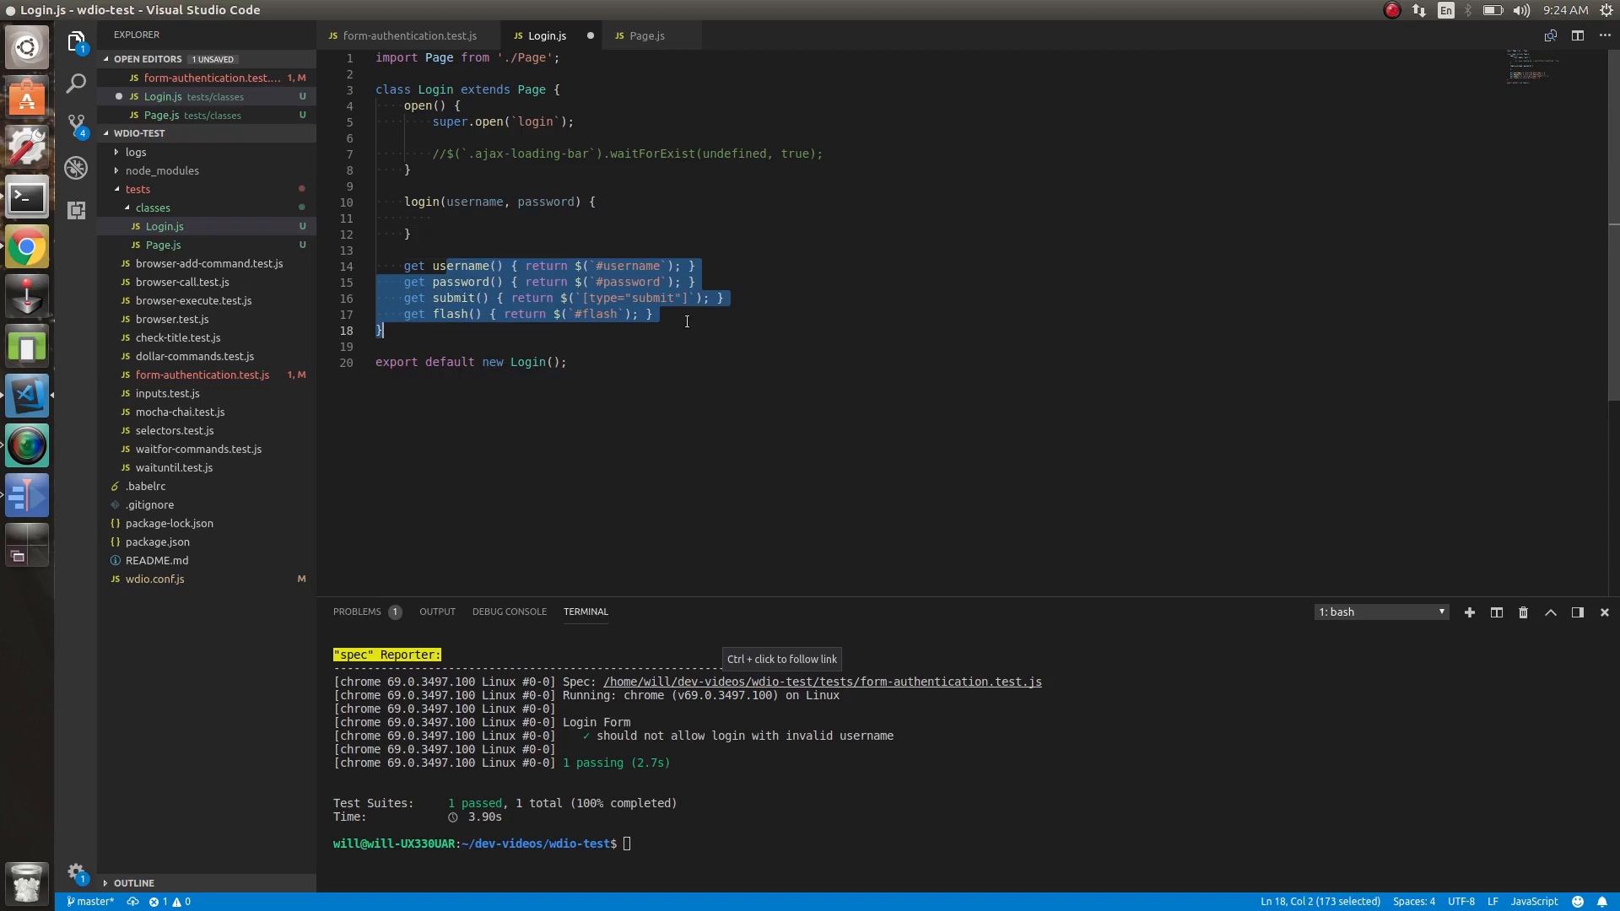
left_click(442, 220)
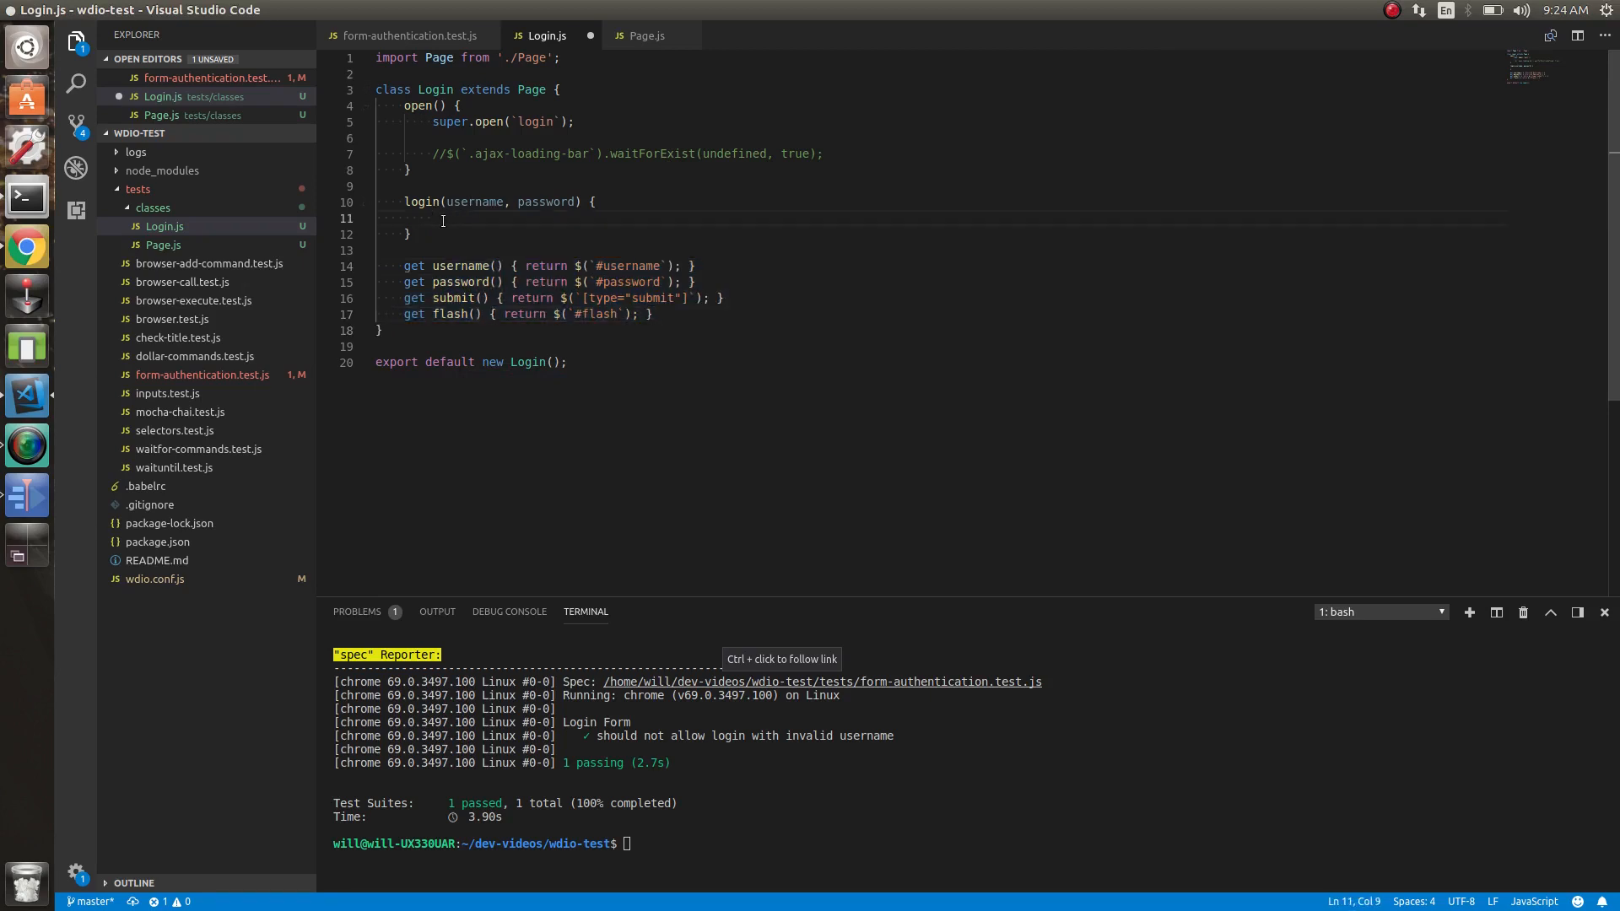
type("this")
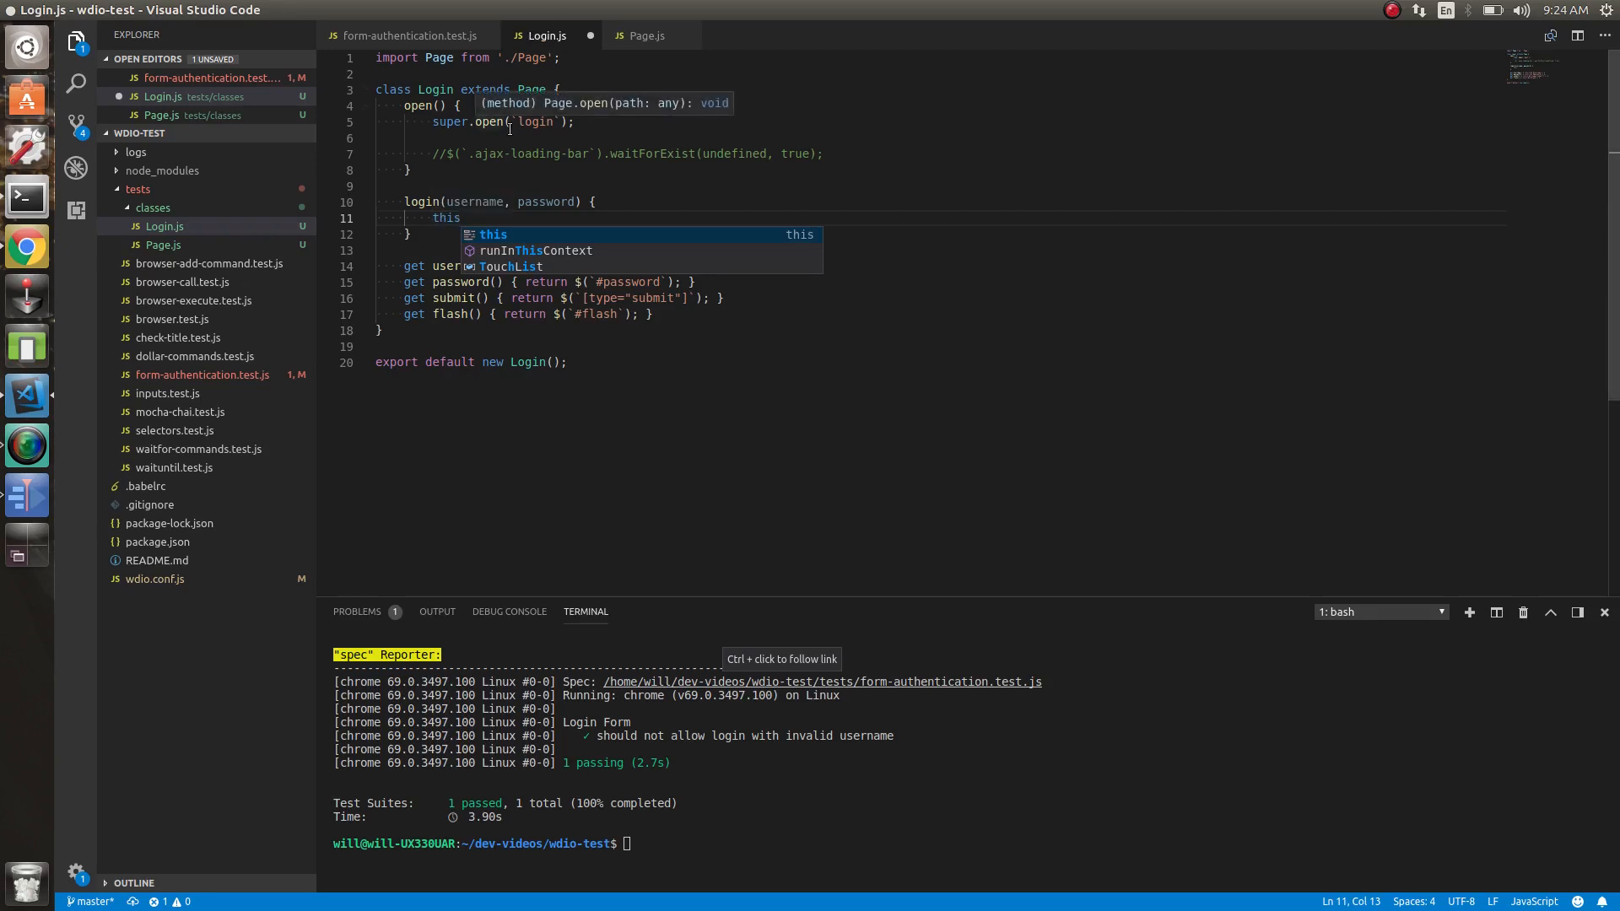
type(".")
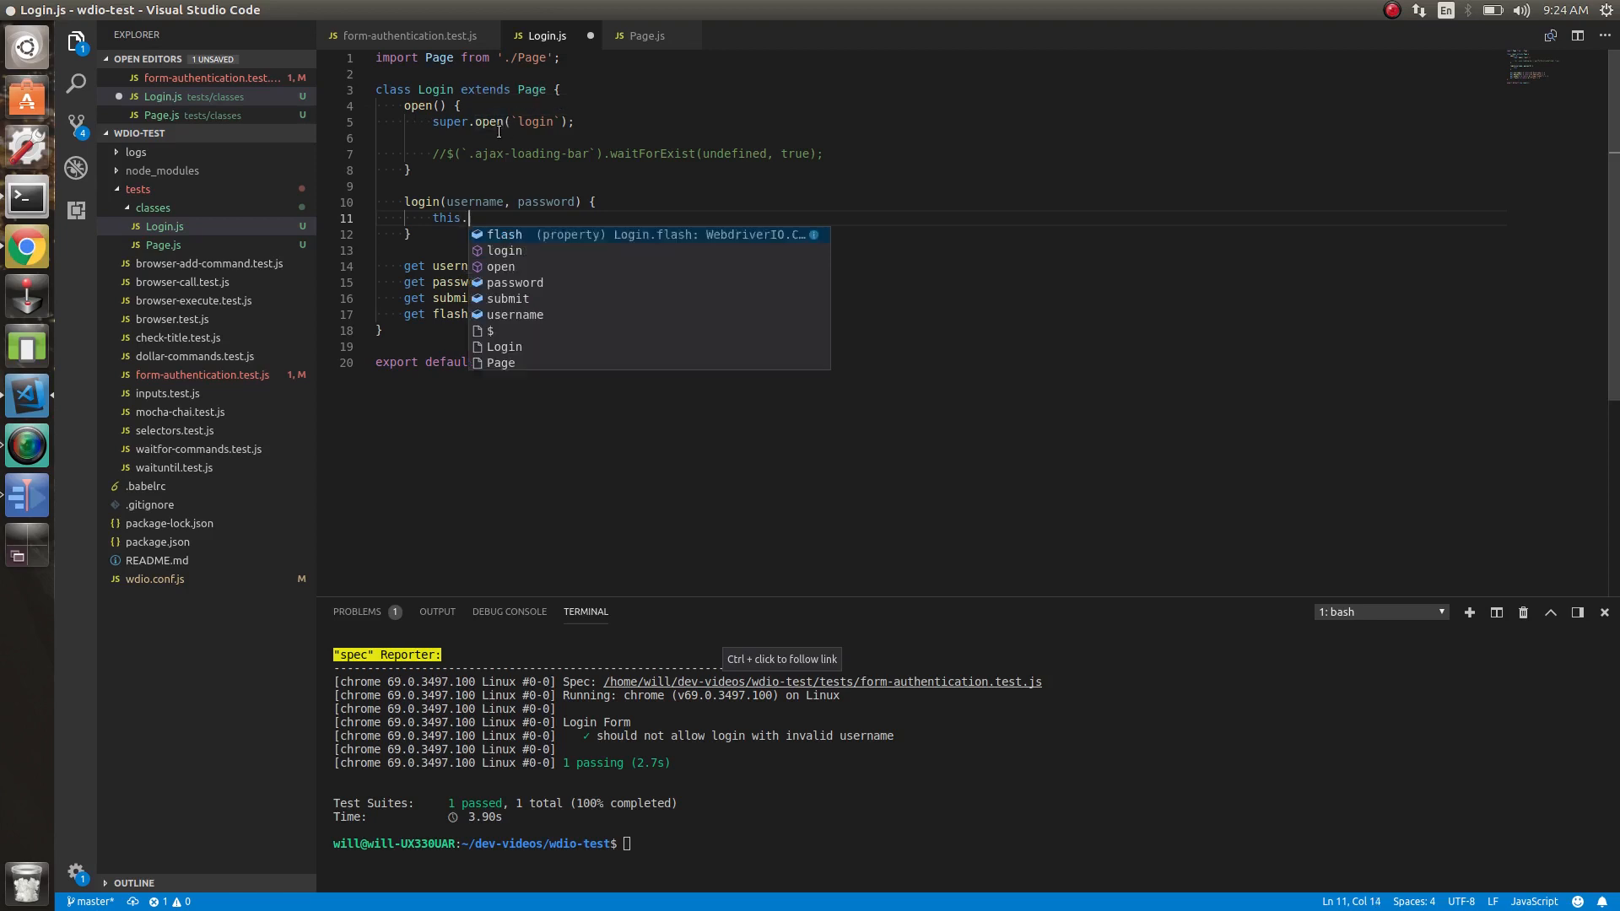
type("username")
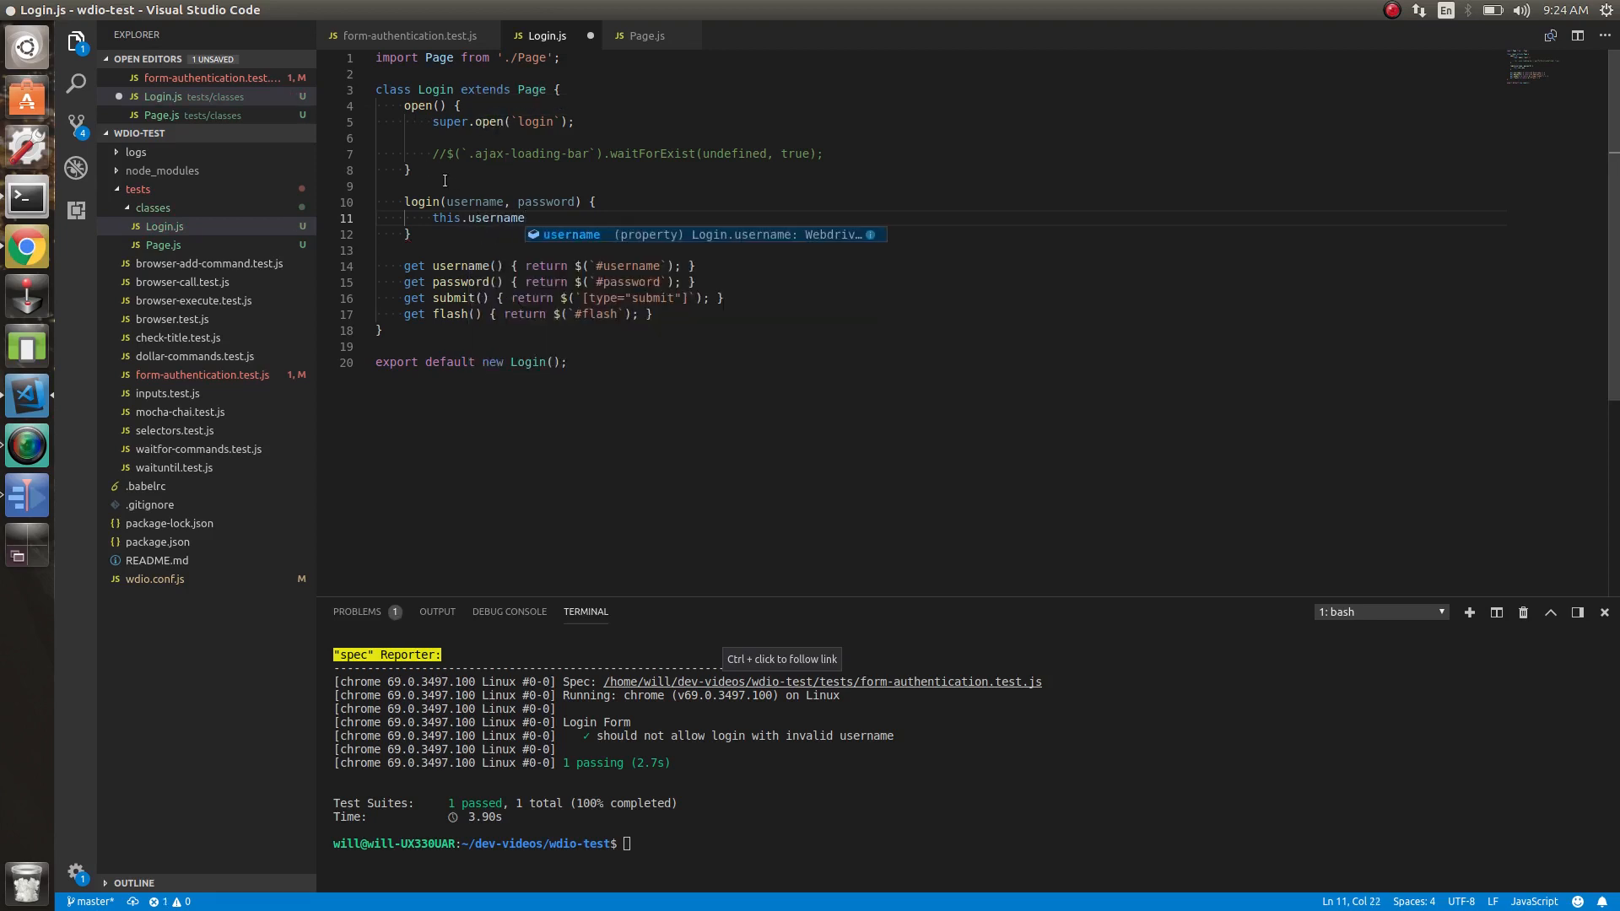
type(".addValue(username);")
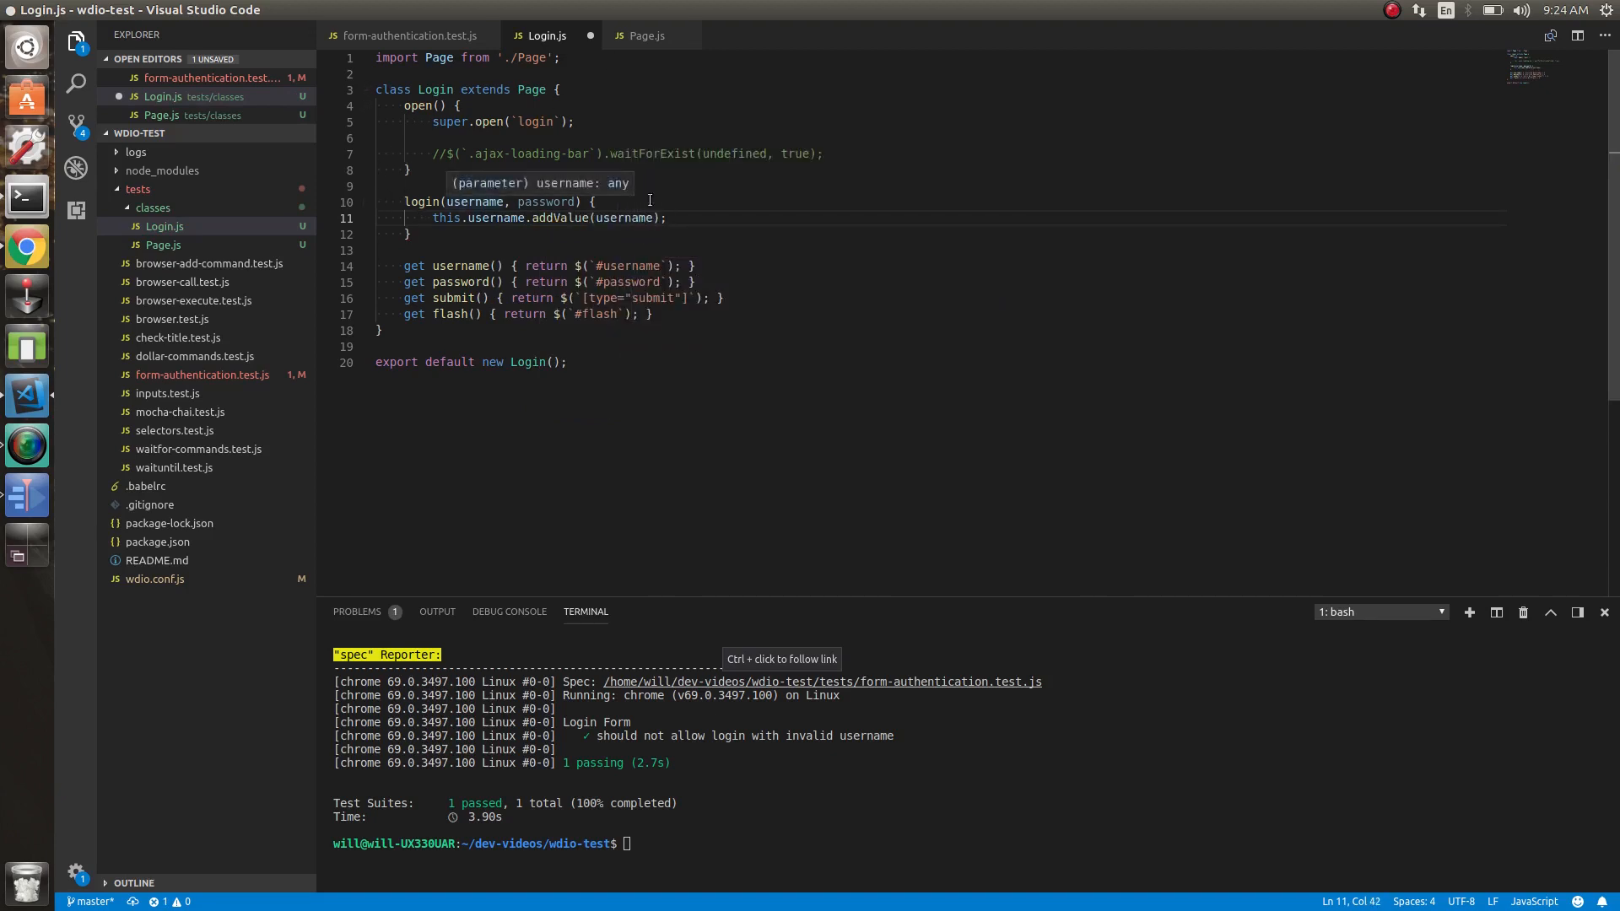
Fill this.password with addValue(password) and finish with this.submit.click().
type("this.")
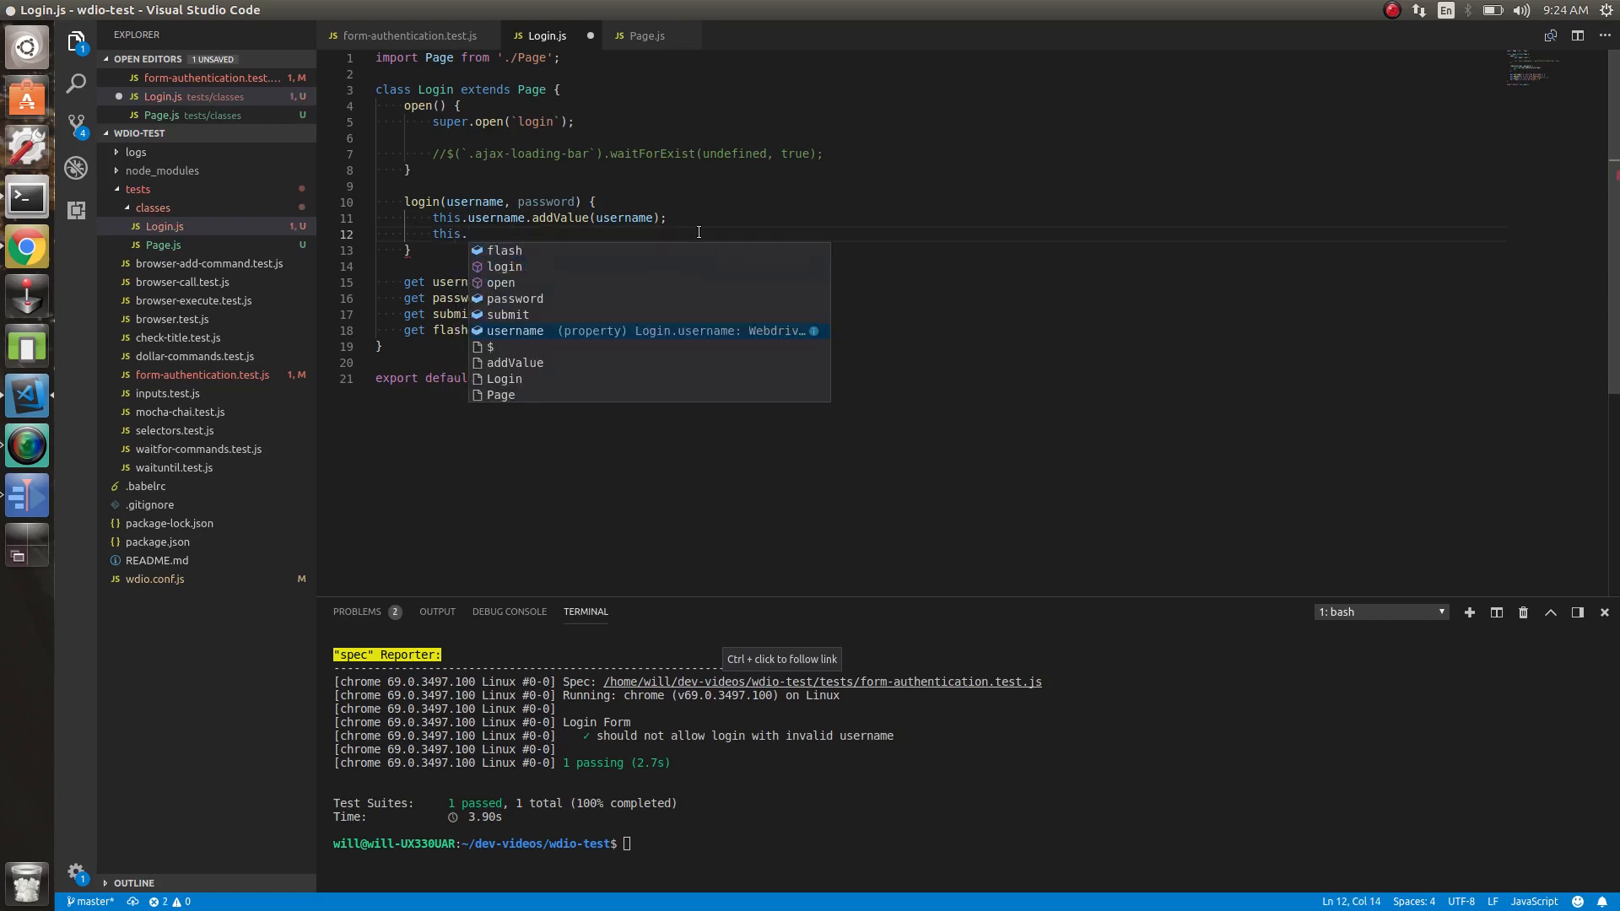
type("password.a")
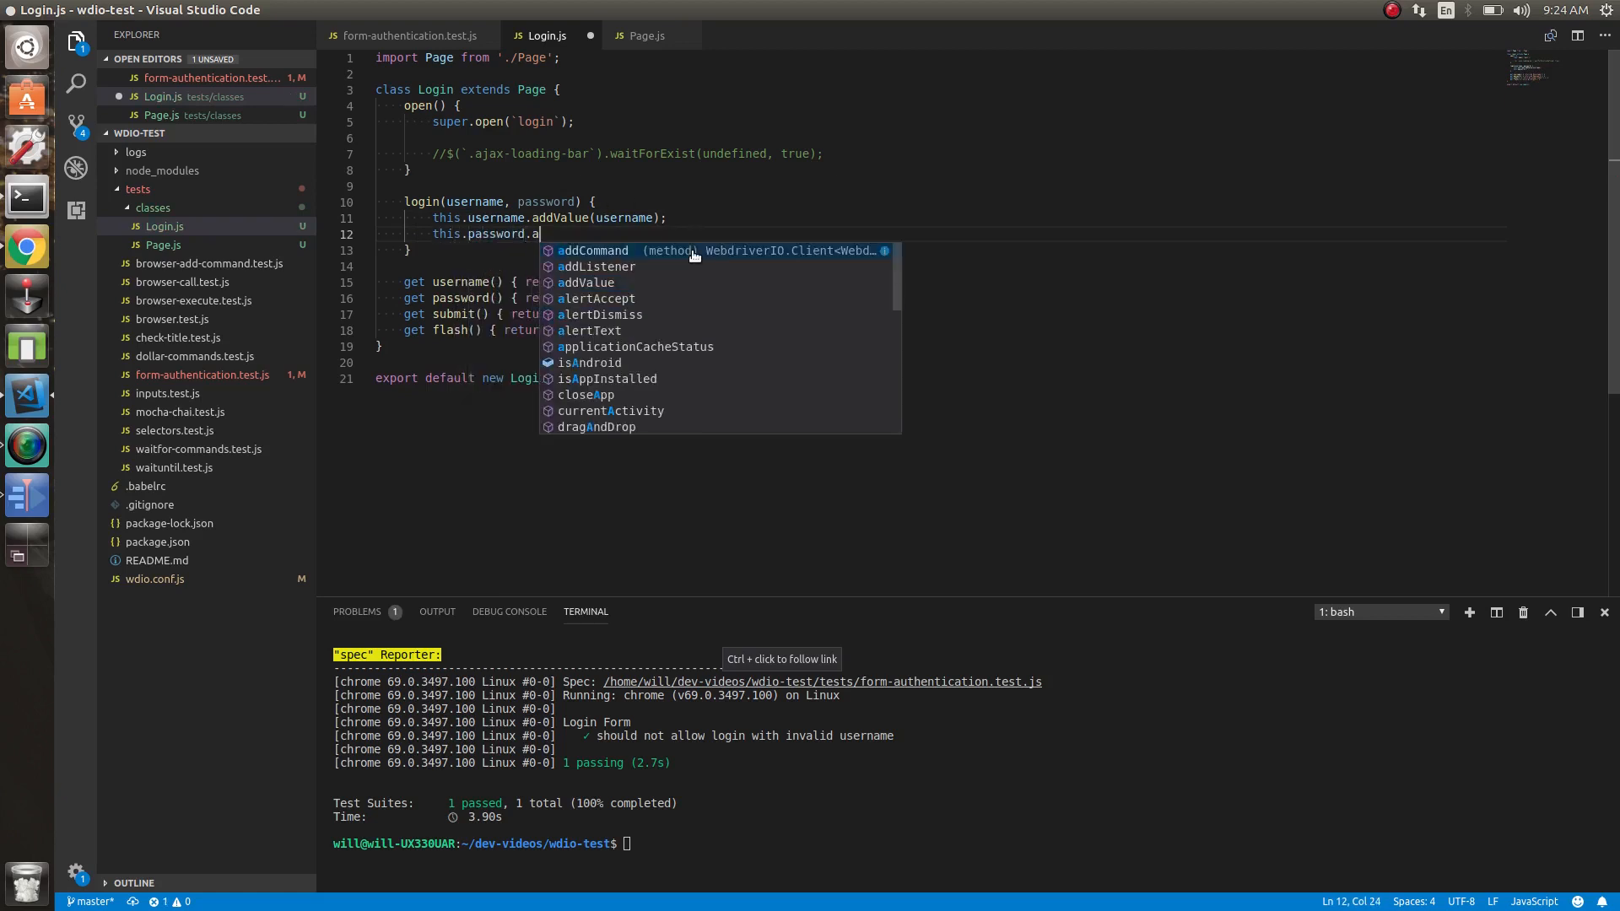
type("ddValue(password);")
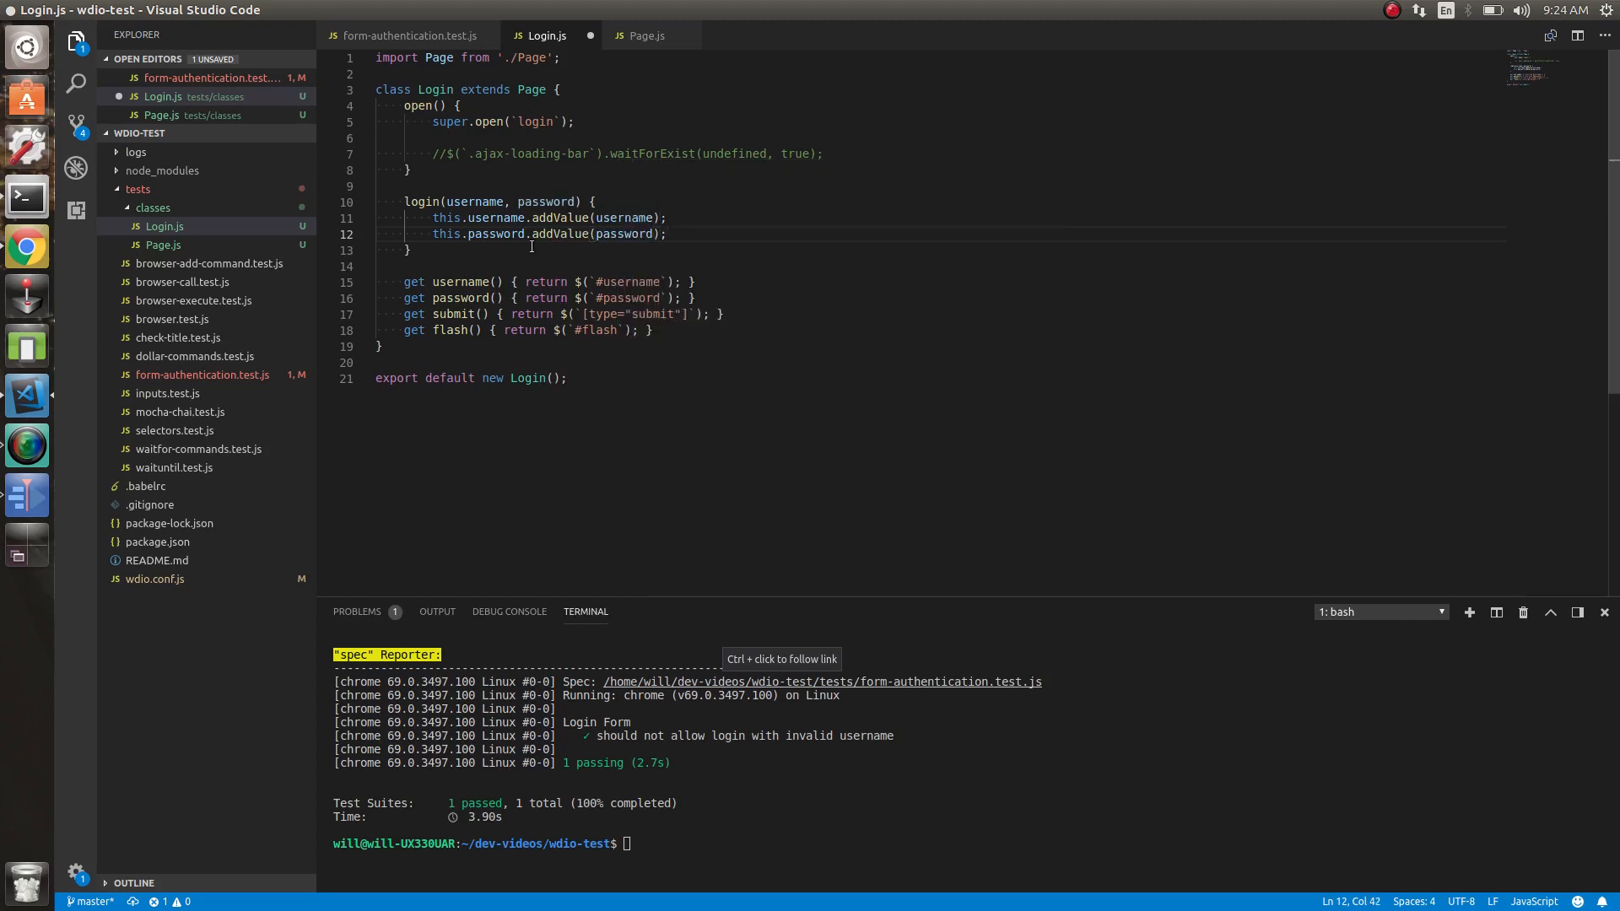
double_click(496, 217)
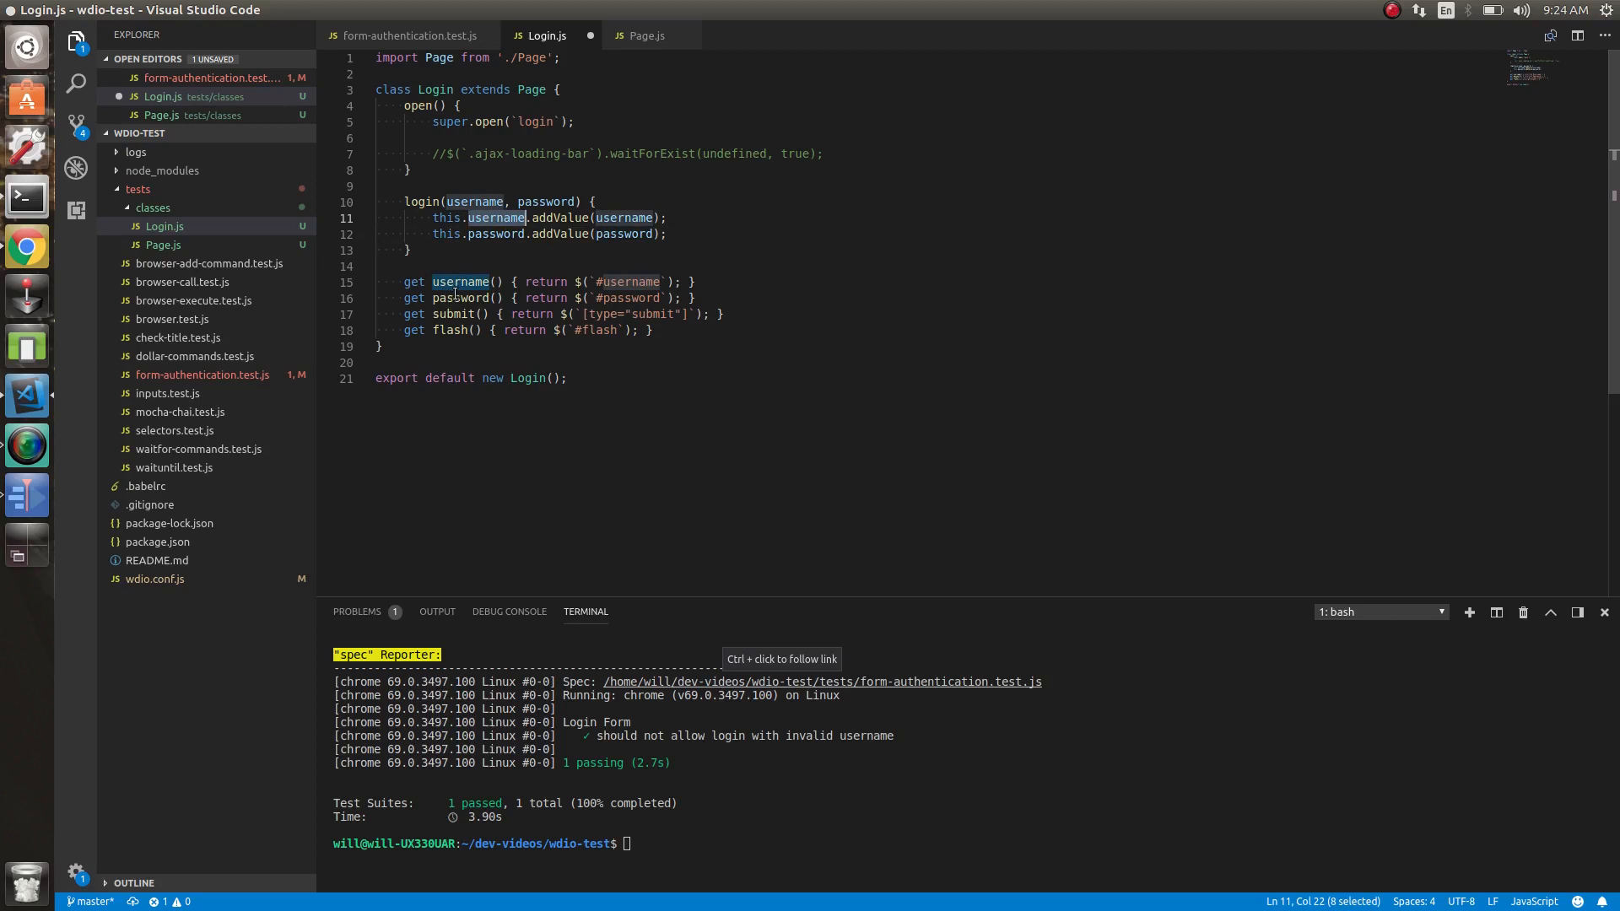
left_click(678, 234)
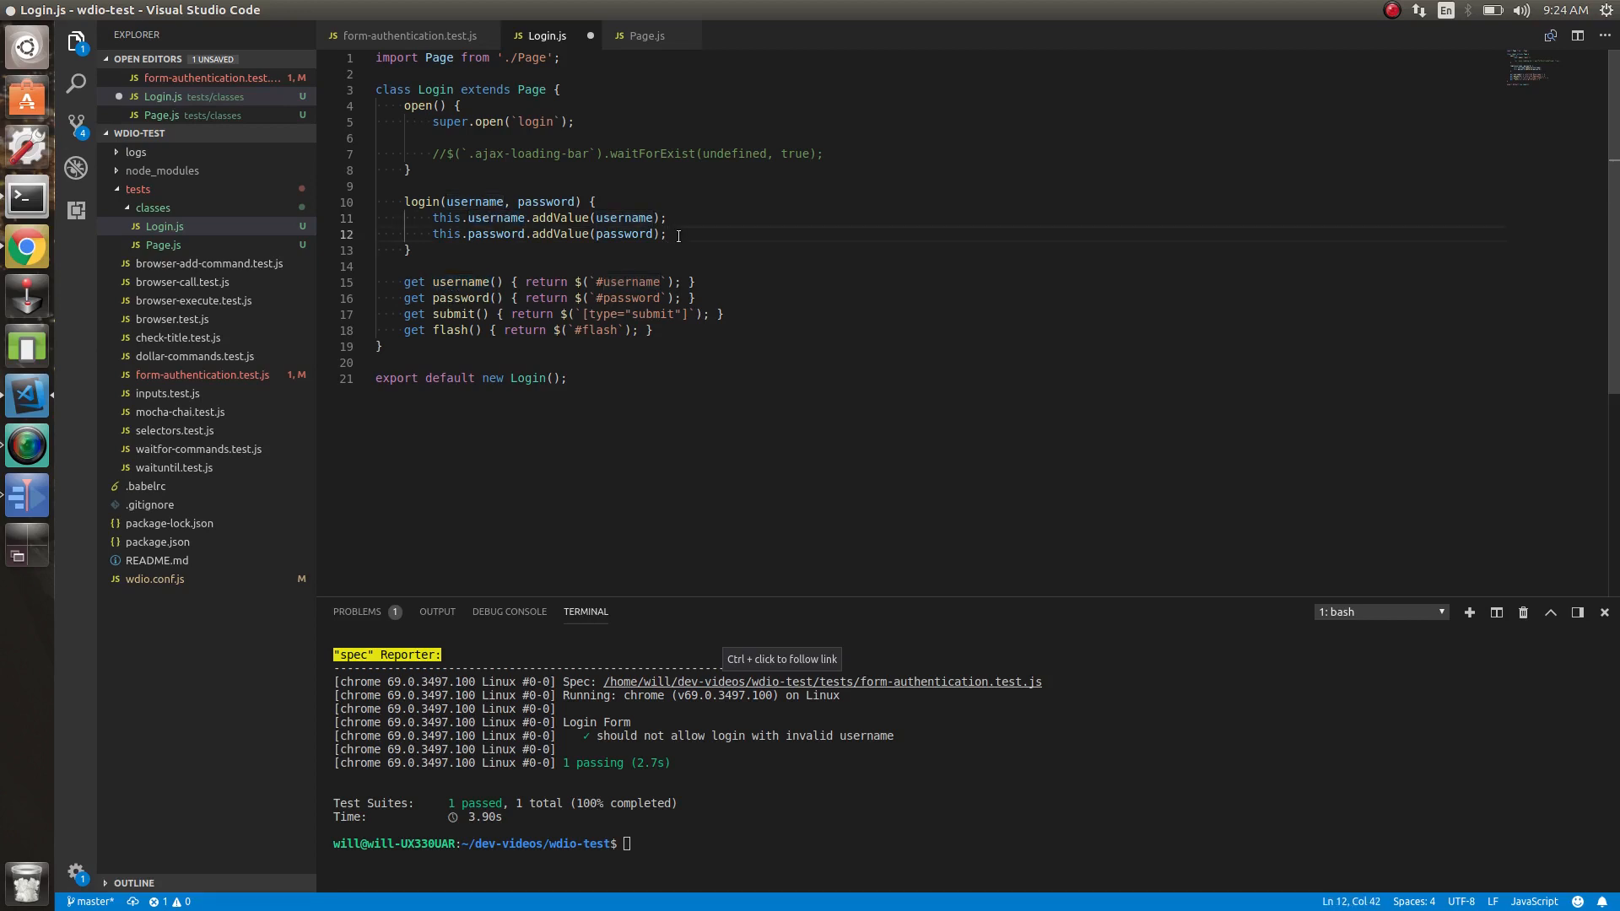
type("this.")
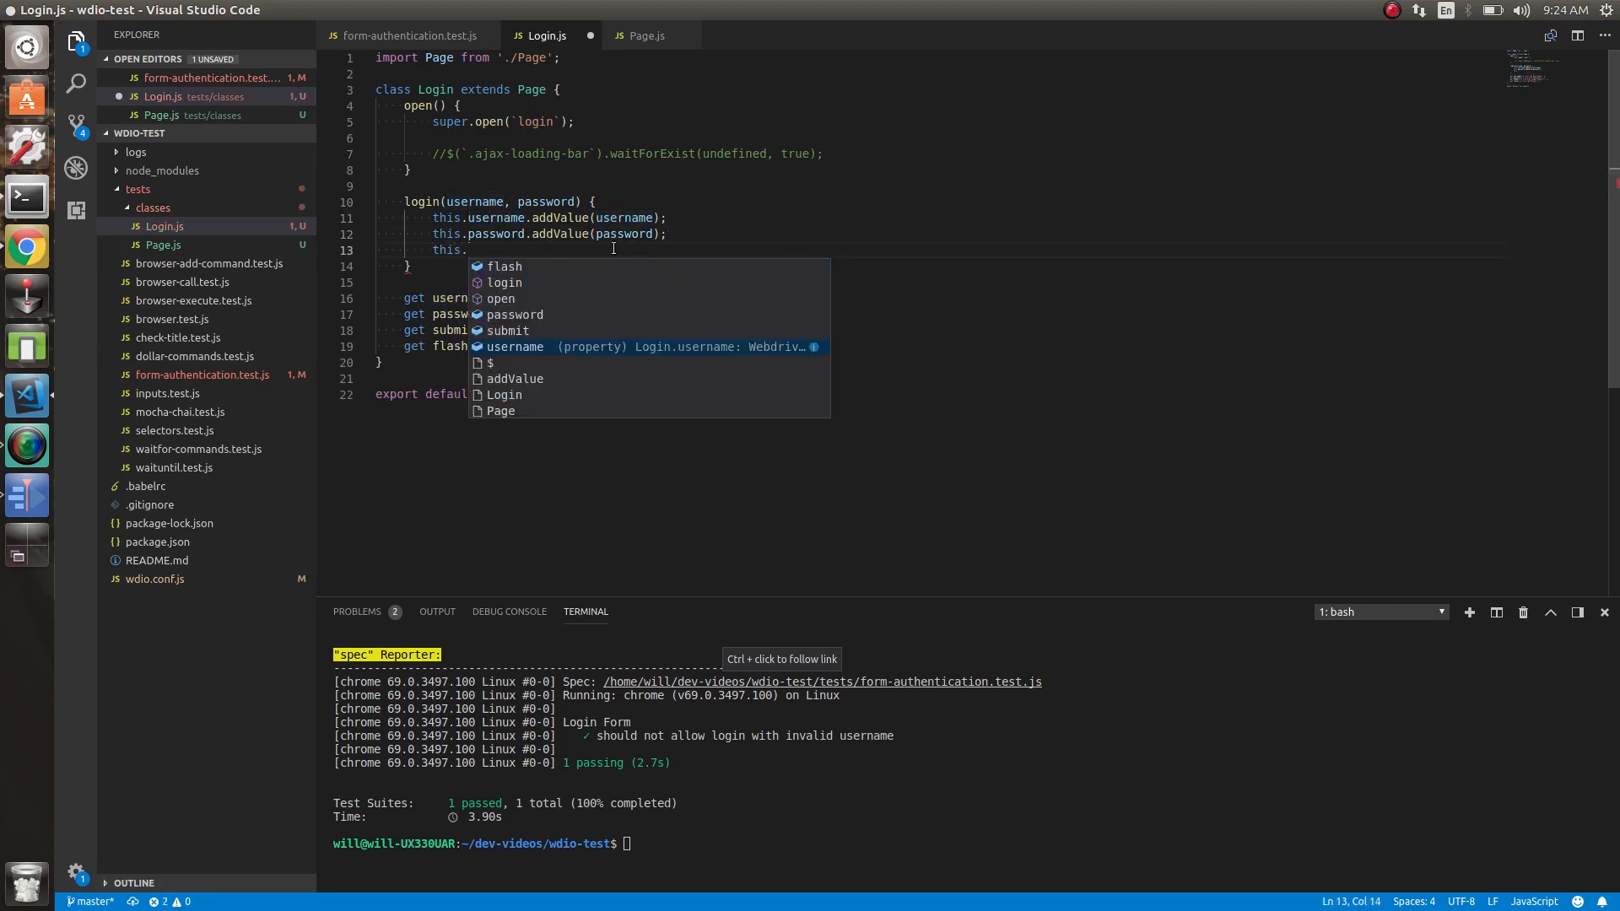
type("submit.")
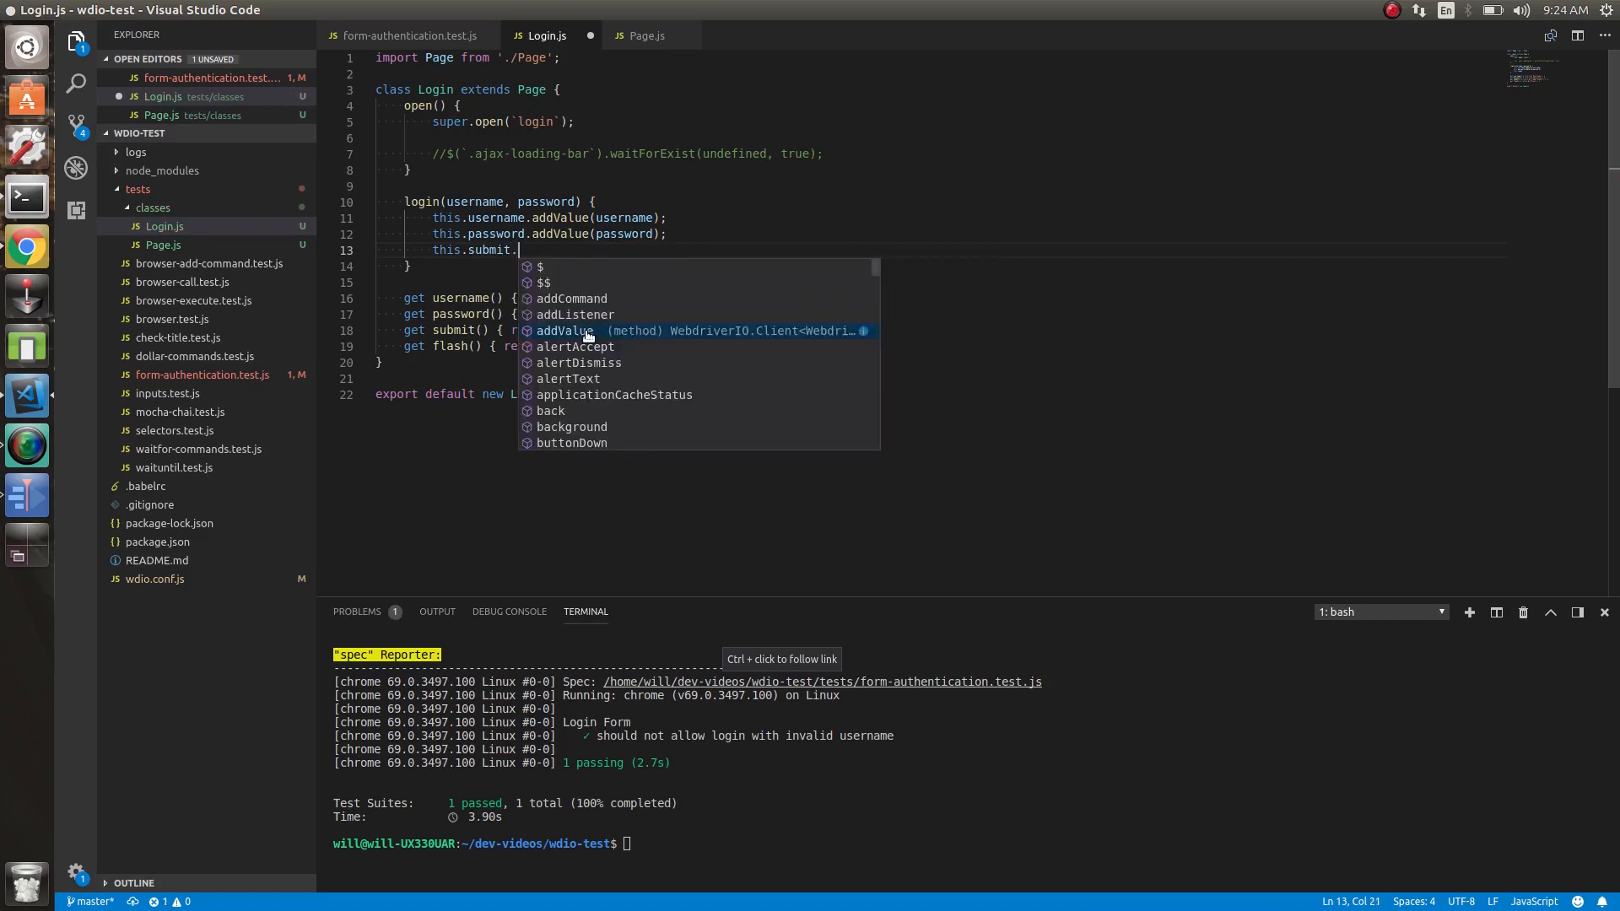
type("click();")
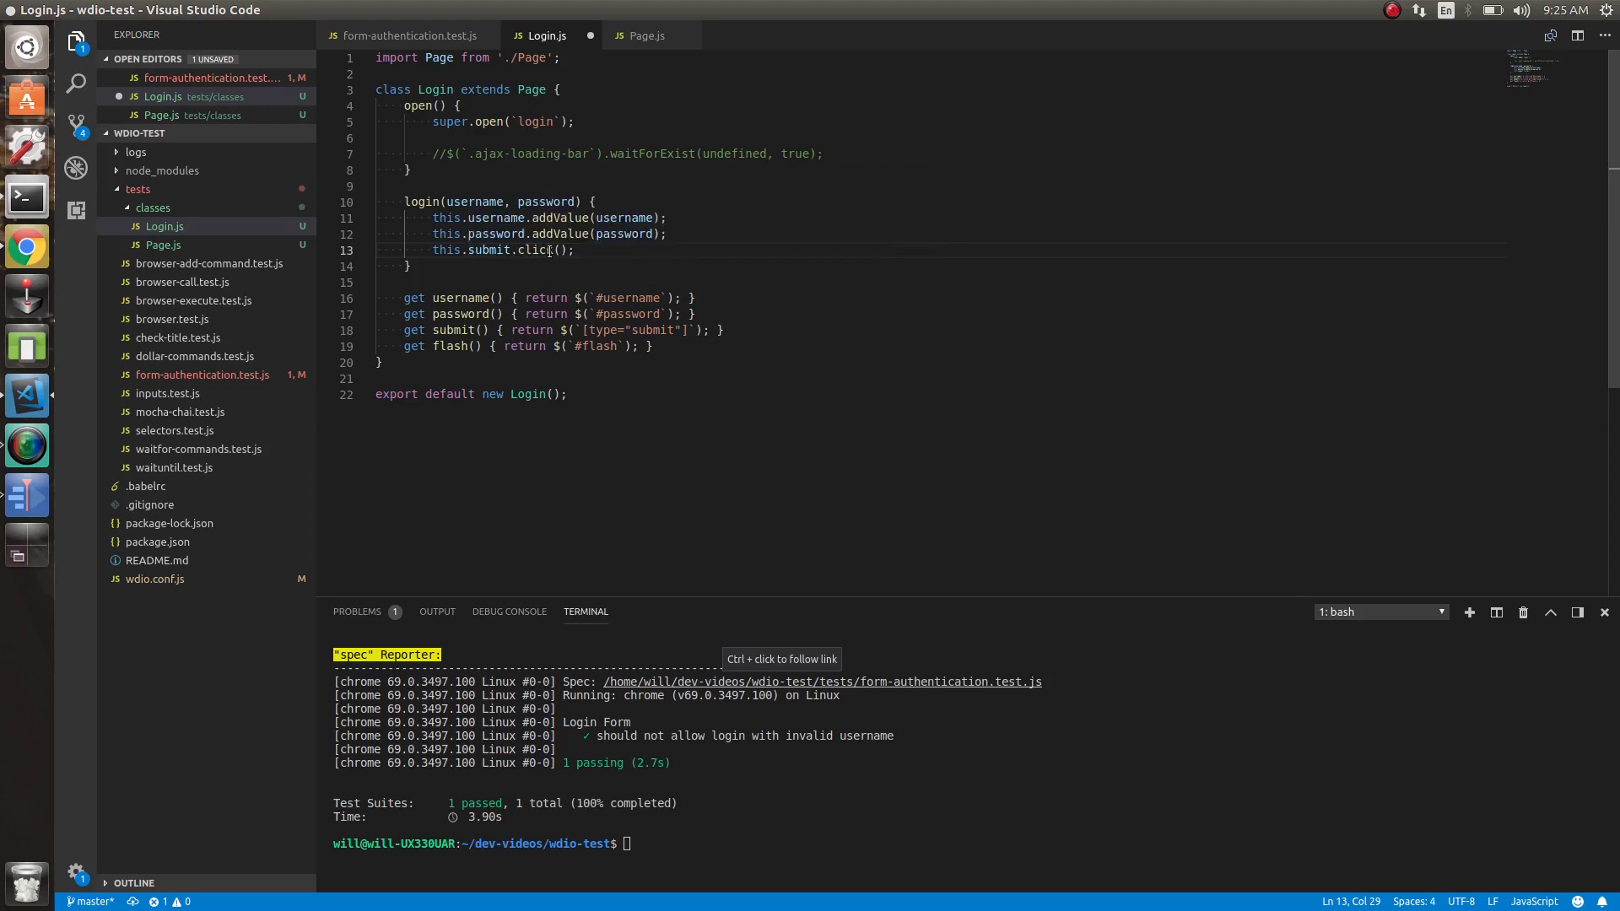
mouse_move(542, 250)
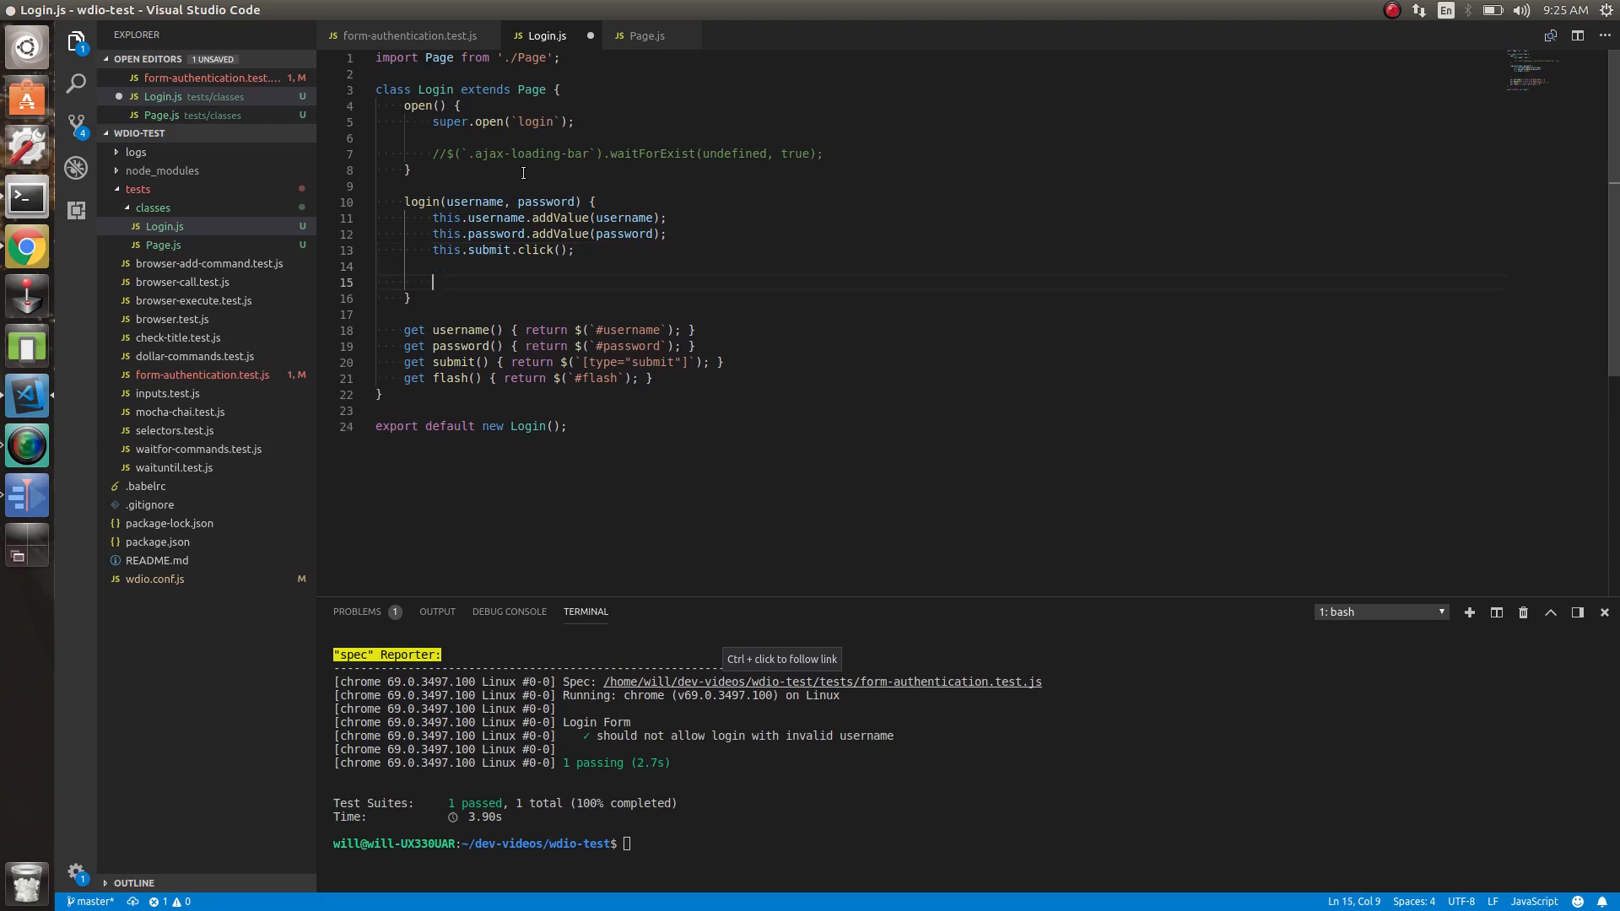
Add a comment after submit.click(): // Wait for other page to be fully loading.
type("// Wait")
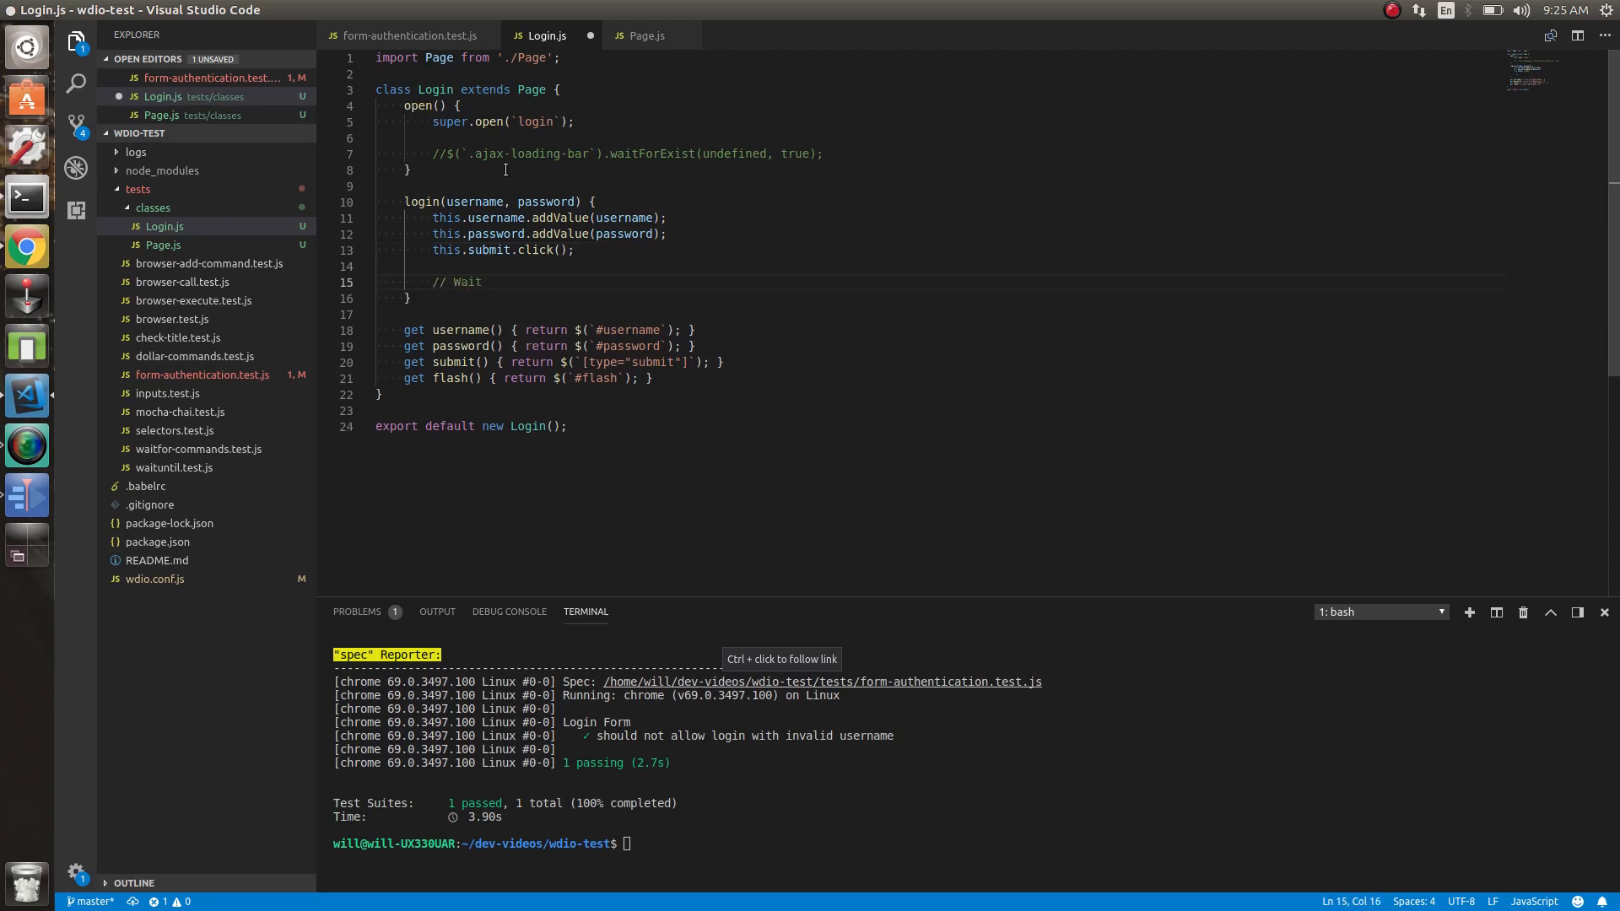
type("for other page to be fully")
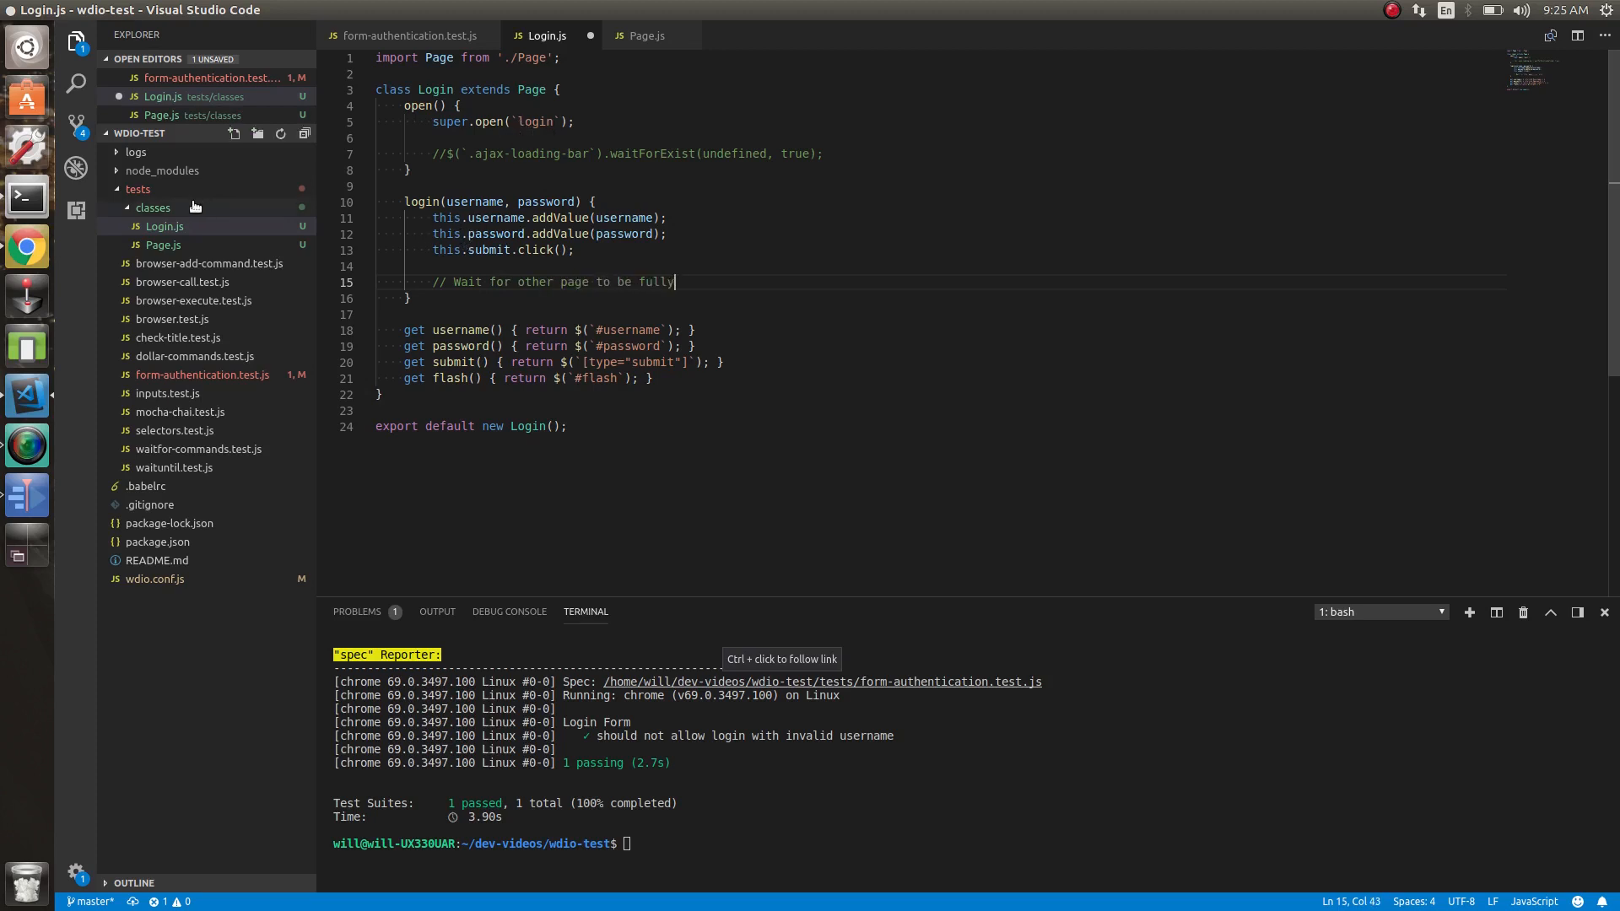
type("loading")
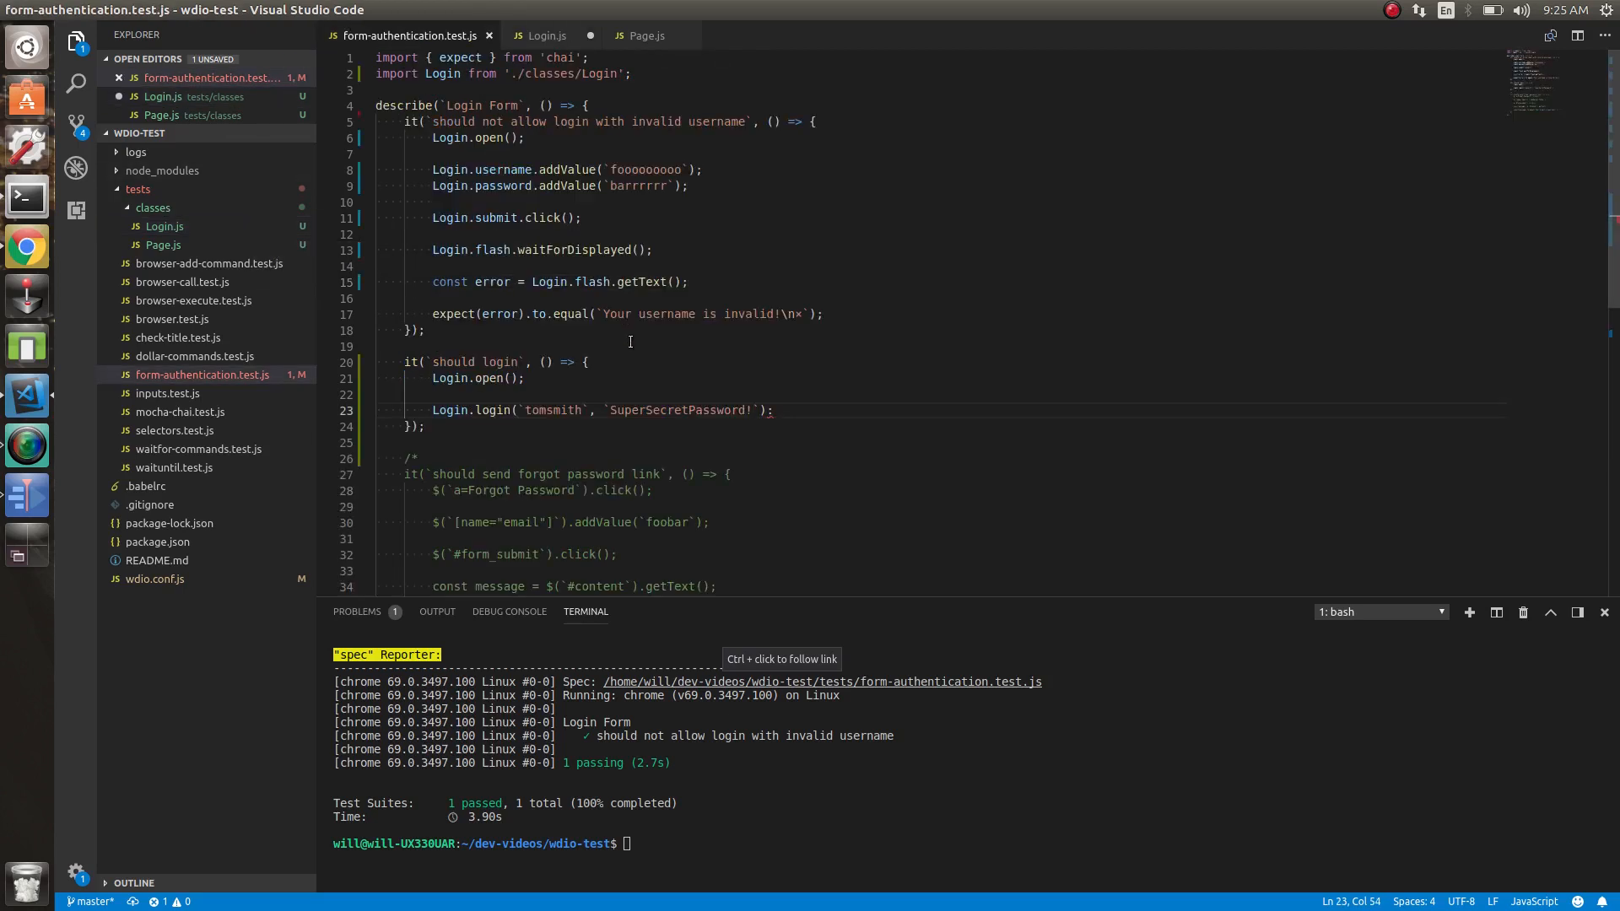
mouse_move(524, 403)
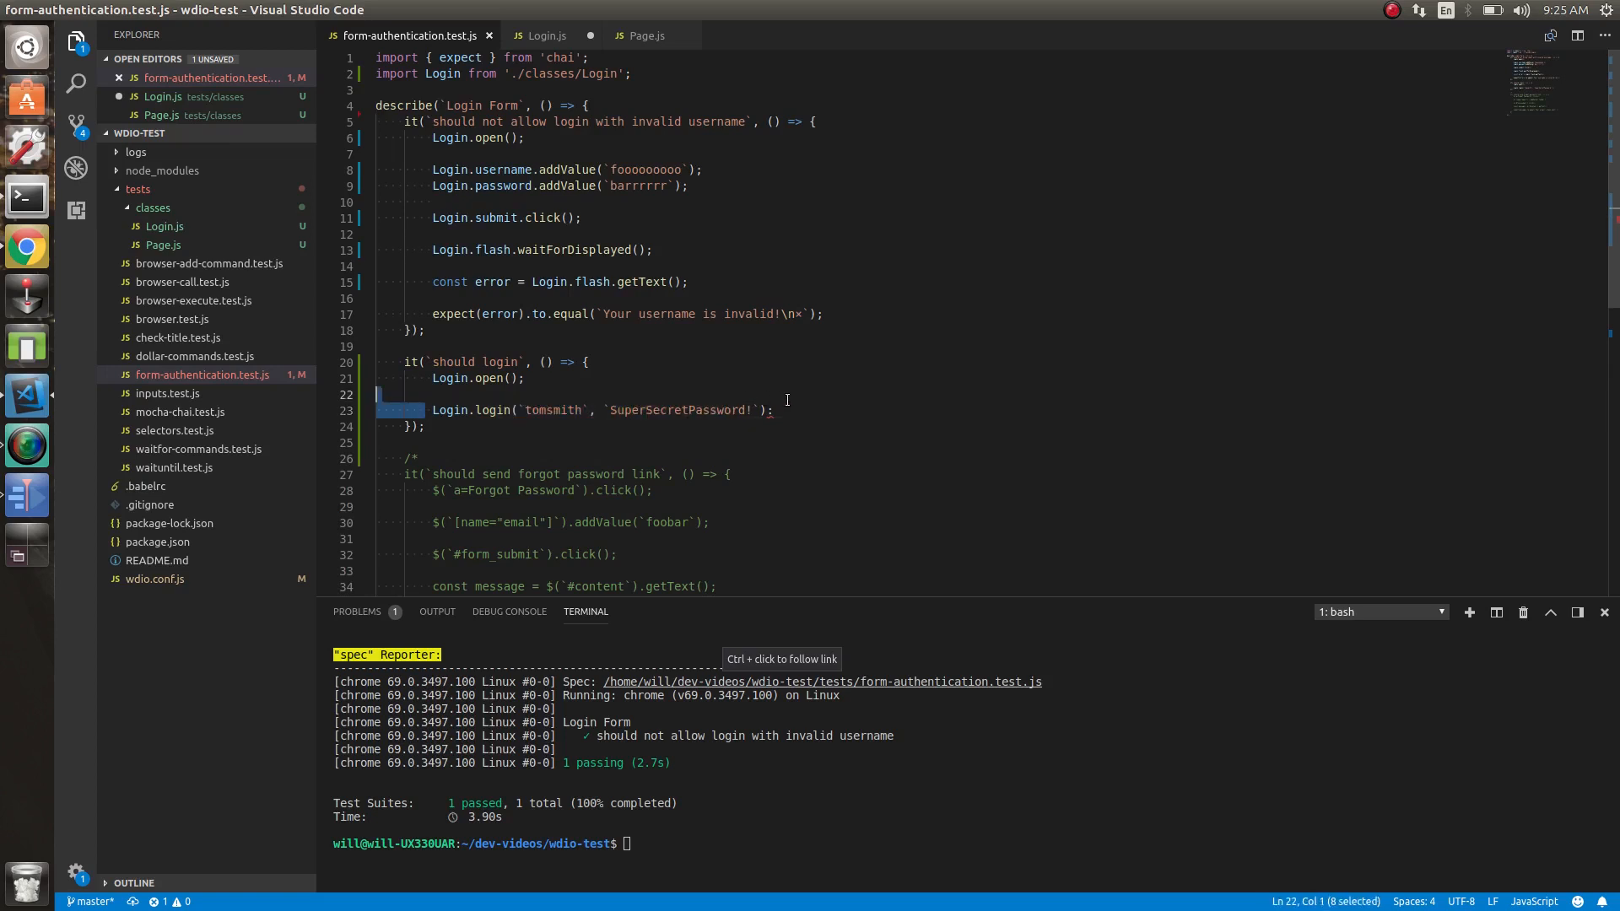
Start a // placeholder after Login.login() in the test and end login() with return this;.
left_click(773, 409)
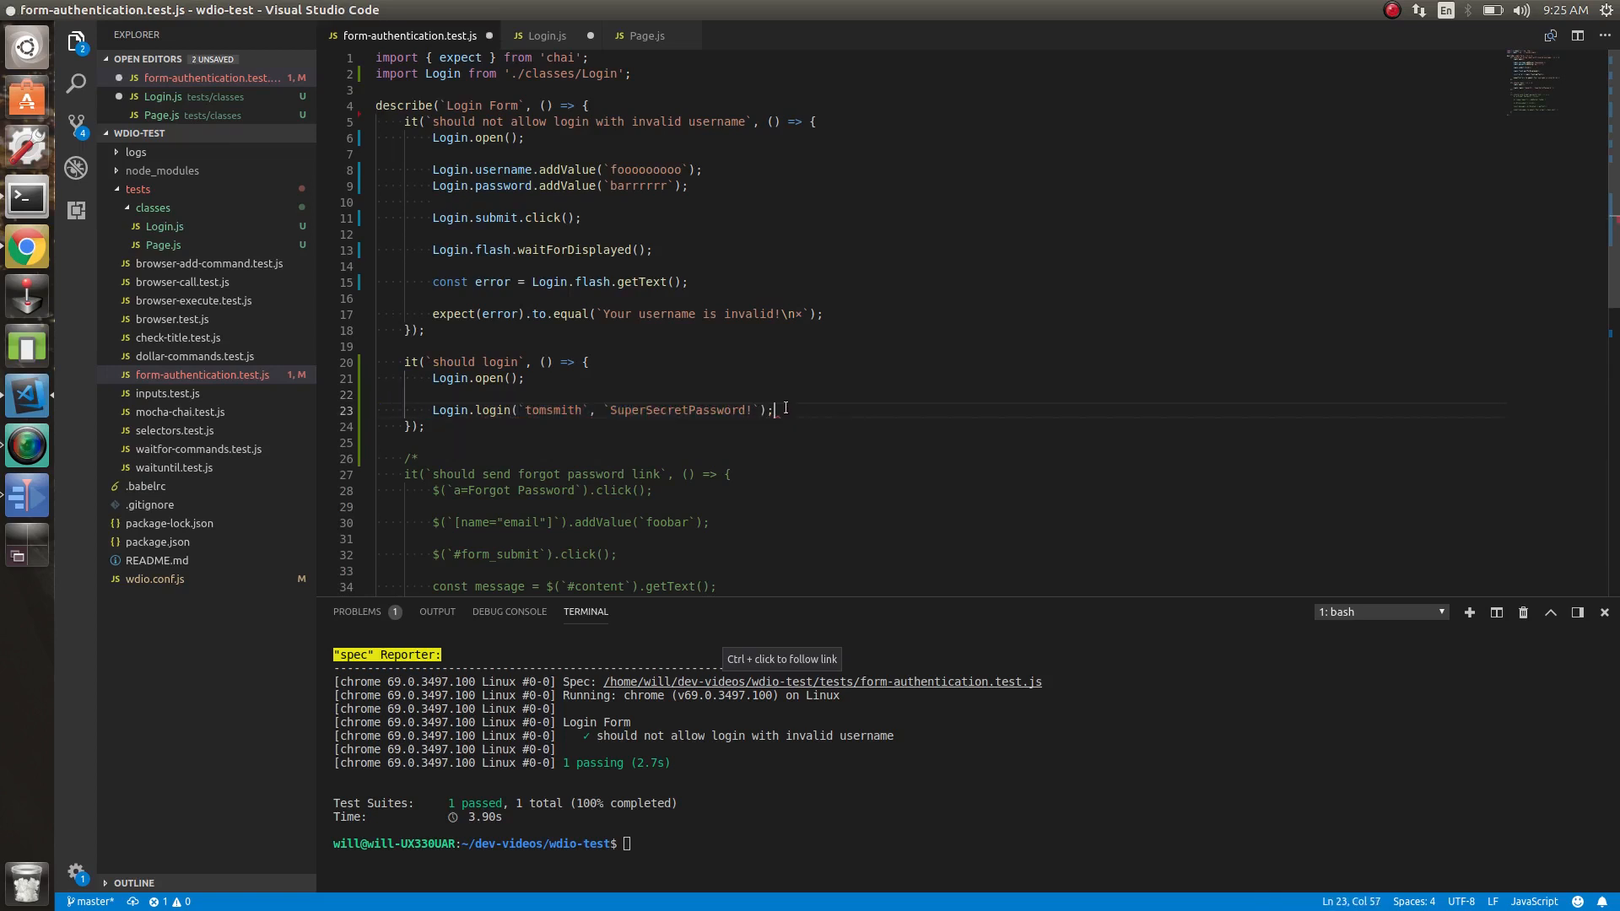
type("//")
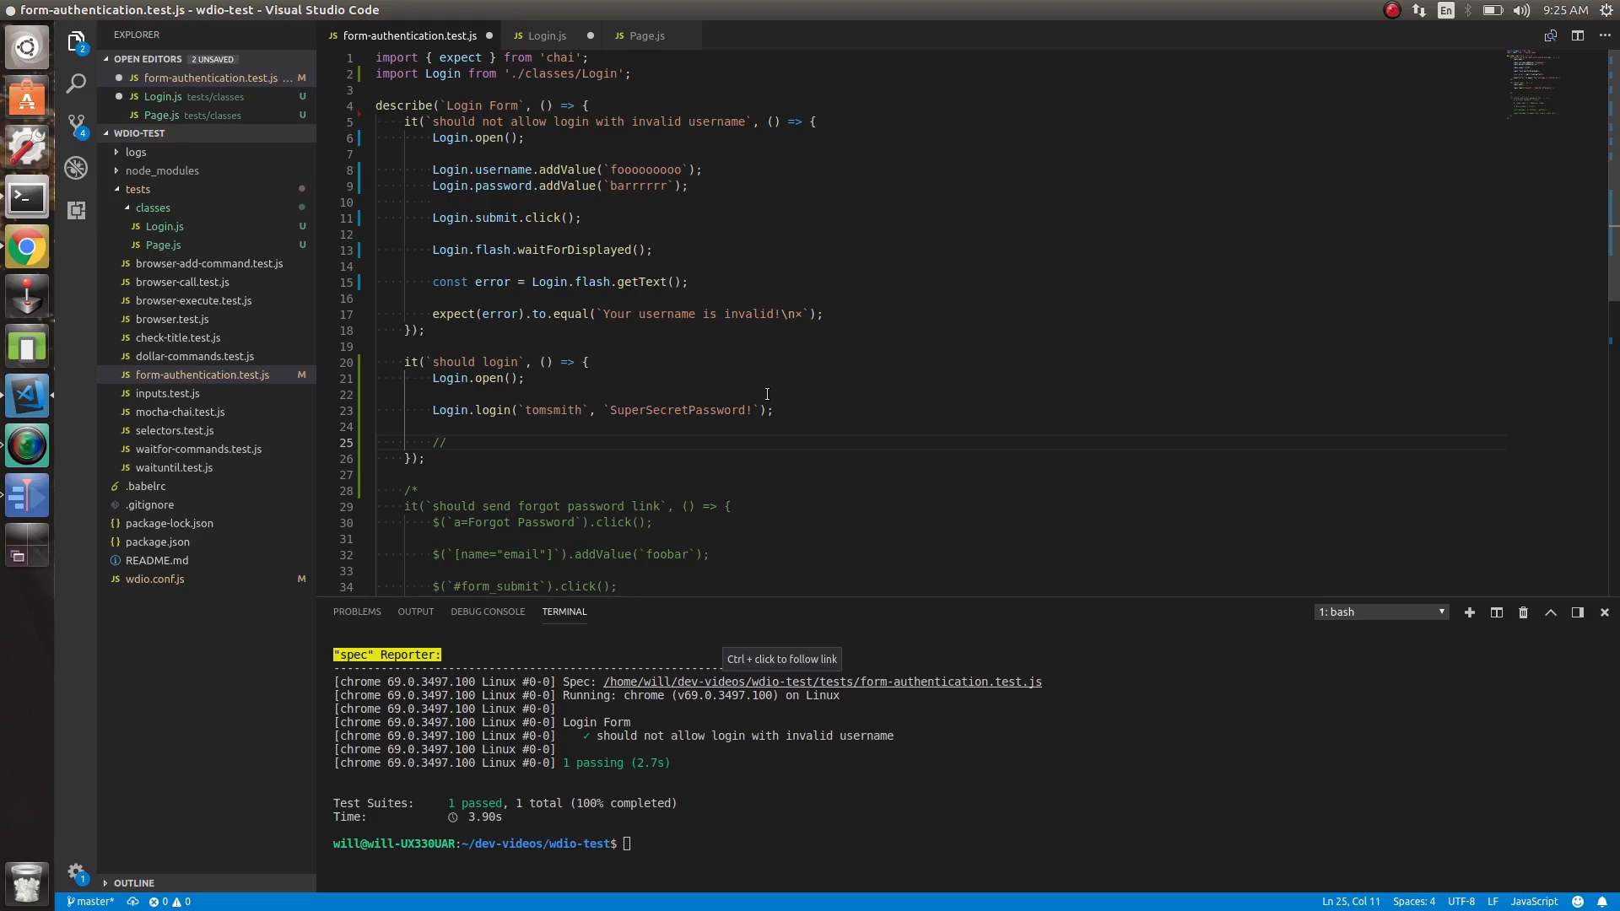
left_click(545, 35)
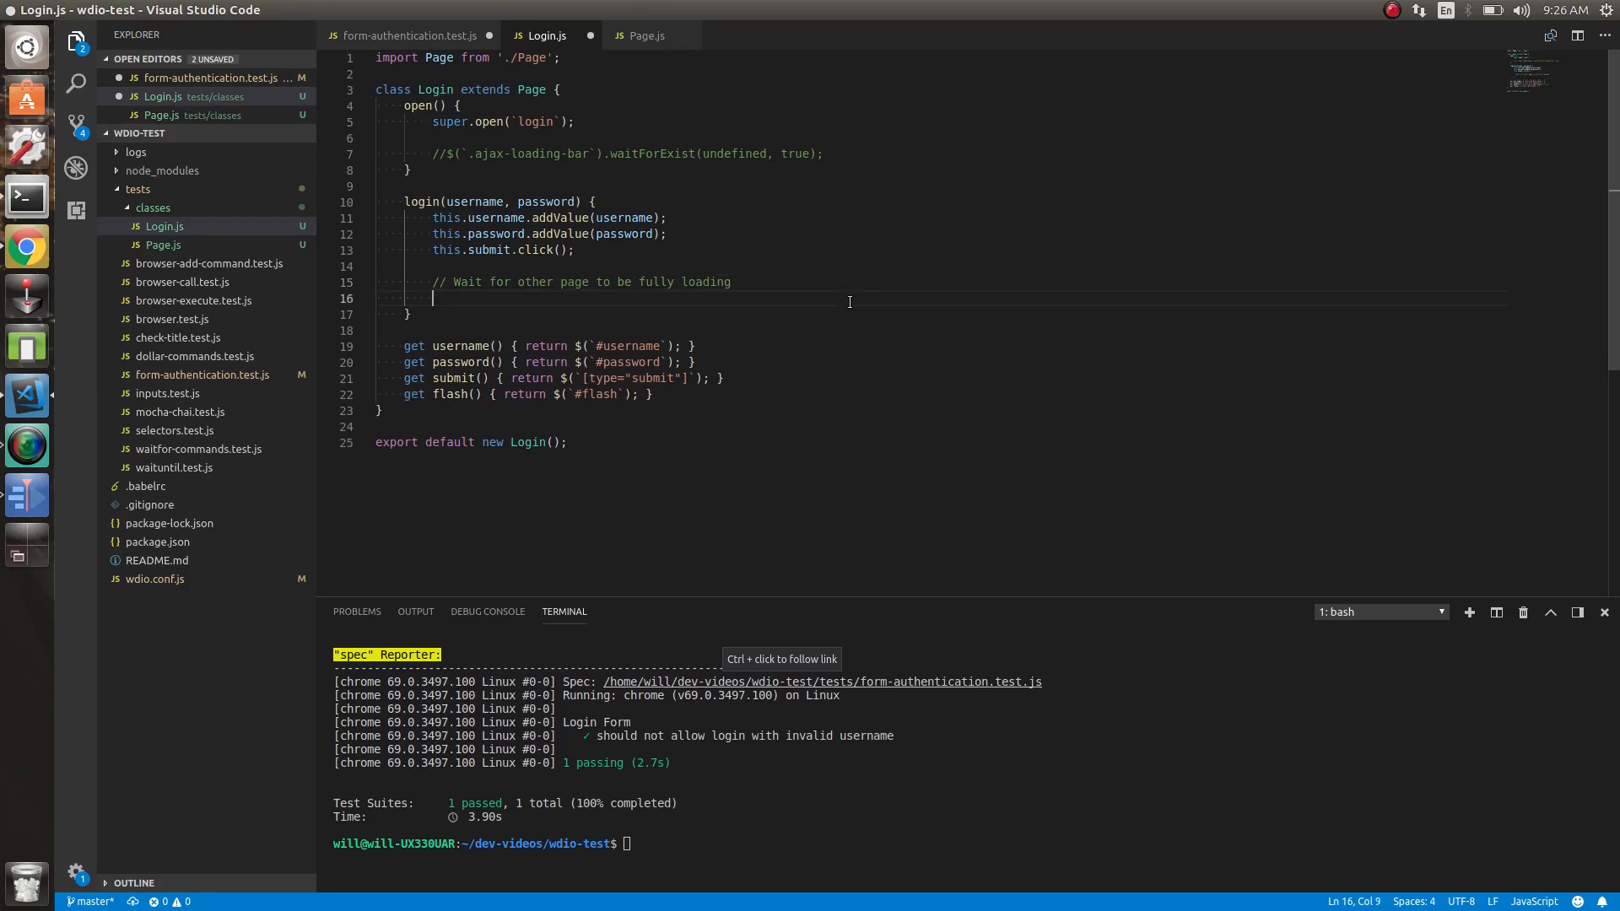
type("return")
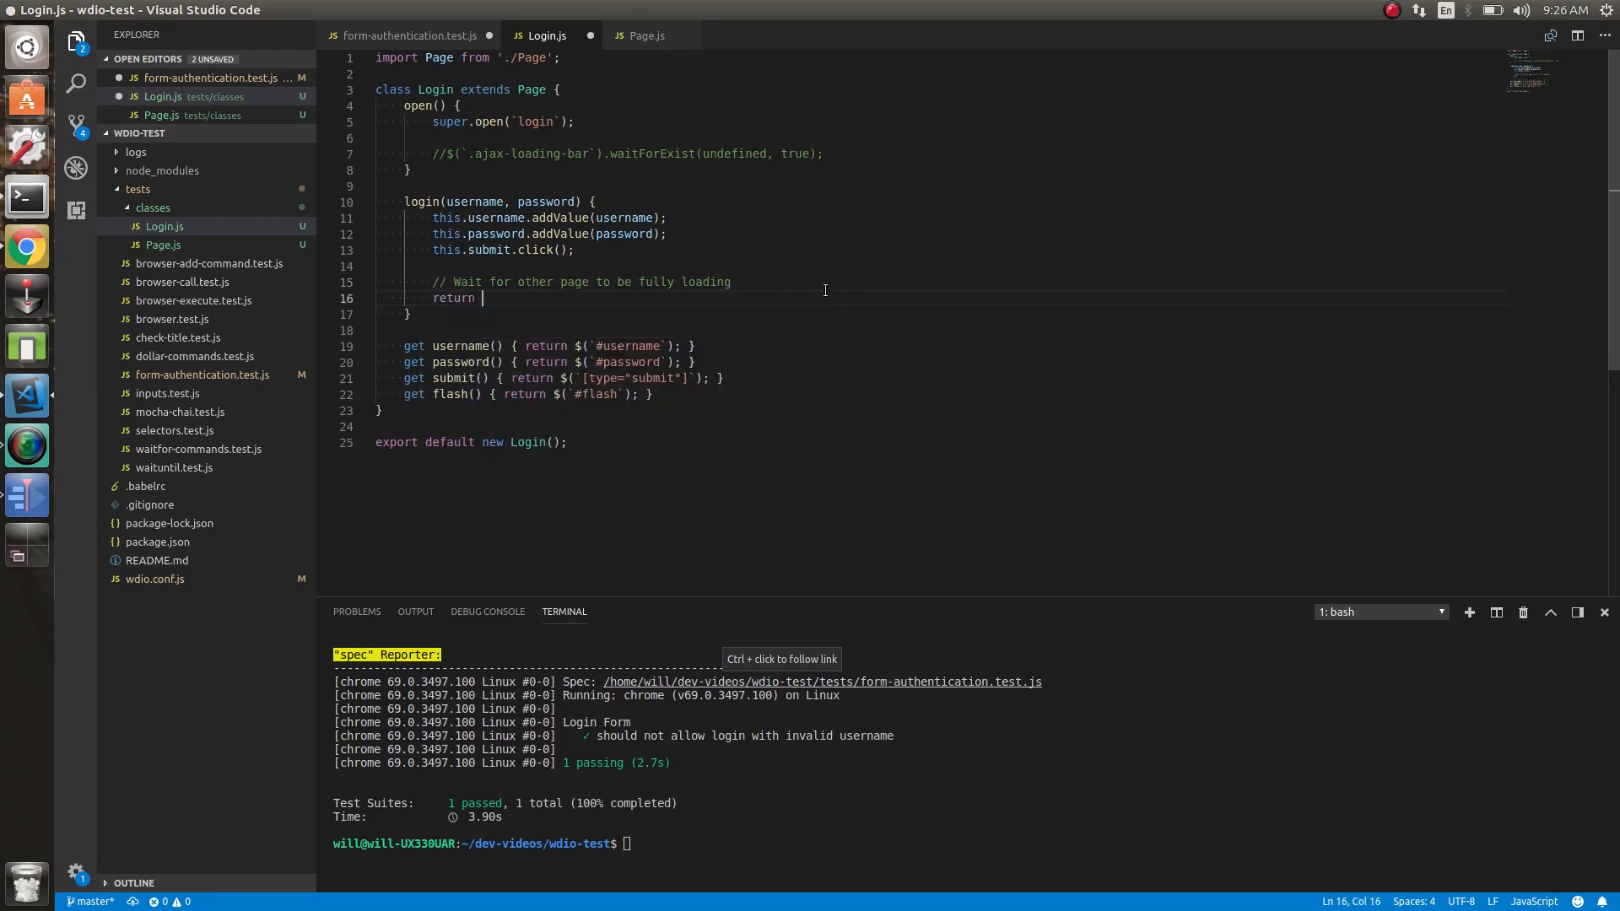
type("this;")
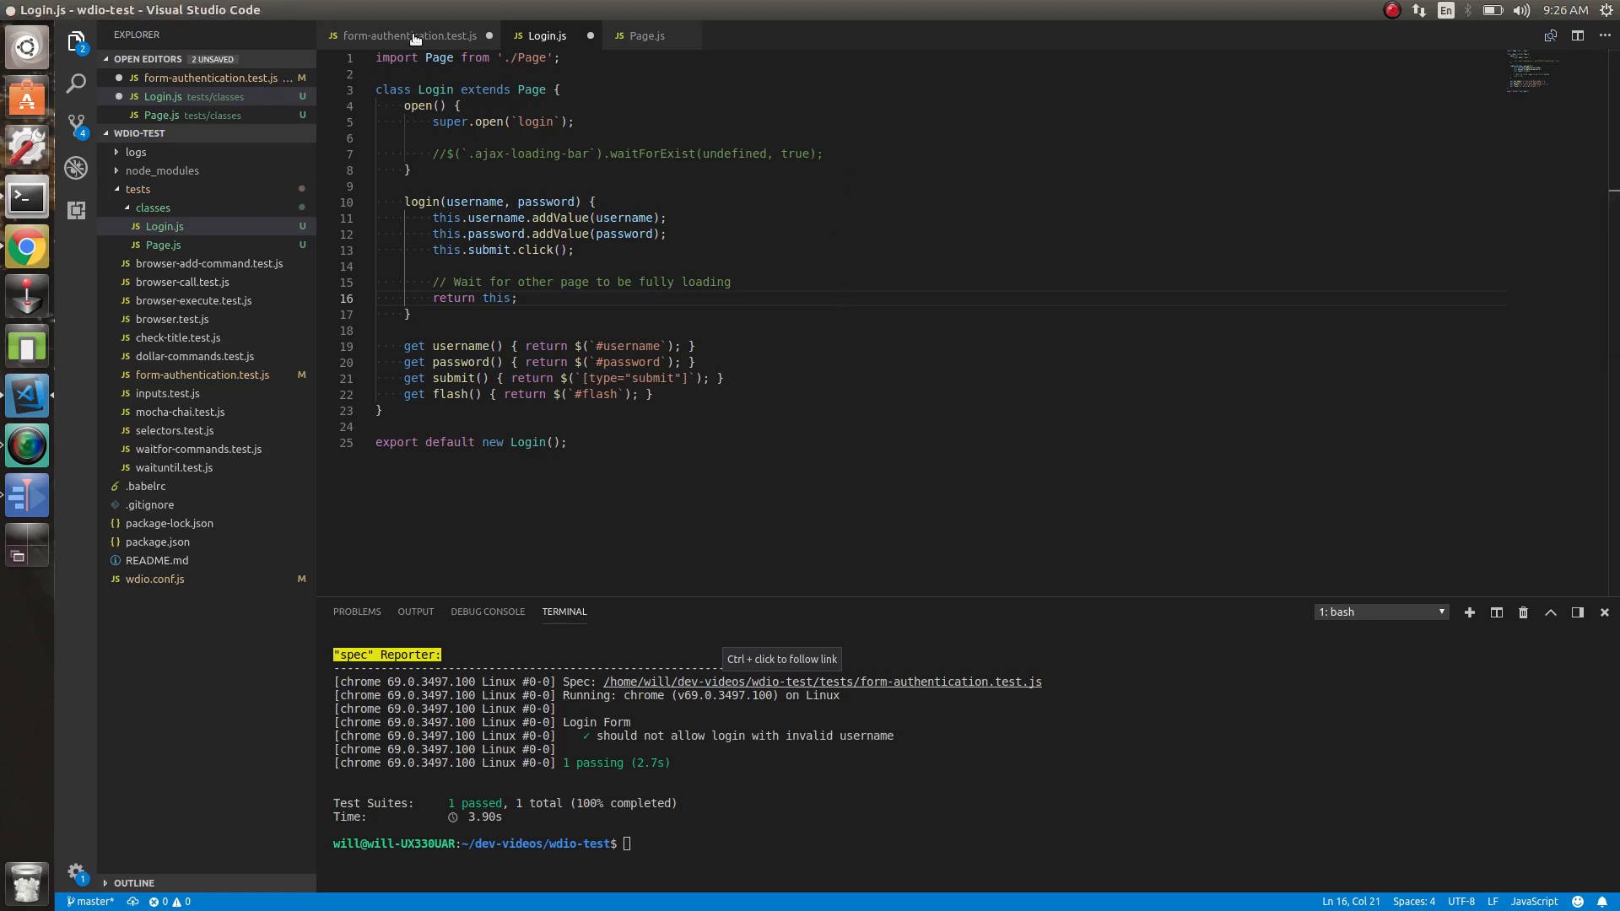
left_click(409, 36)
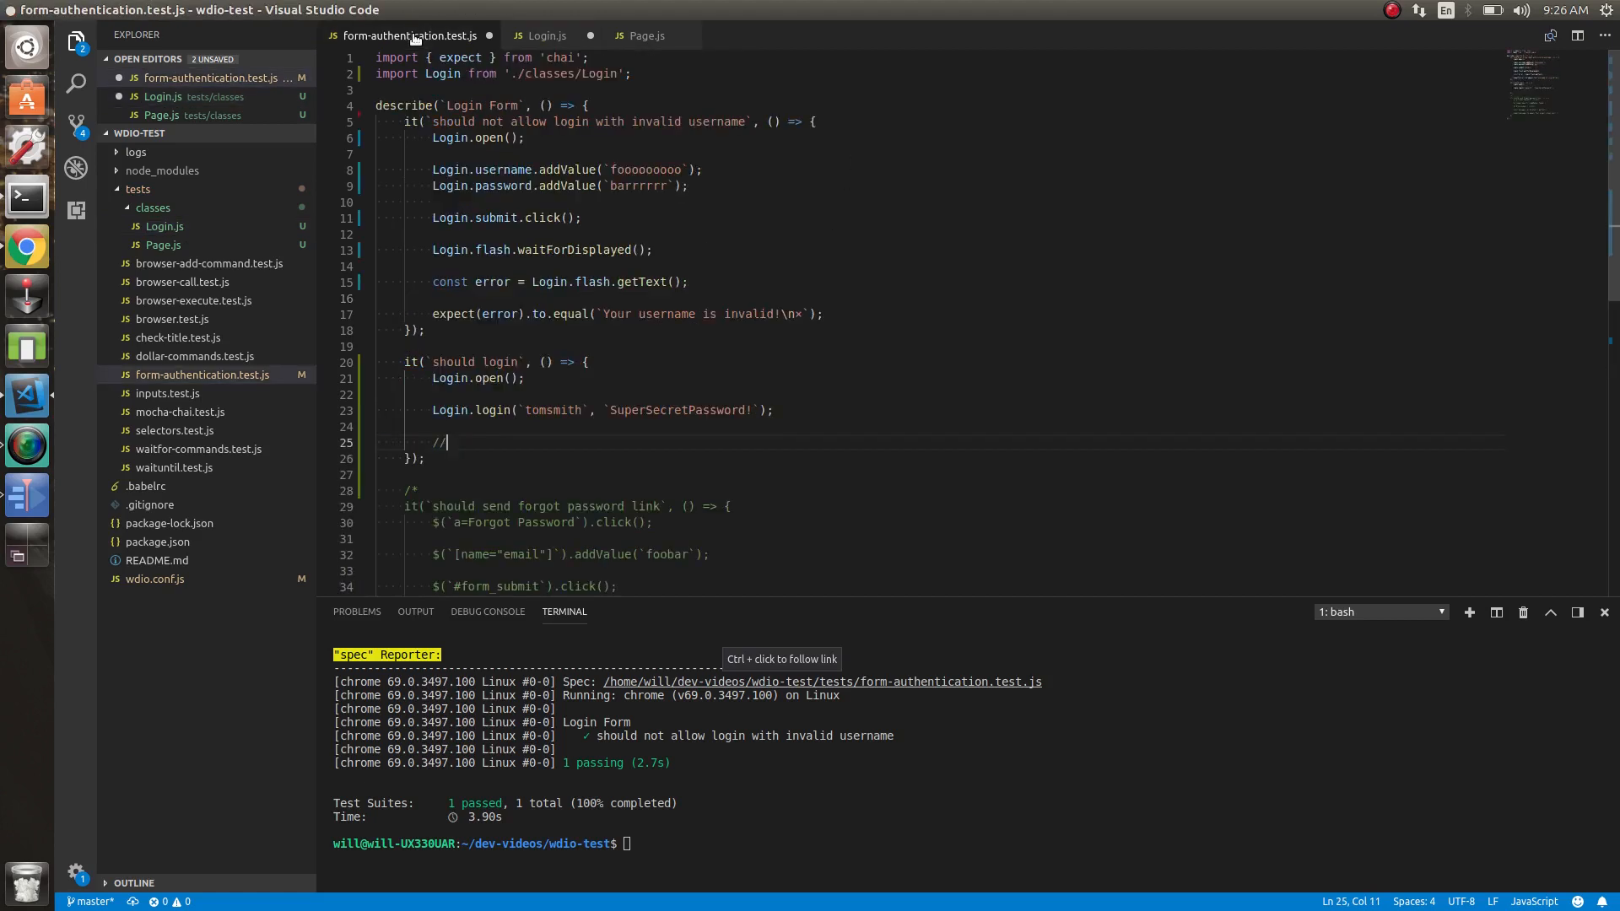
Experiment with a chained .foo call and a trial foo() method in Login.js.
scroll("down", 3)
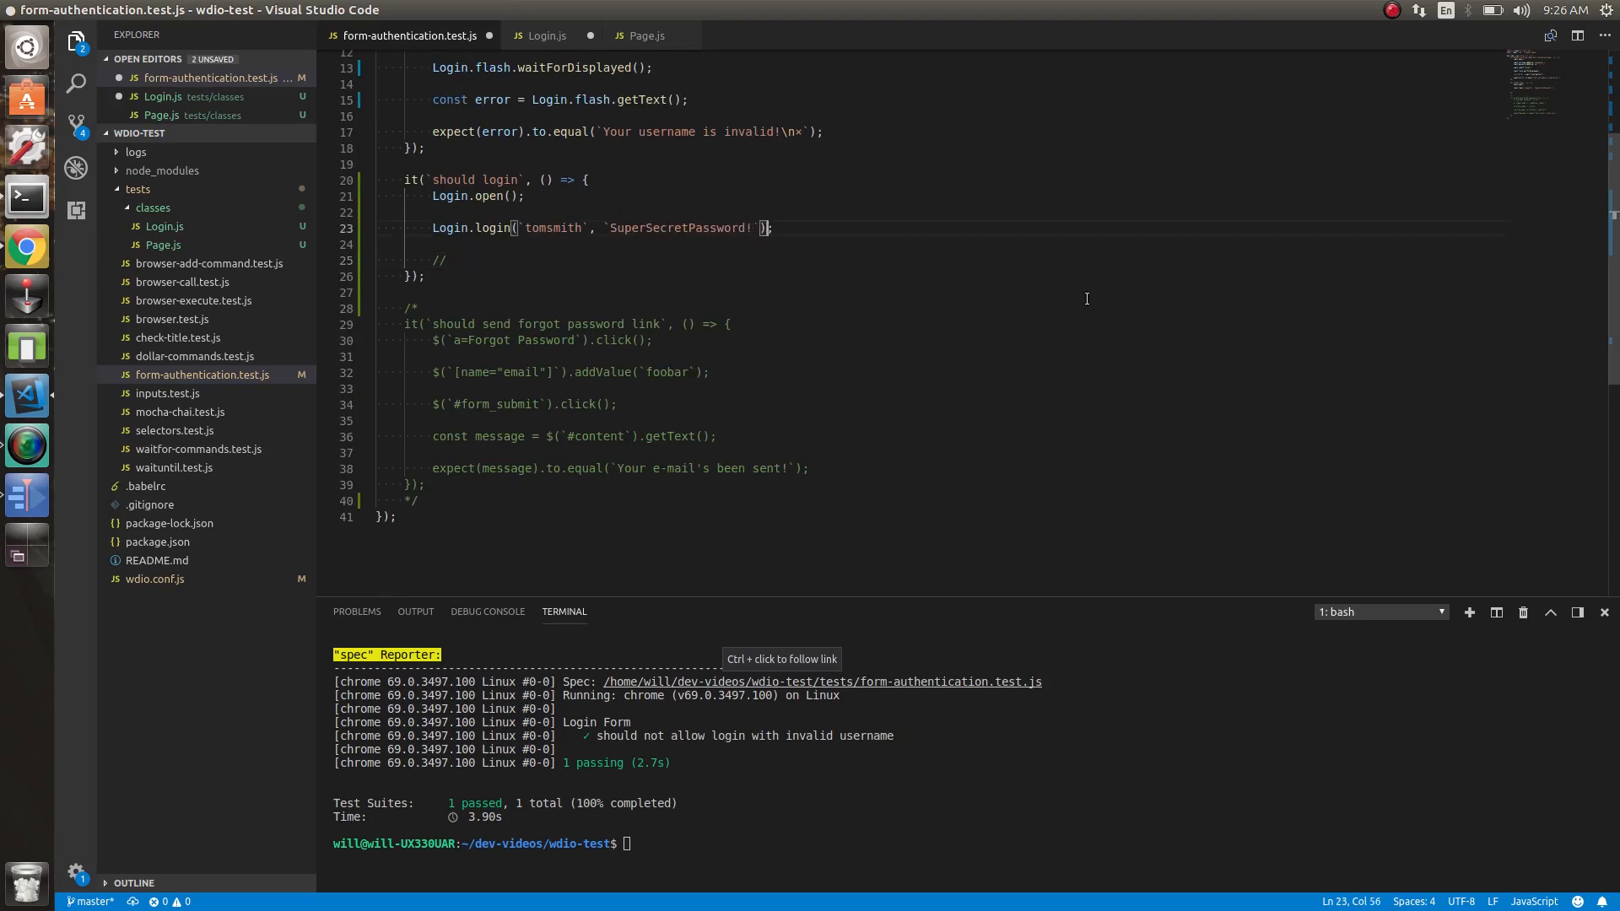
type(".foo(")
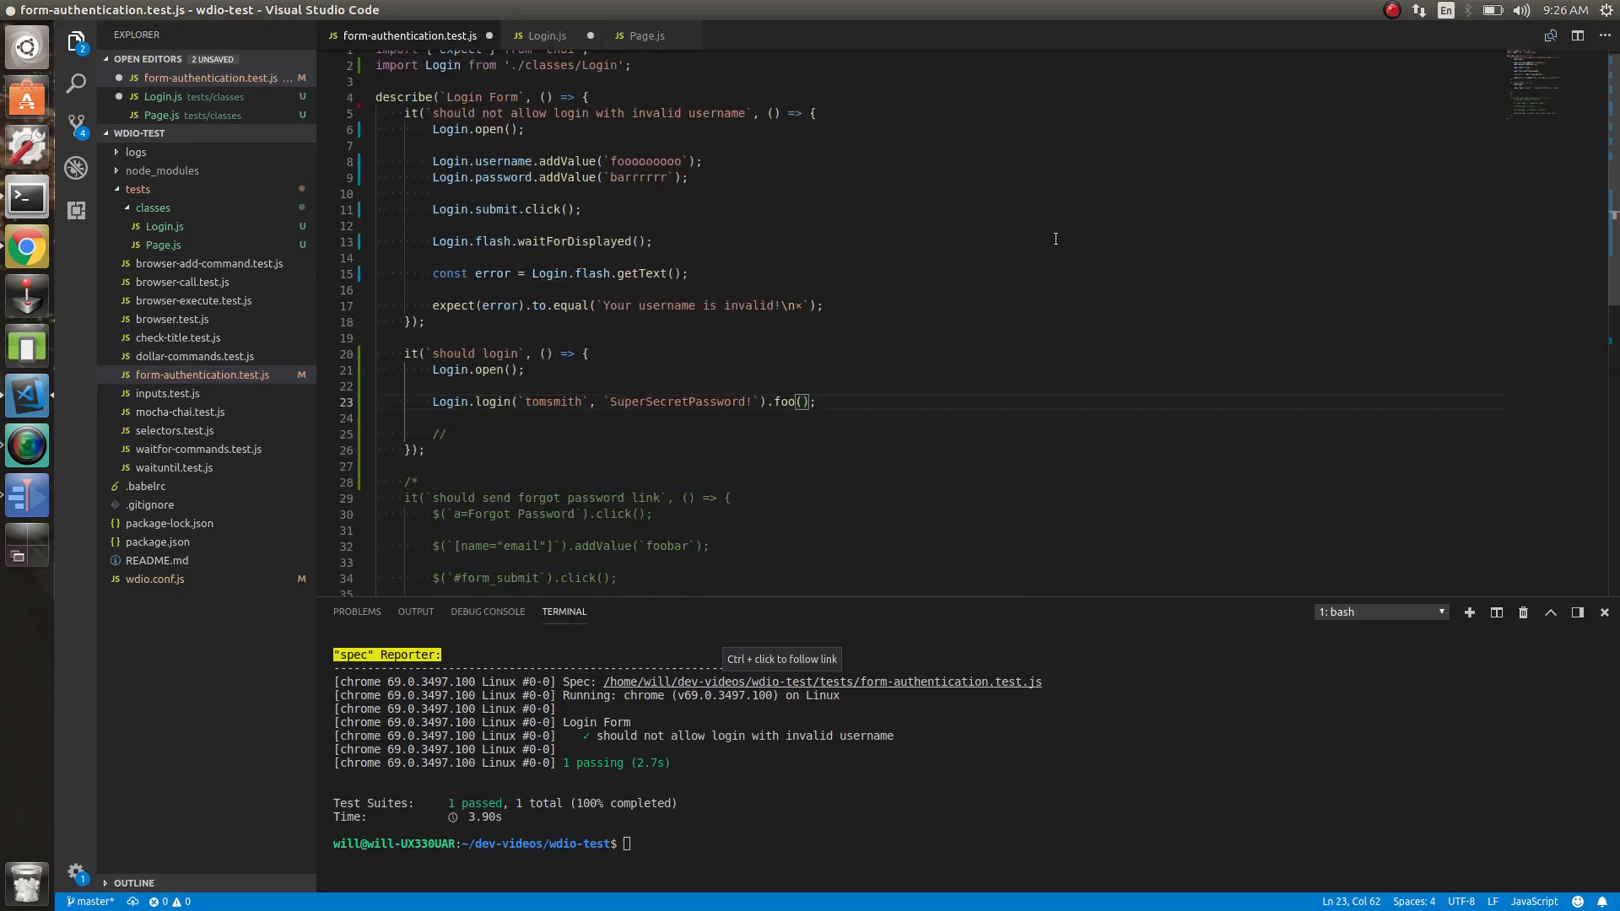
left_click(545, 36)
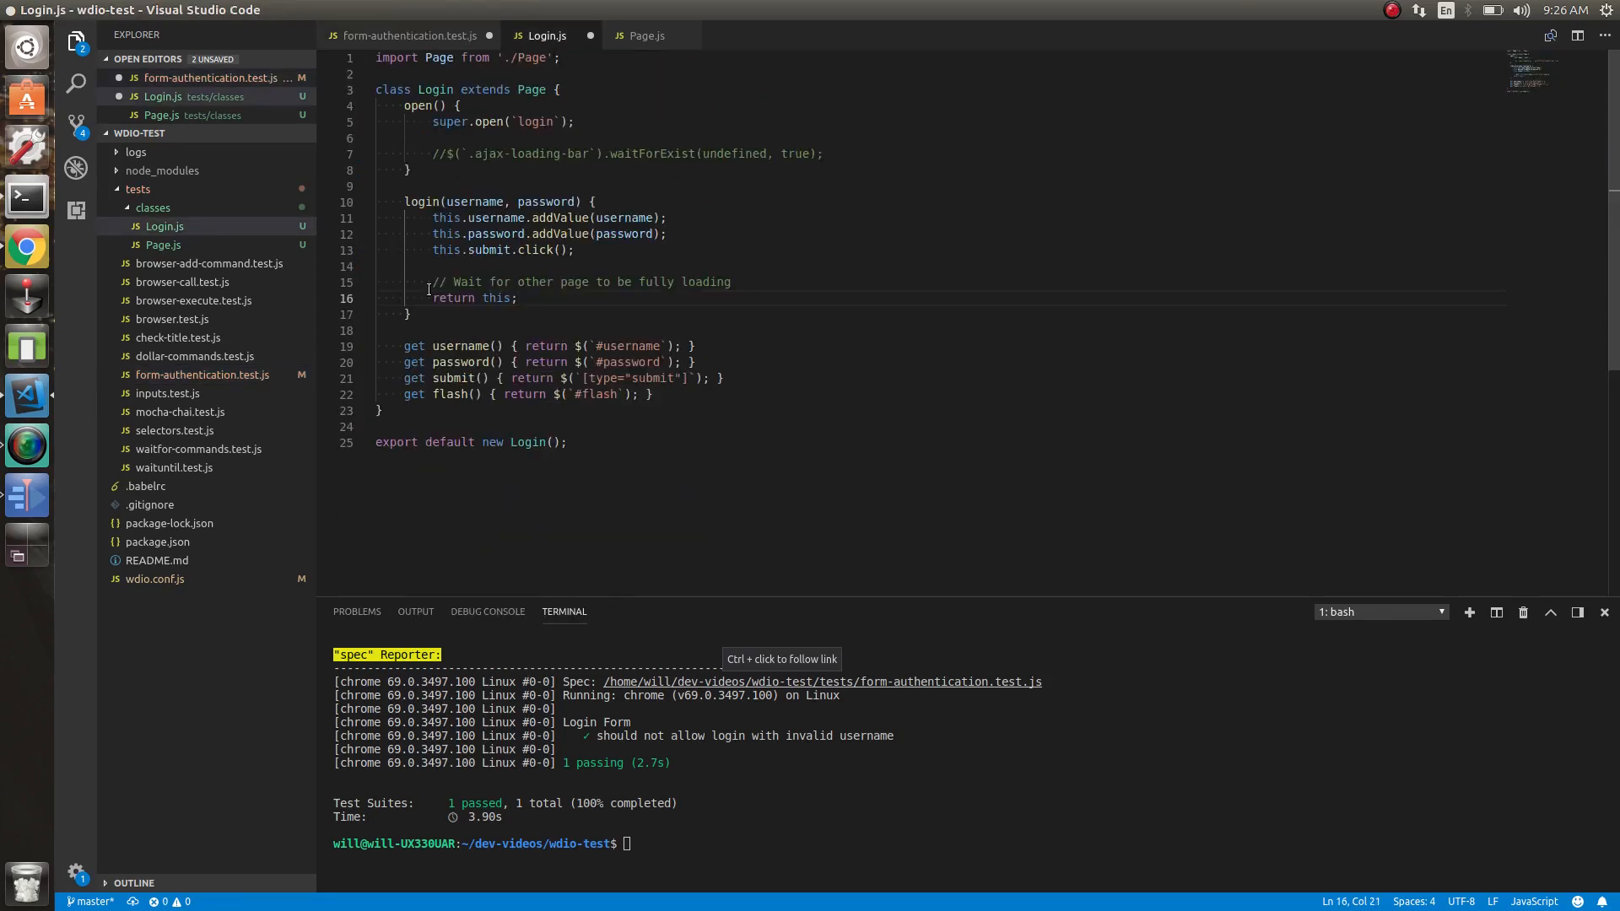
type("foo")
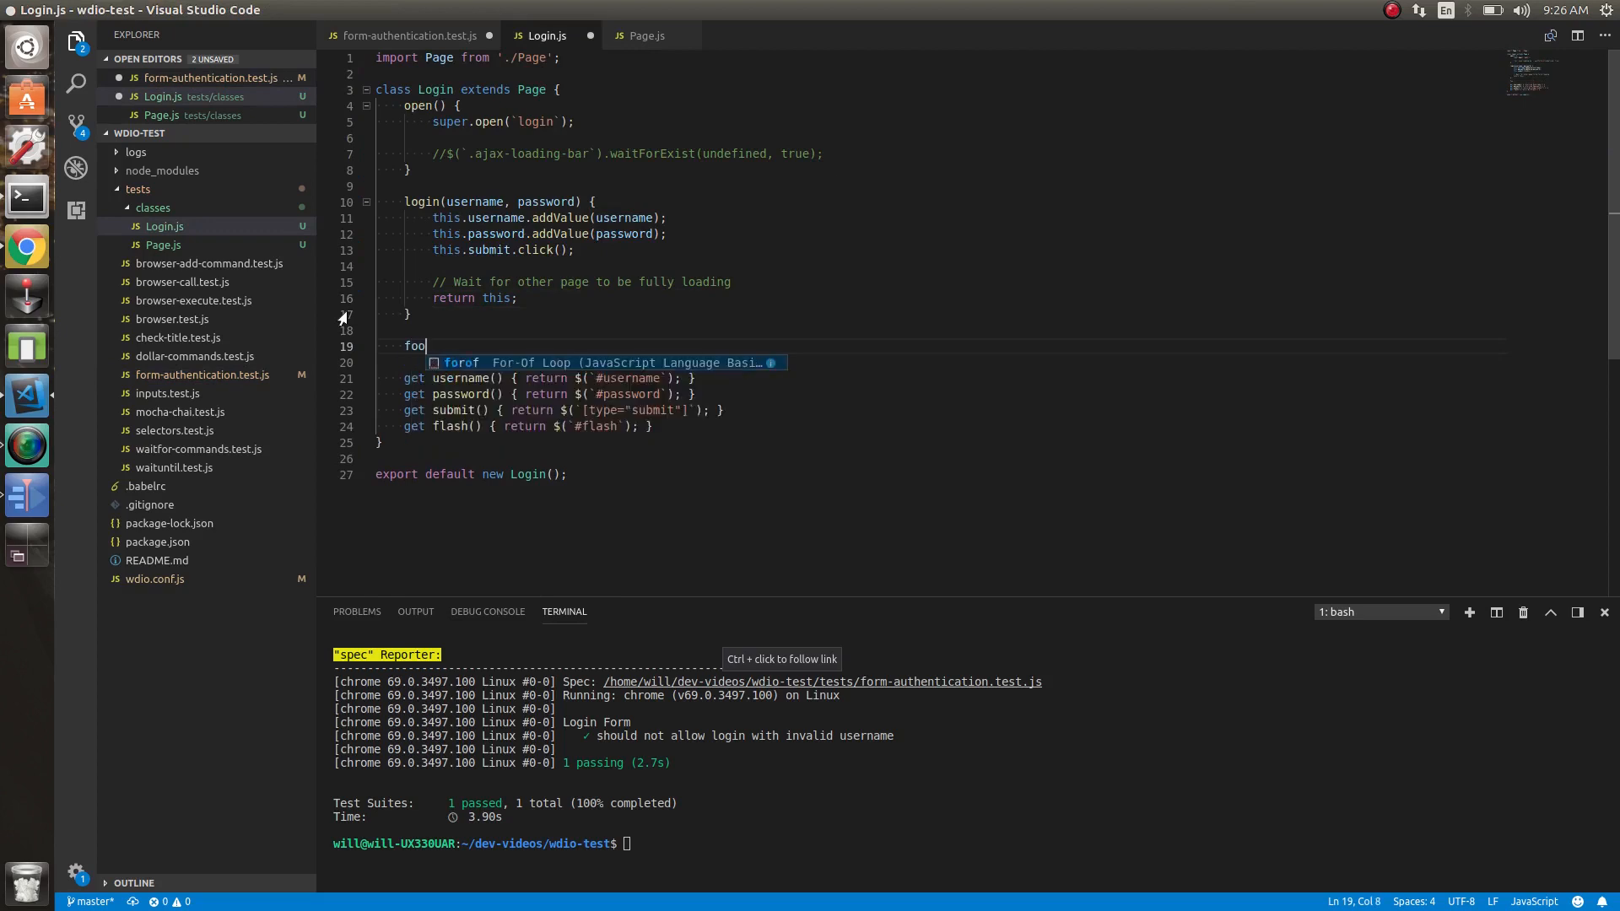
type("() {")
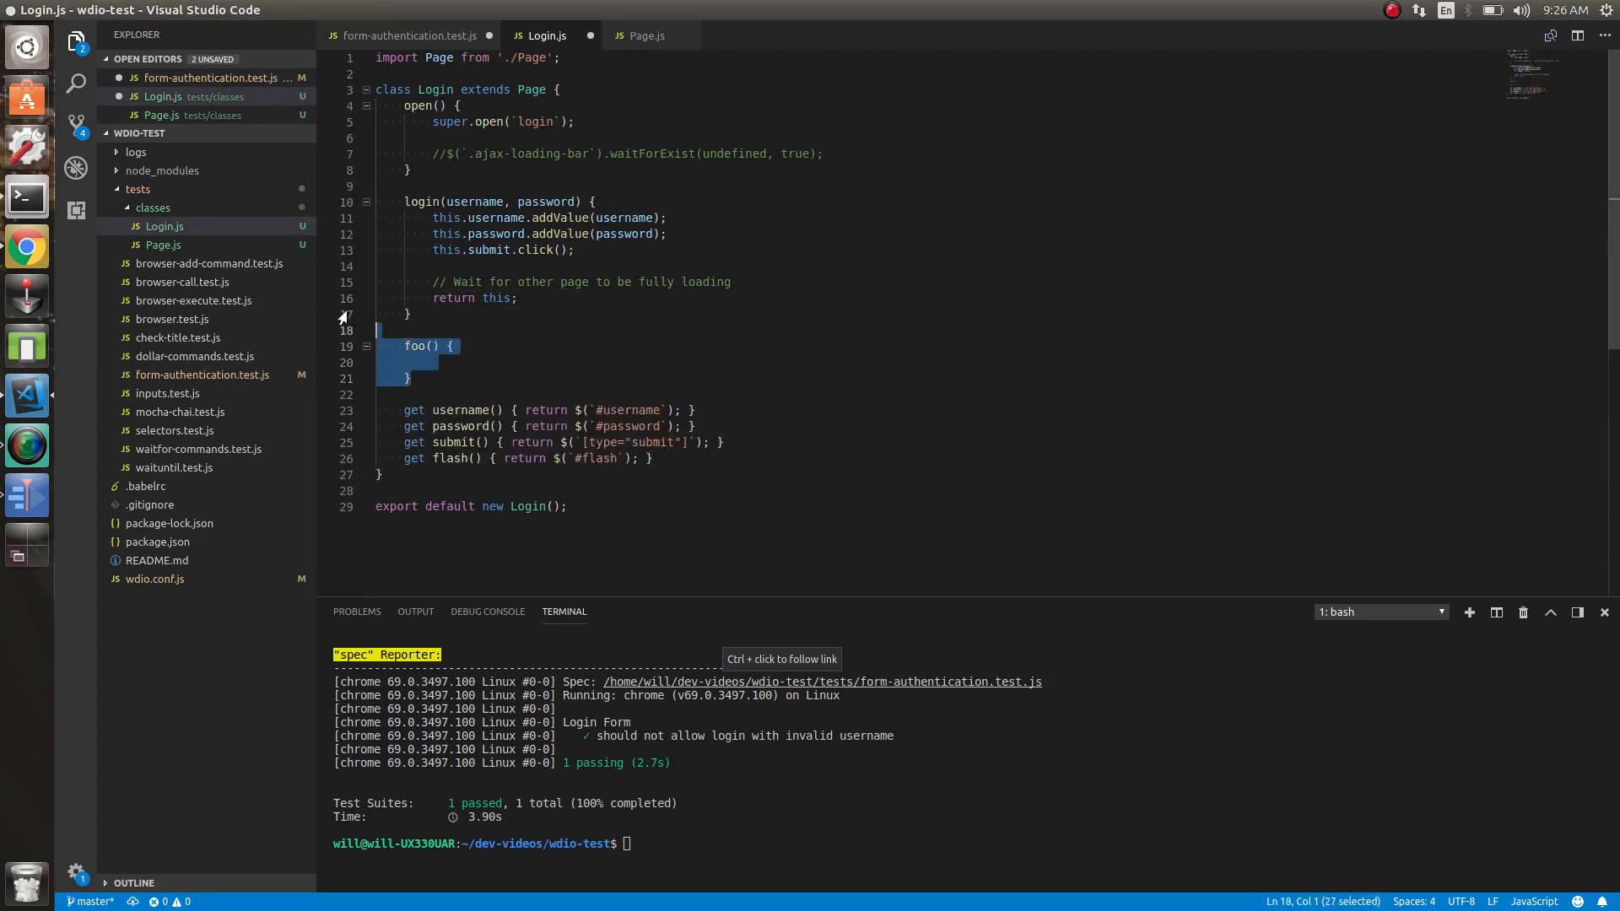
left_click(409, 36)
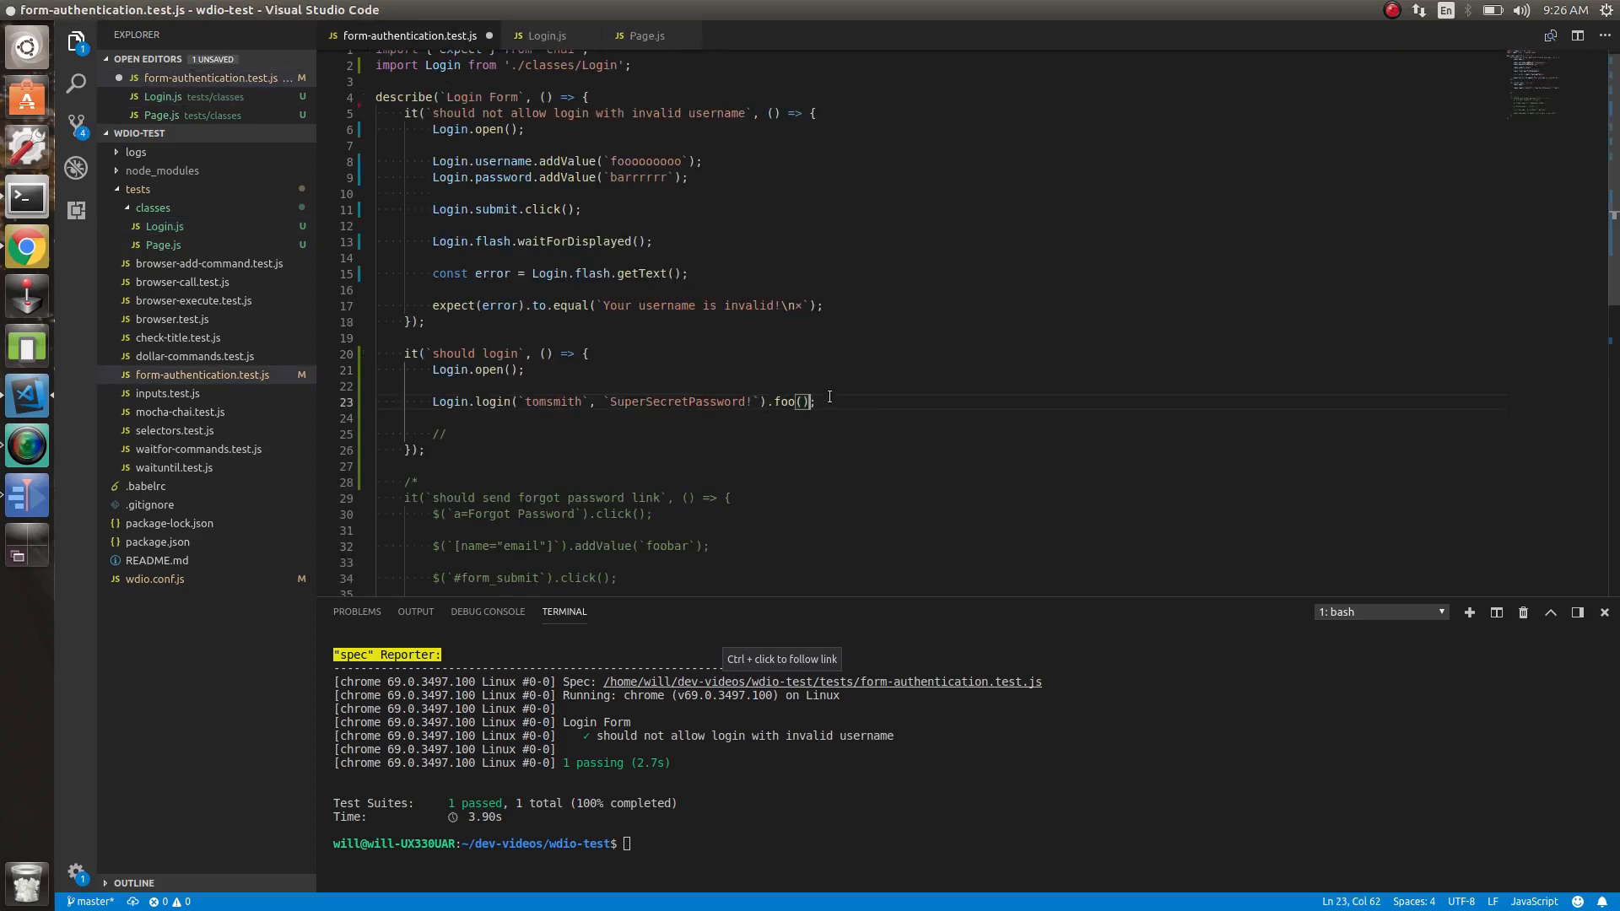
Replace the chain with a separate Login.foo(); call, then delete it, leaving a blank line.
key("BackSpace")
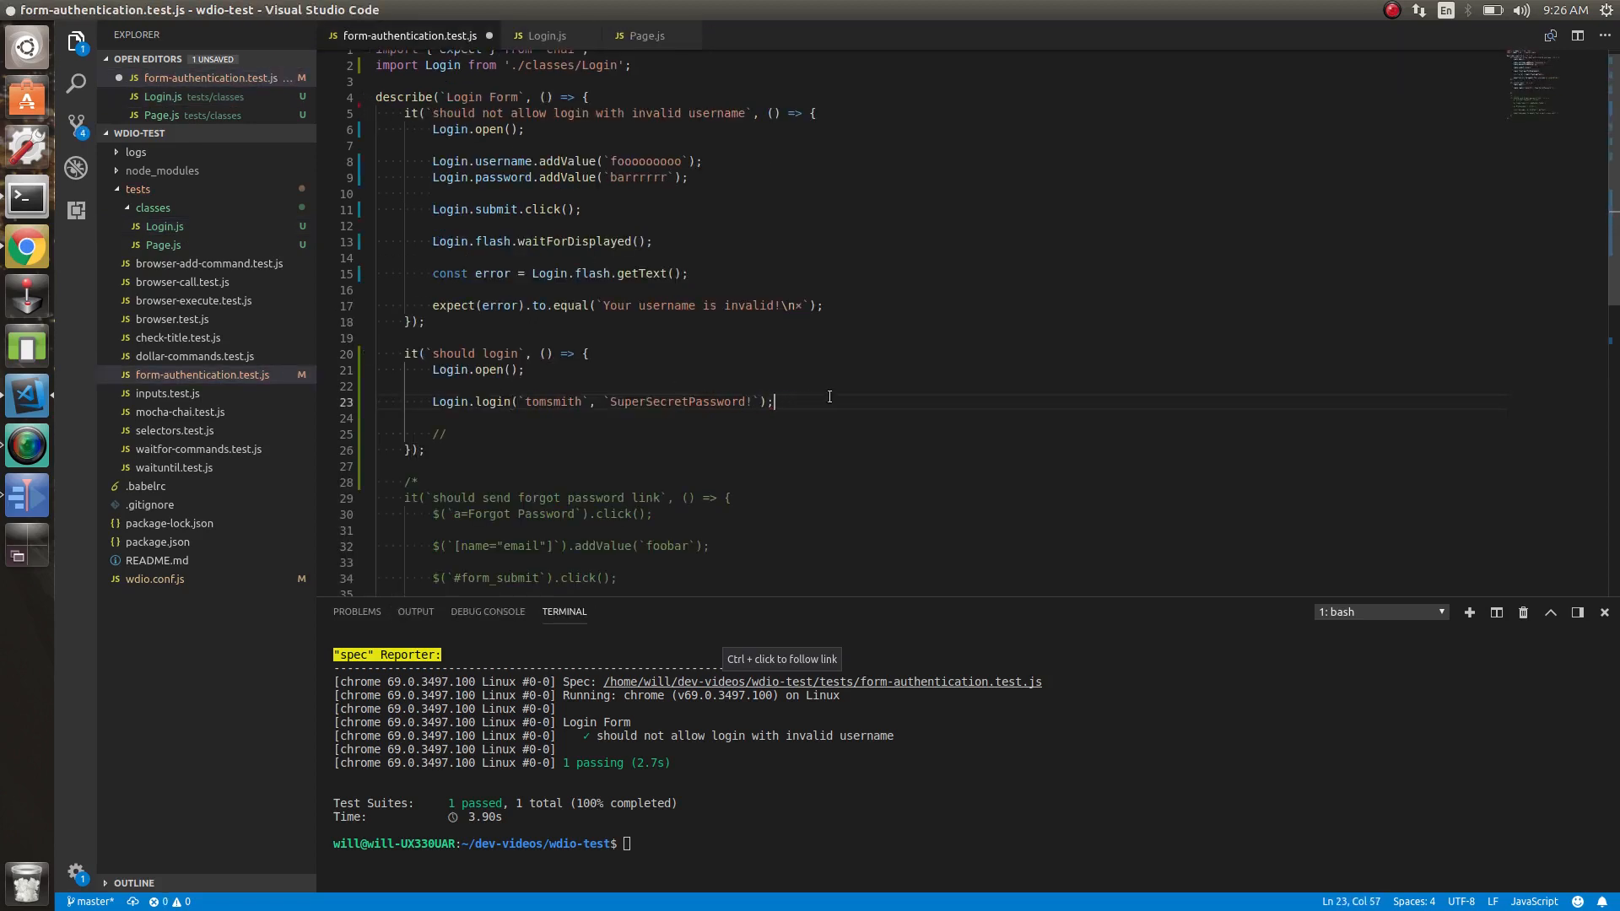
type("Login")
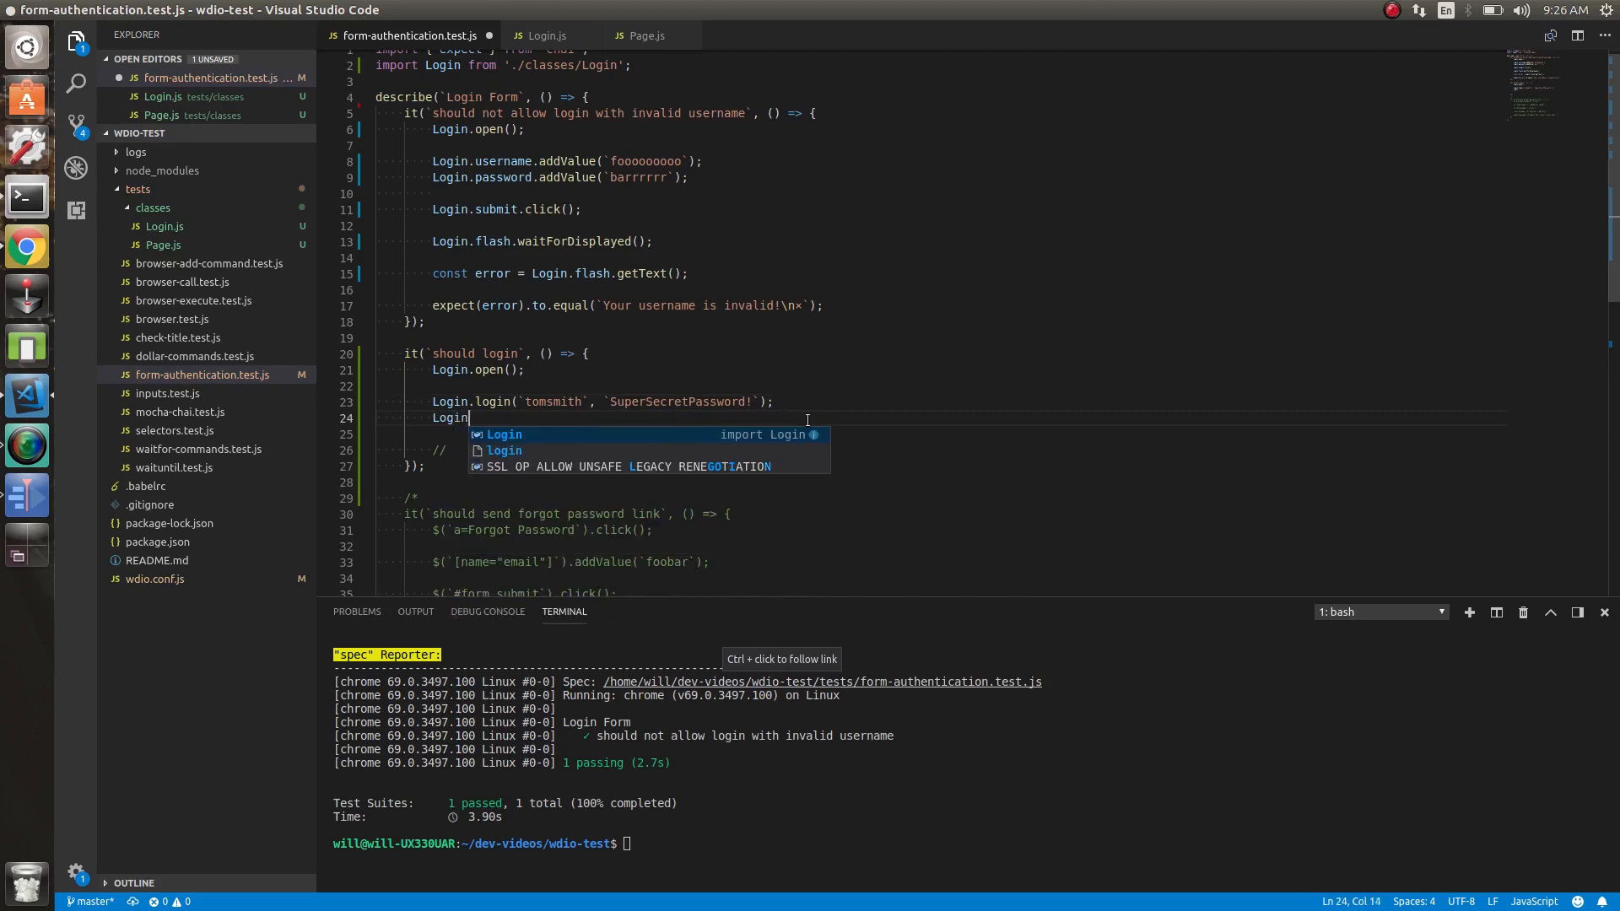
type(".foo();")
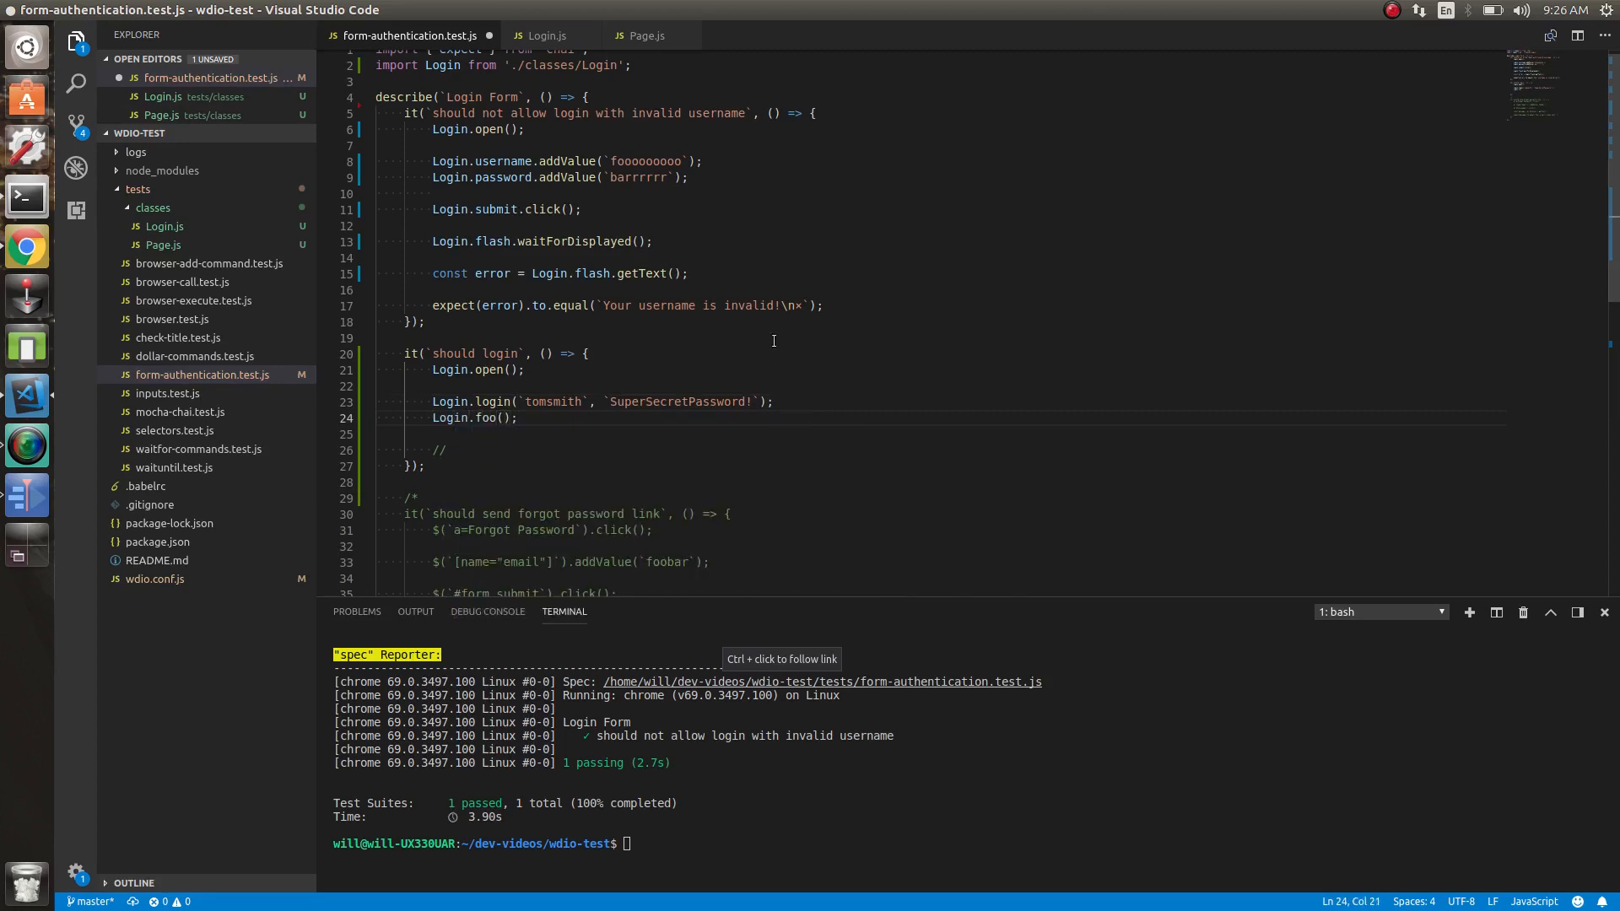
double_click(493, 418)
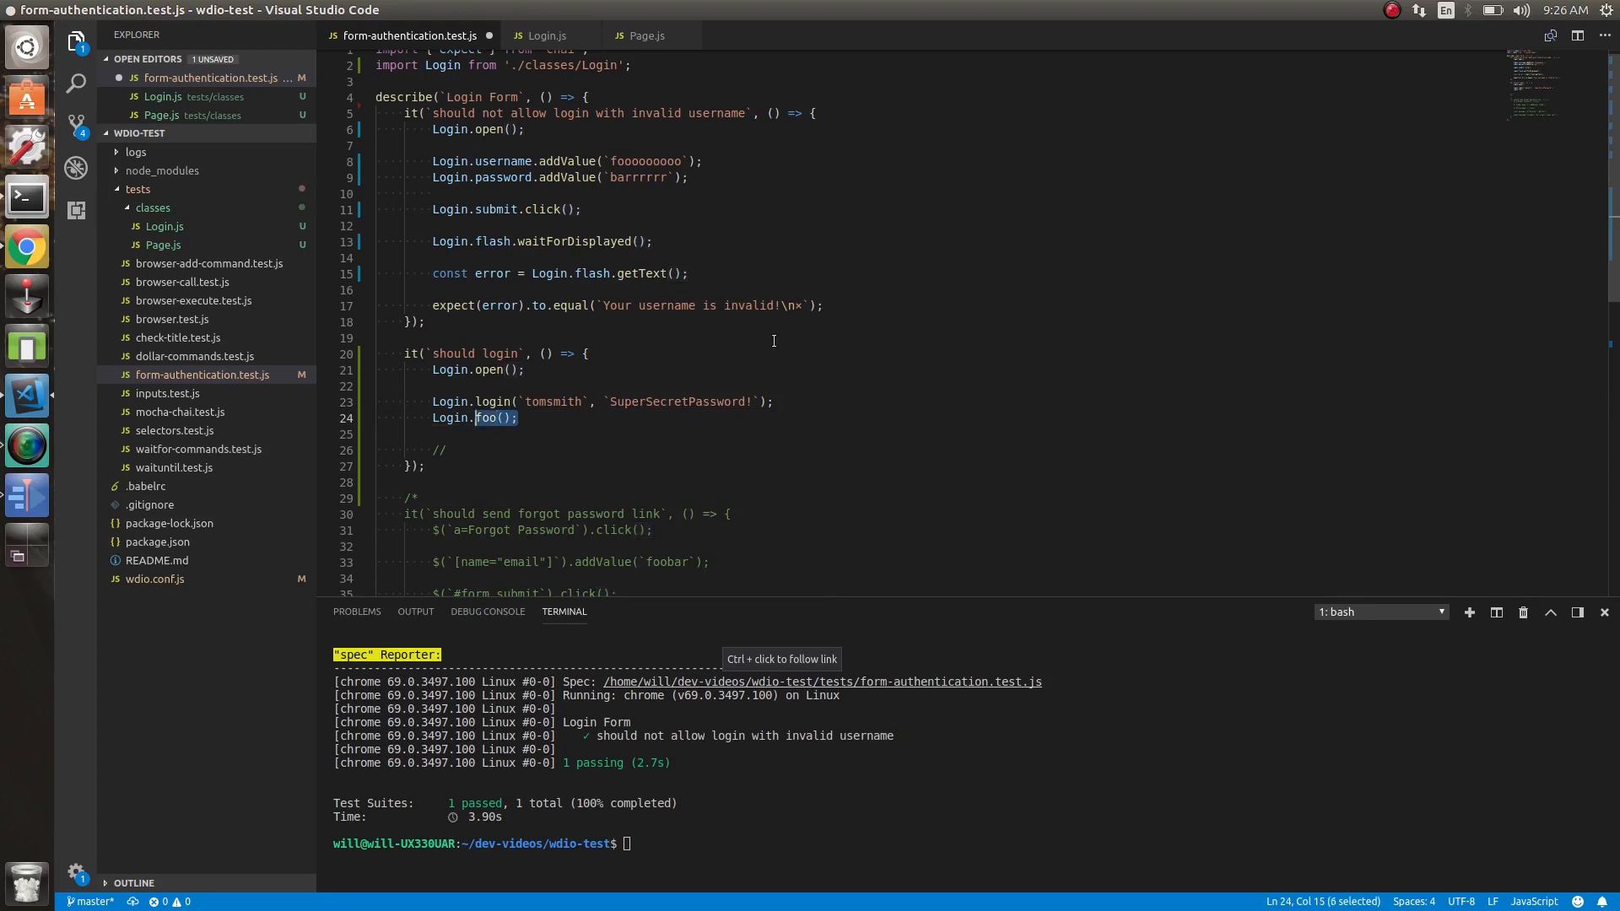
key("Delete")
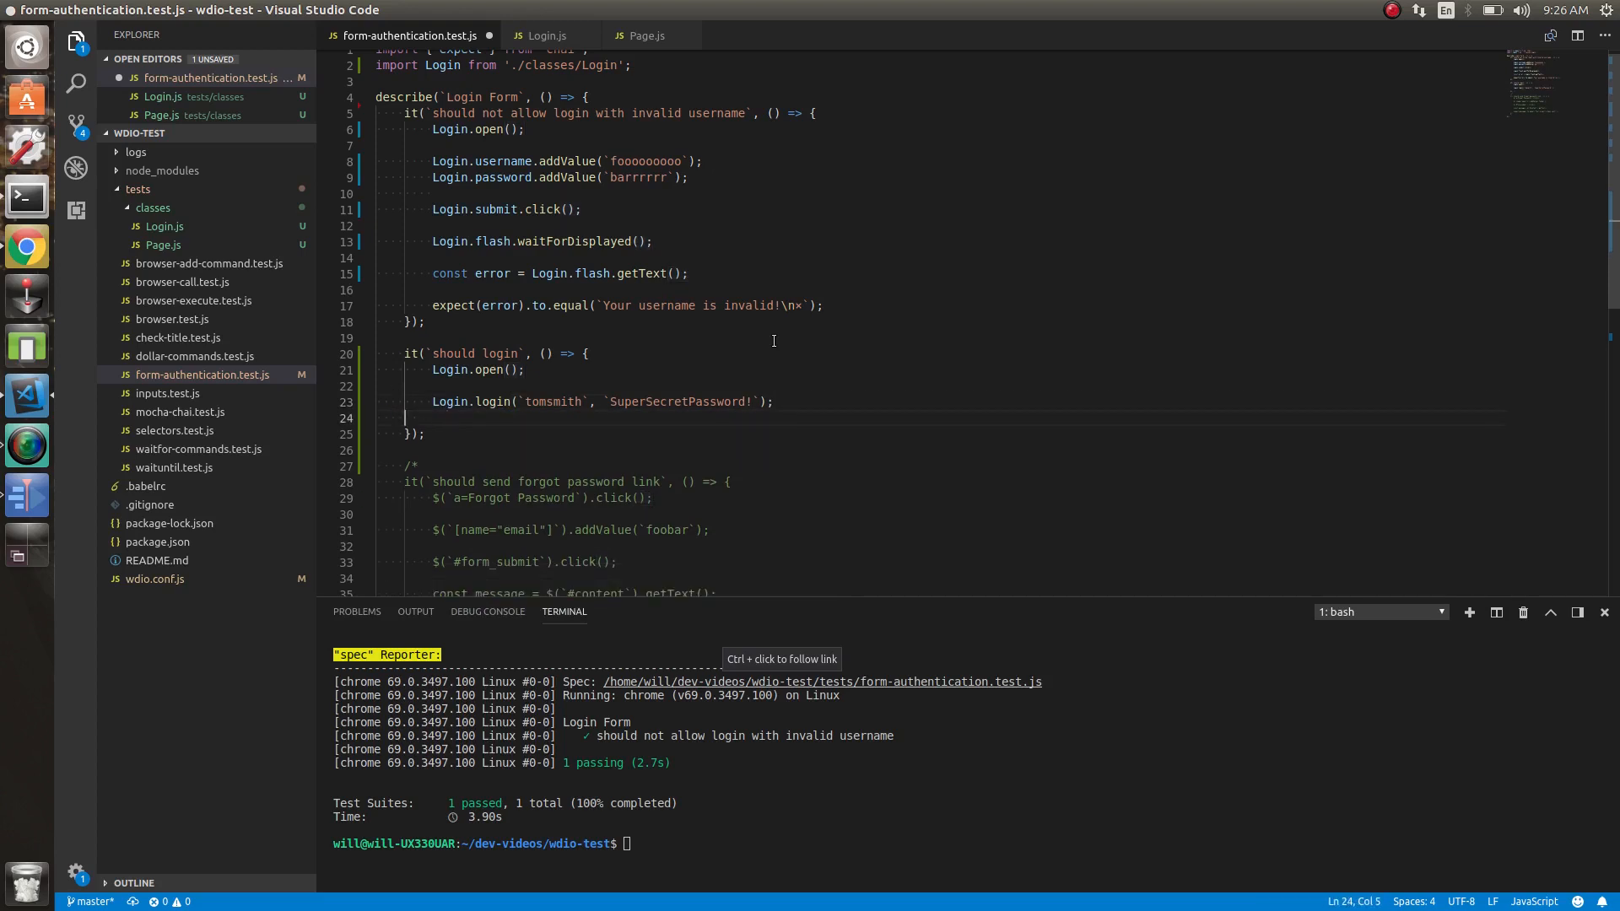
Add browser.pause(10000) after Login.login() in the should login test.
type("browser")
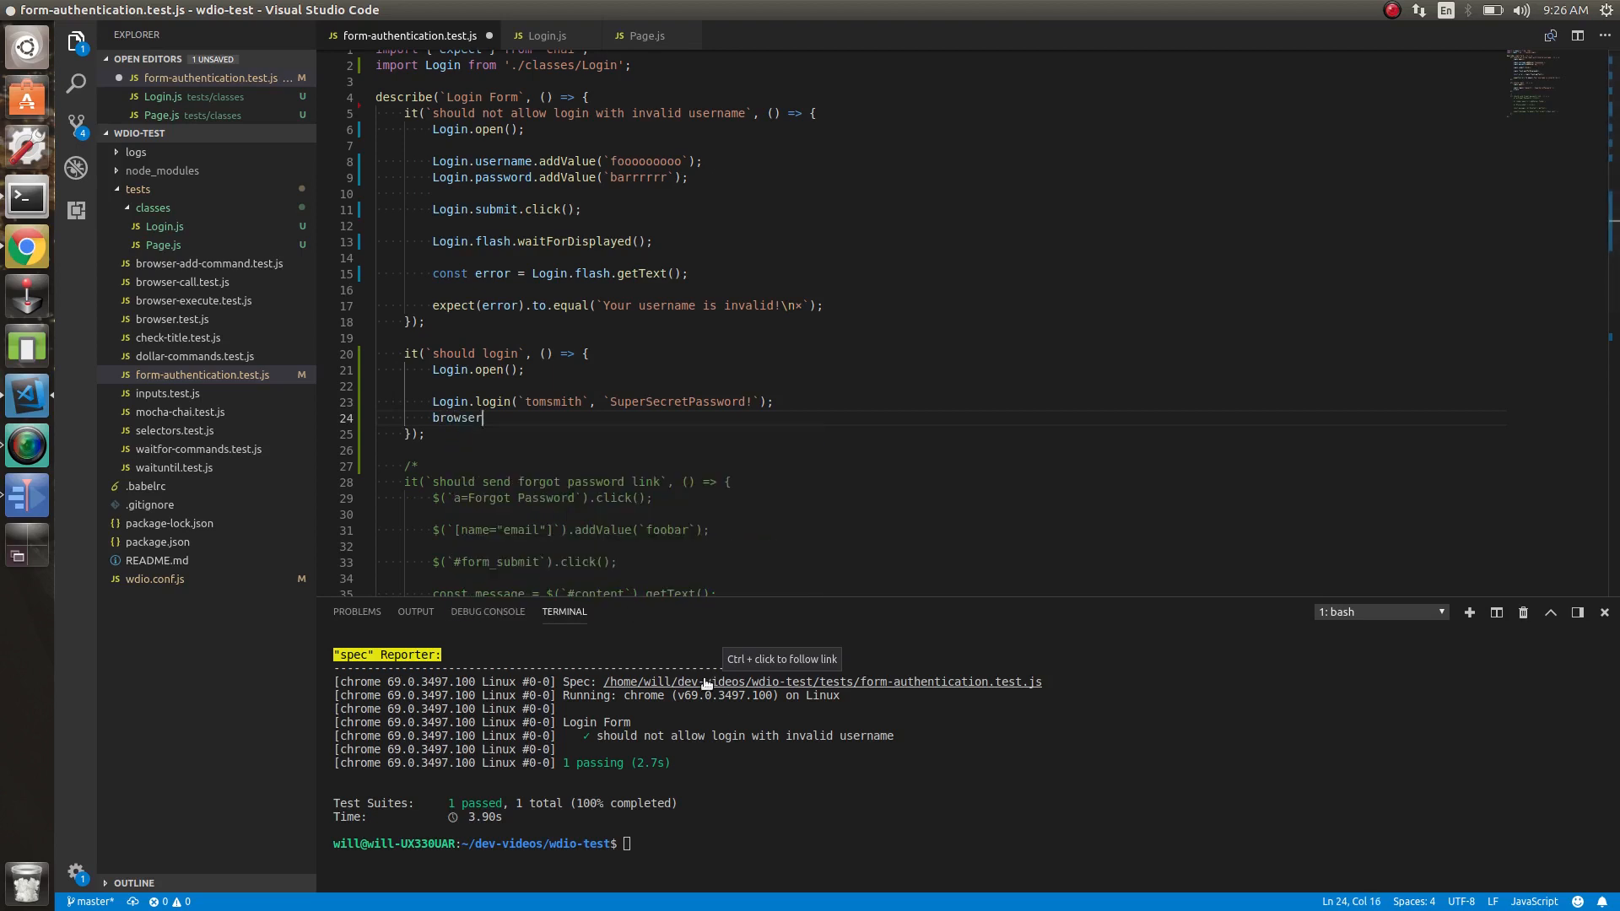
type(".pause(10000);")
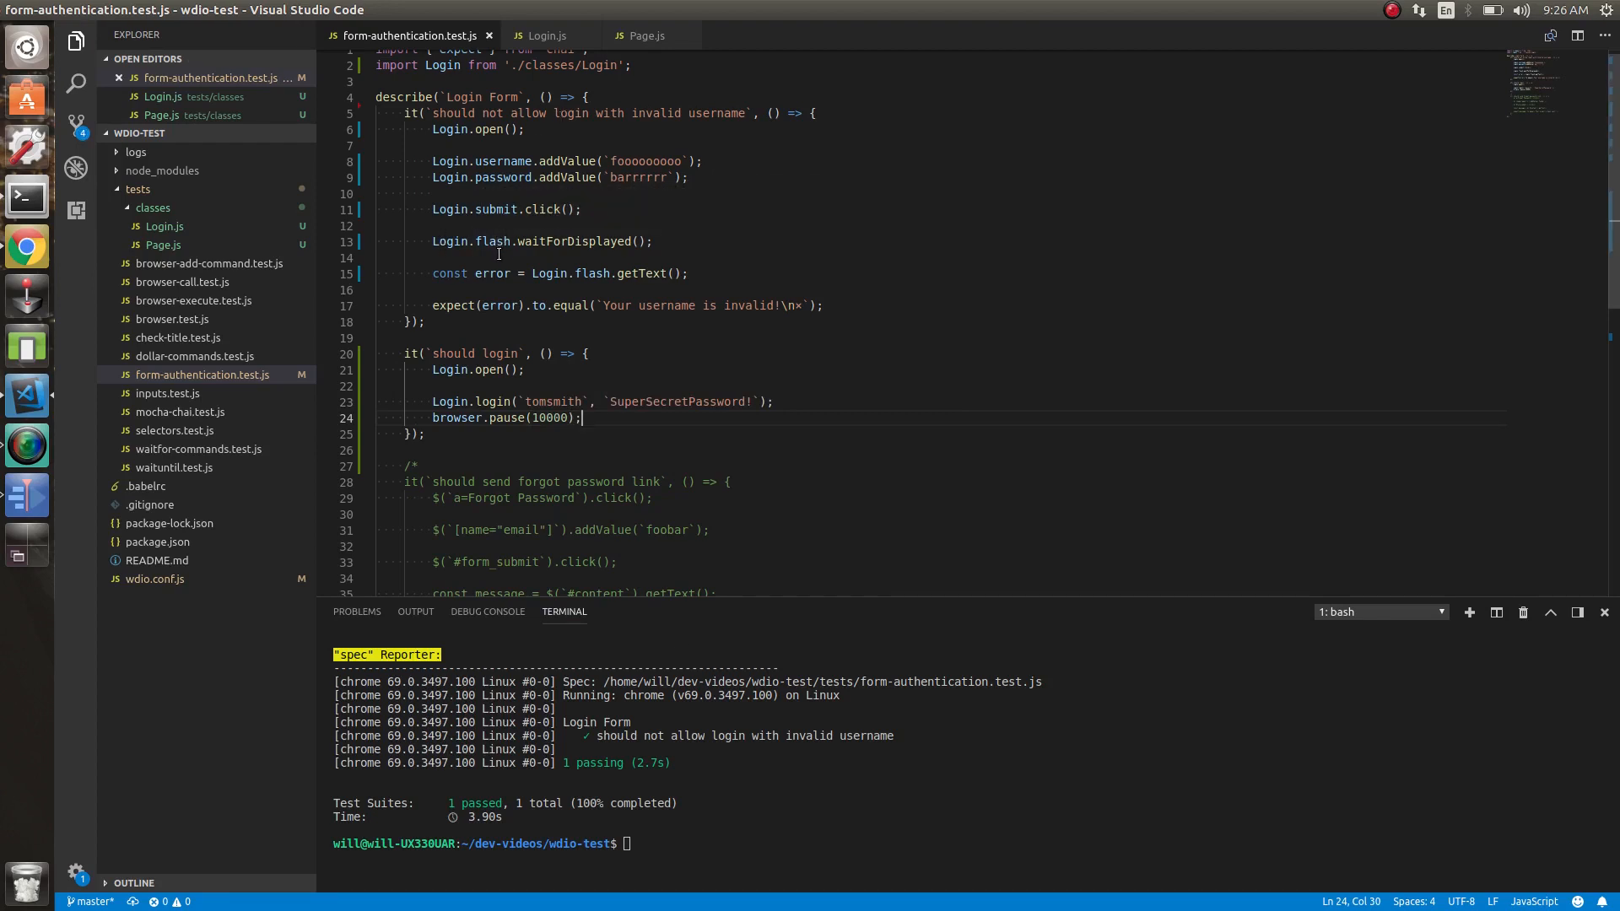
mouse_move(547, 35)
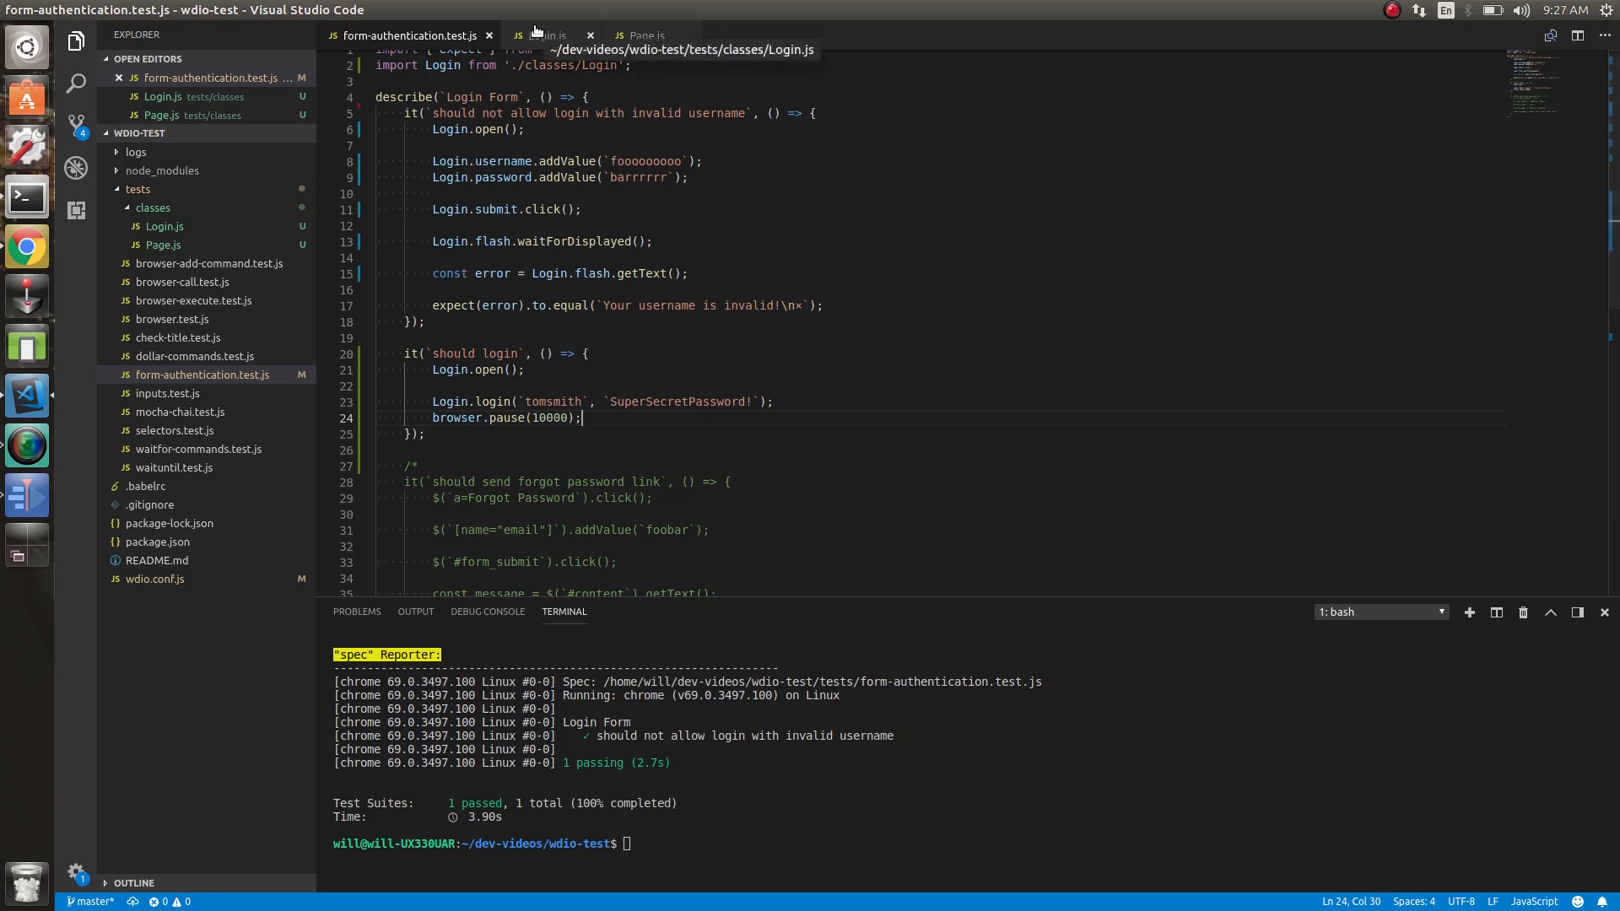
left_click(545, 36)
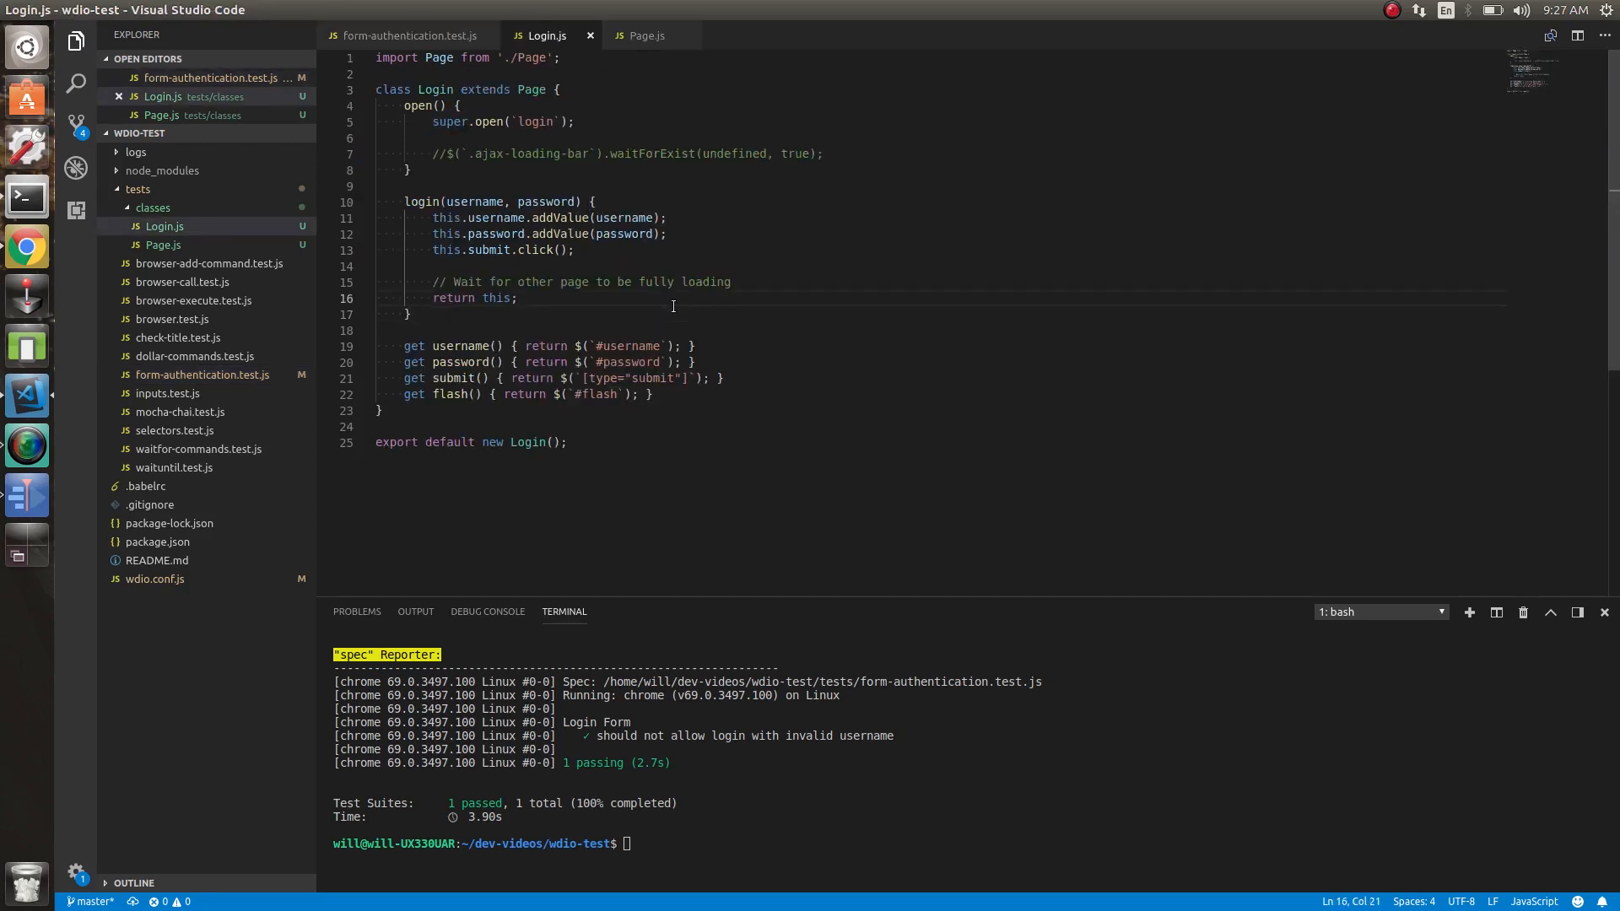
mouse_move(702, 287)
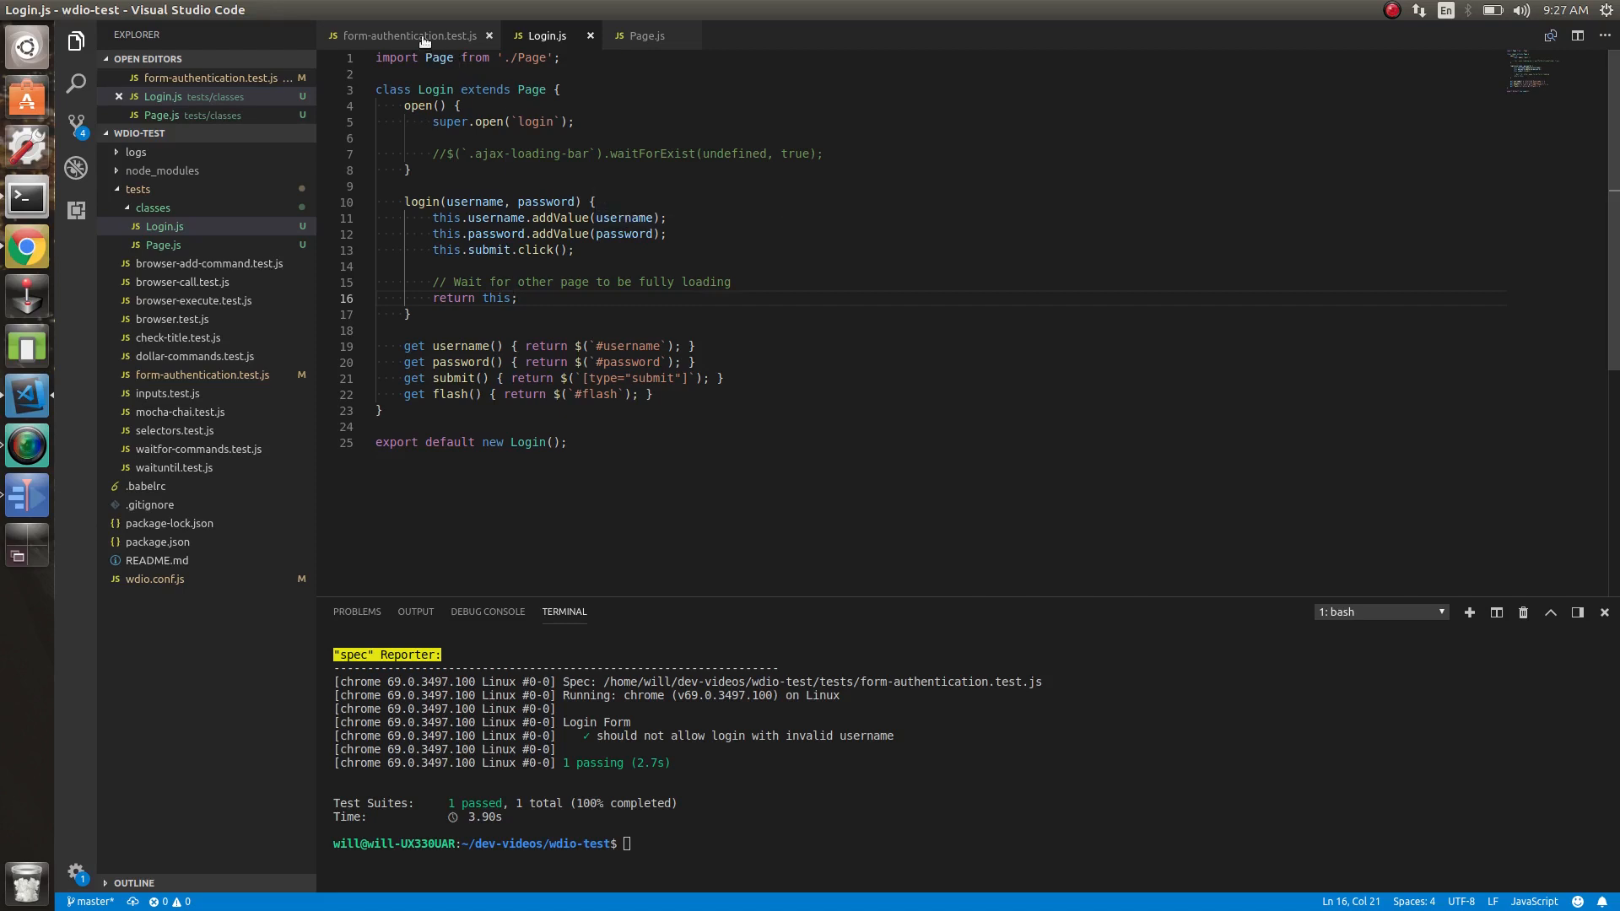
left_click(409, 36)
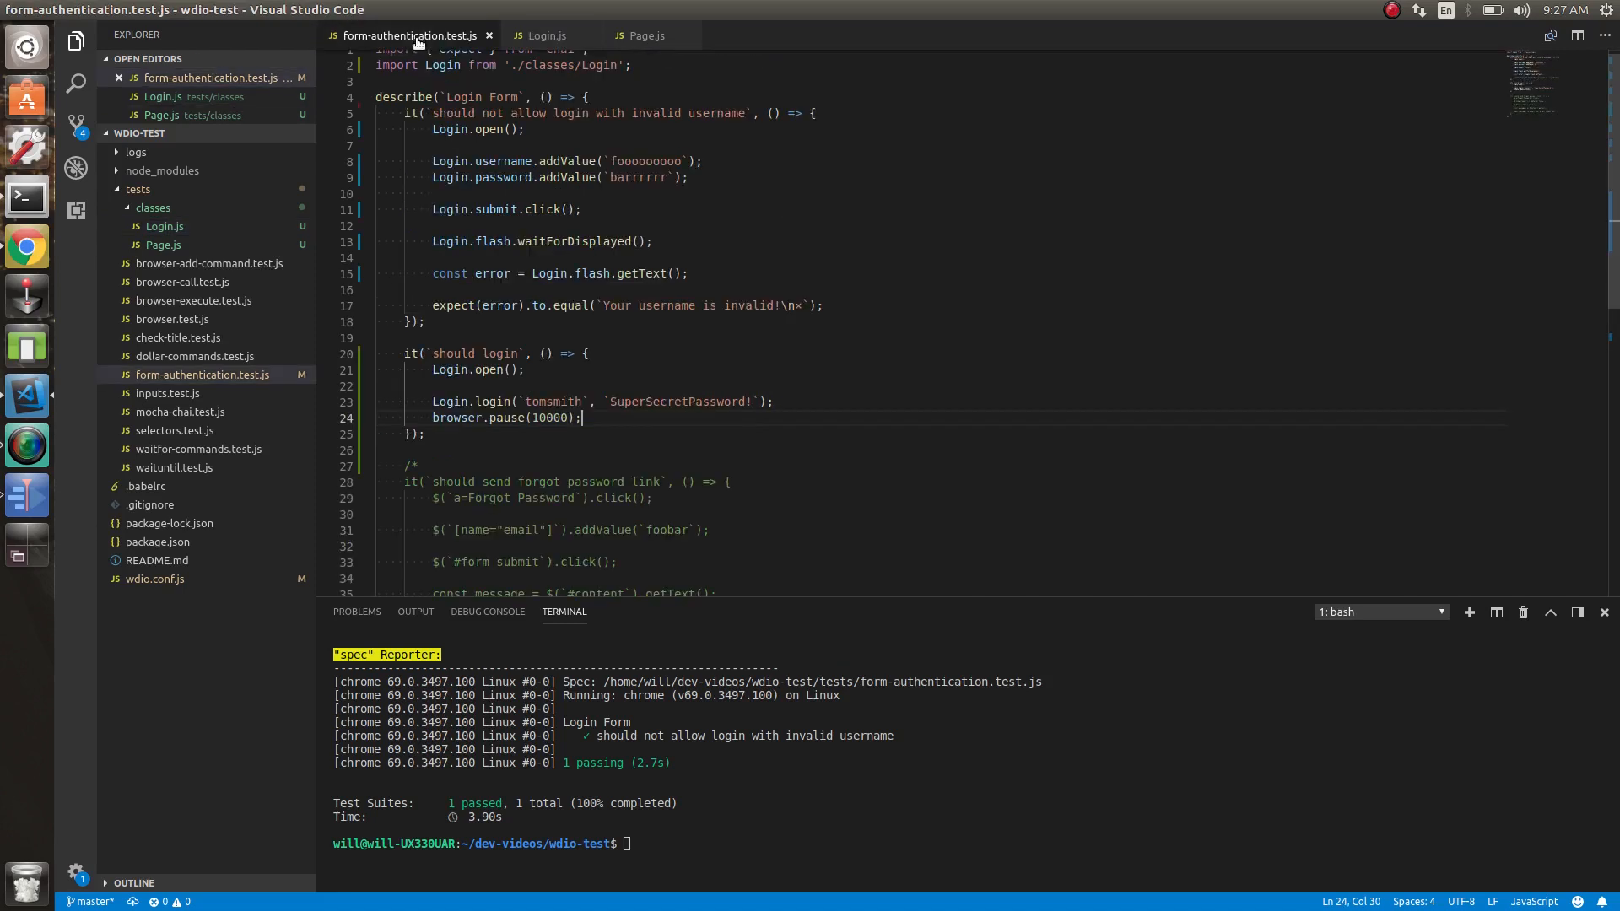
Run wdio wdio.conf.js --spec form-authentication in the terminal so Chrome logs into the Secure Area.
type("./node_modules/.bin/wdio wdio.conf.js --spec form-authentication")
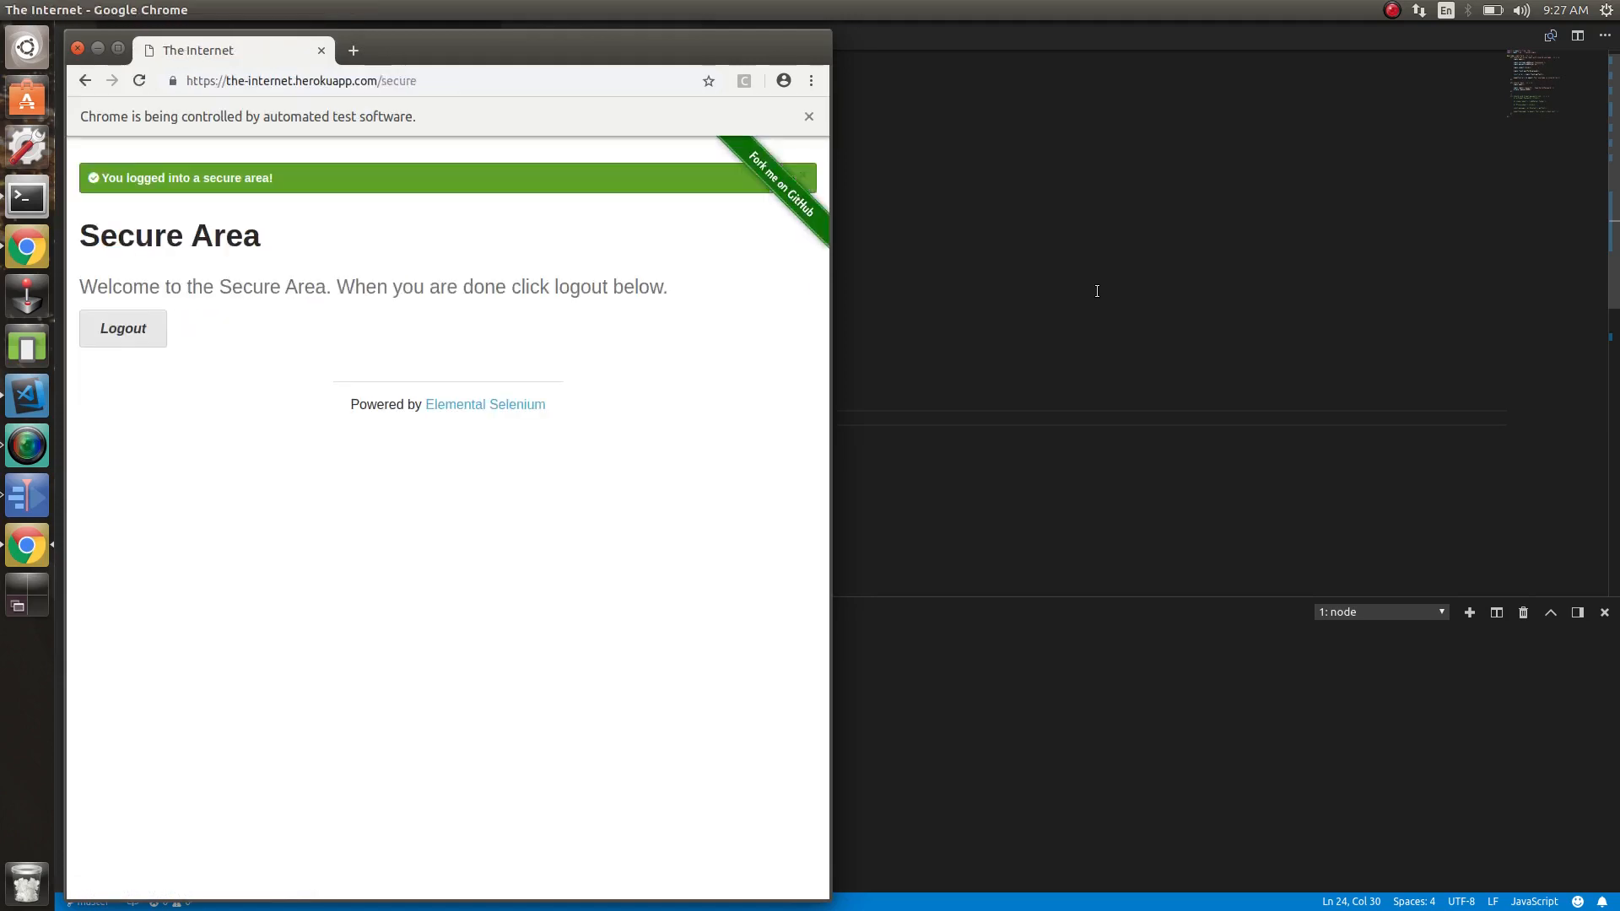
mouse_move(49, 184)
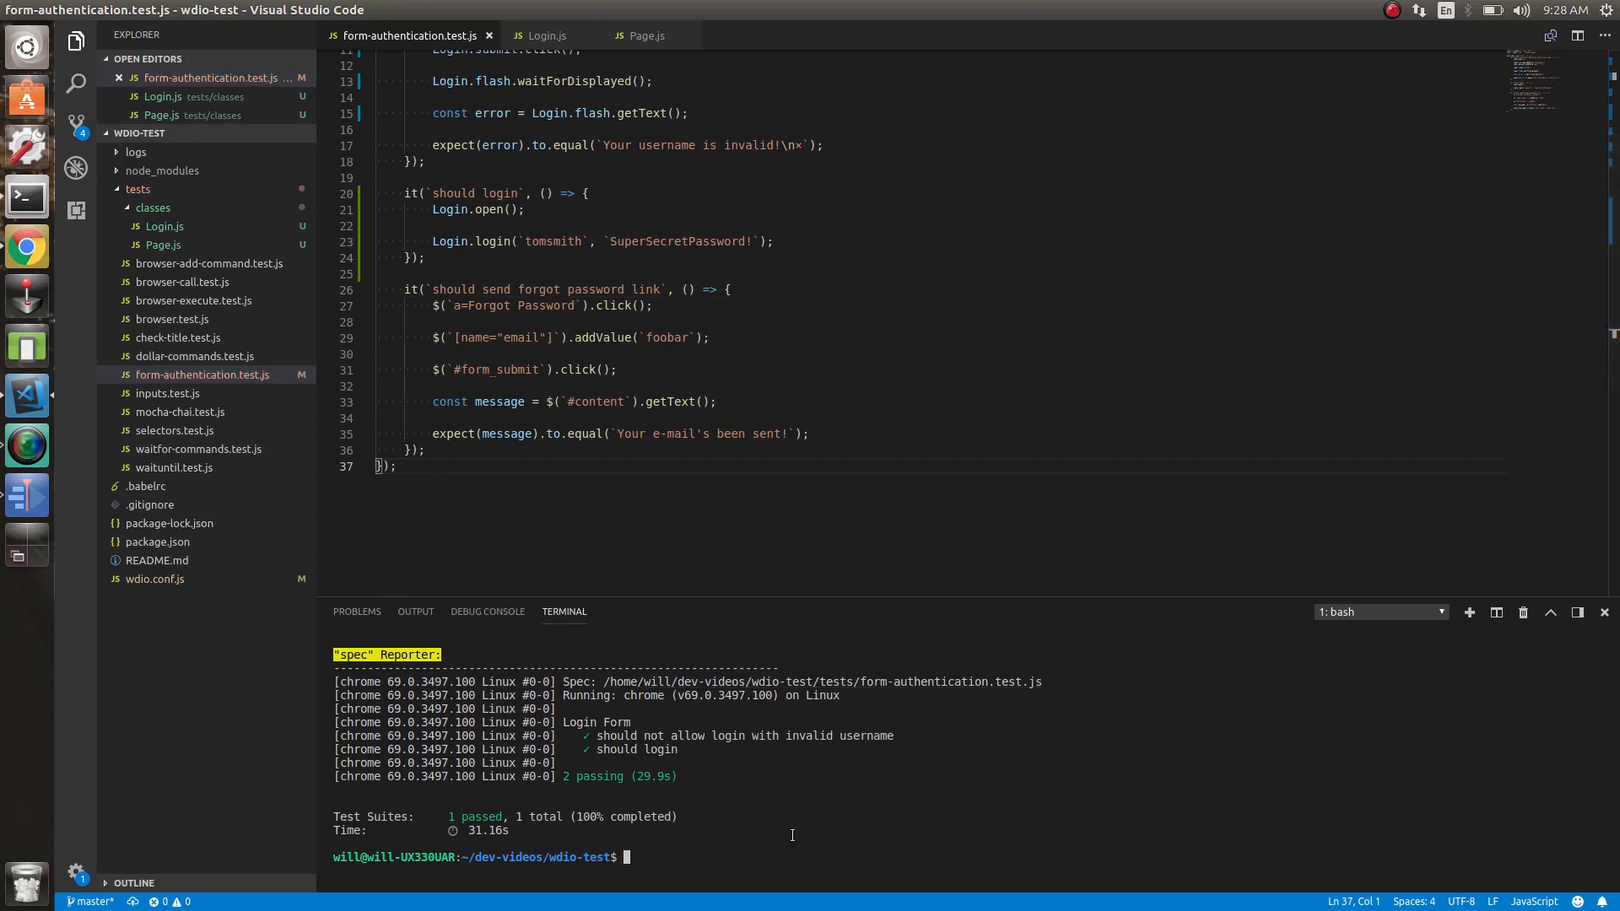
mouse_move(766, 822)
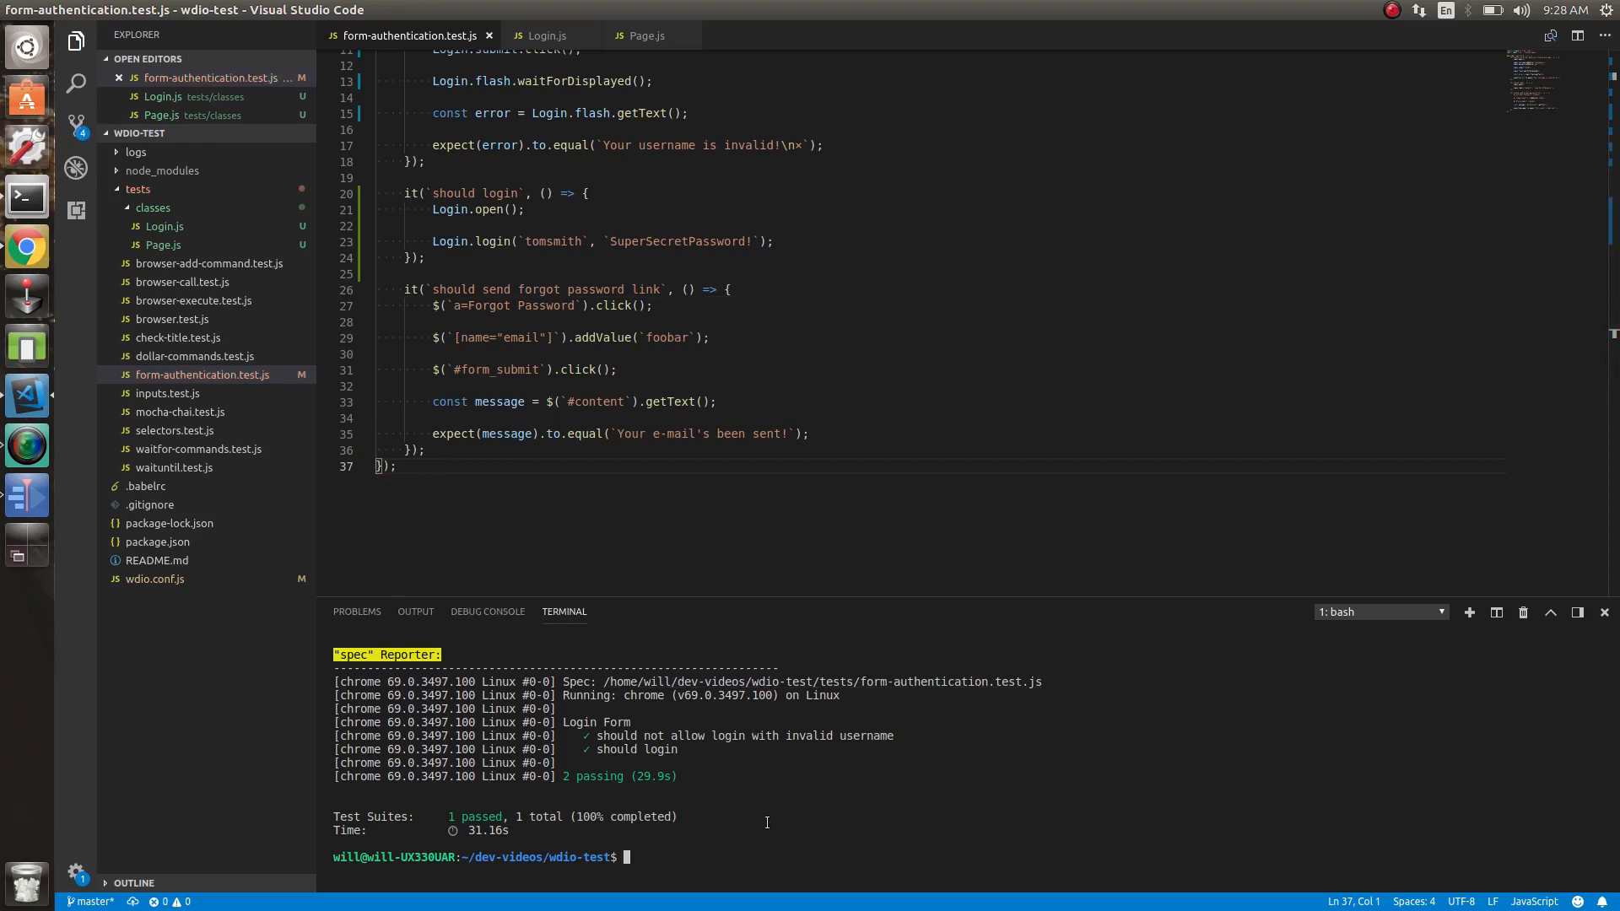
Create tests/classes/ForgotPassword.js from the terminal with touch.
type("touch cl")
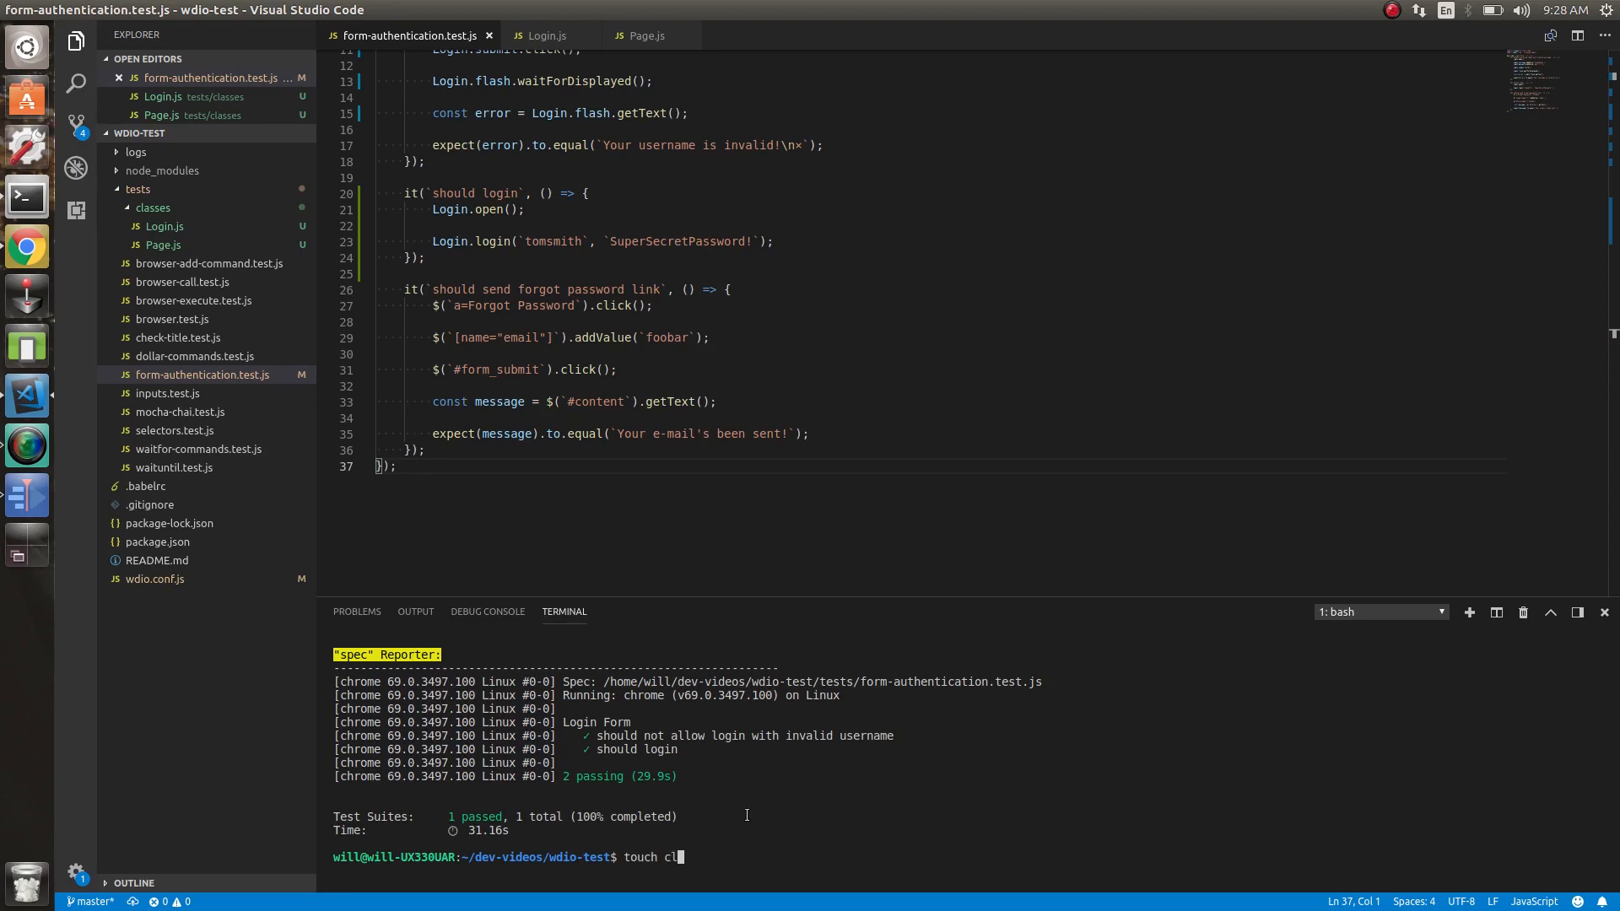
key("BackSpace")
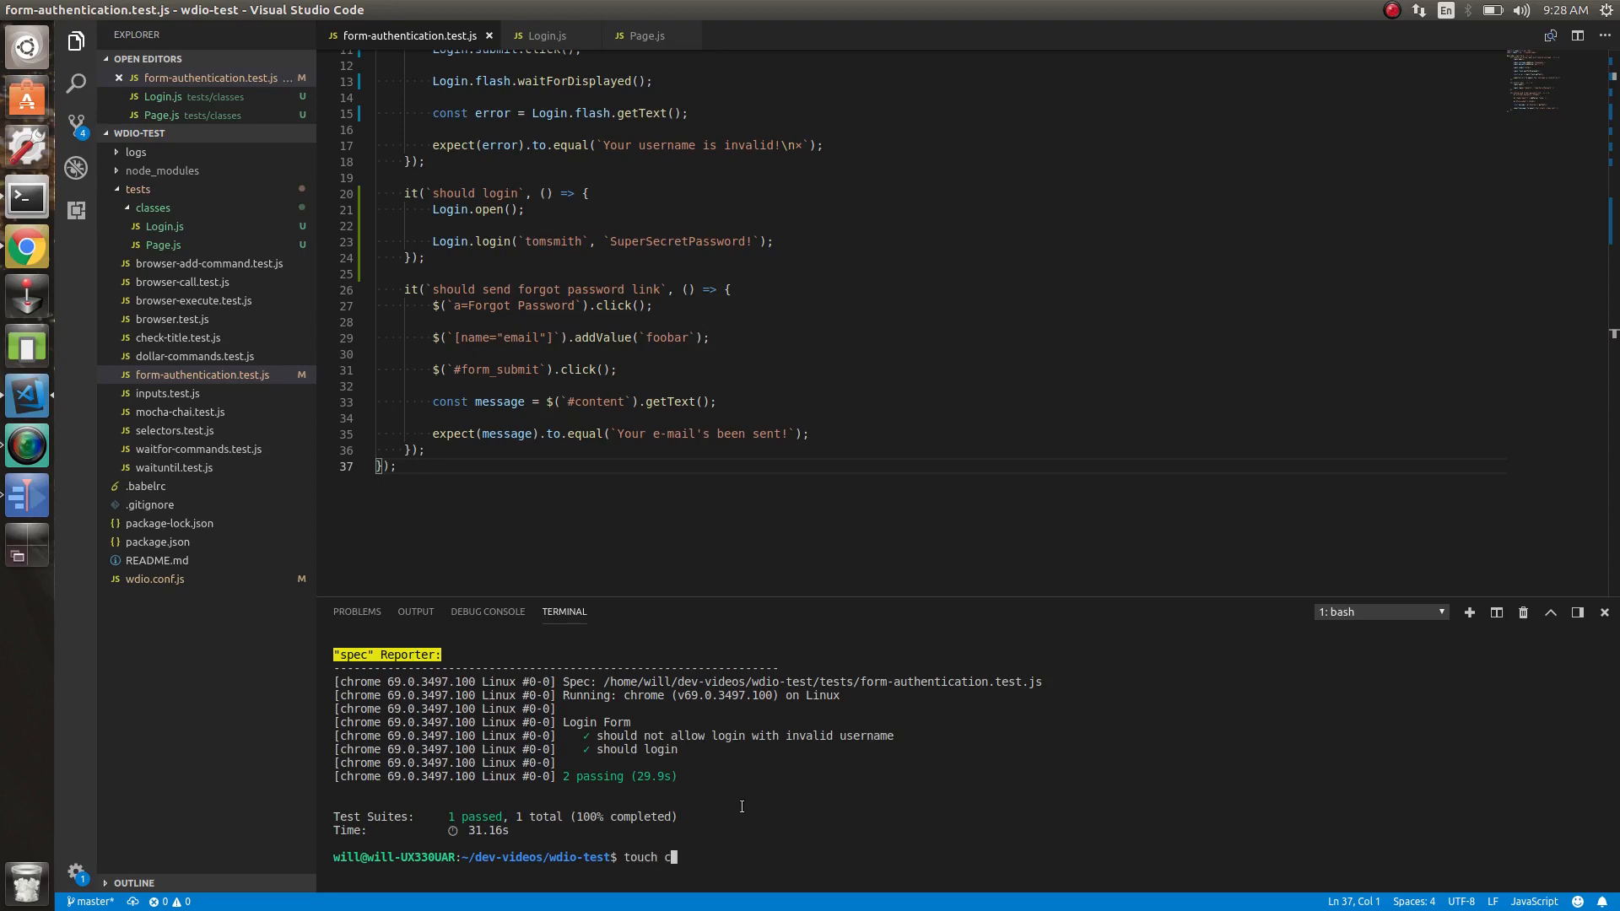
type("ests/classes/")
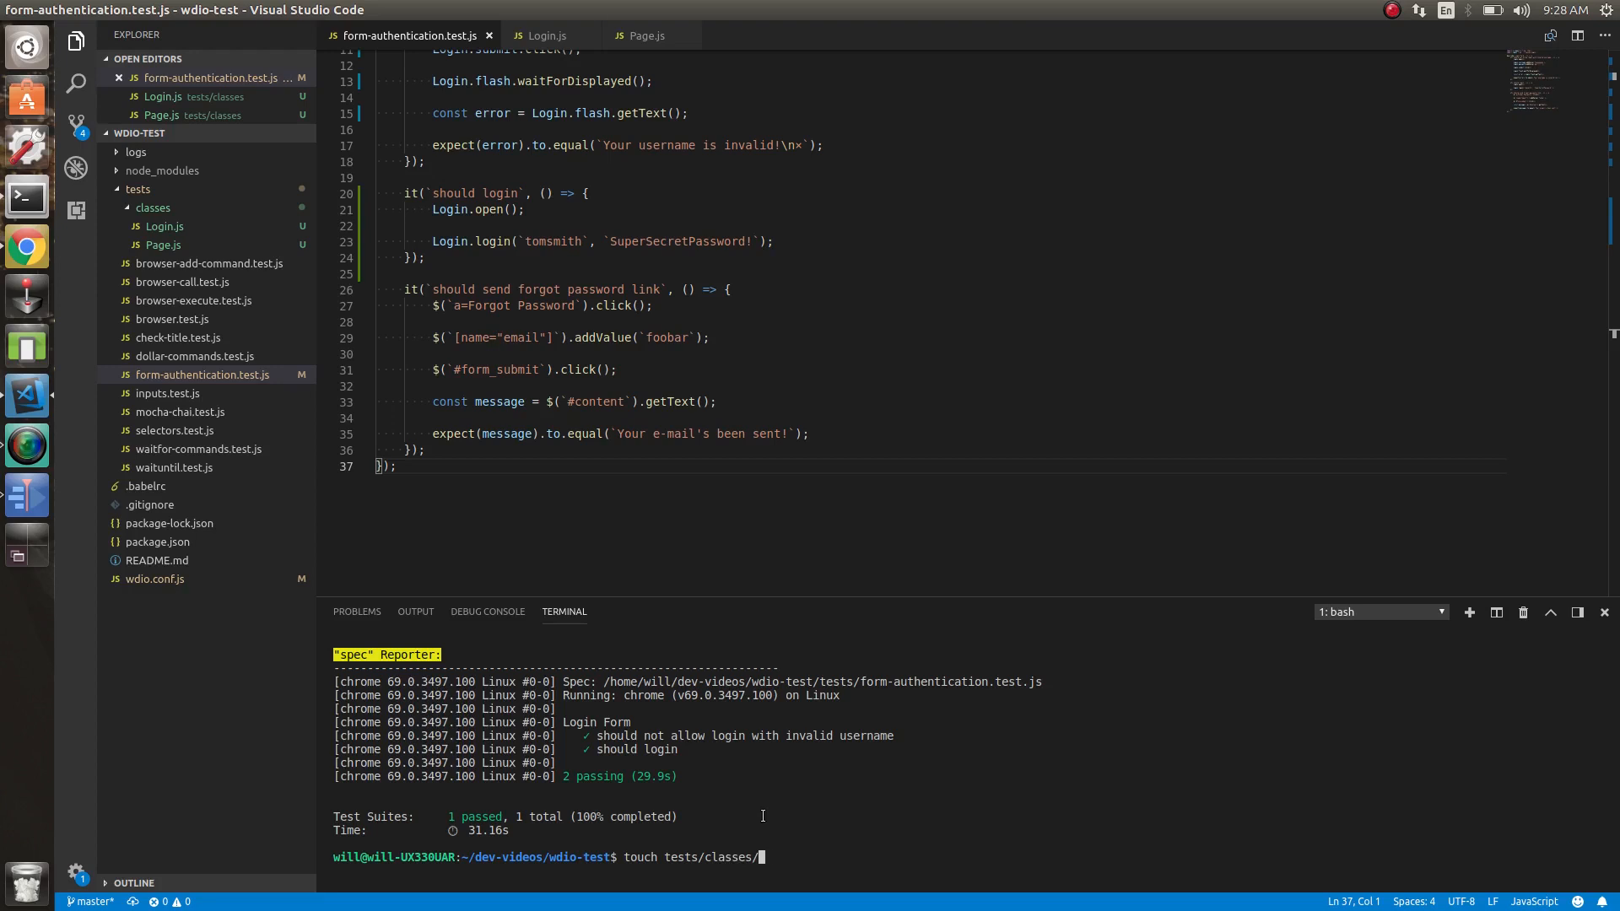
type("ForgotPassword.js")
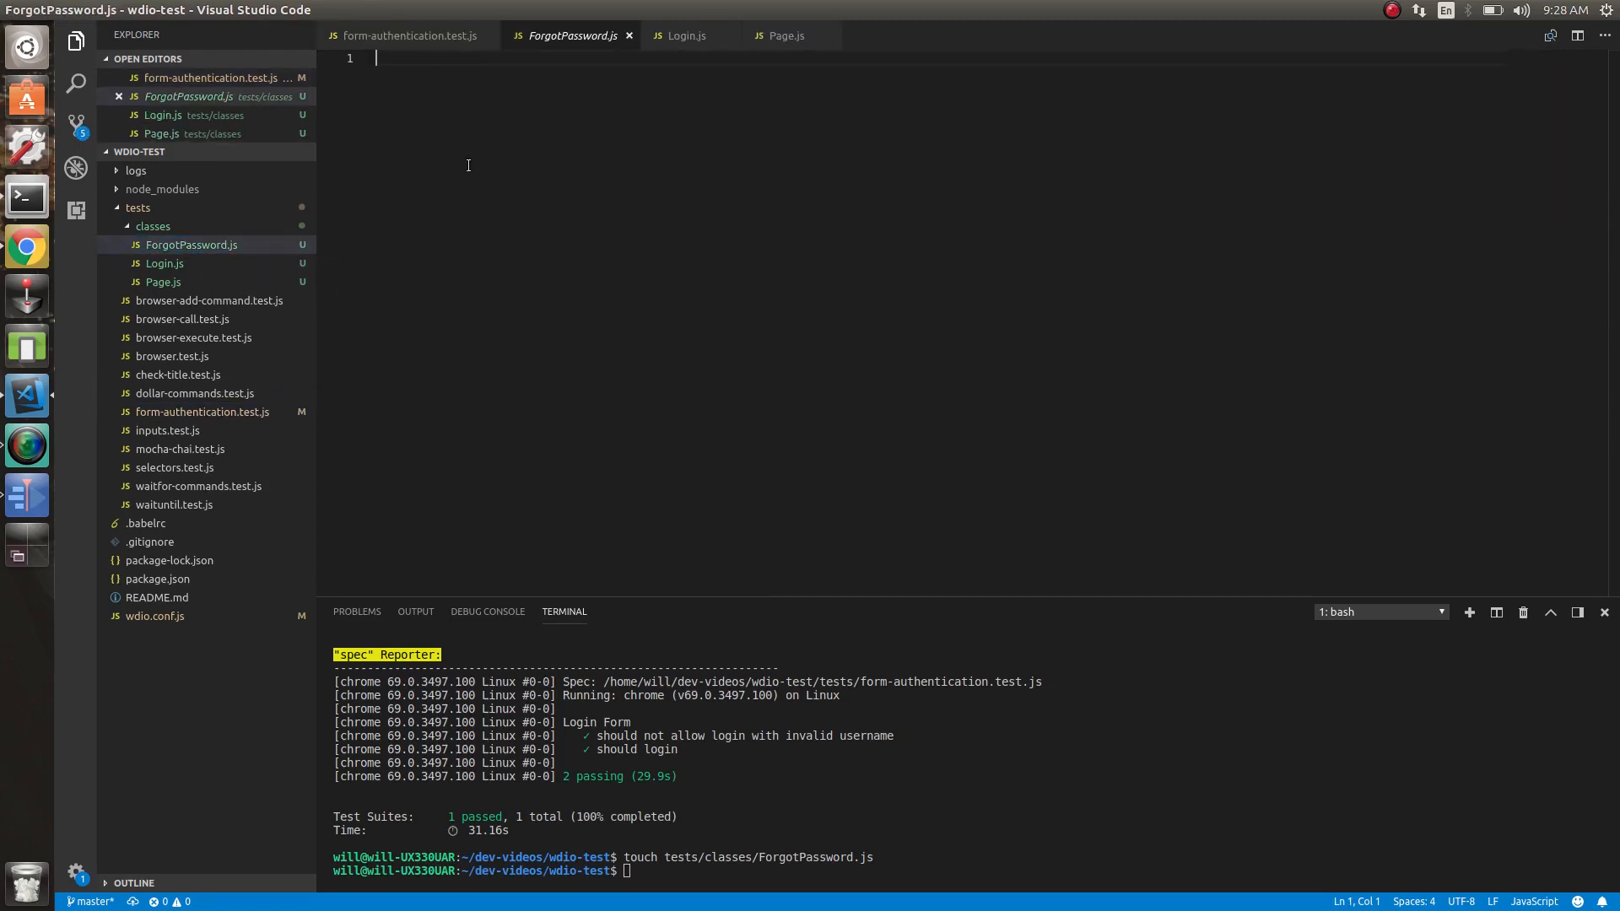
mouse_move(439, 160)
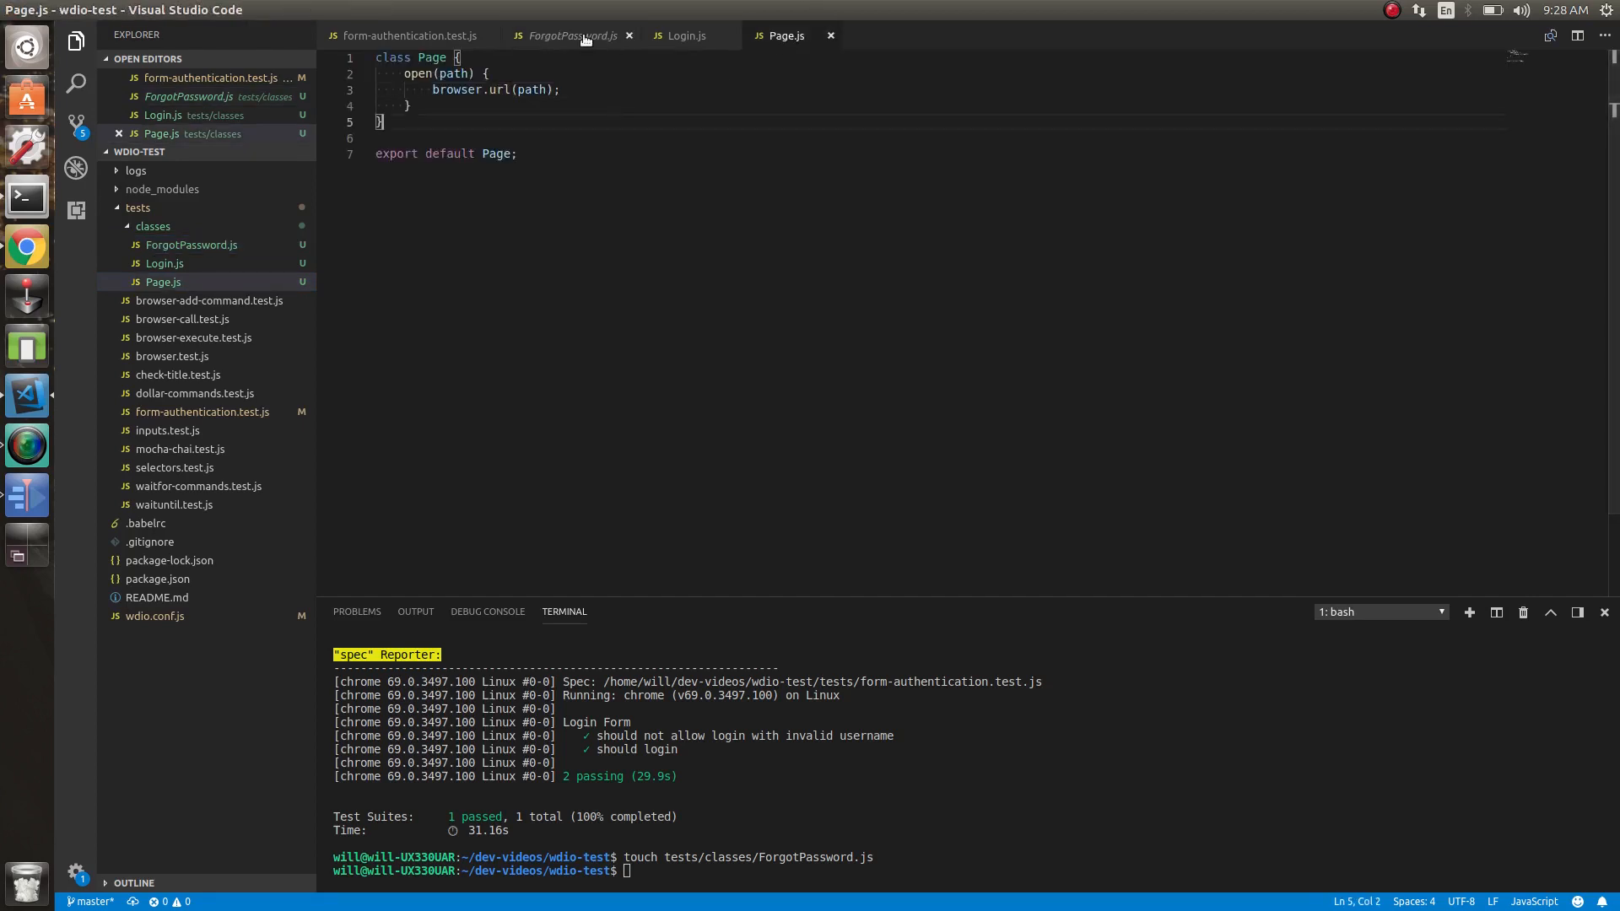
Write import Page from './Page' and declare class ForgotPassword extends Page.
left_click(567, 35)
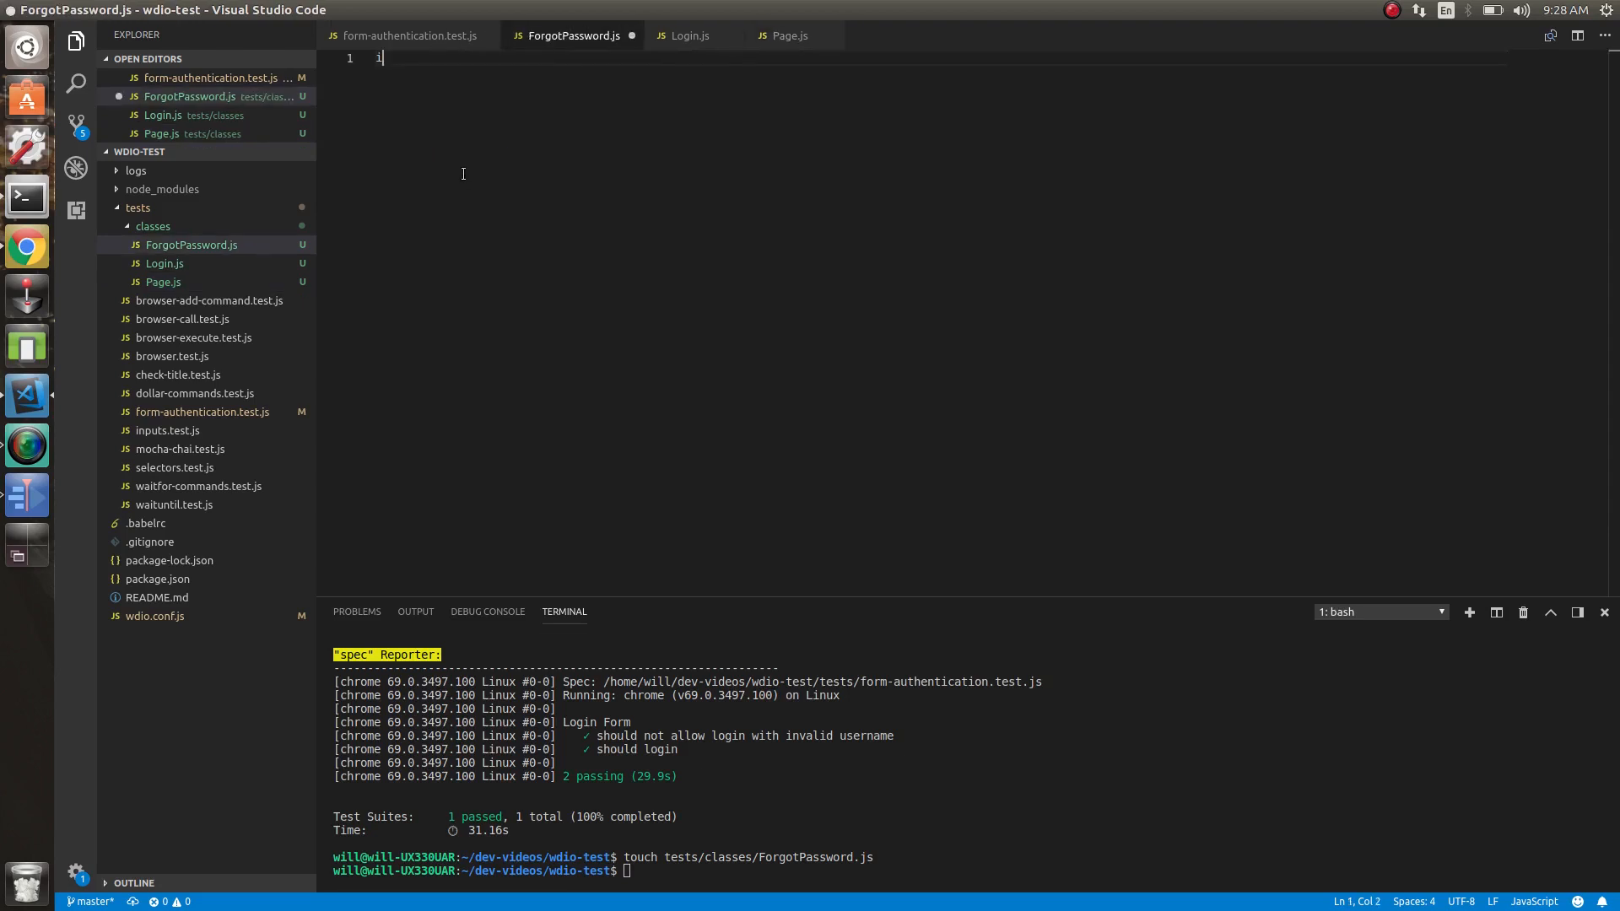
type("mport Page from")
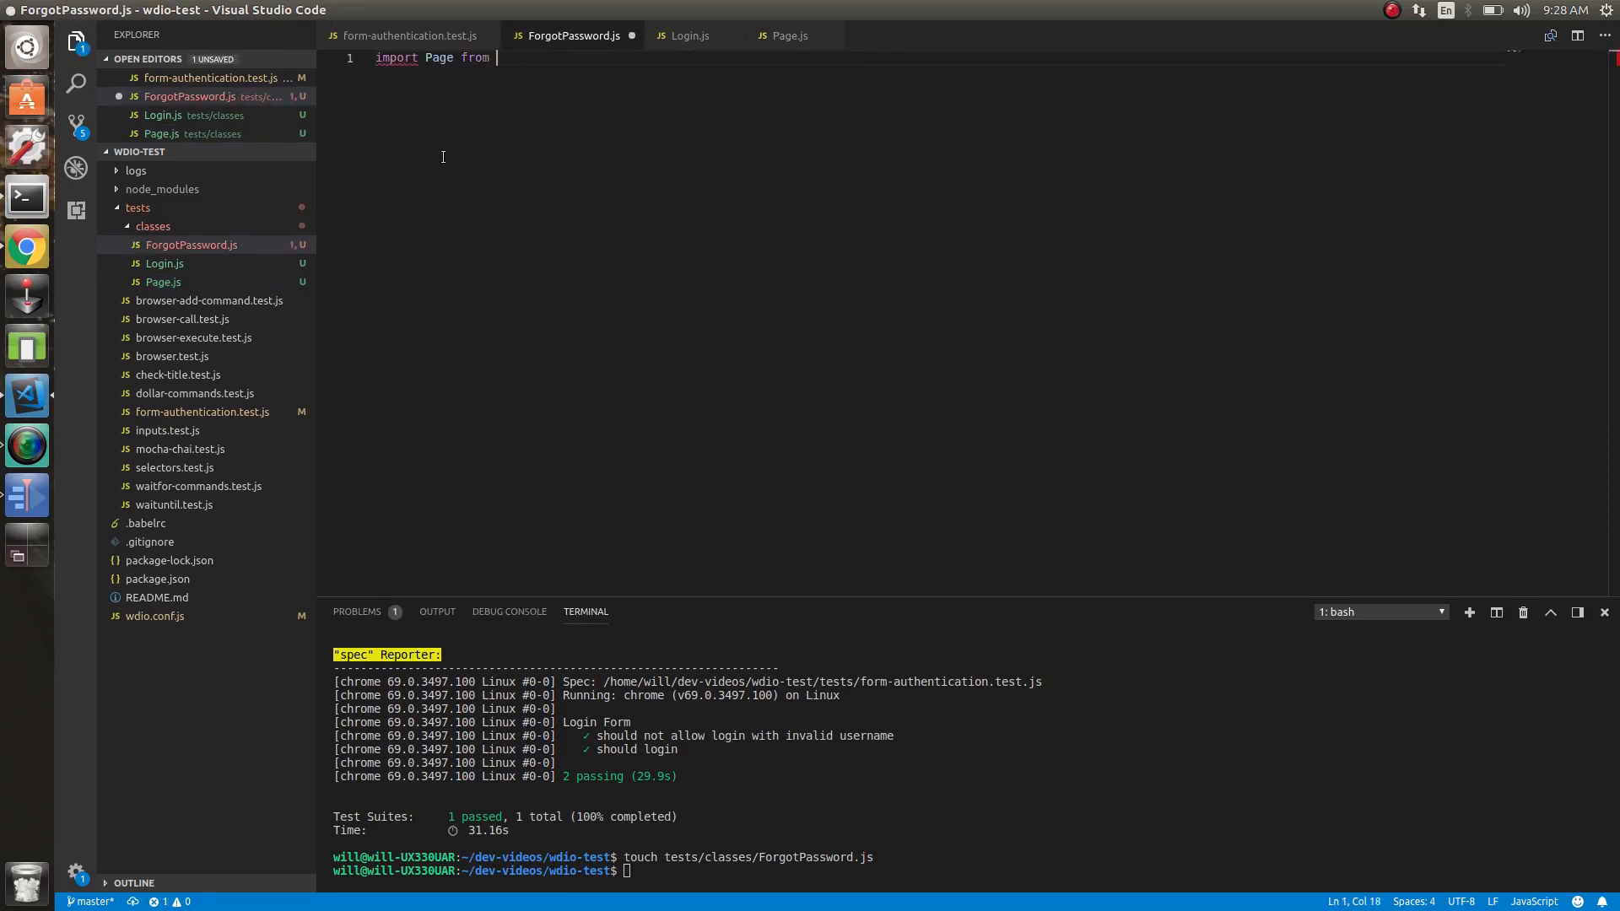
type("'./Page';")
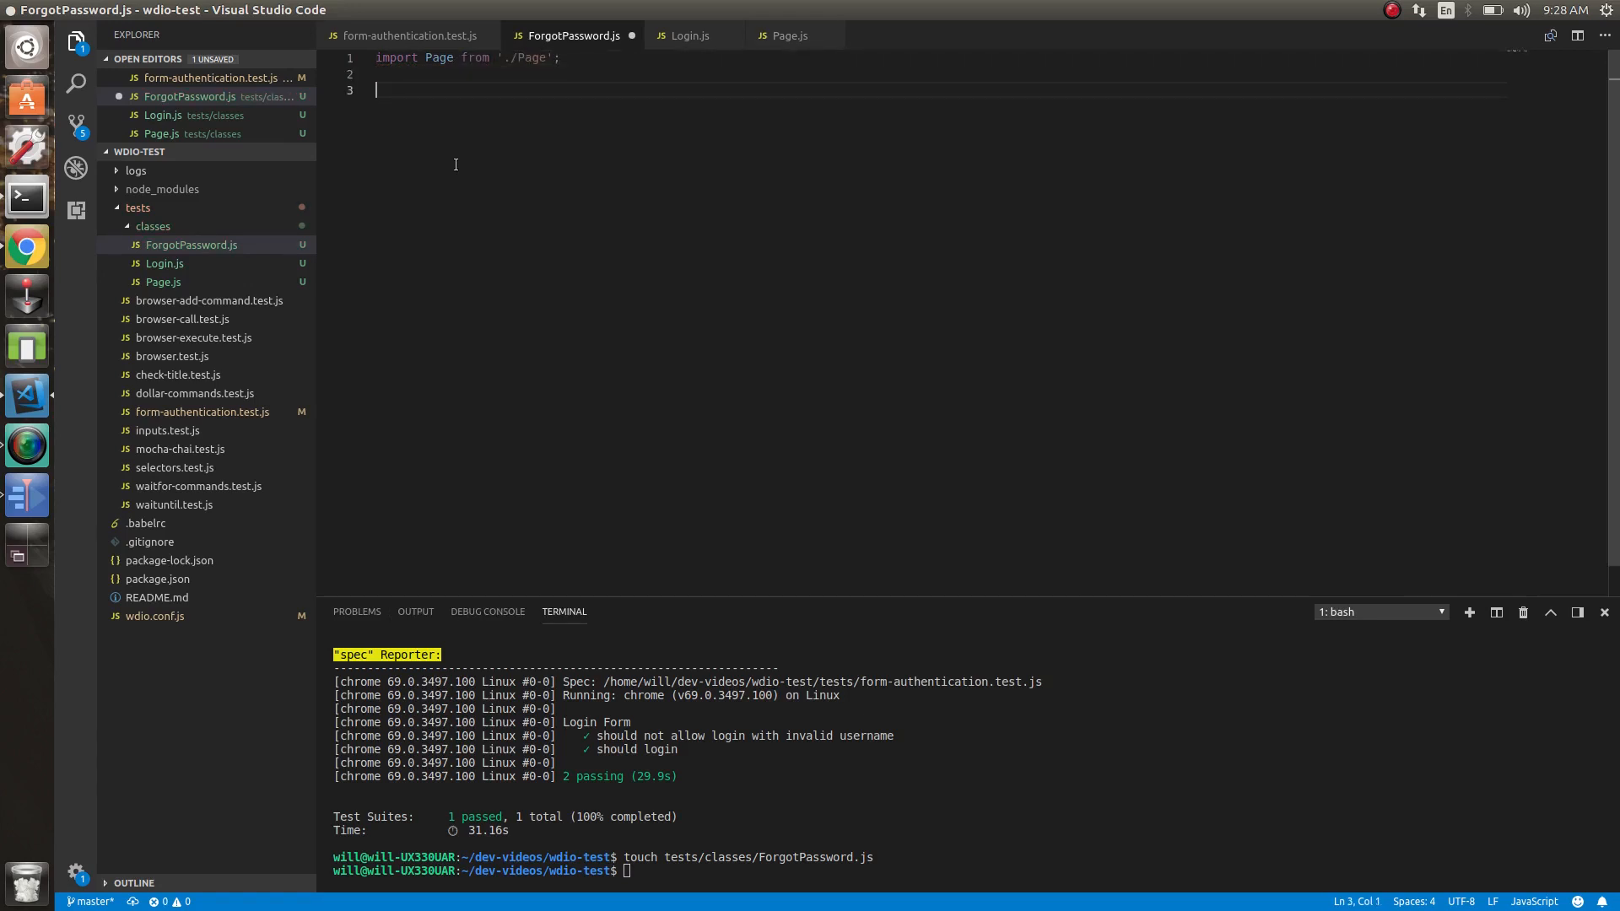
type("class")
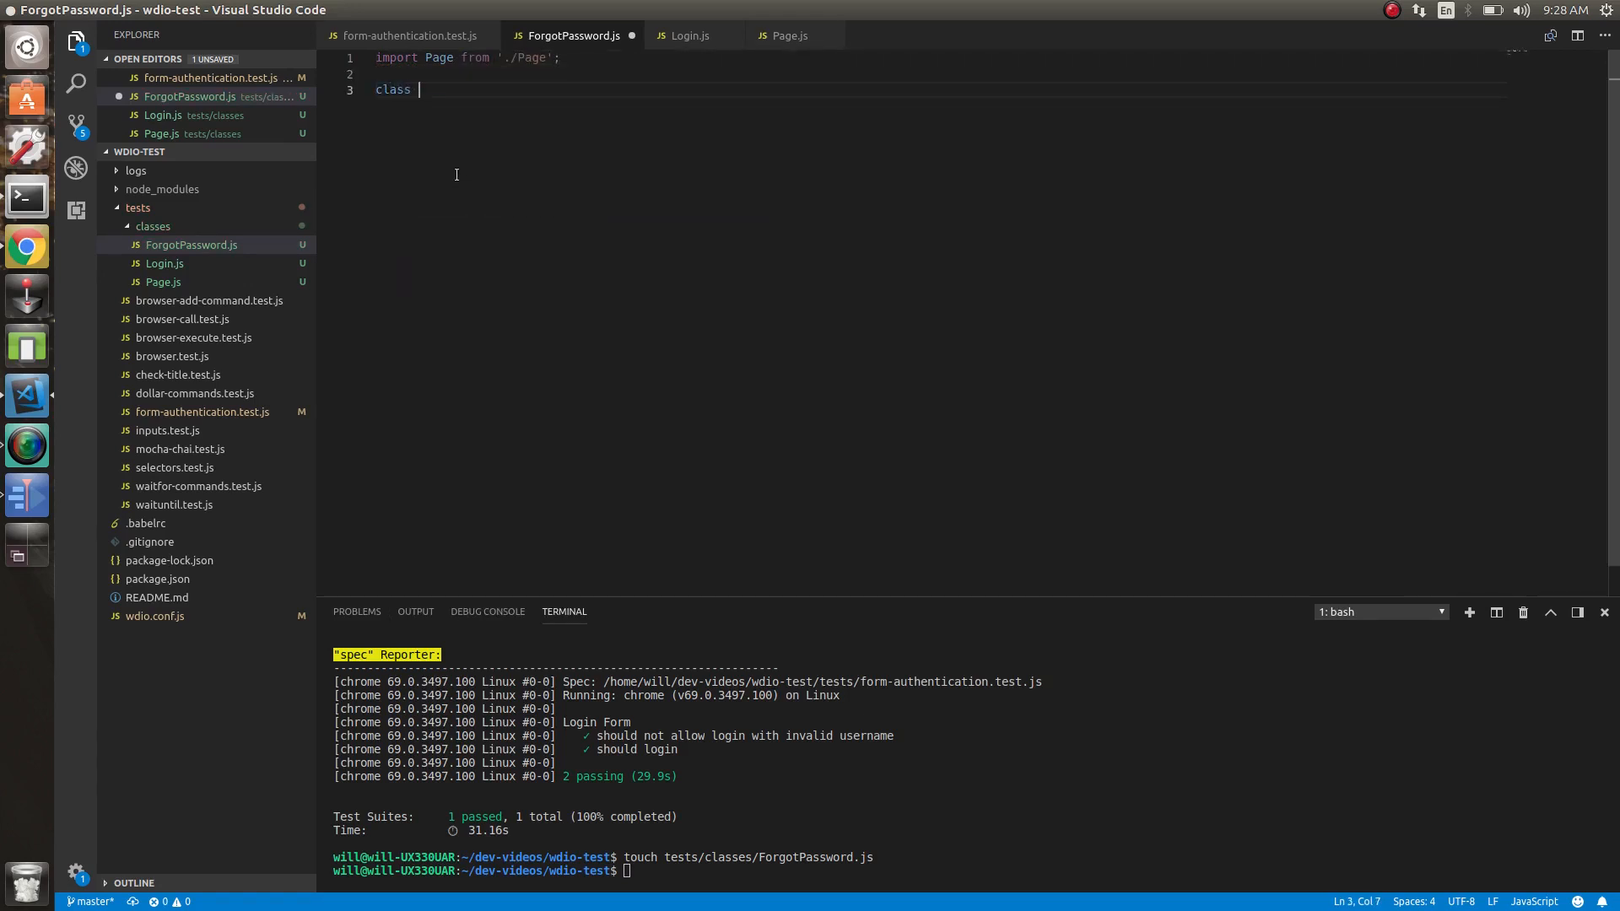
type("Forgot")
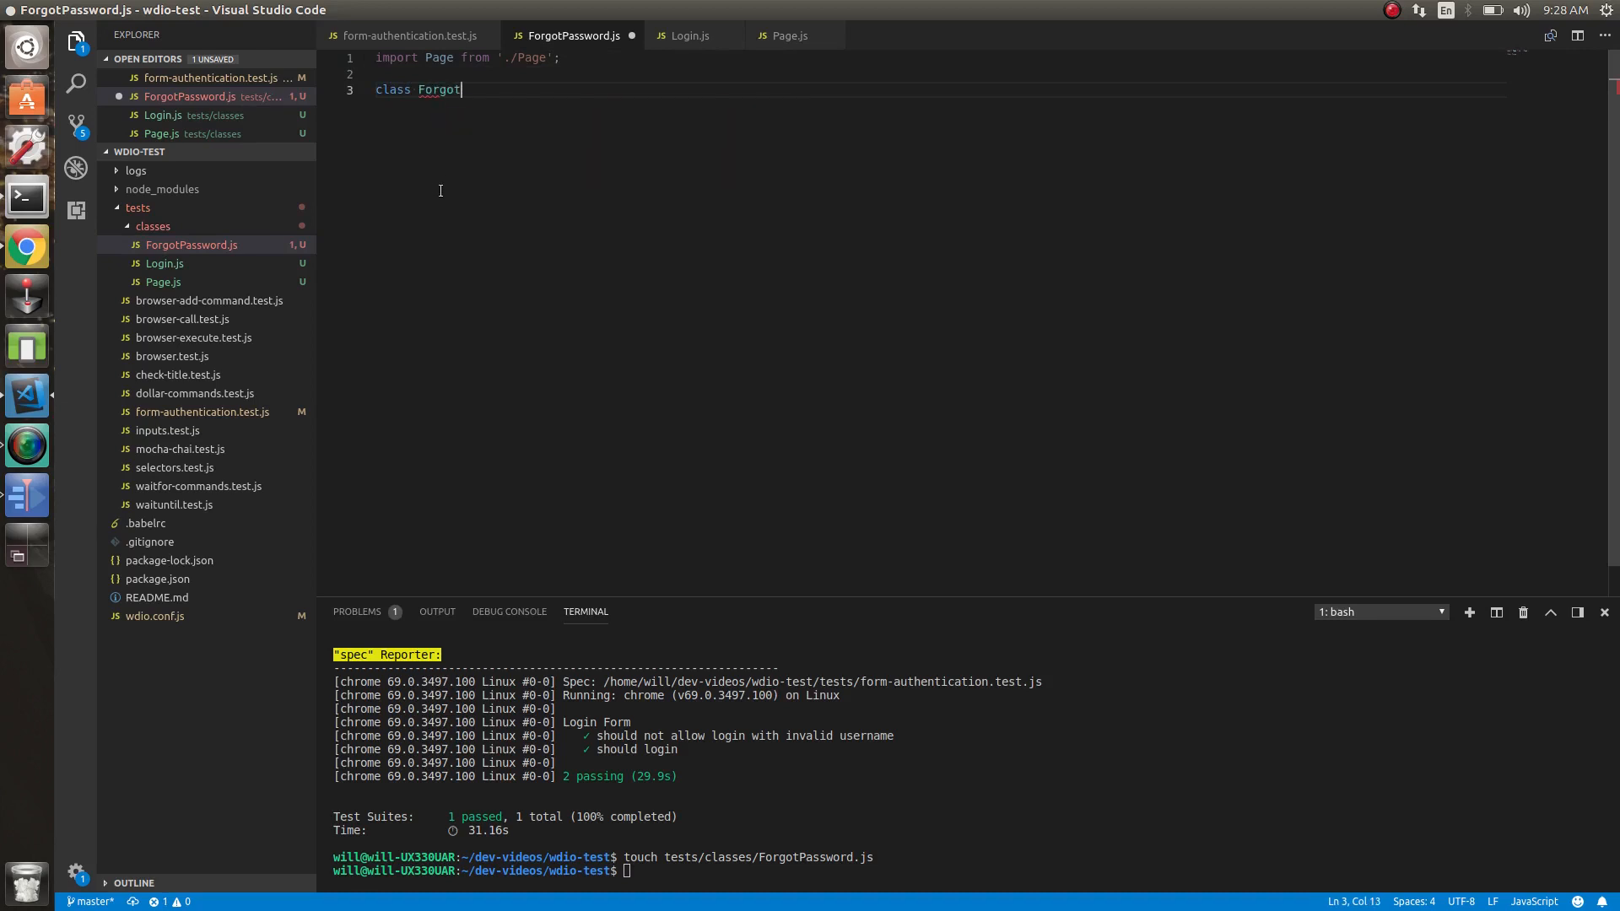
type("Password exp")
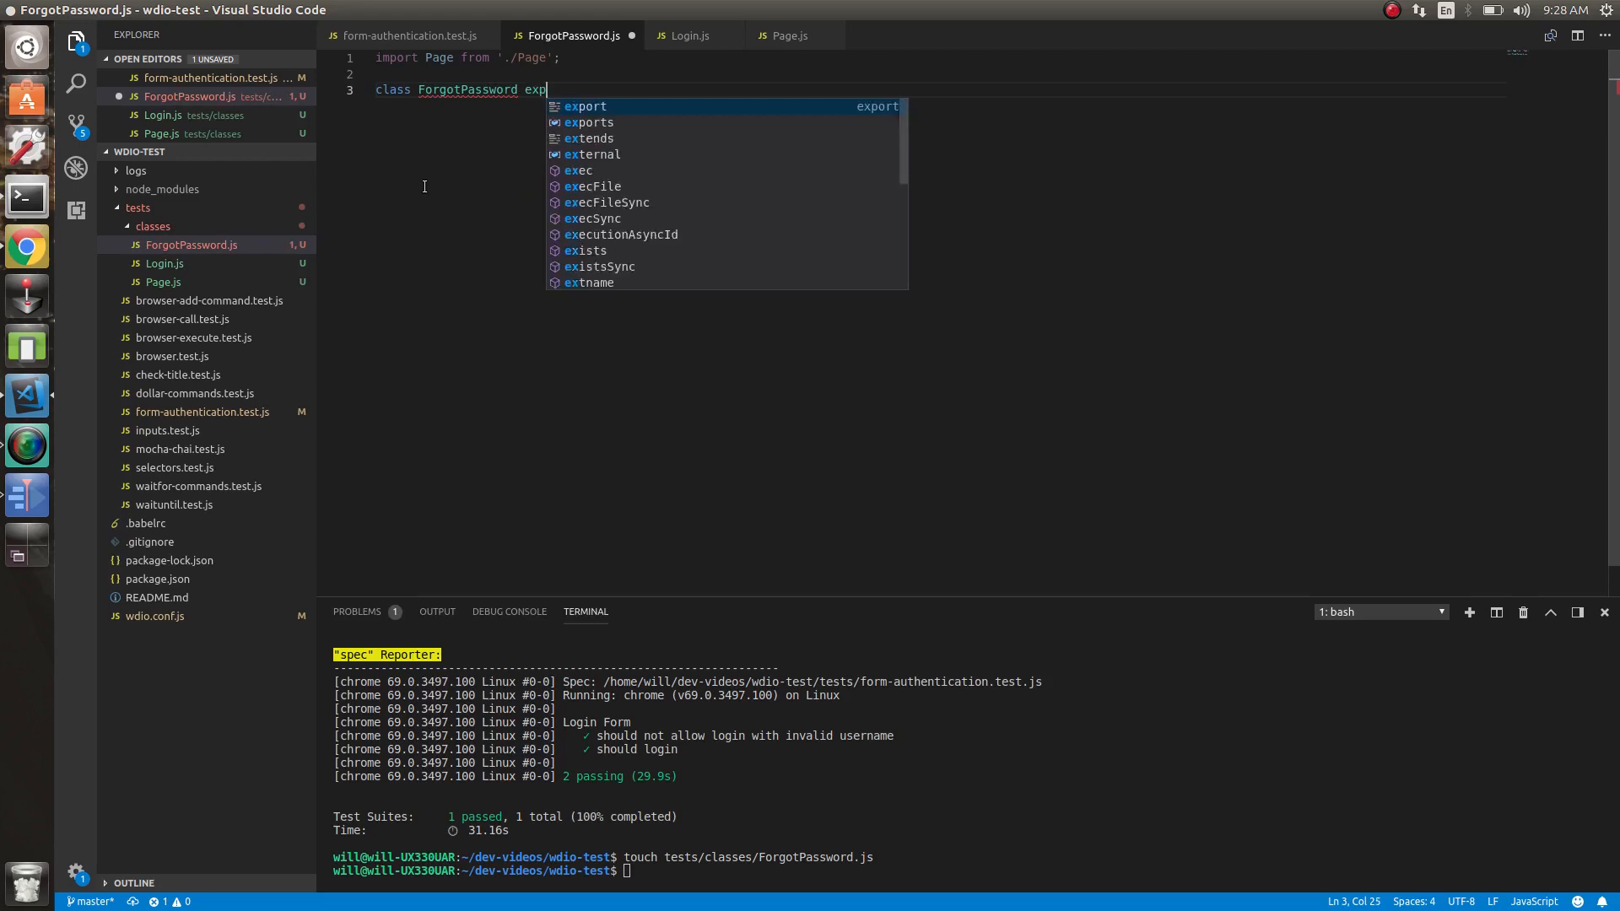
type("t")
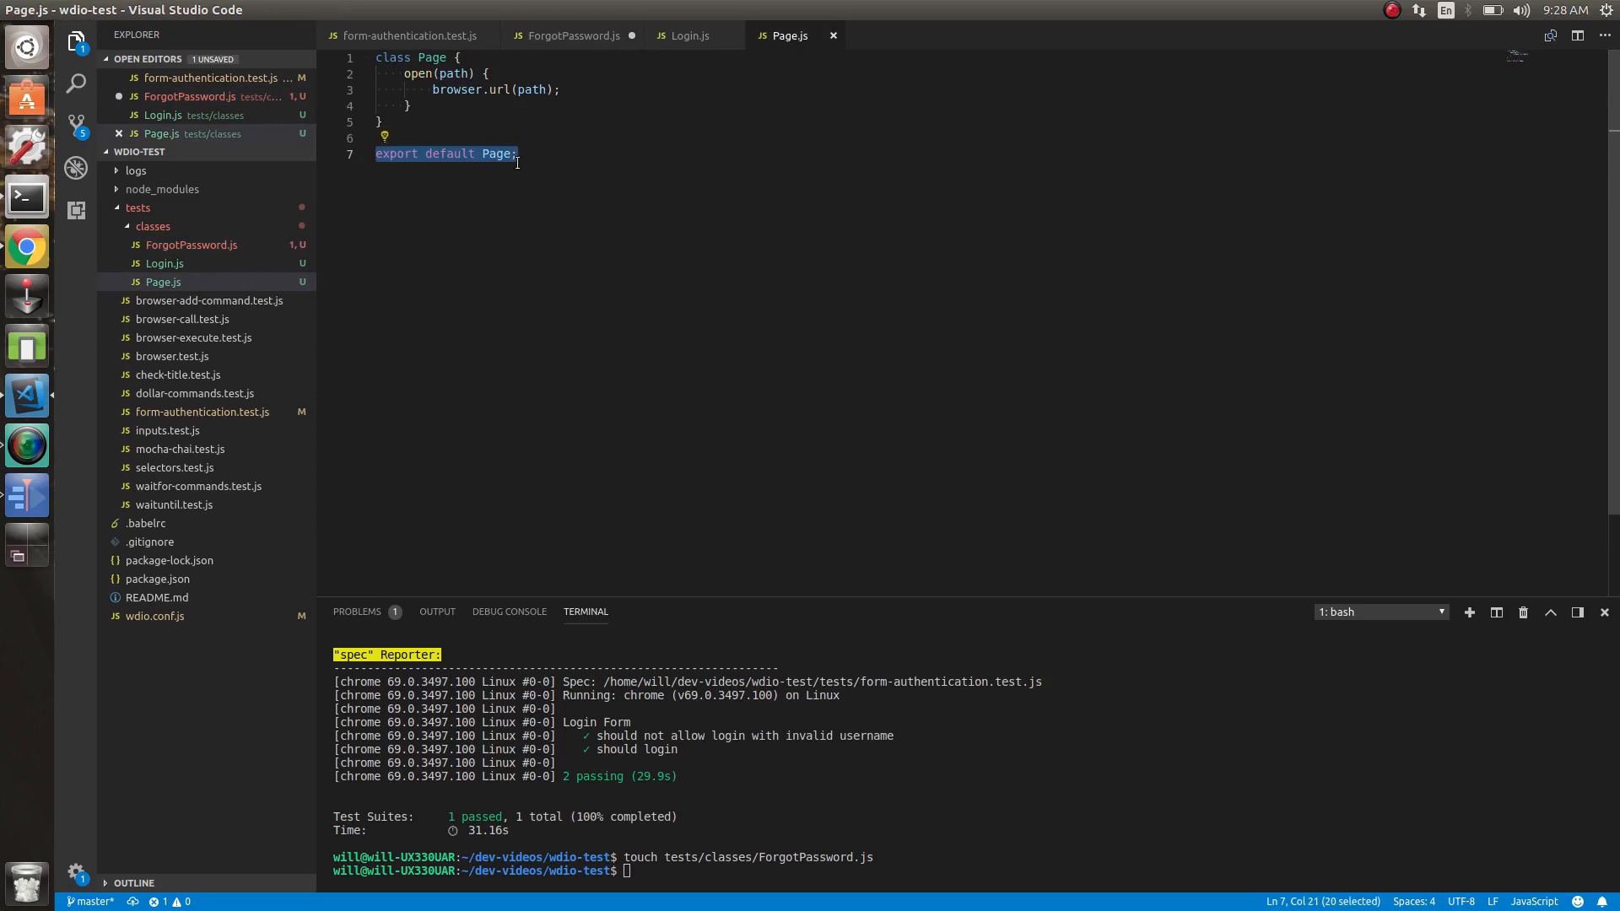
mouse_move(687, 36)
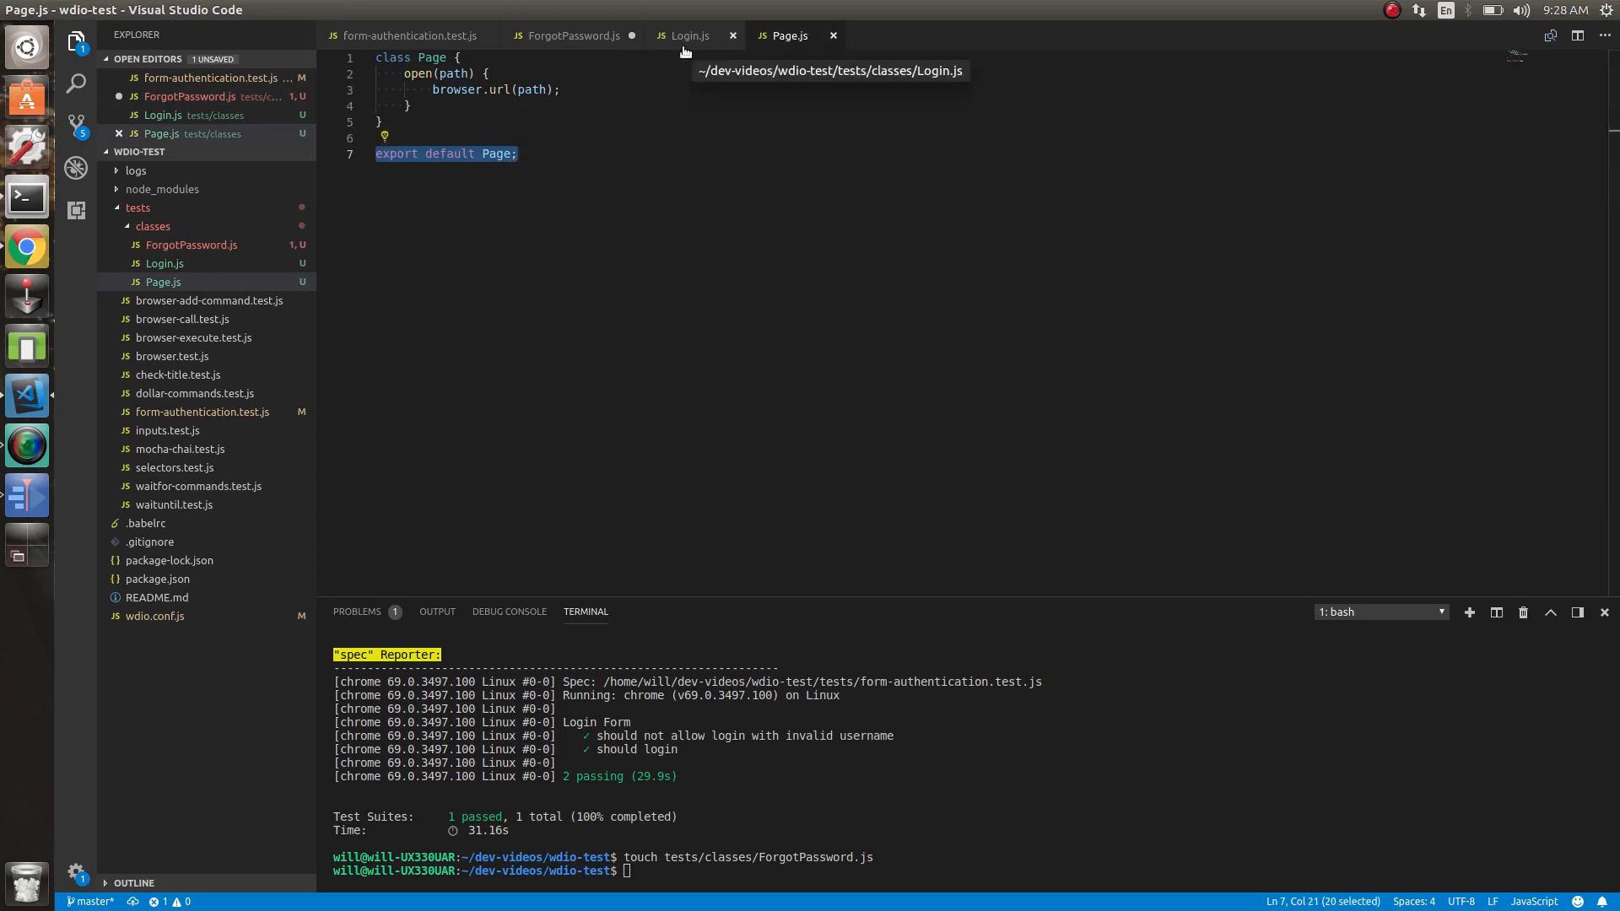
After checking Login.js and Page.js, add export default new ForgotPassword().
left_click(685, 35)
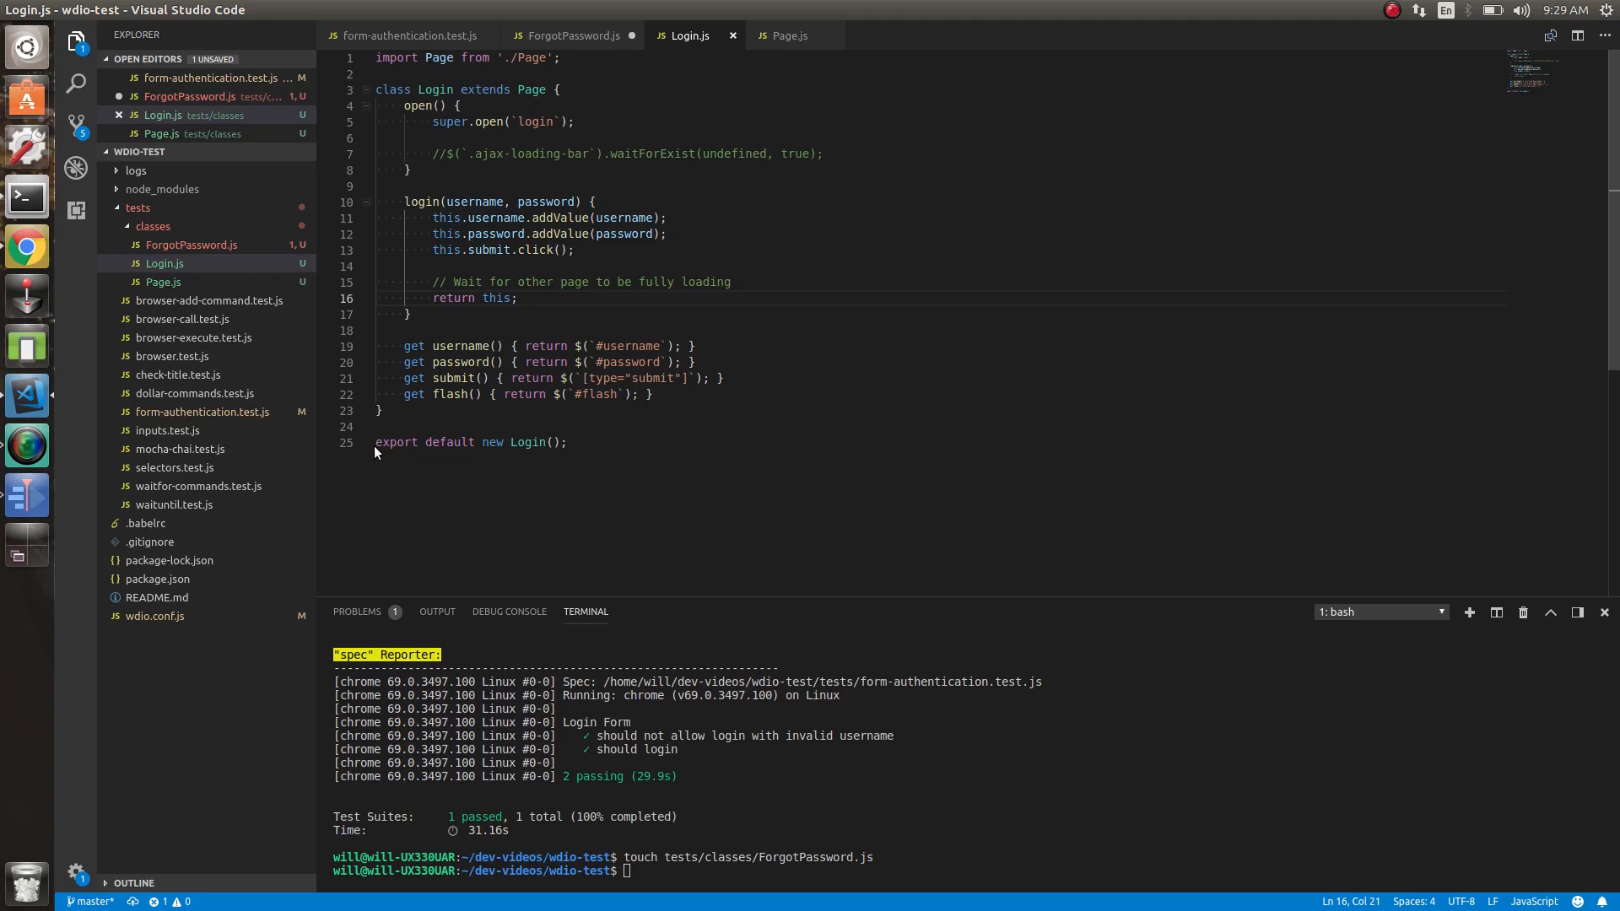
mouse_move(781, 35)
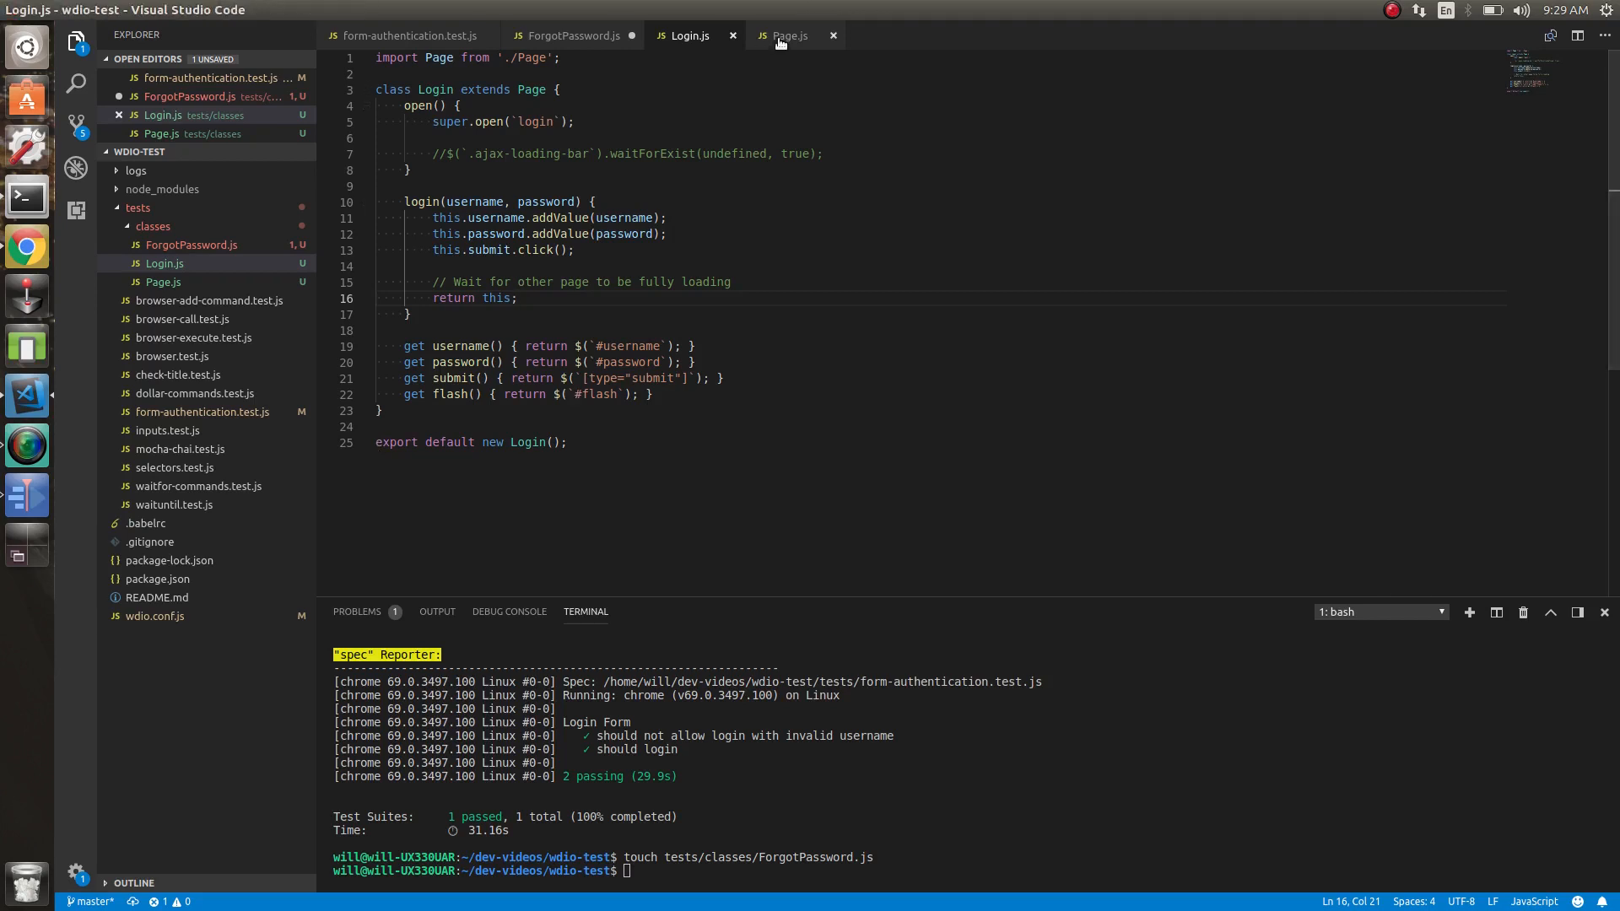
left_click(788, 35)
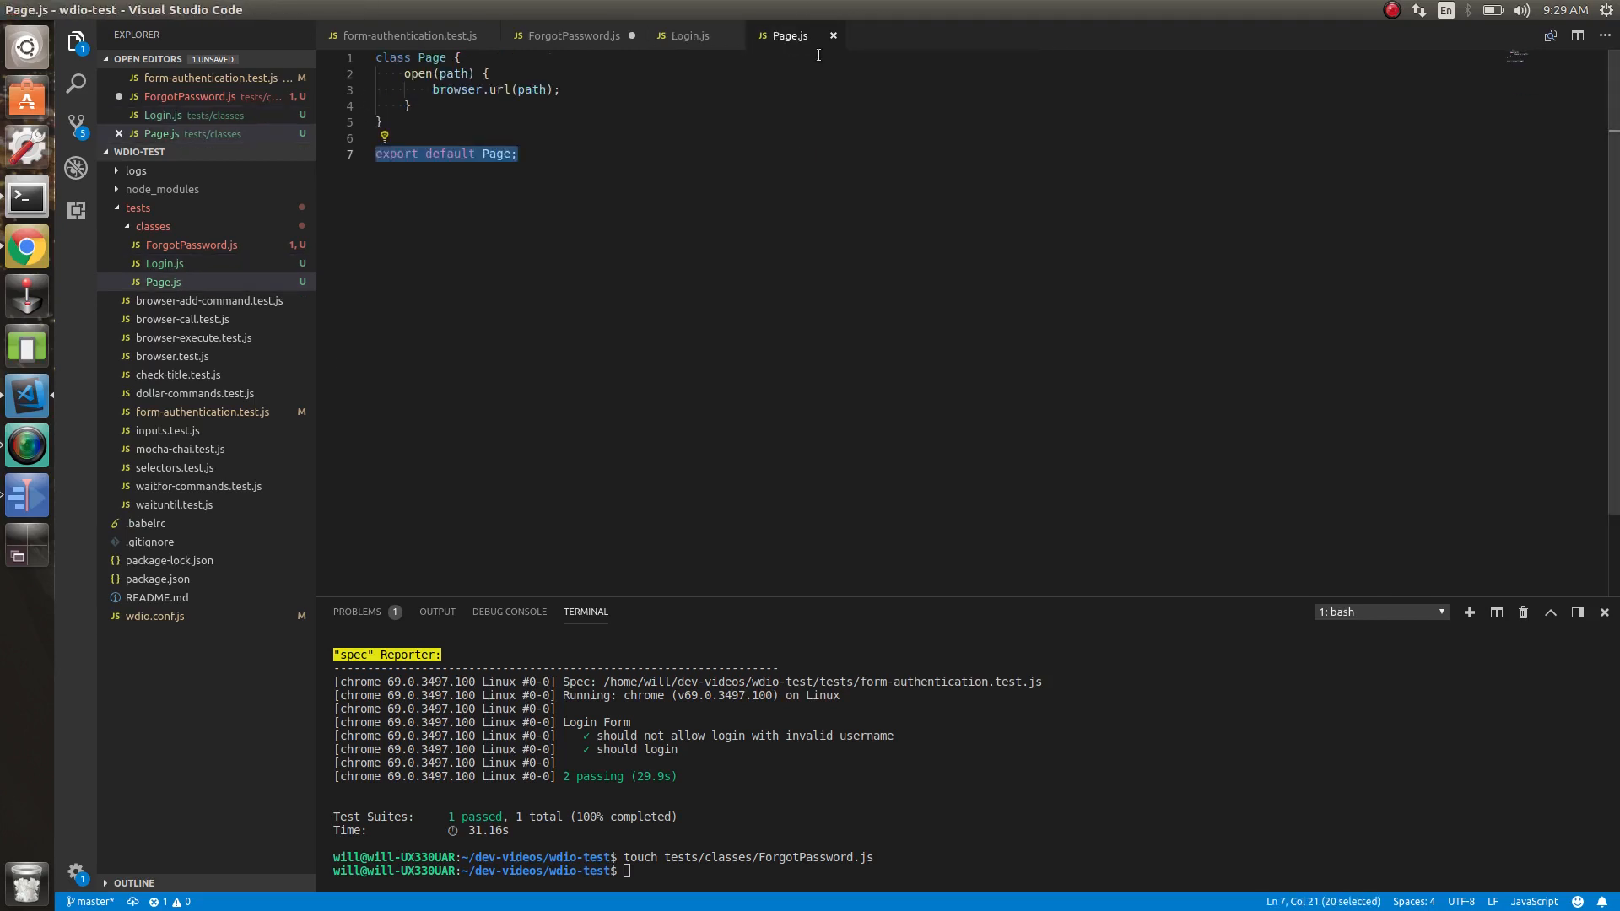
mouse_move(569, 35)
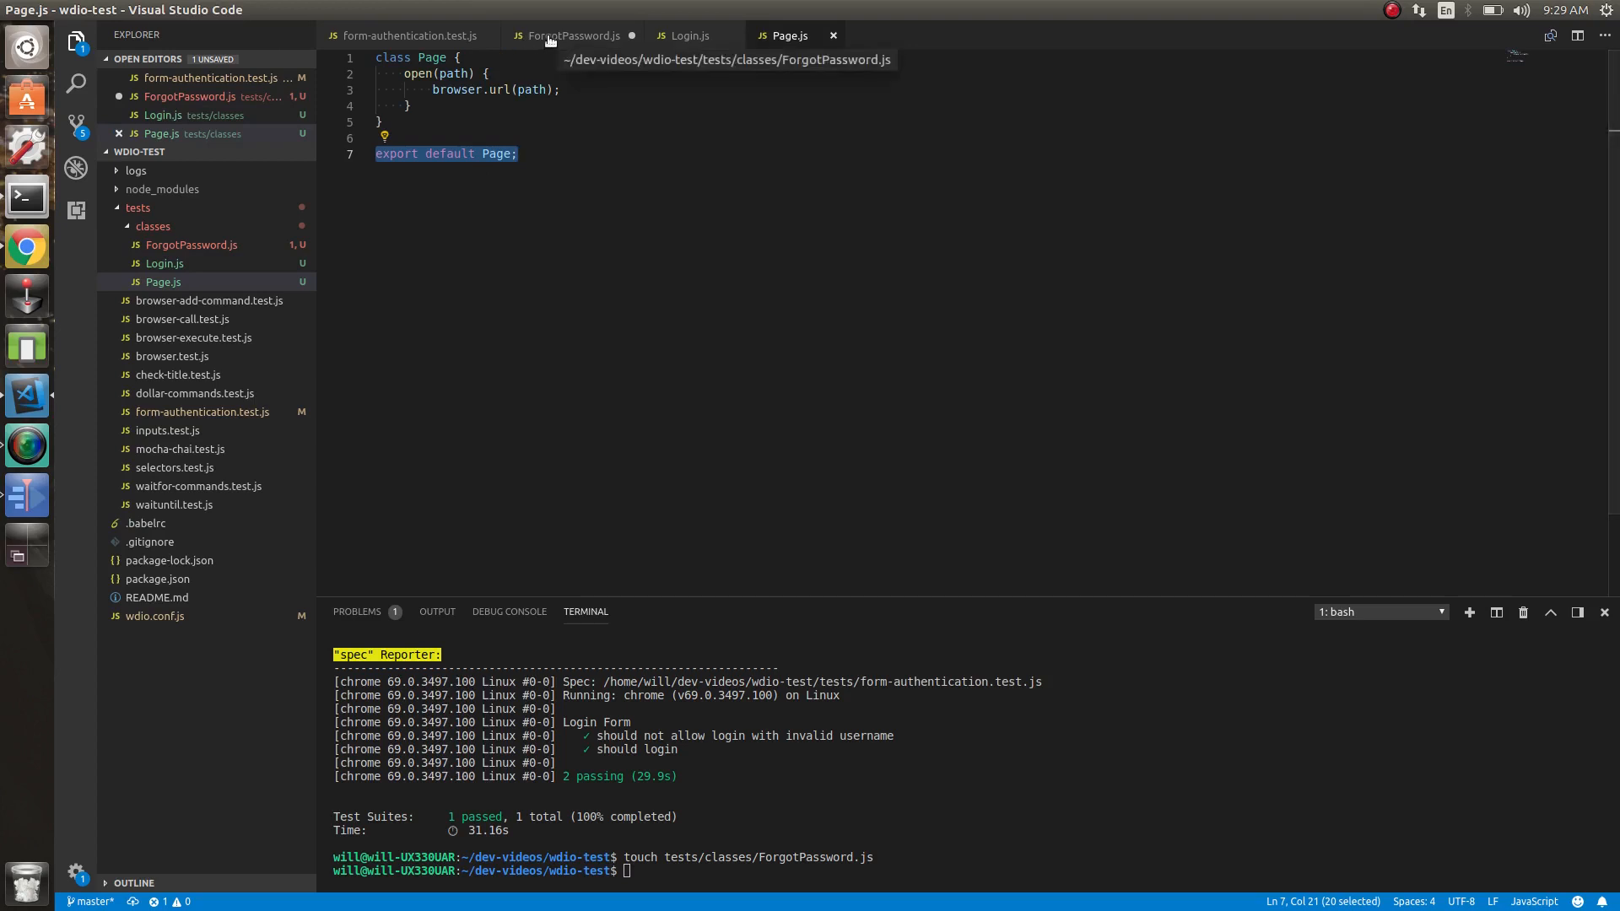
left_click(569, 35)
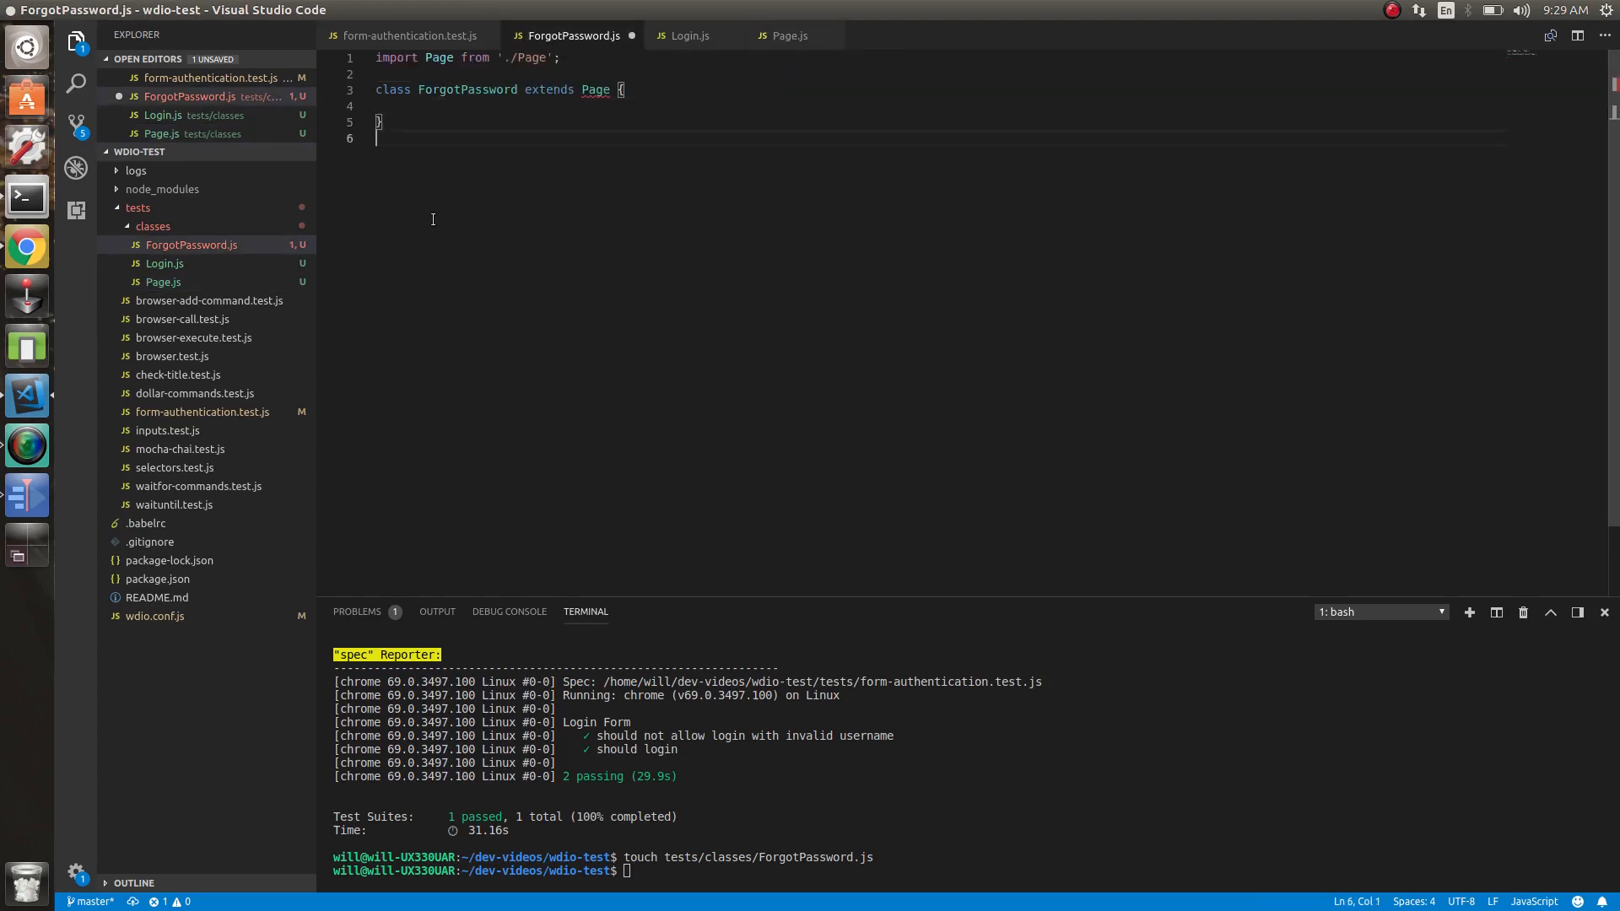
type("export")
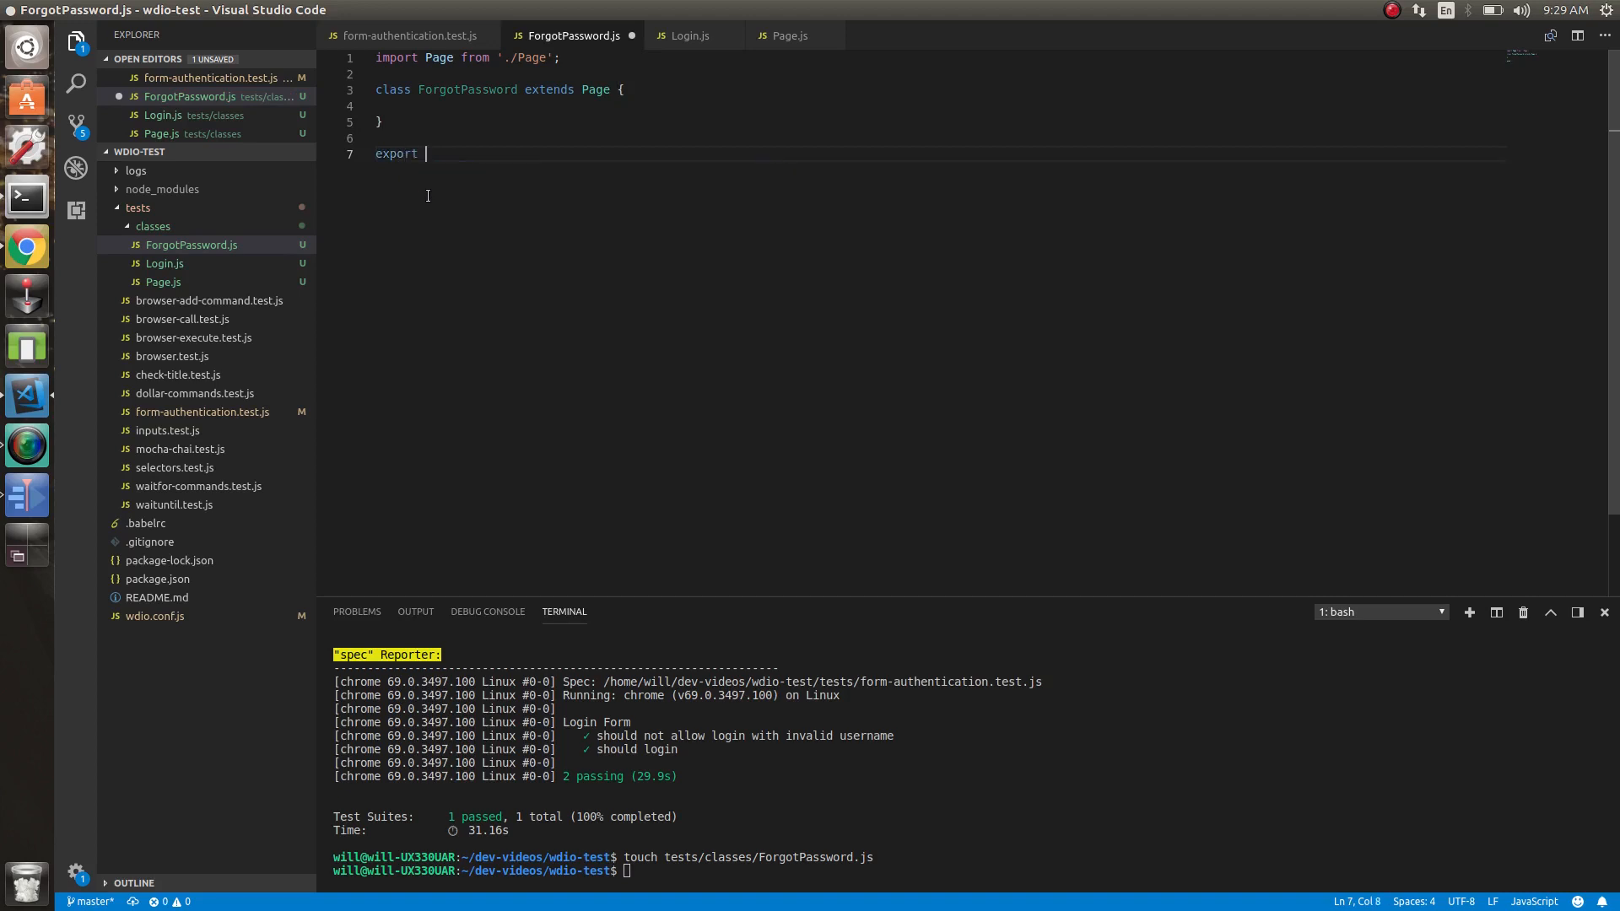
type("default")
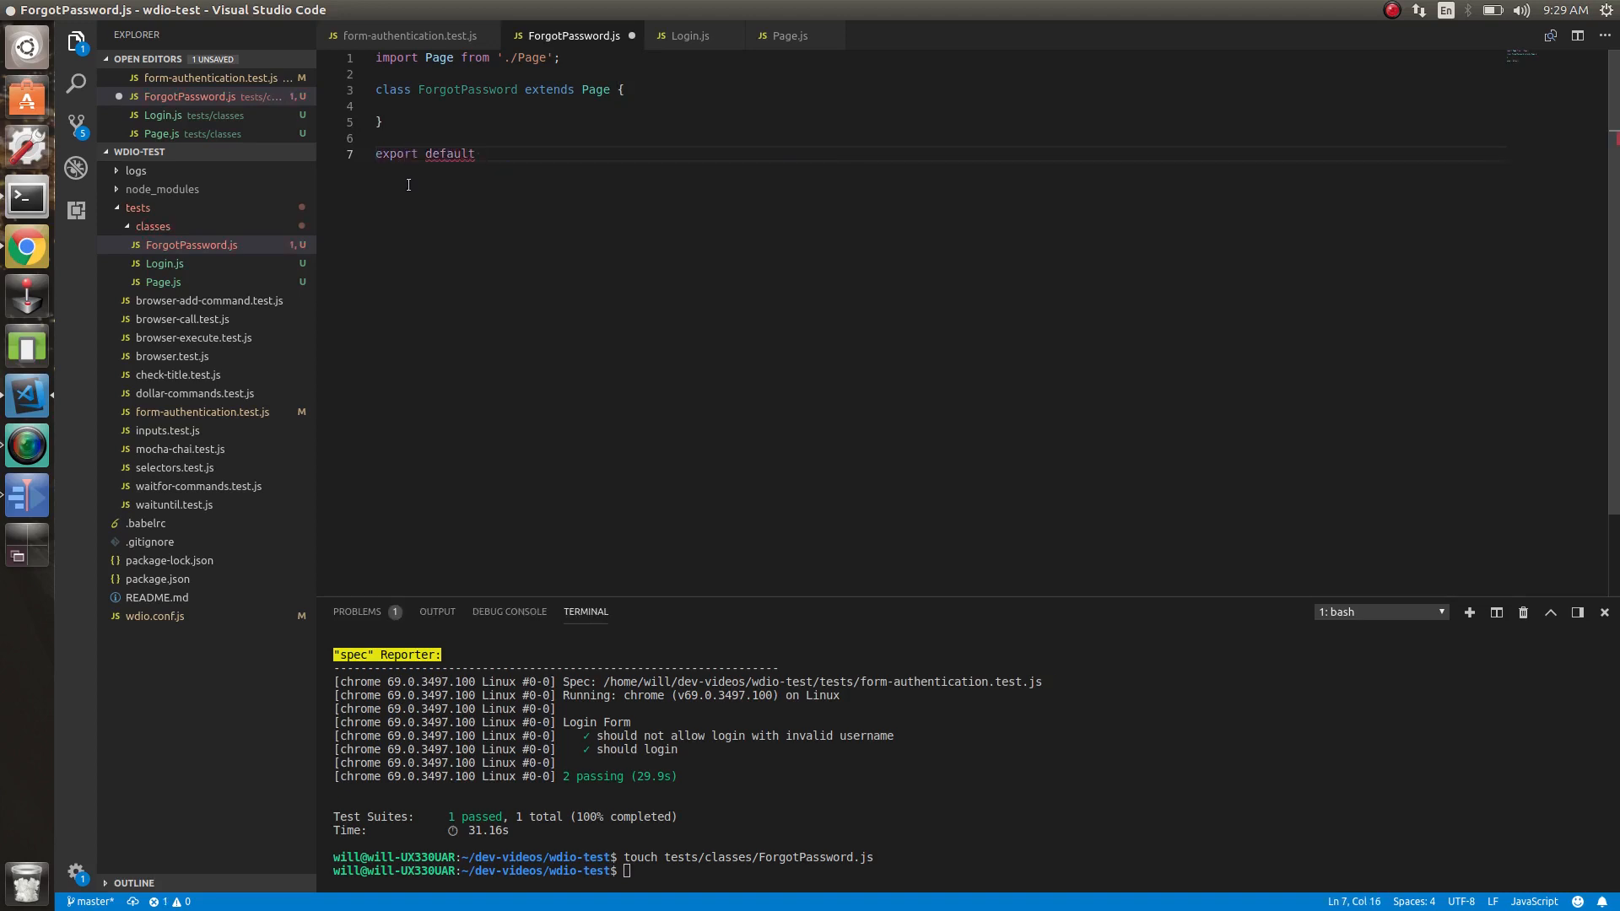
type("new ForgotPassword();")
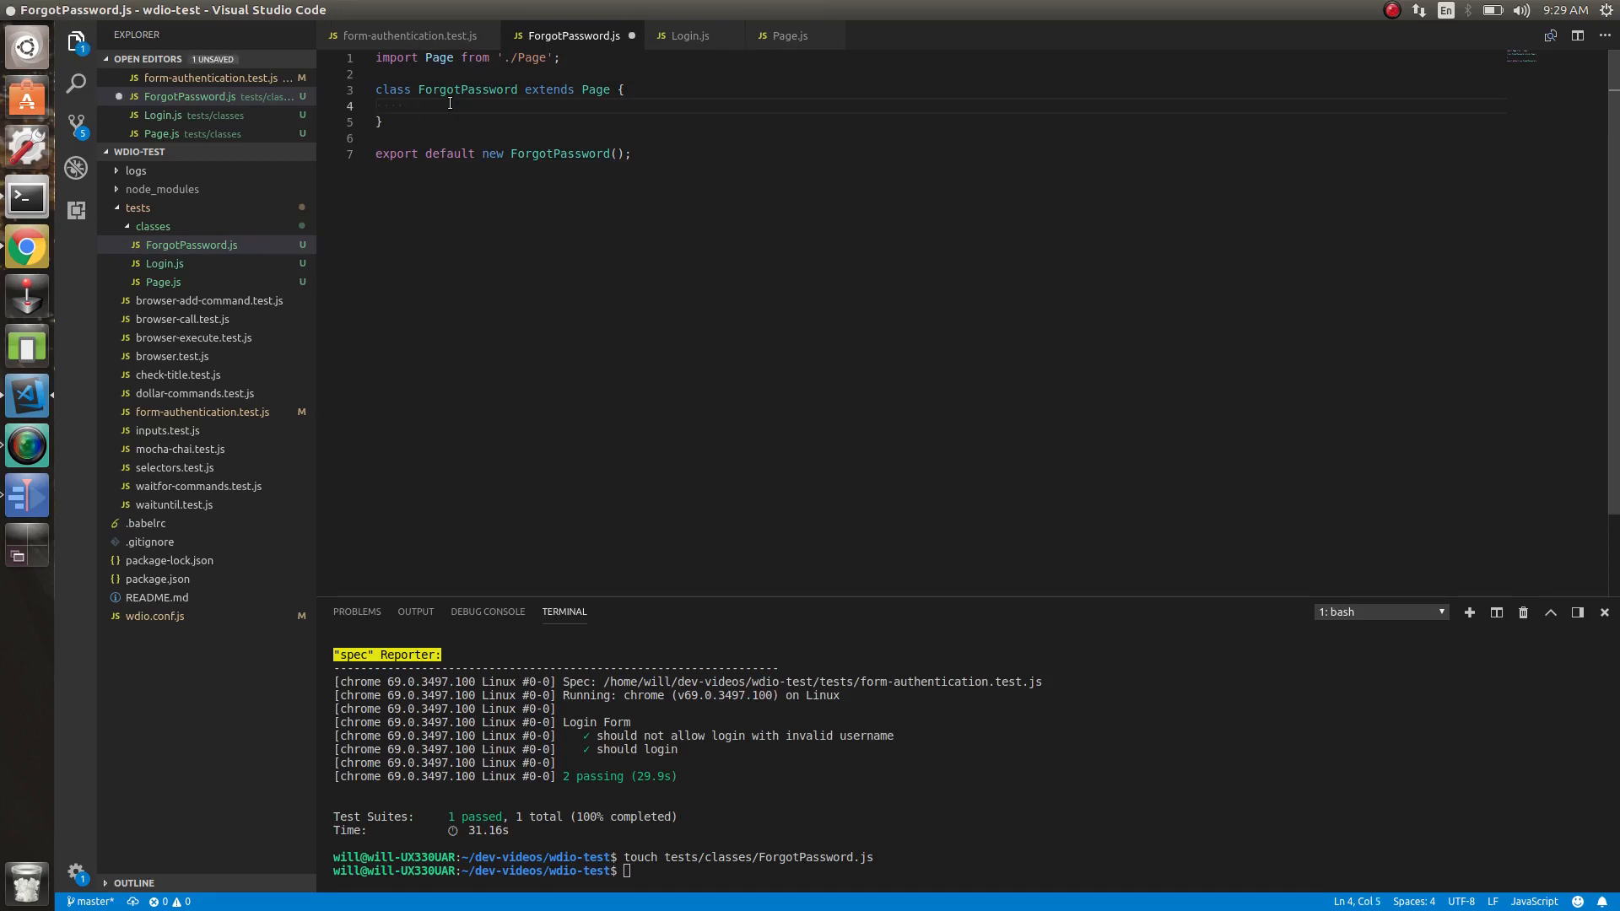
Add an open() method to ForgotPassword that calls super.open().
type("open")
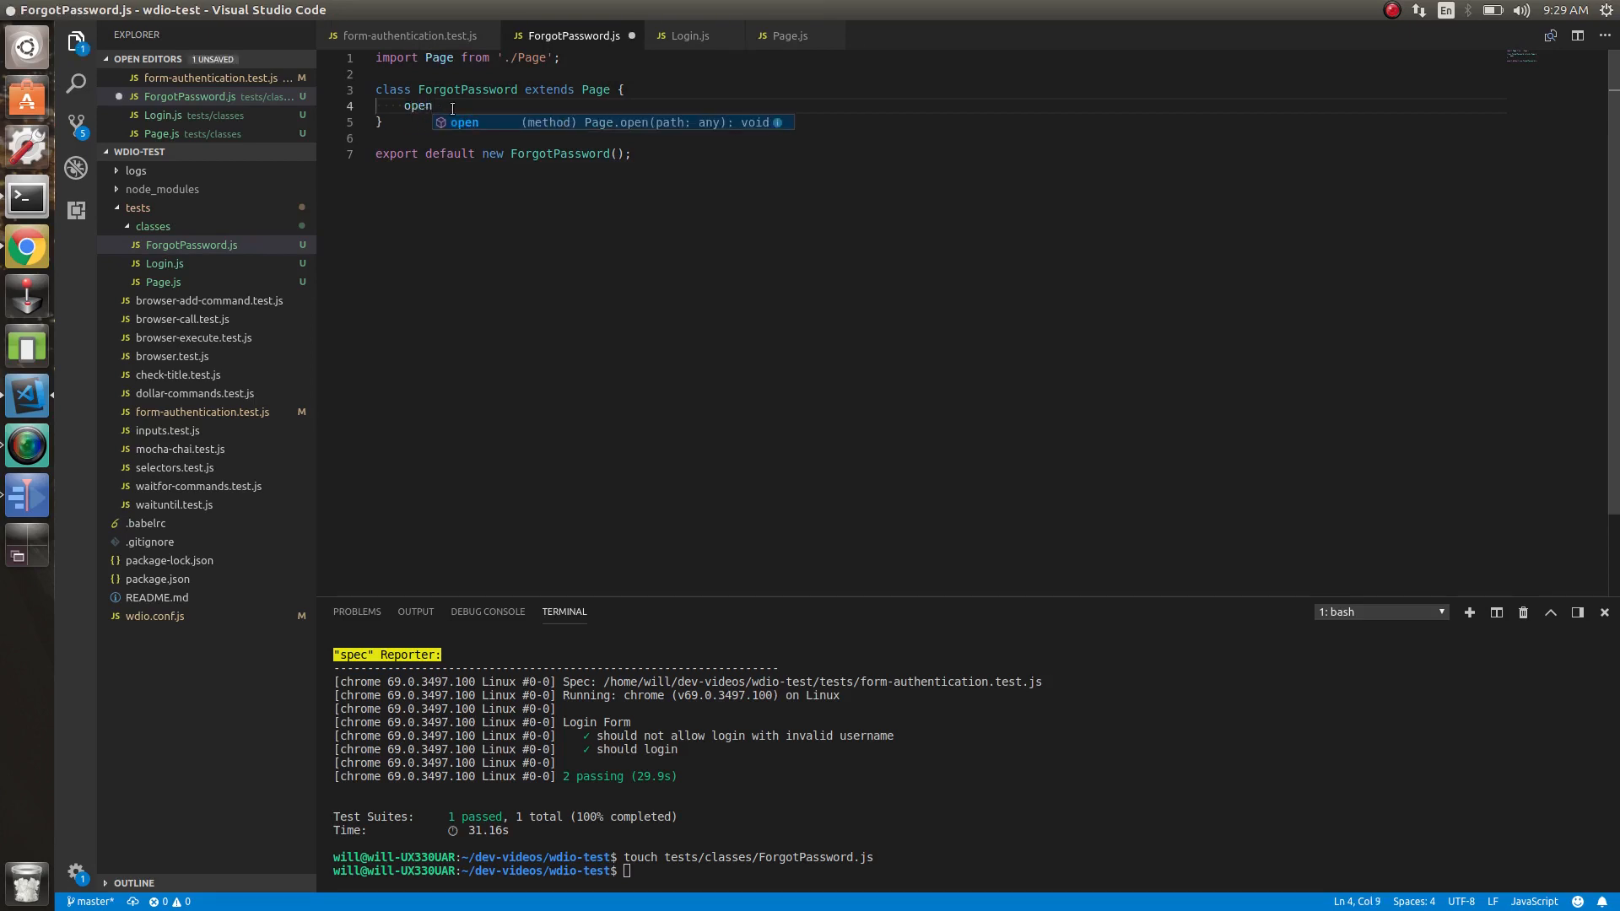
type("() {")
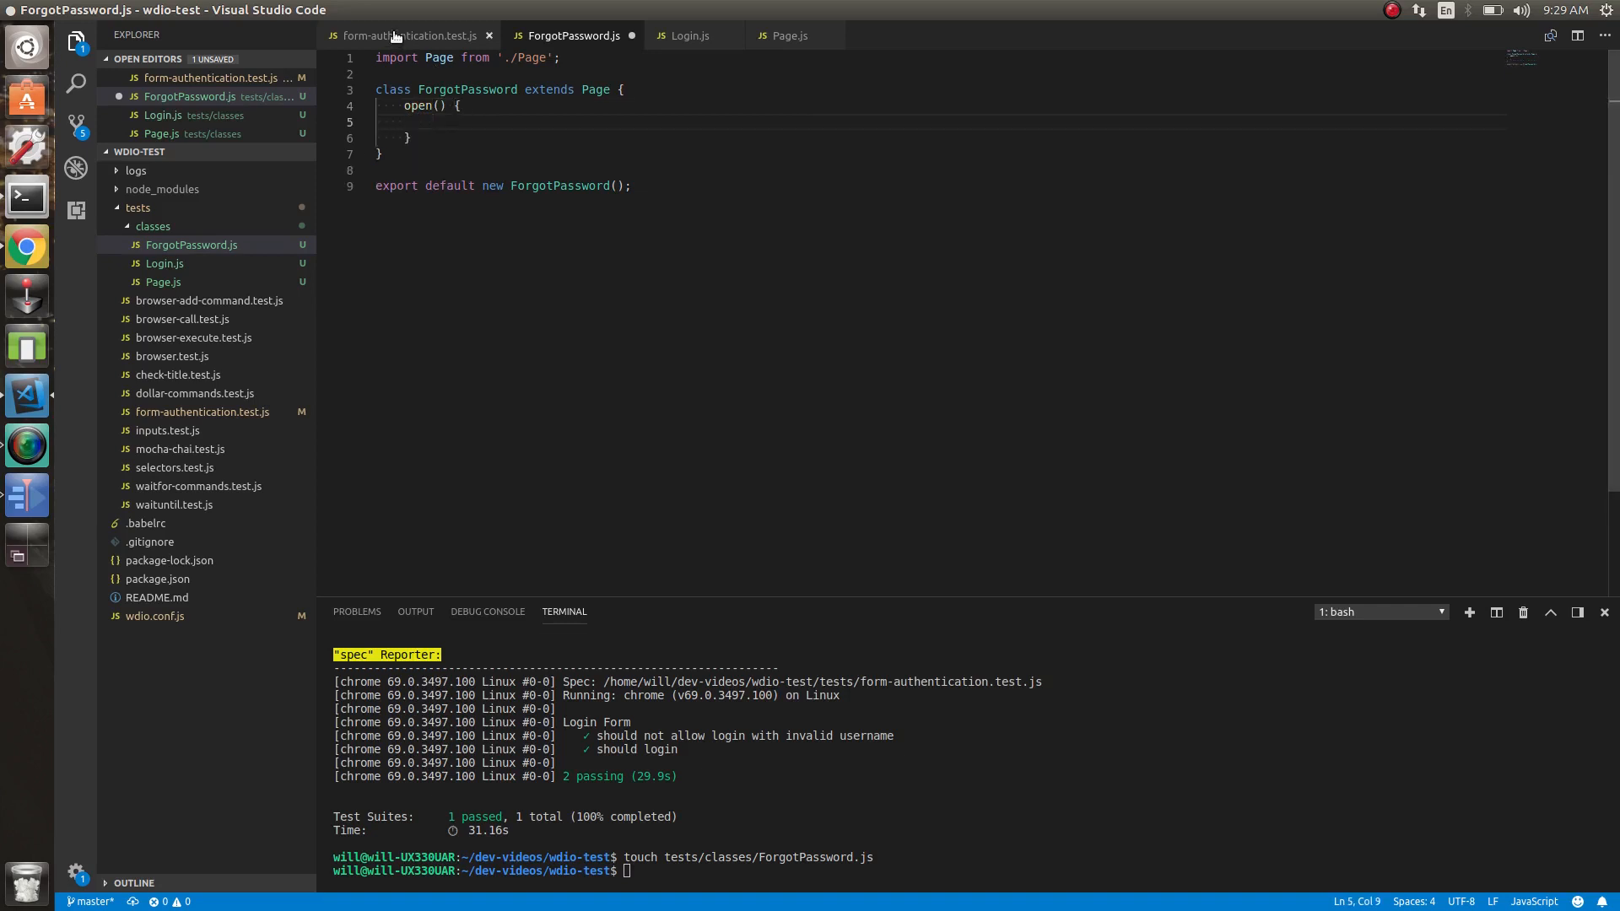
type("super.open(")
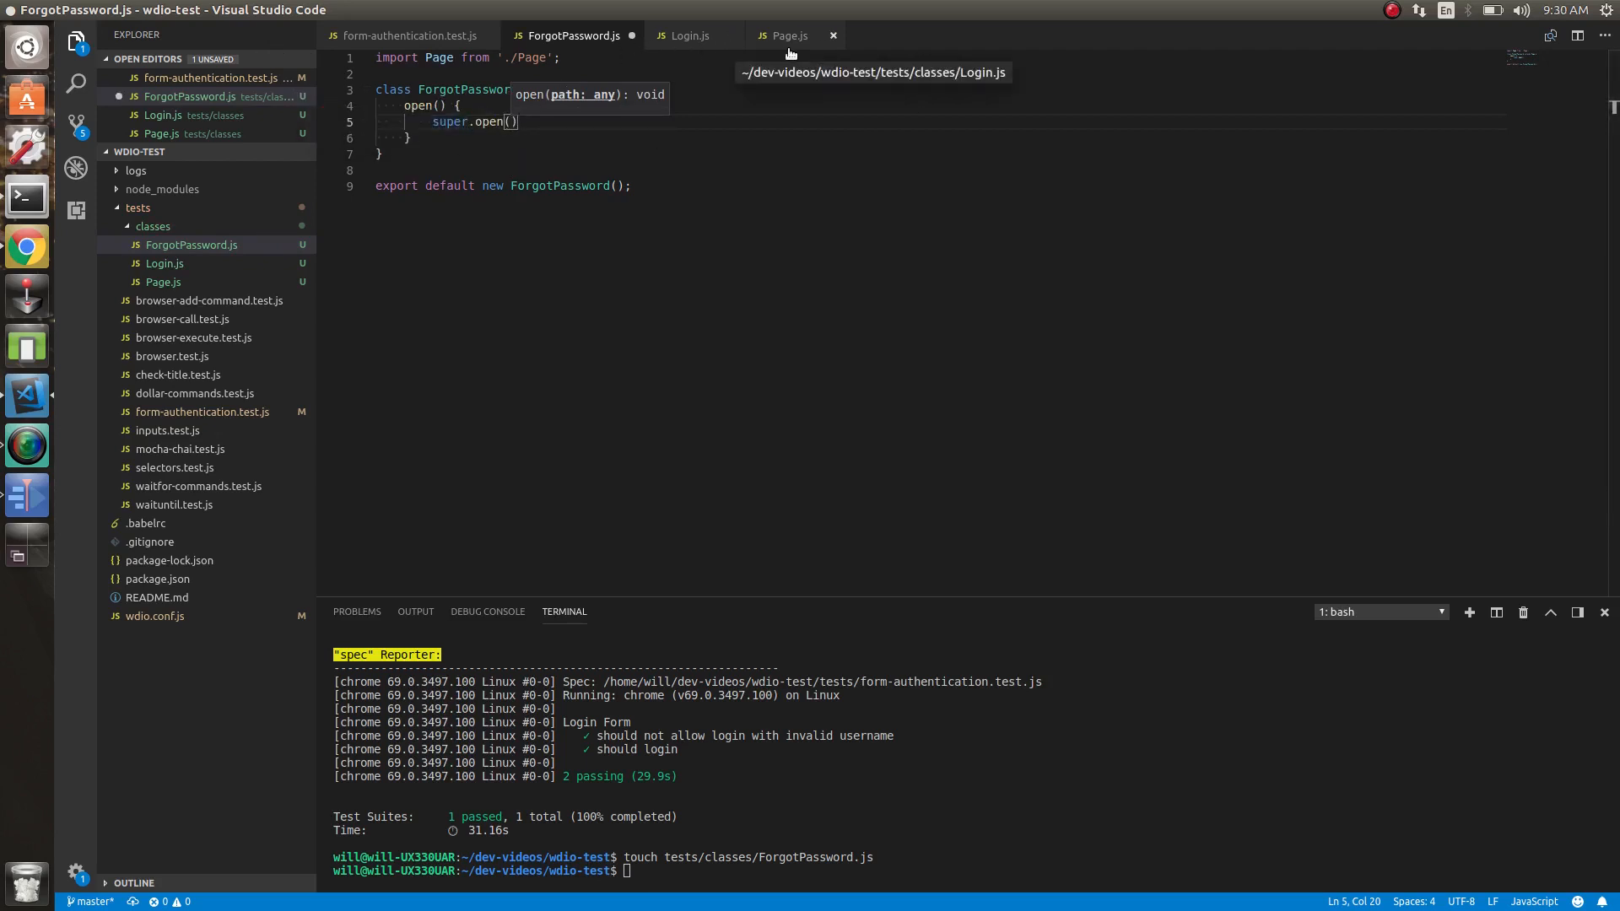
left_click(789, 36)
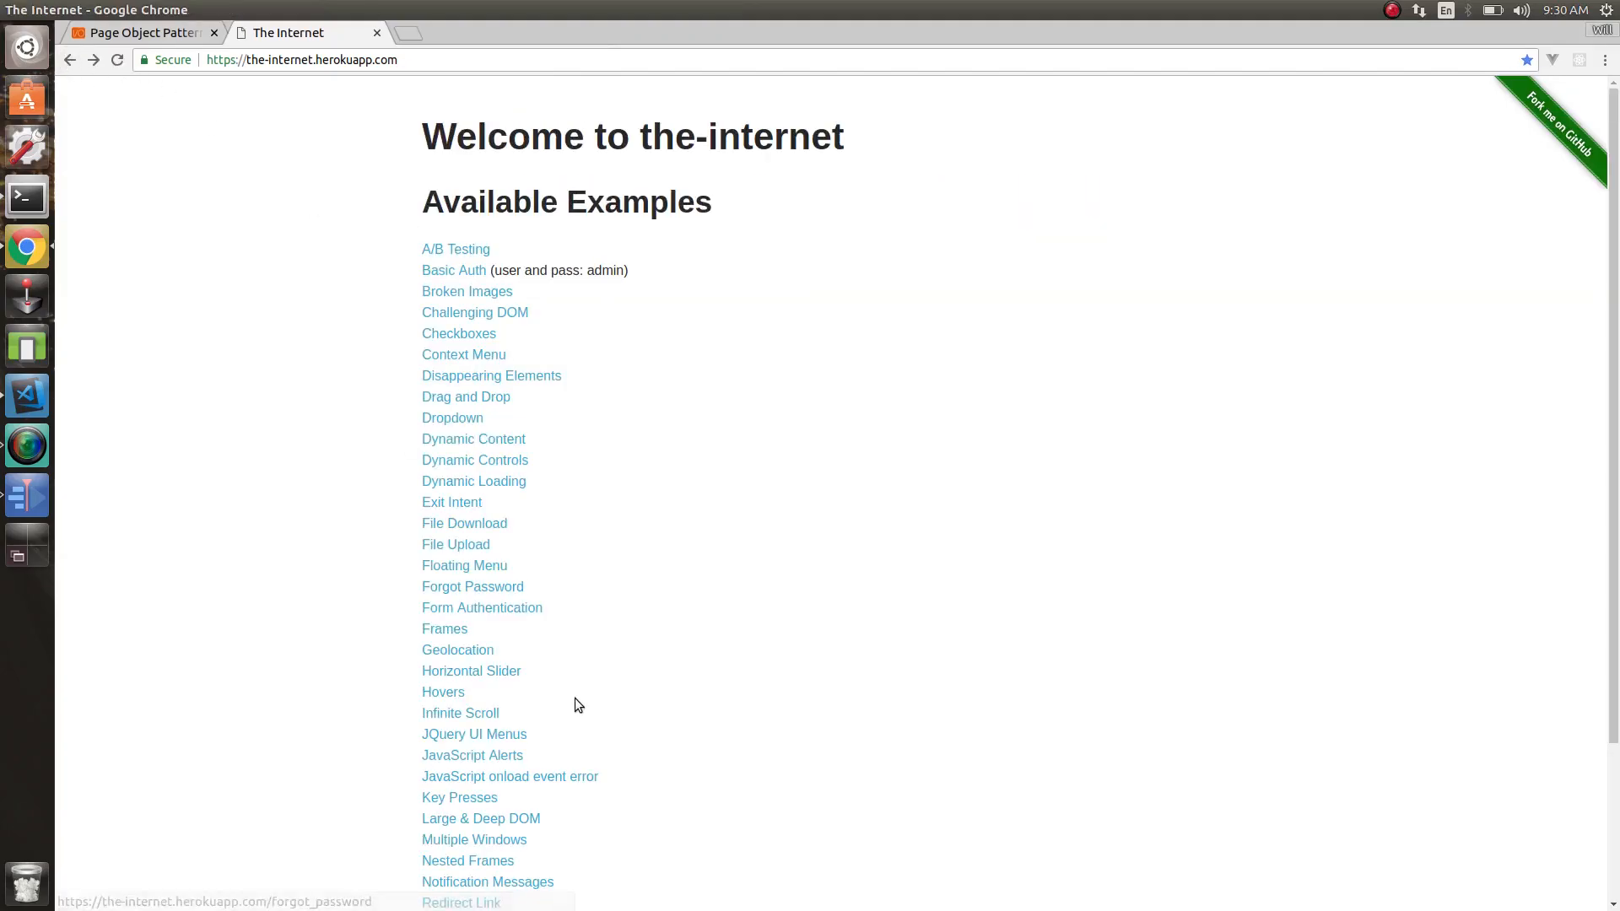
Visit the-internet's Forgot Password example in Chrome and select its forgot_password path.
left_click(472, 586)
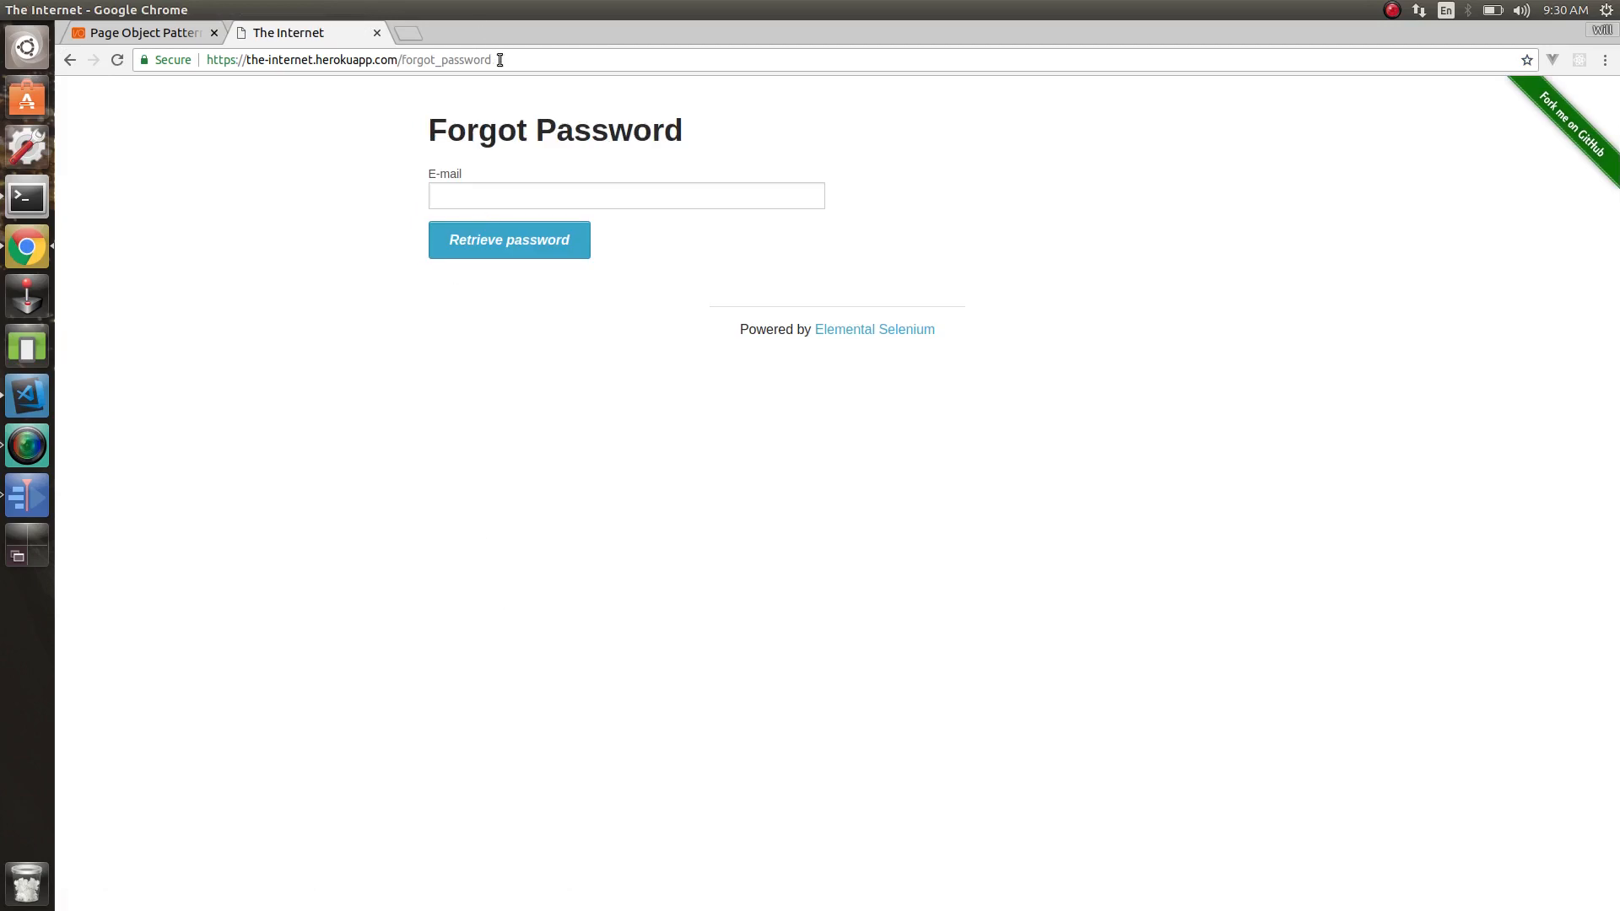
double_click(444, 59)
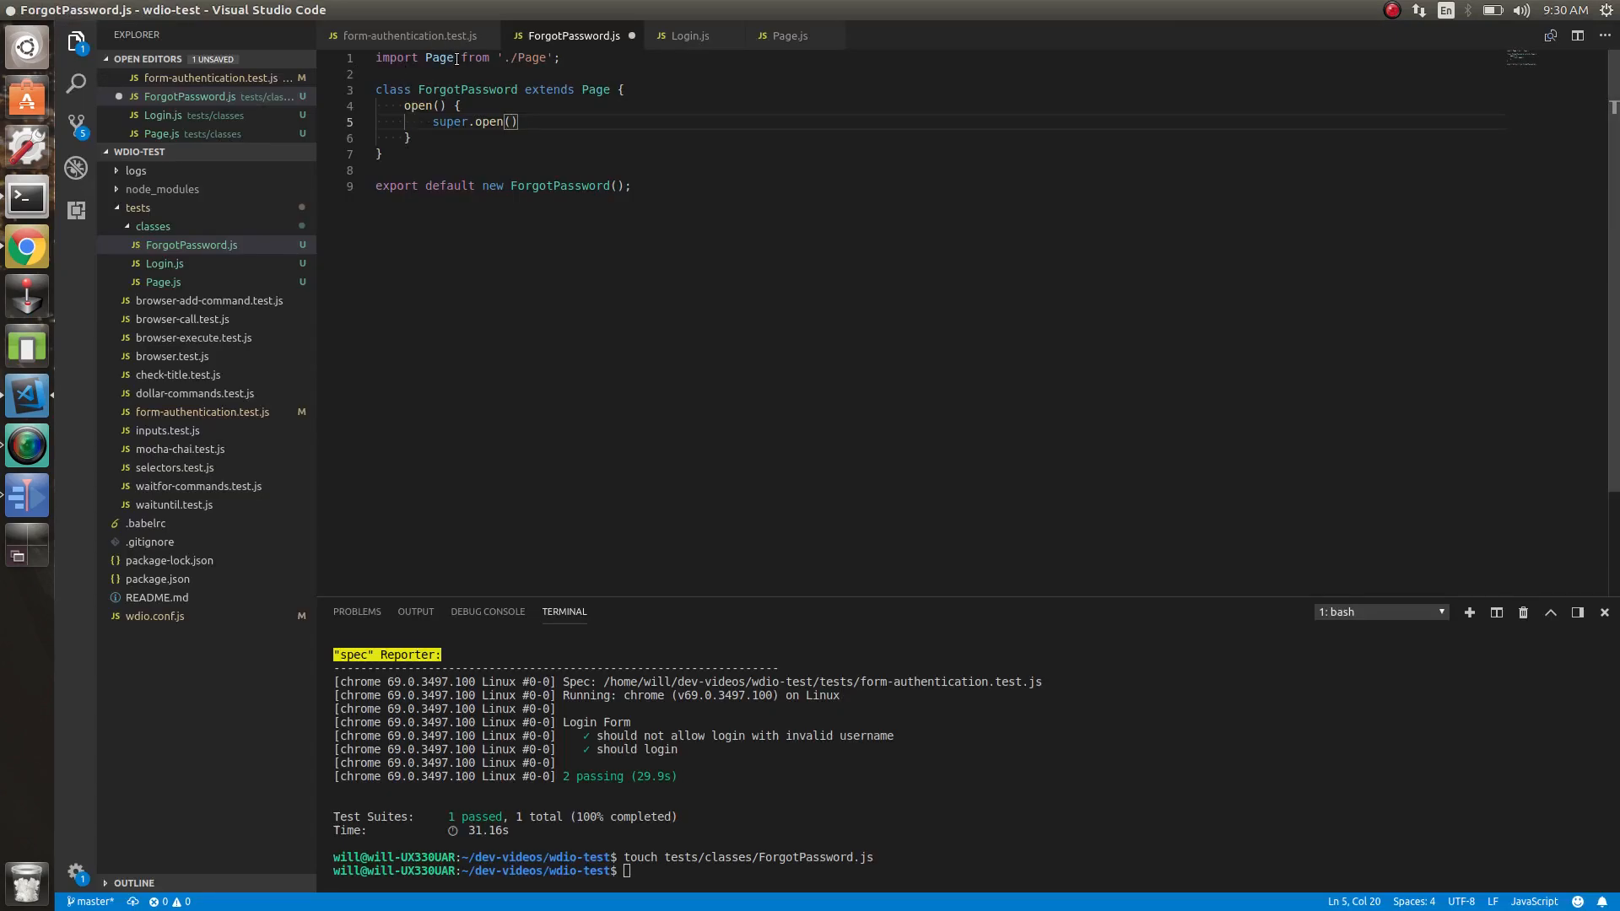
Pass `/forgot_password` to super.open() and make open() return this.
type("`/forgot_password`")
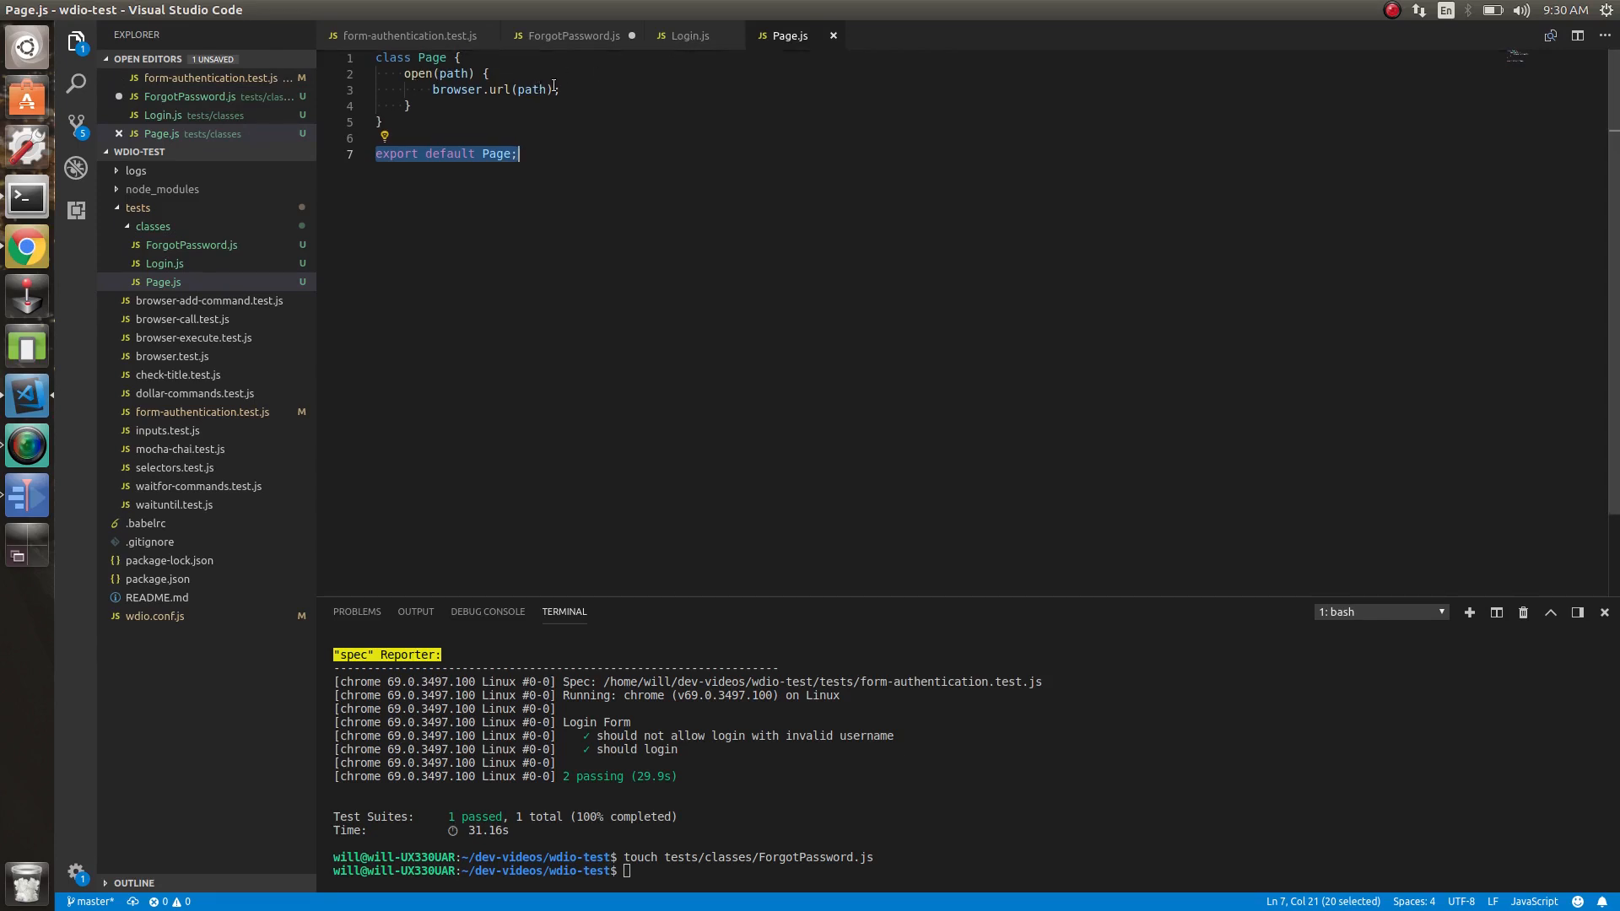
mouse_move(688, 35)
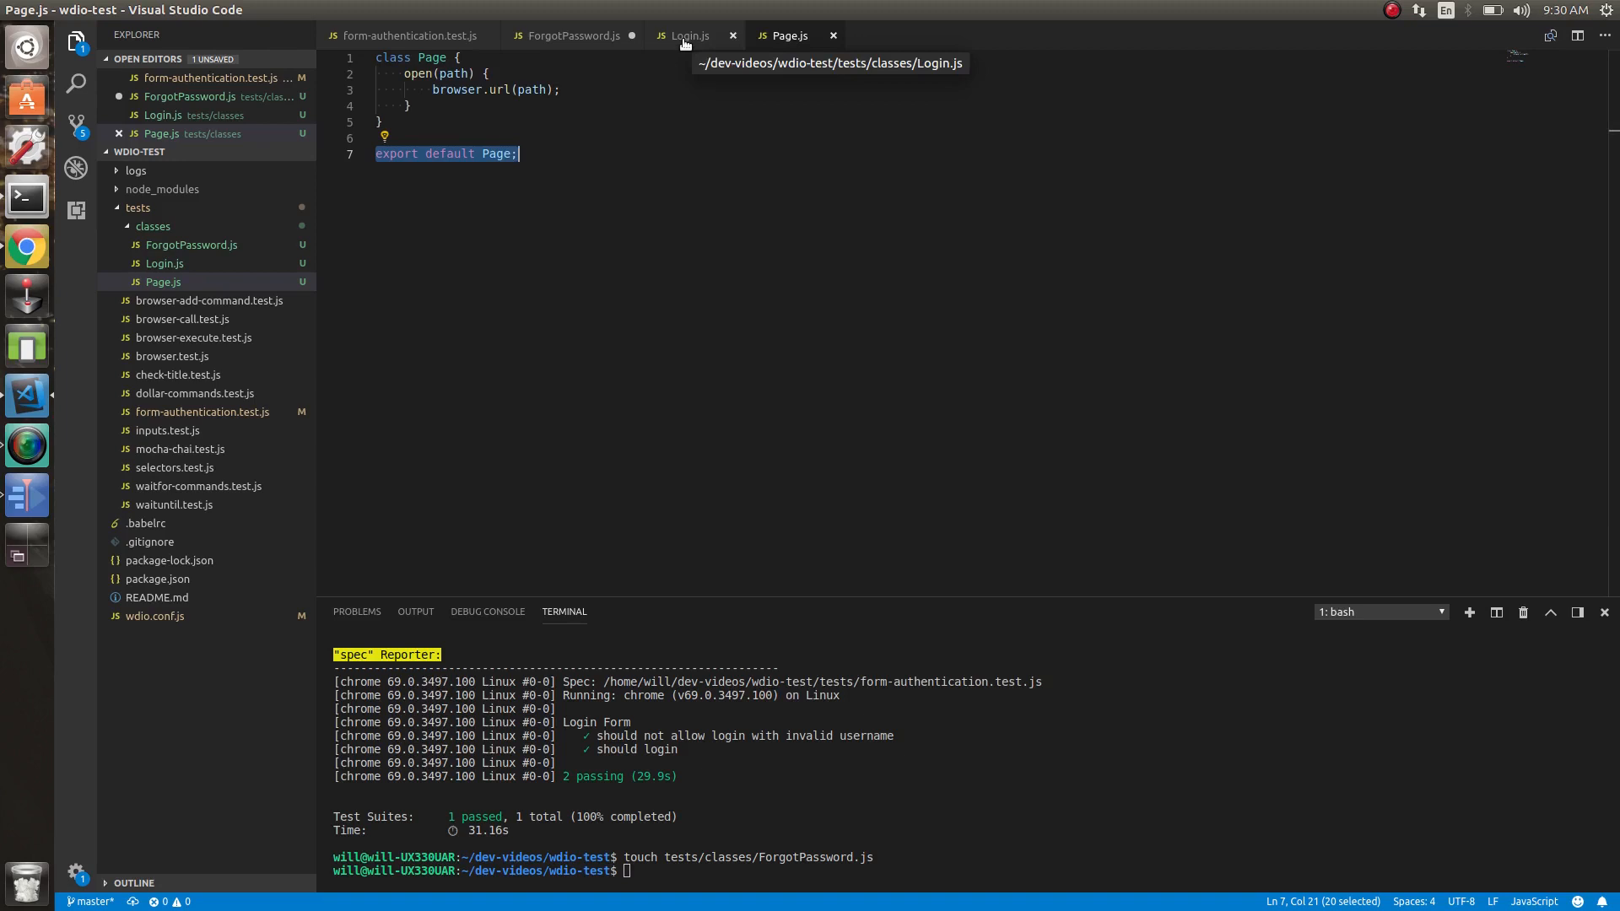
left_click(687, 36)
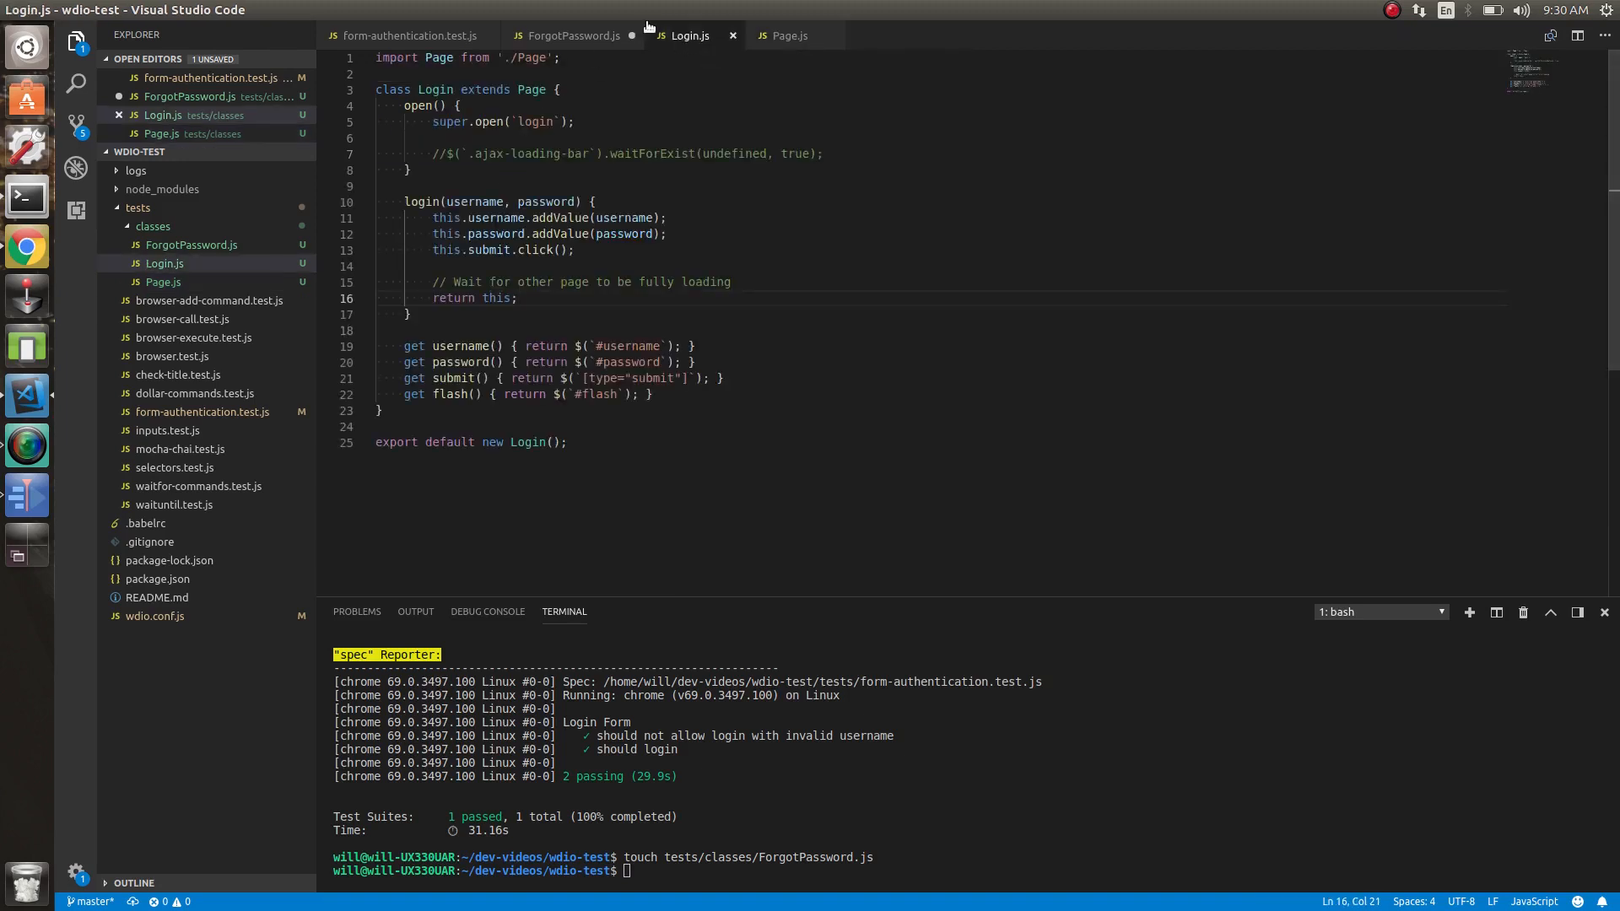
mouse_move(569, 36)
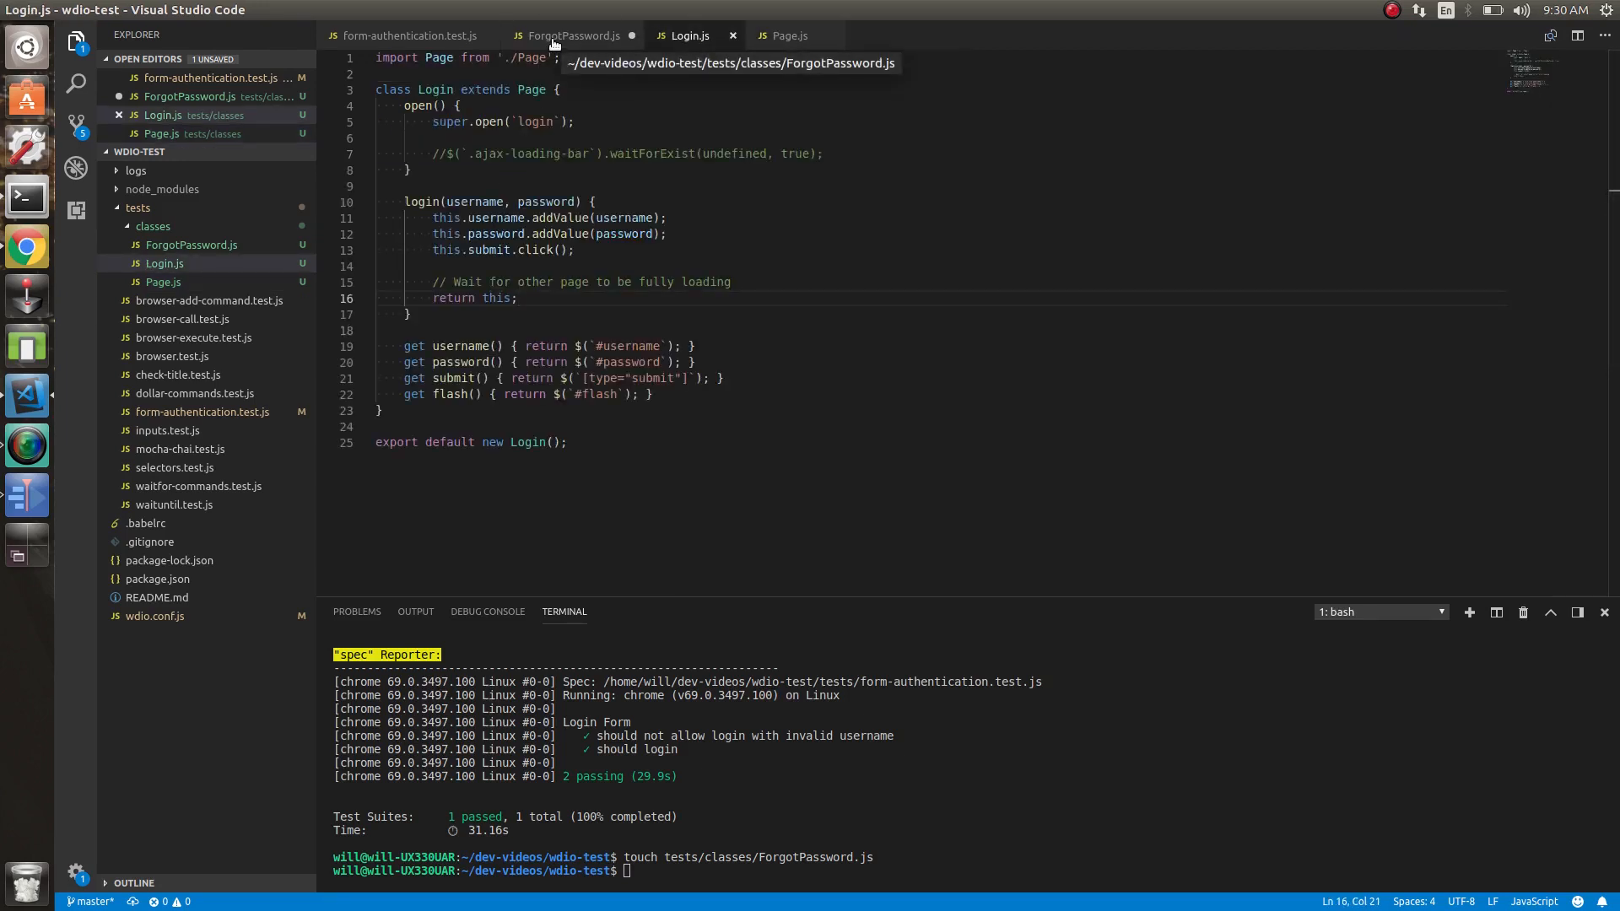
left_click(569, 35)
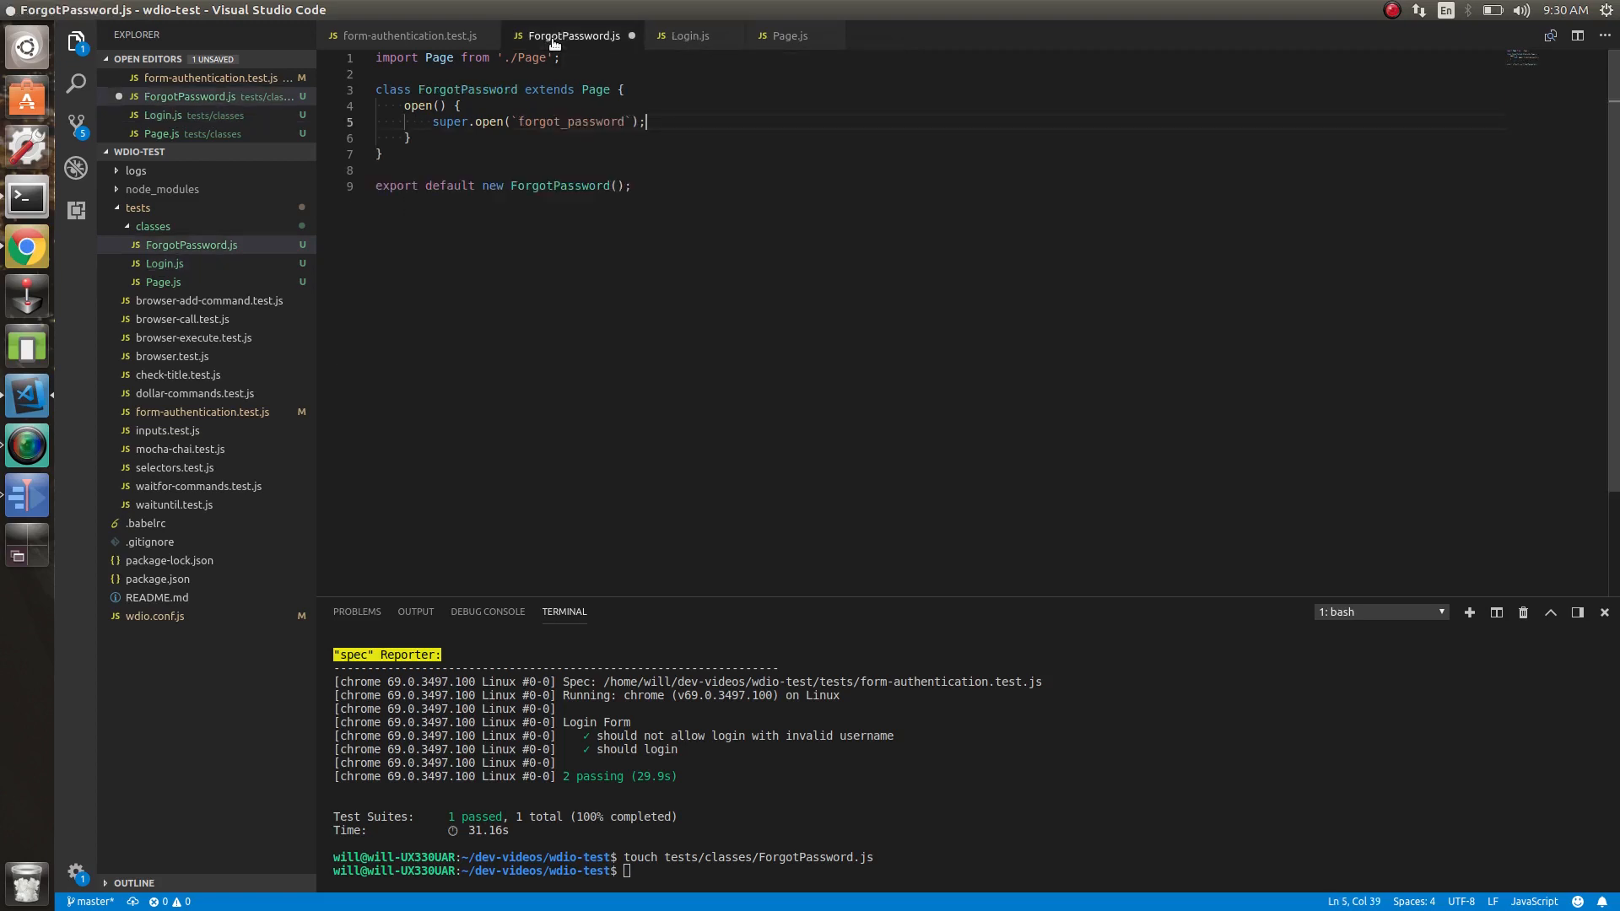
mouse_move(886, 69)
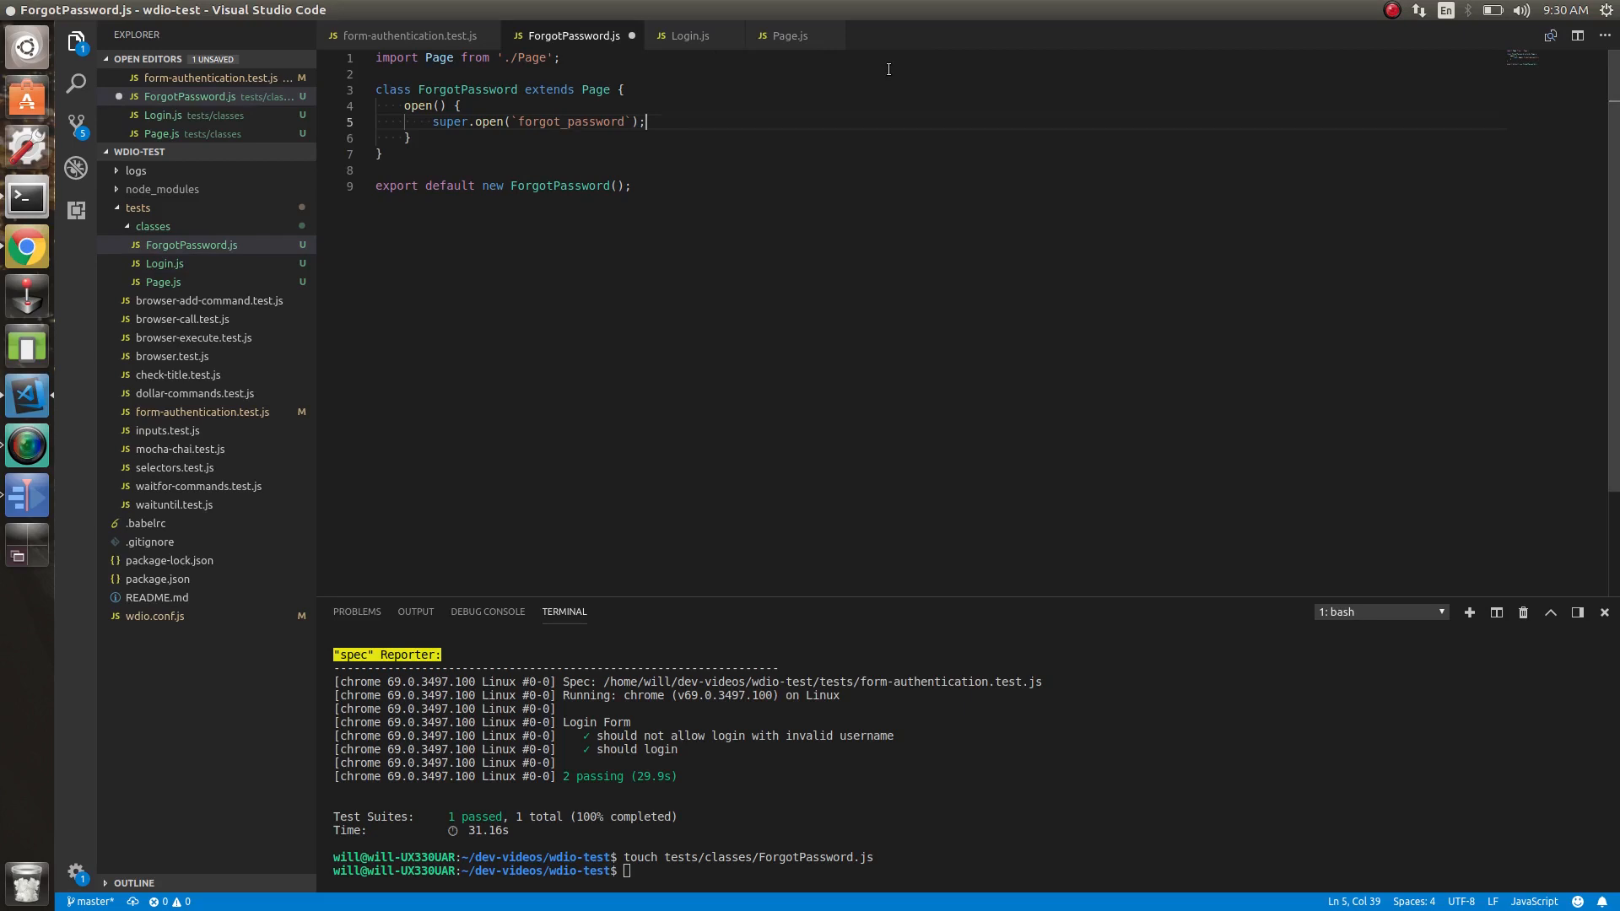
type("return this;")
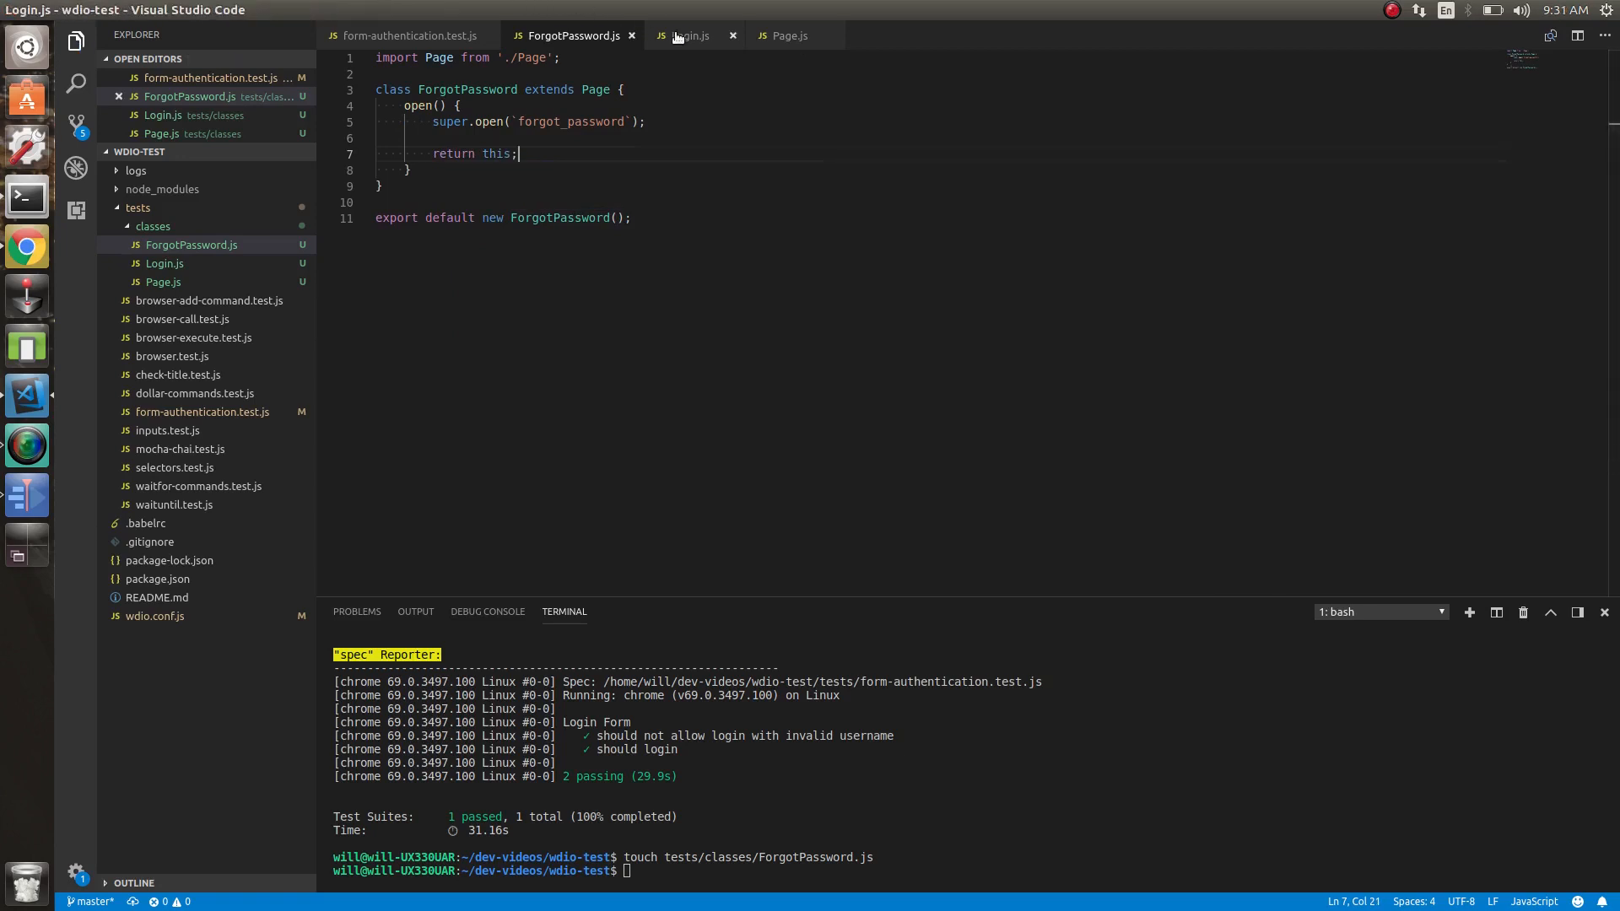
Add return this; to Login's open(), then bring up form-authentication.test.js.
left_click(689, 35)
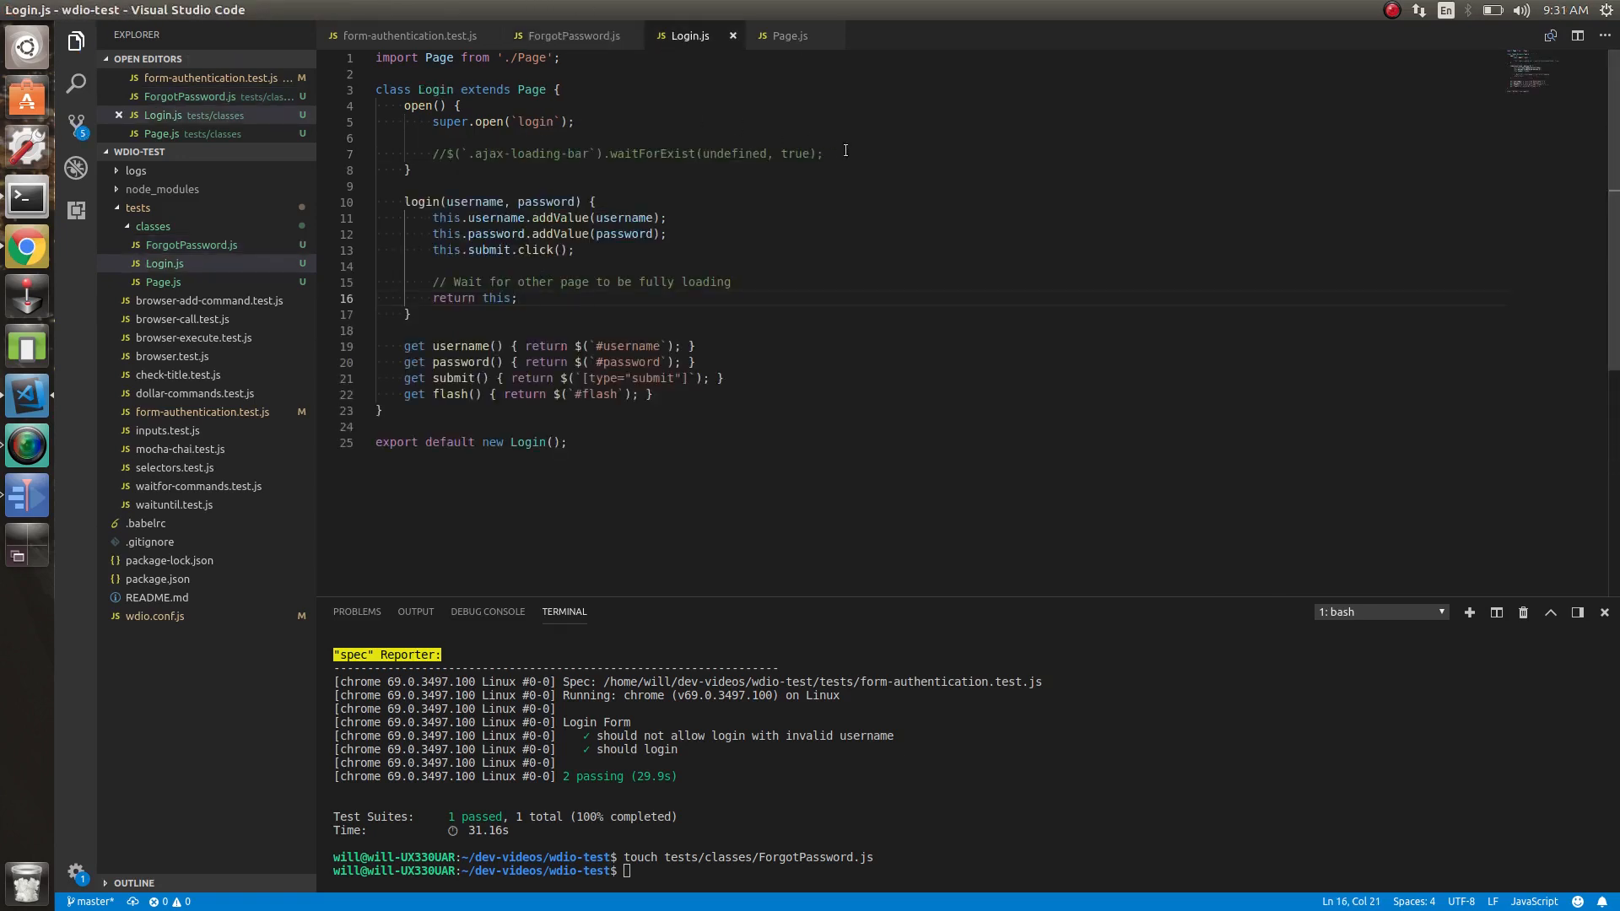
type("return this")
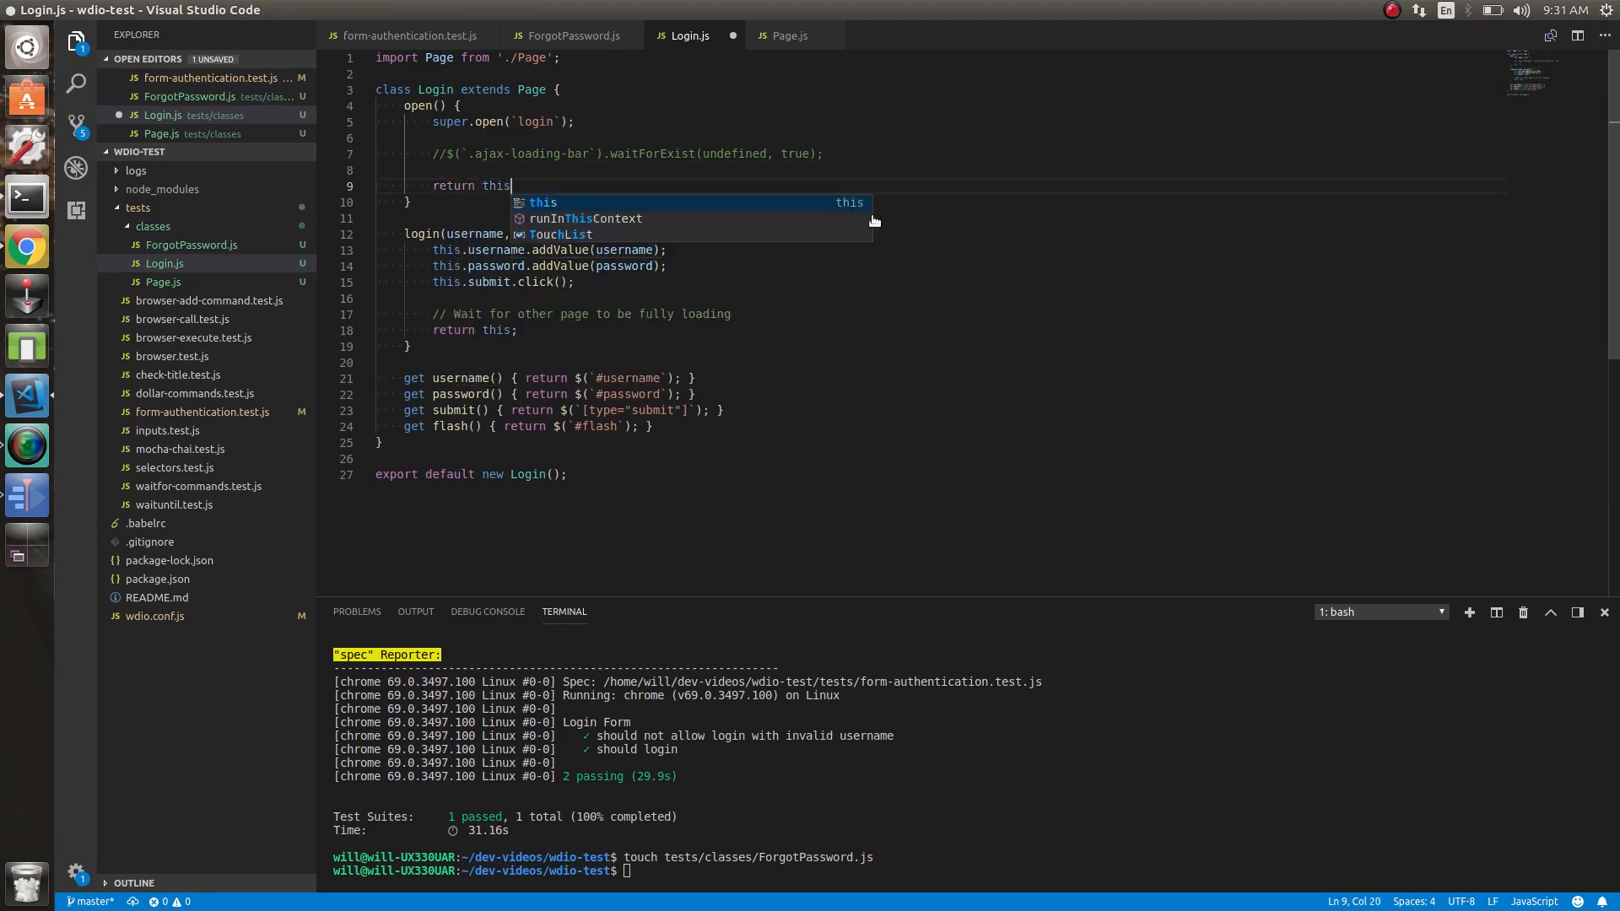
type(";")
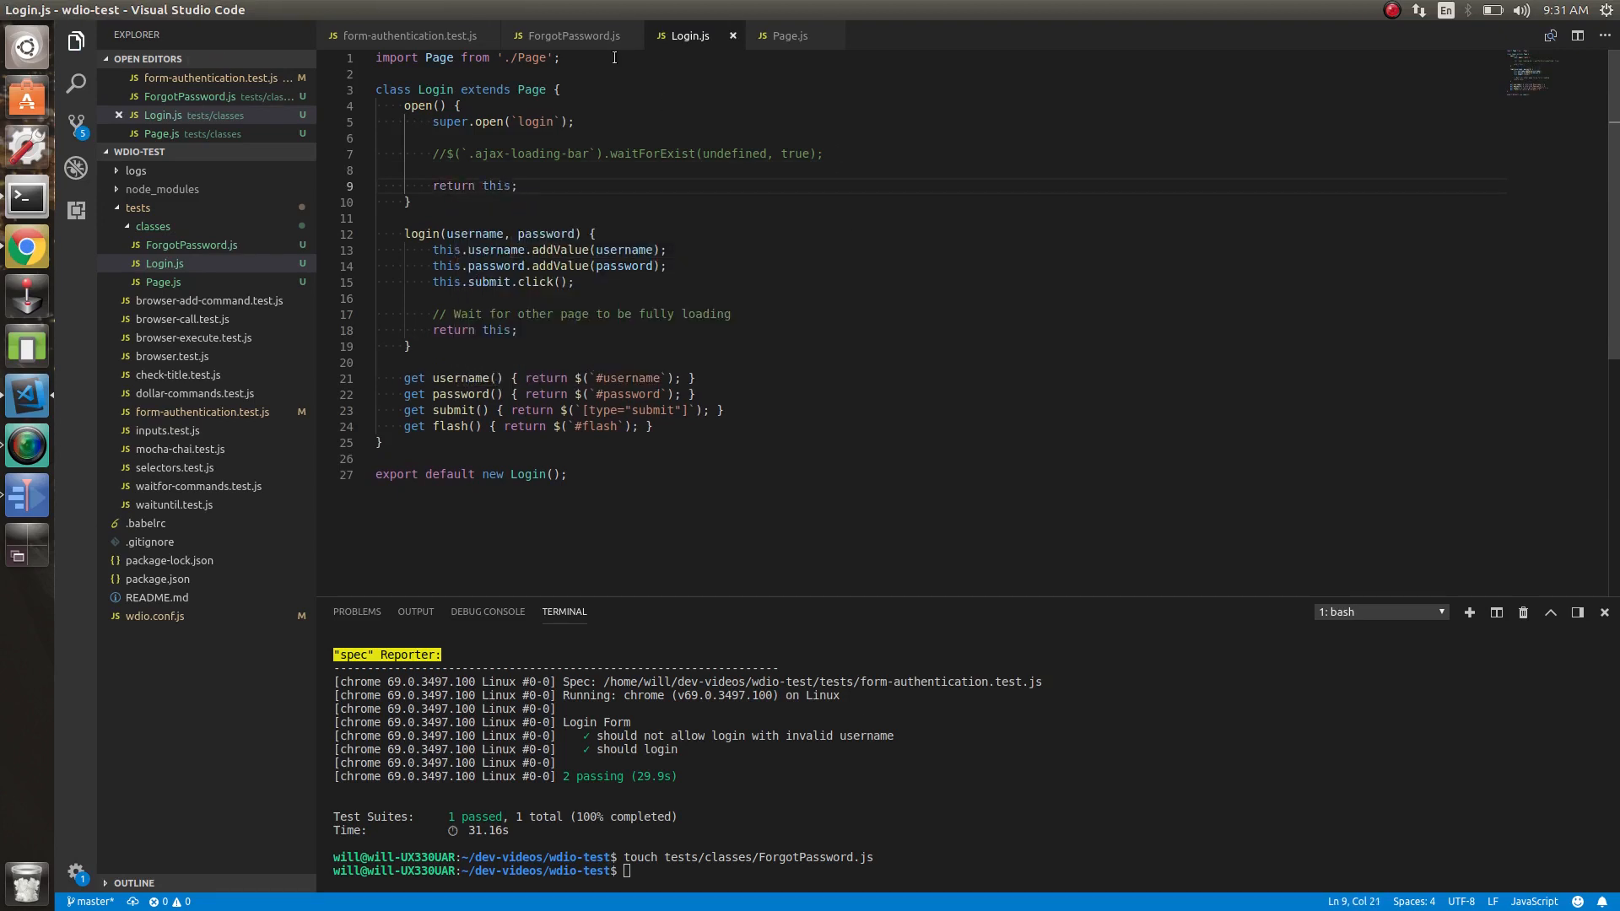
mouse_move(439, 58)
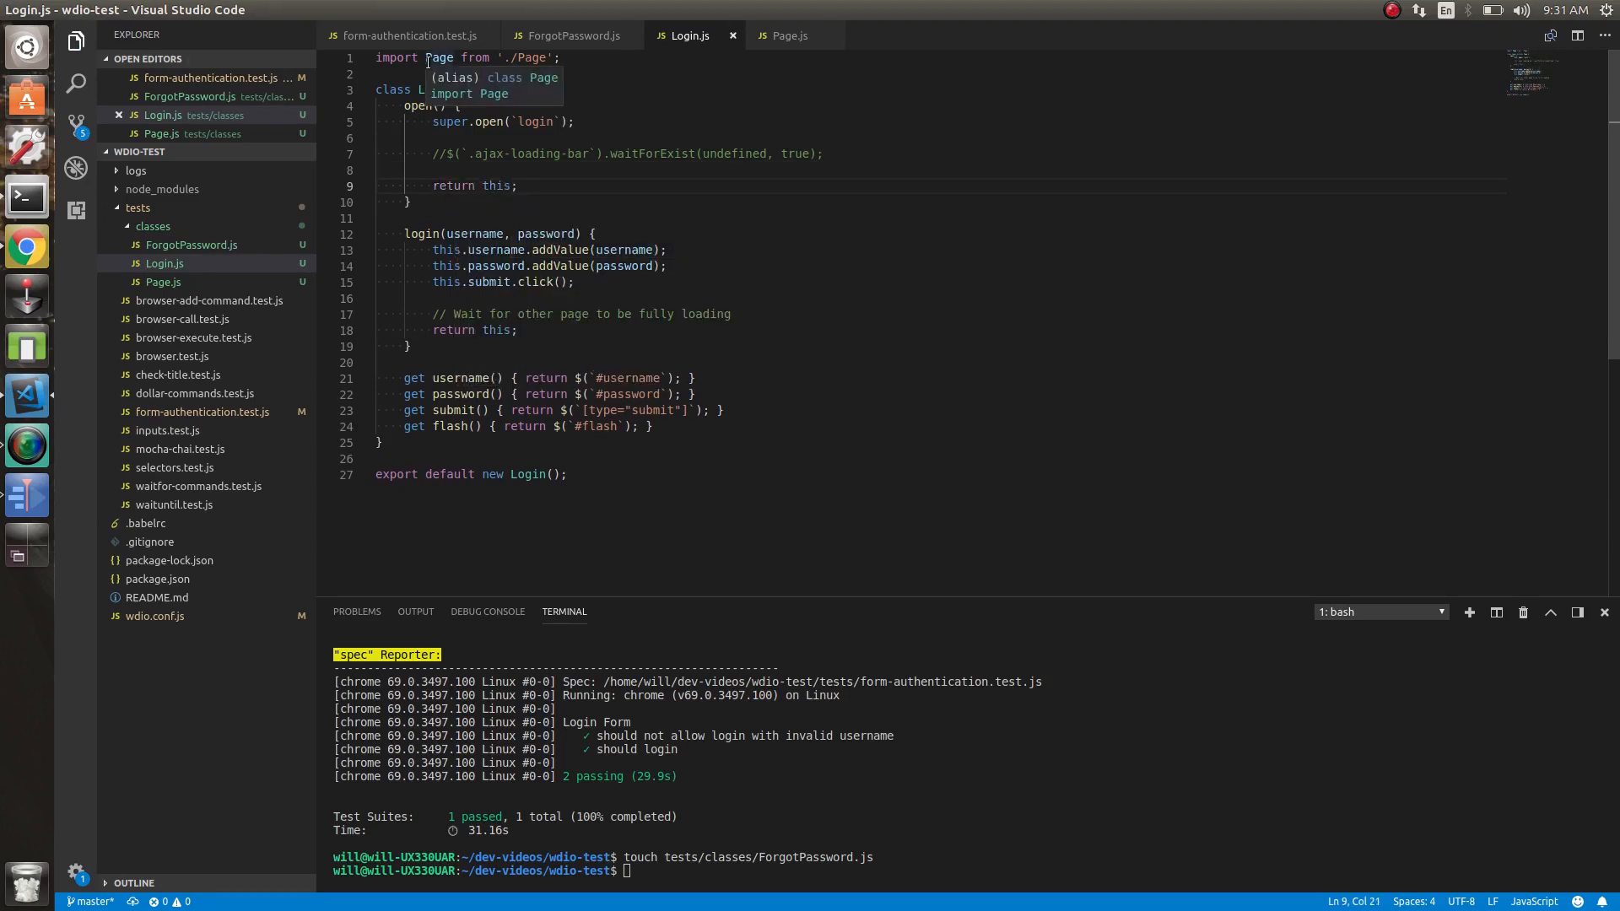
left_click(572, 35)
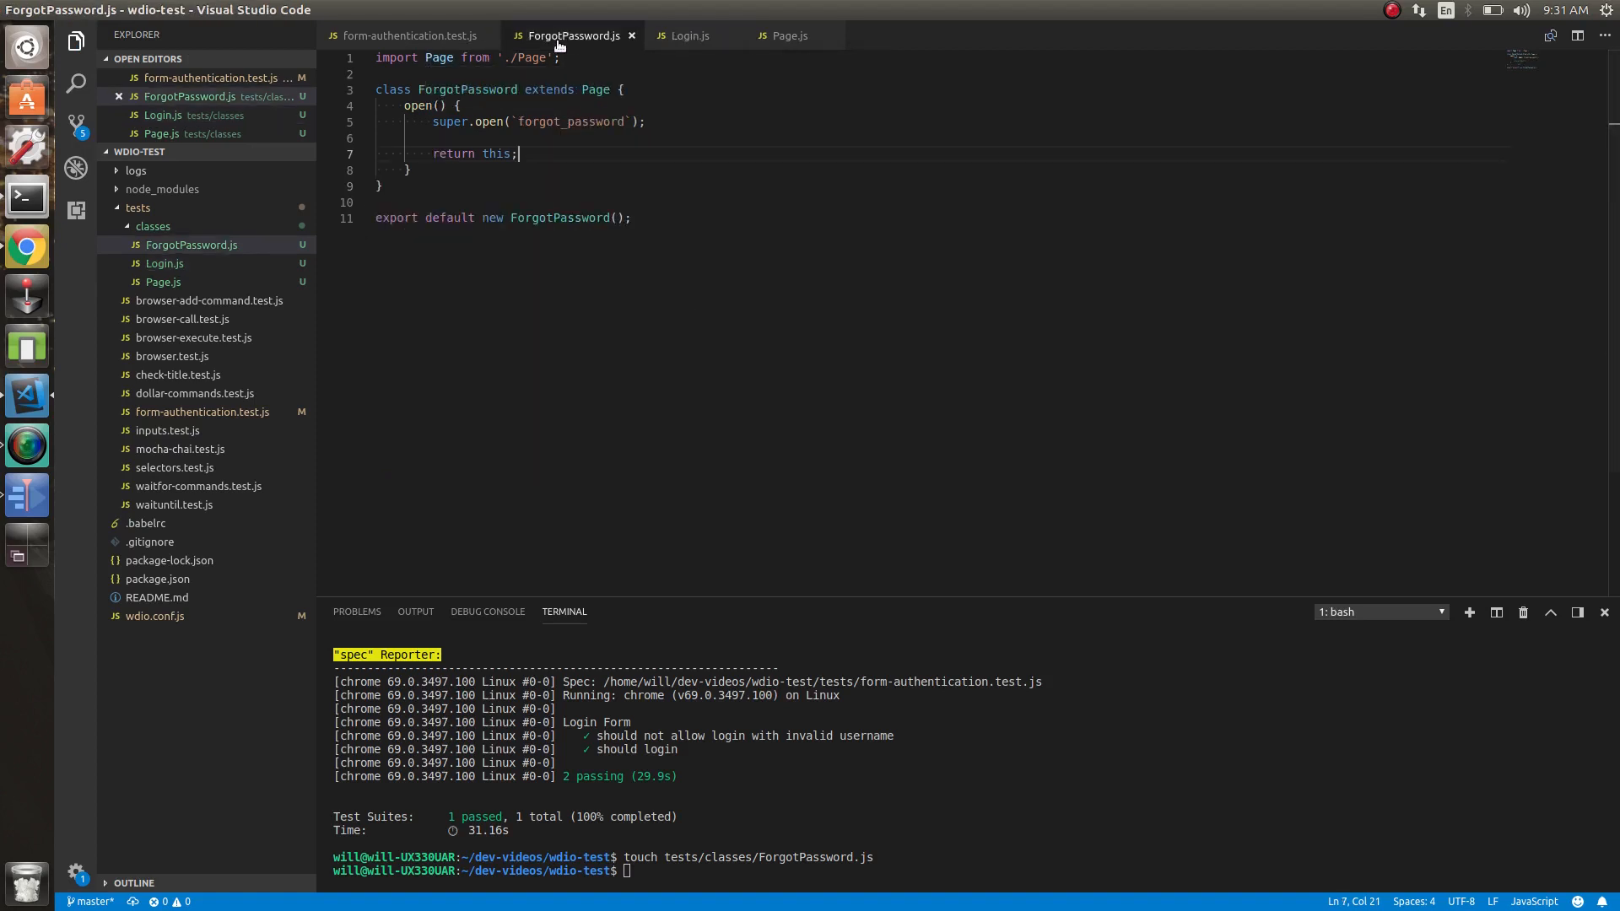
mouse_move(403, 36)
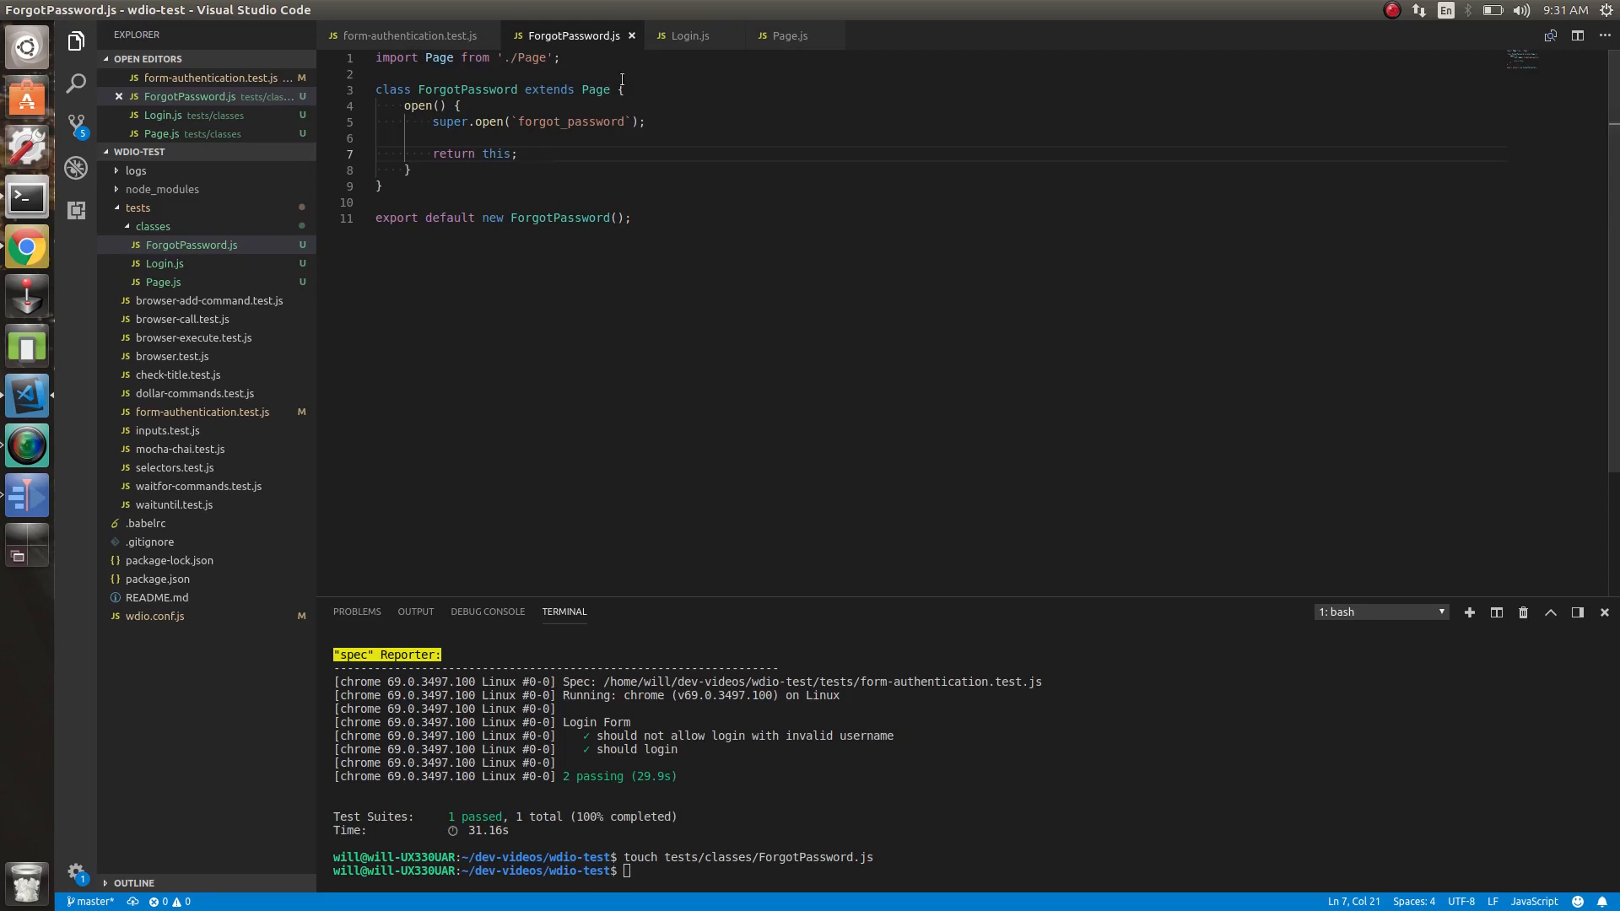
left_click(406, 35)
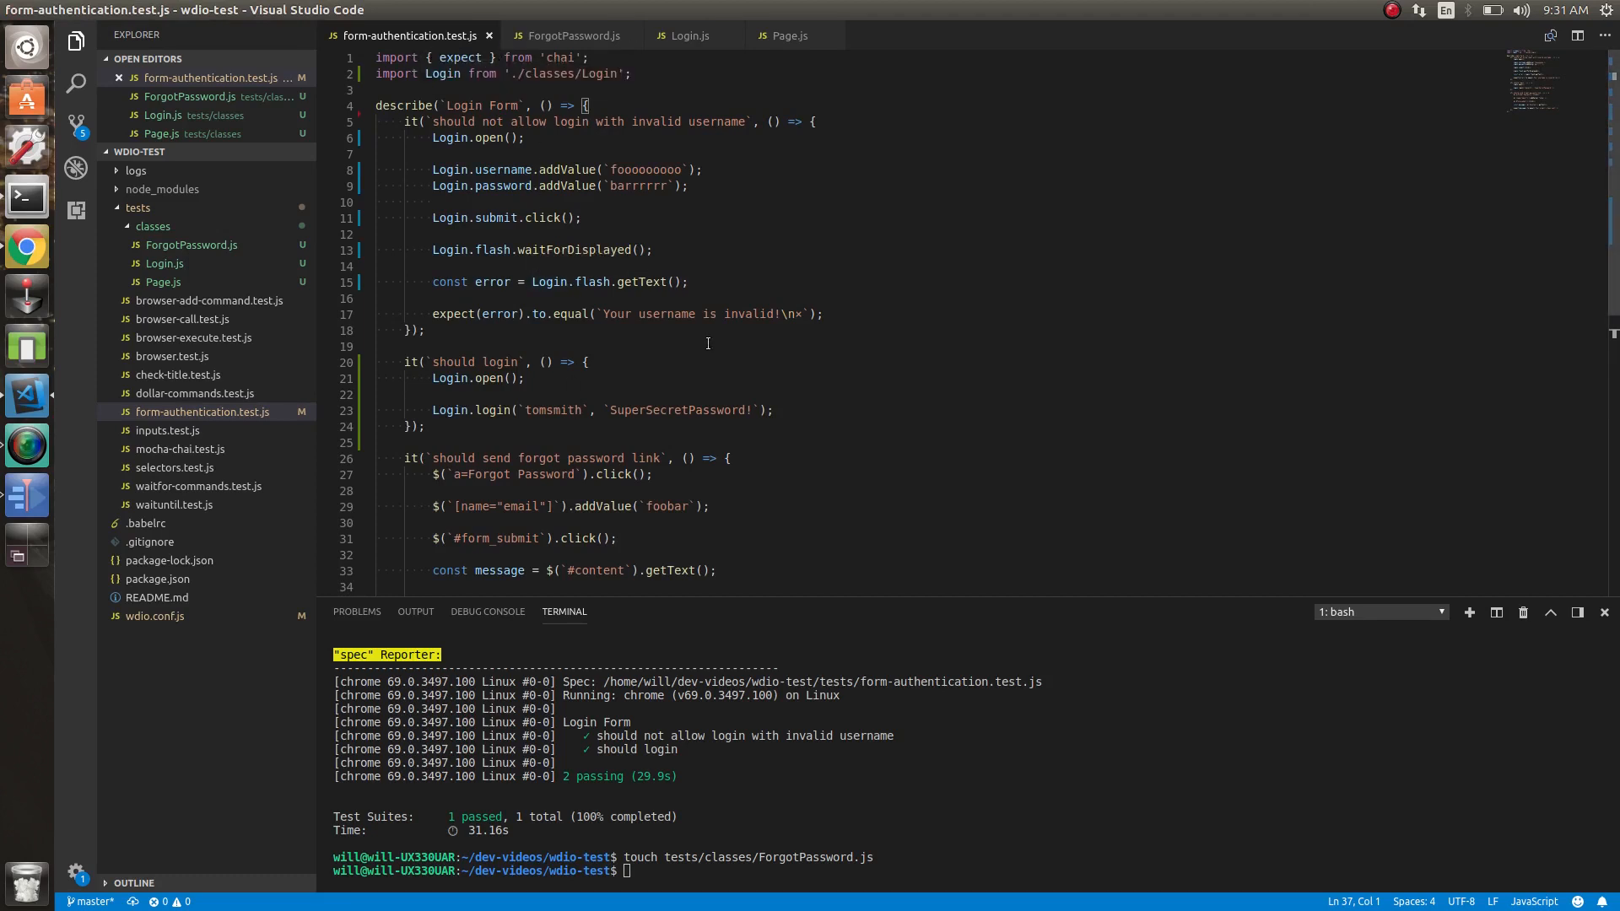
Import ForgotPassword from './classes/ForgotPassword' in the test file.
scroll("down", 3)
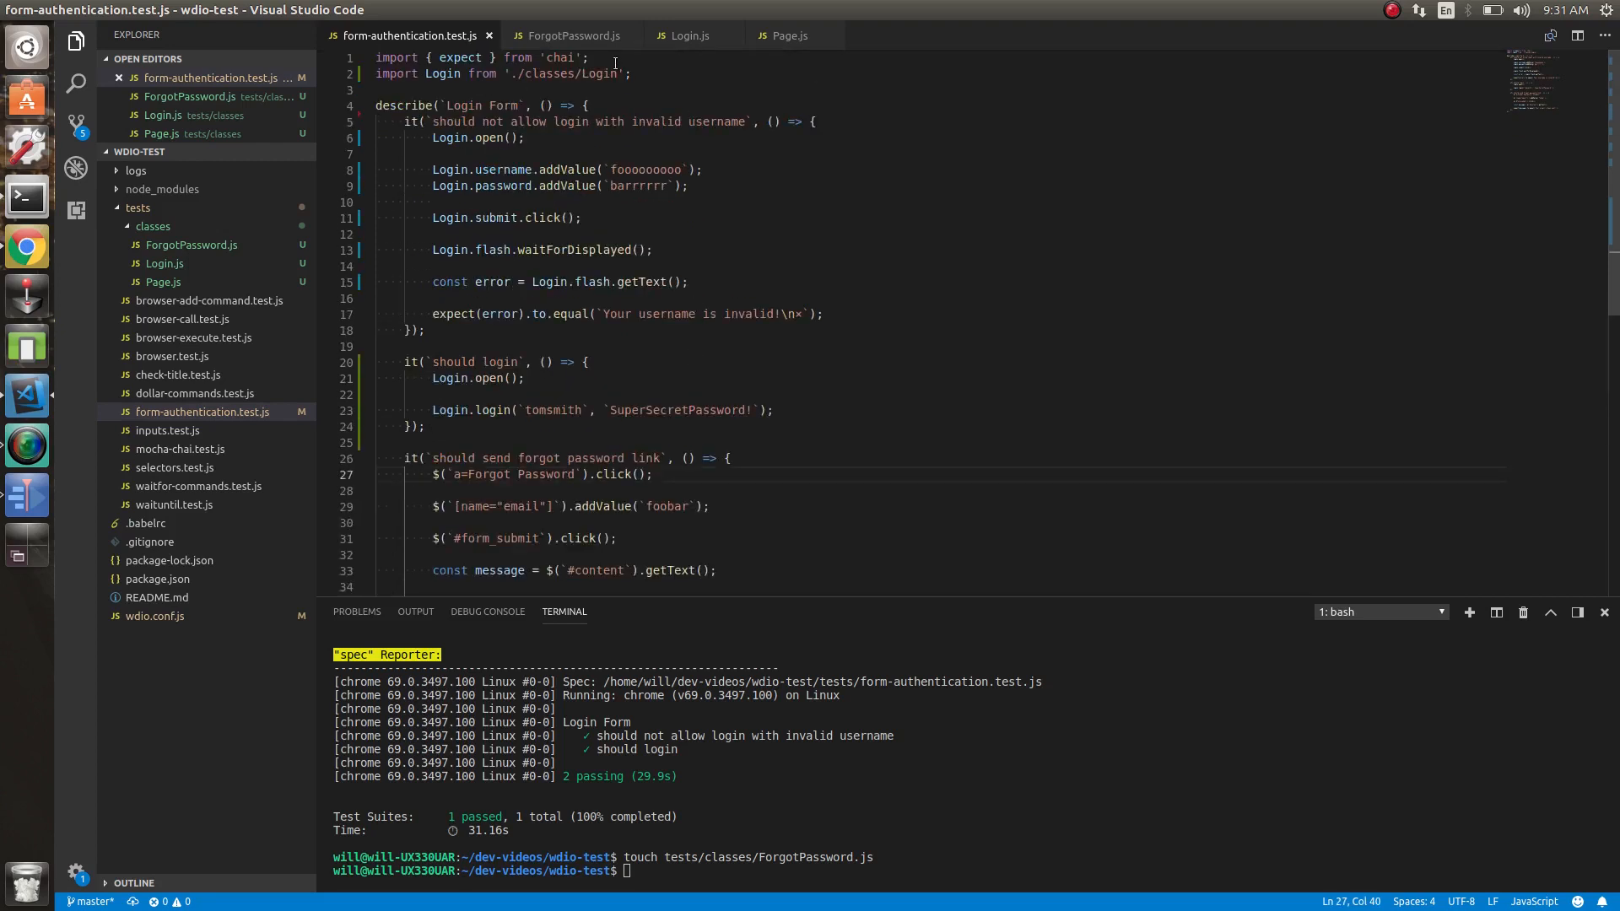
type("m")
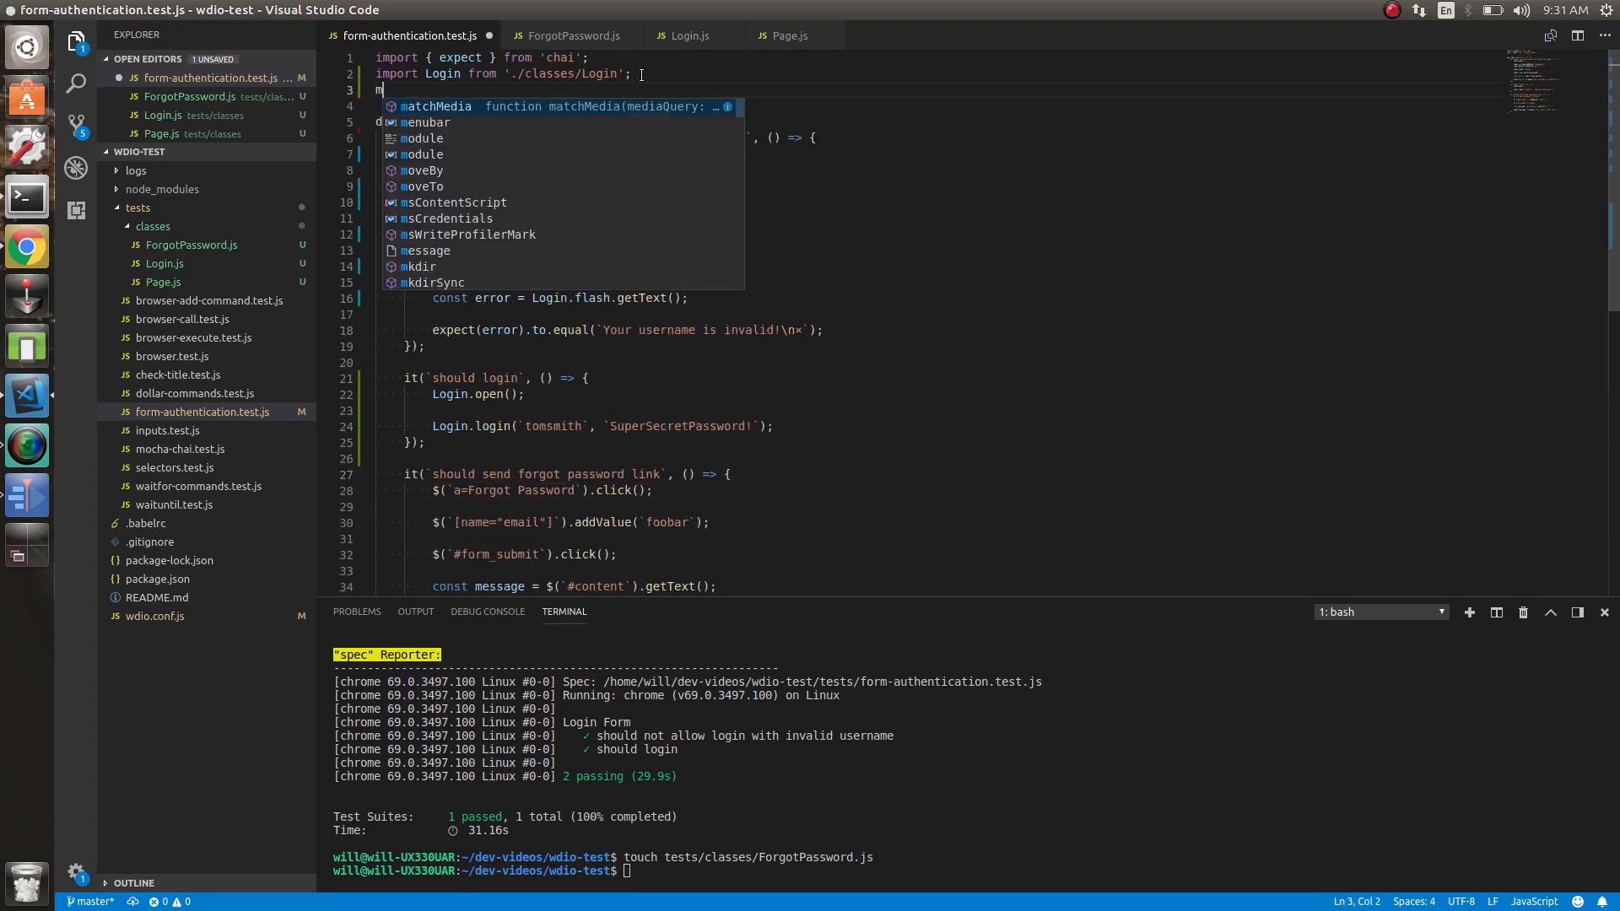
type("import F")
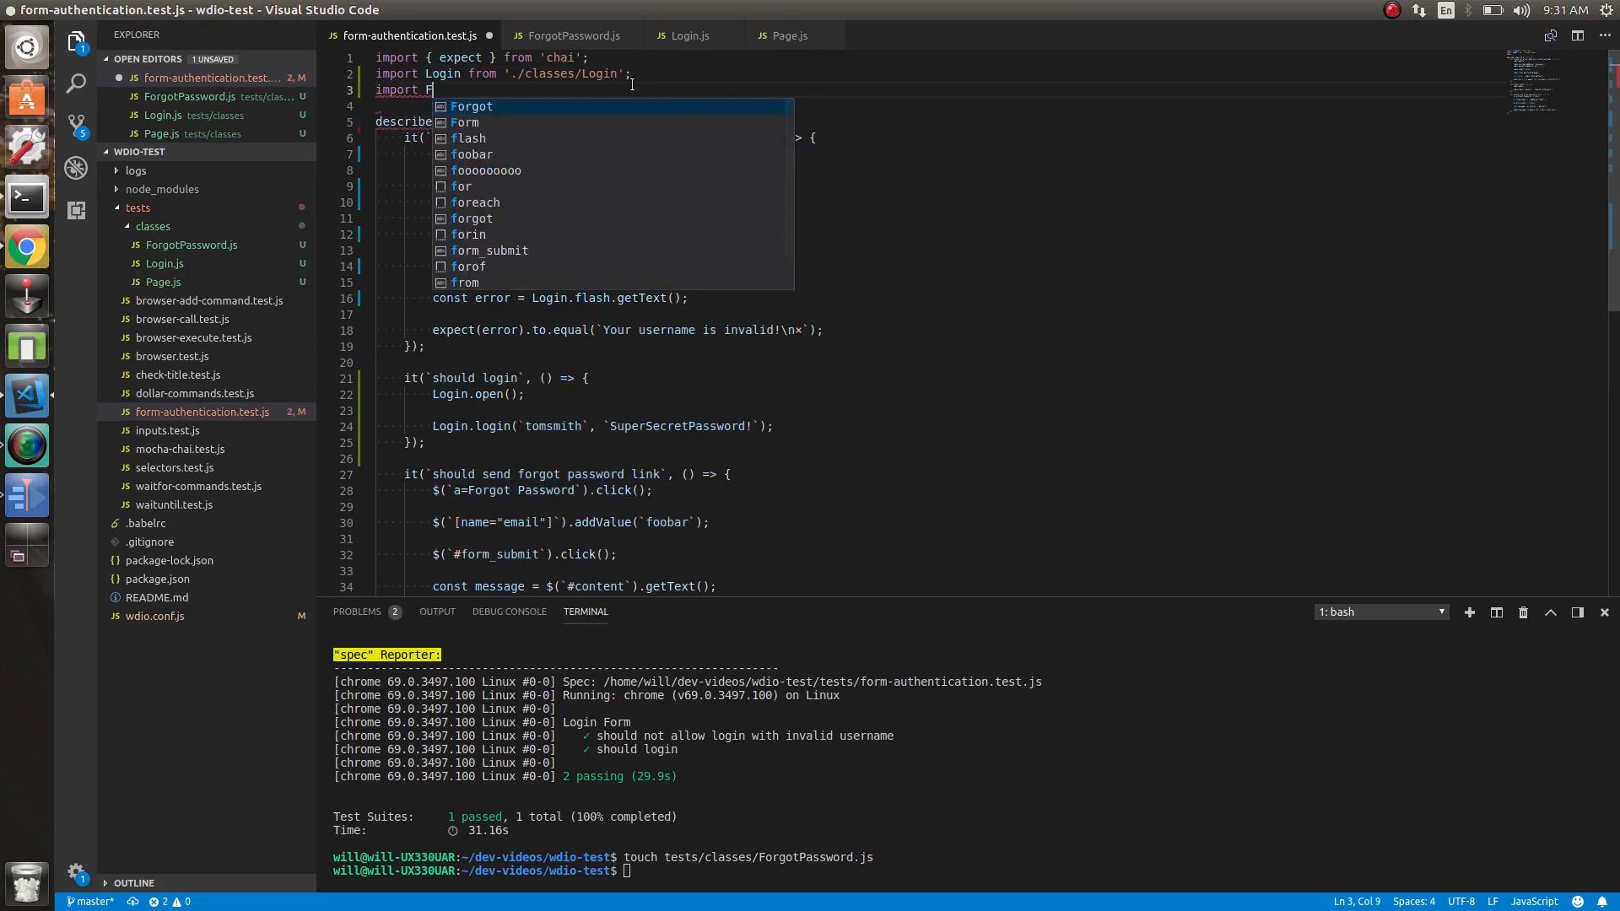
type("orgotPas")
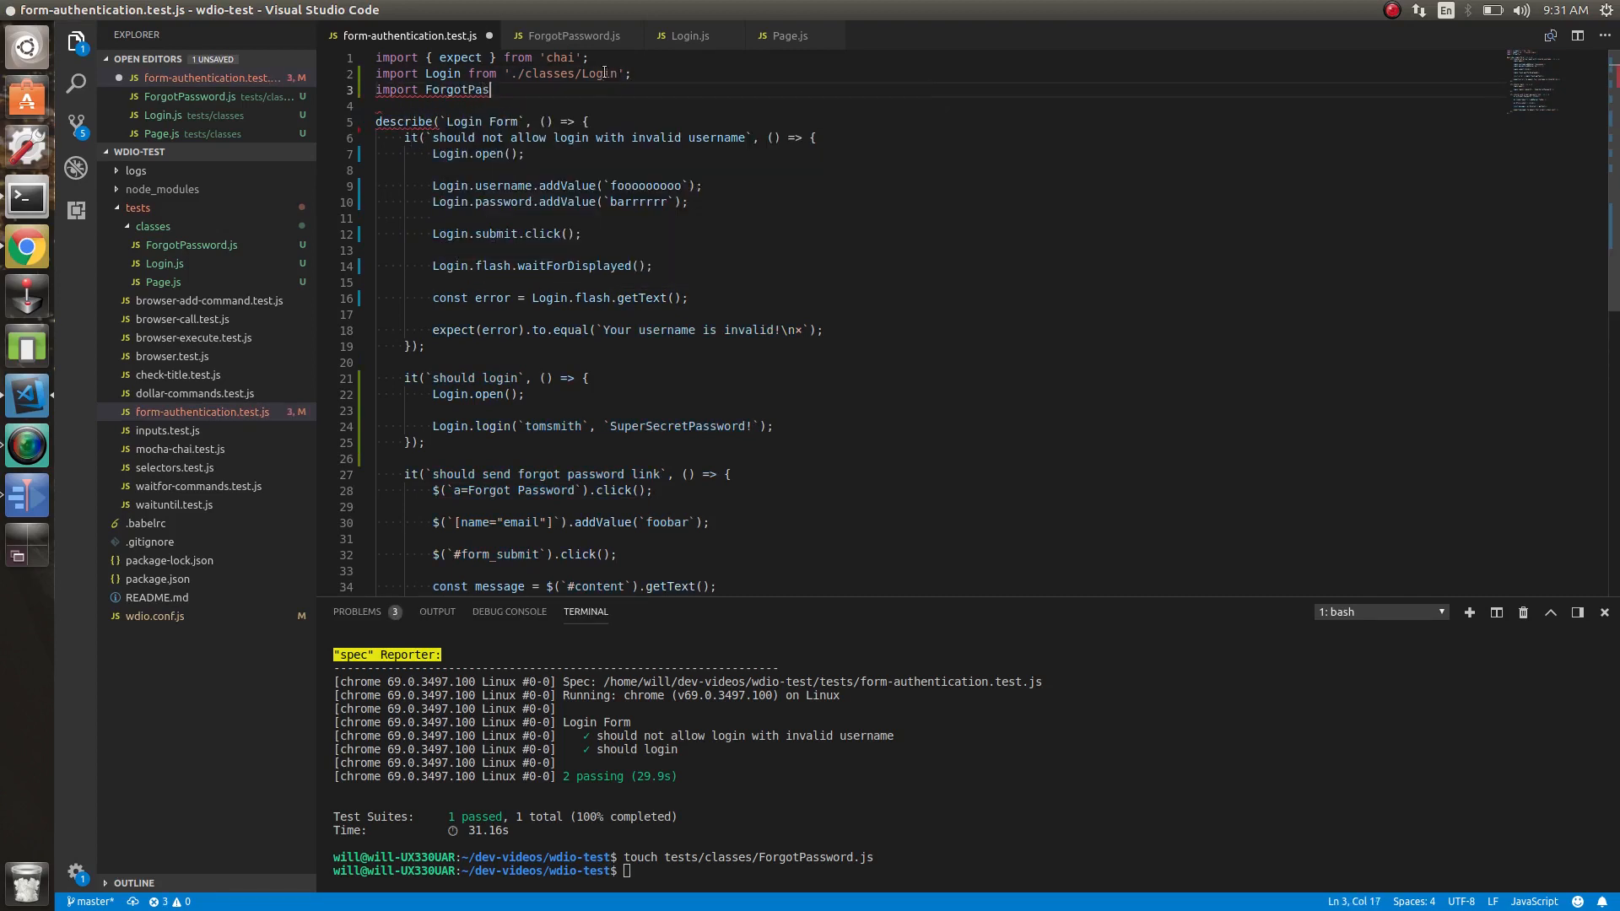
type("sword from '")
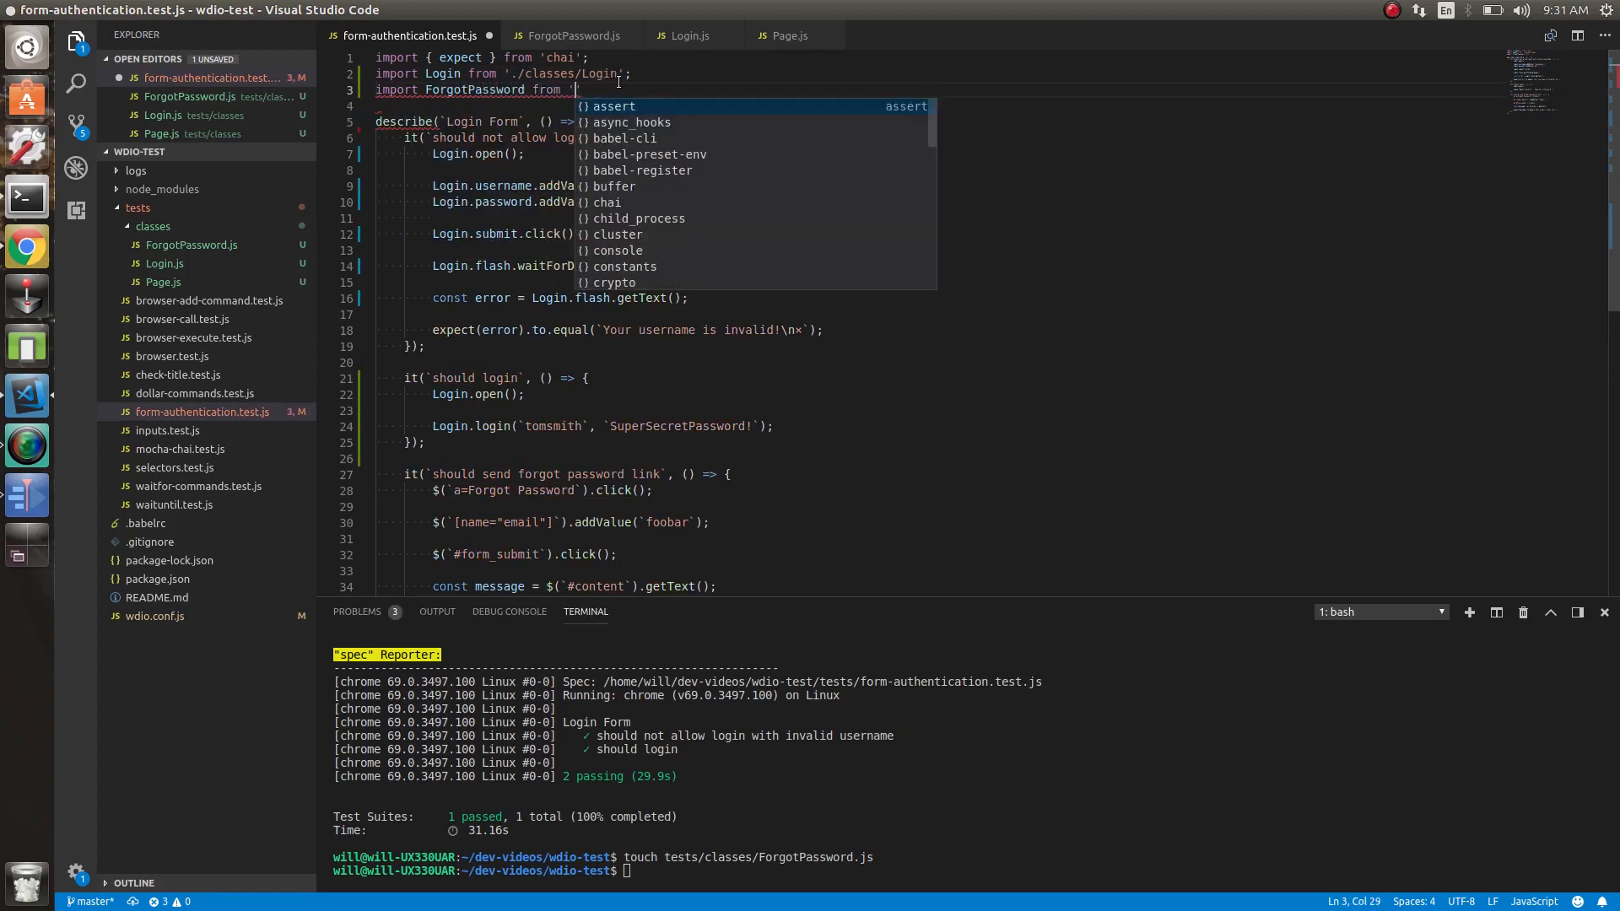
type("'./classes/ForgotPassword';")
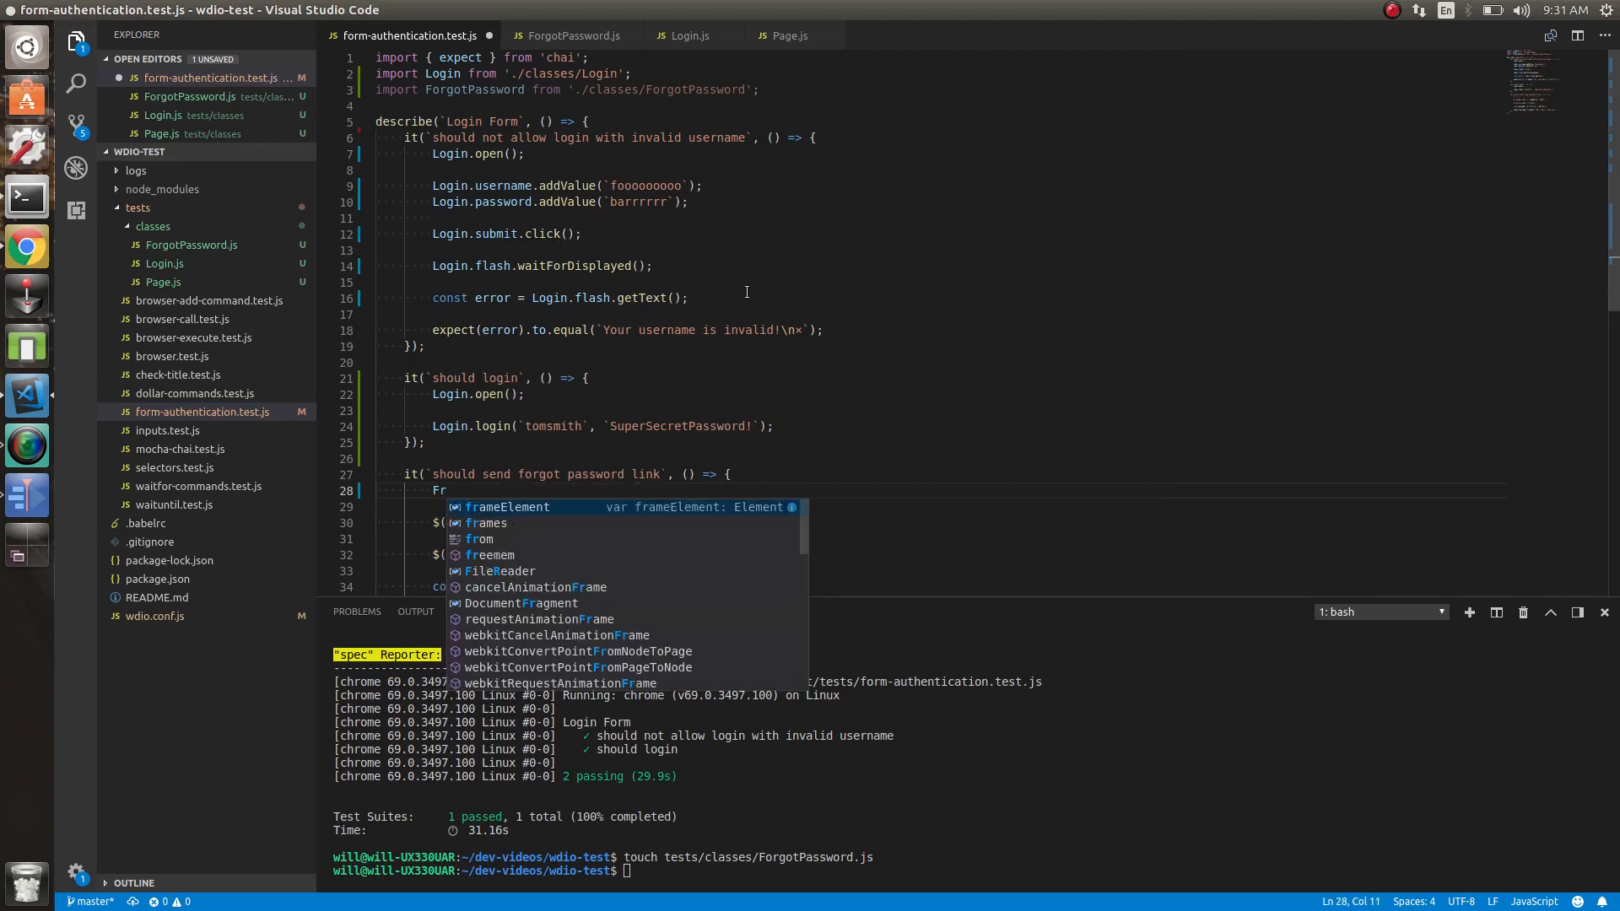
Start the forgot-password test with ForgotPassword.open();.
type("orgotPassword.")
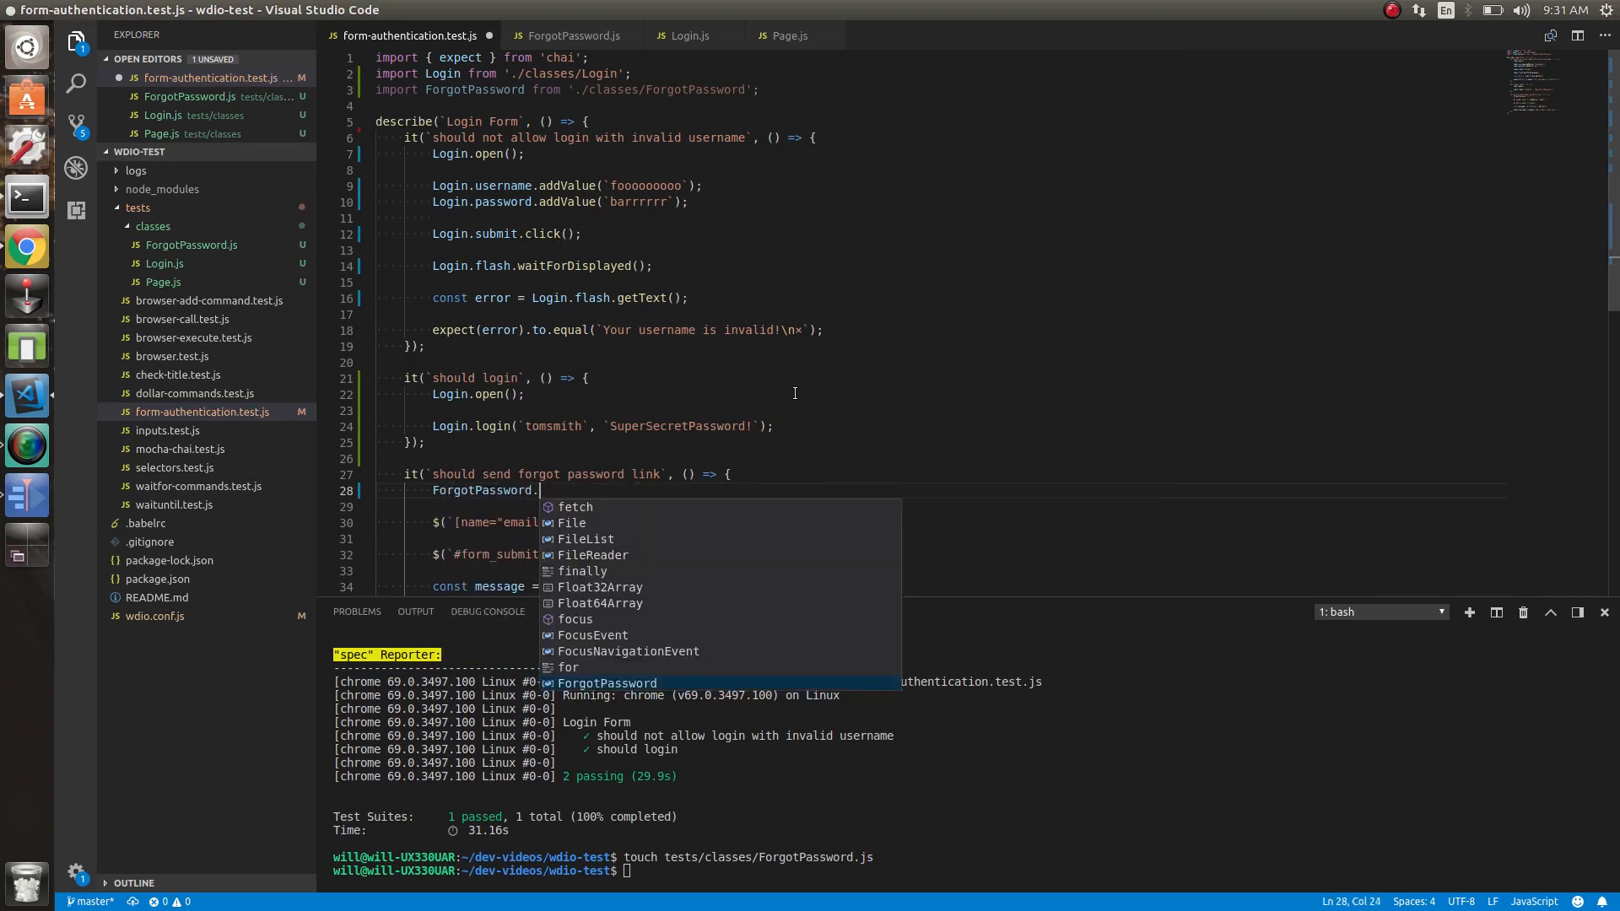
type("open():")
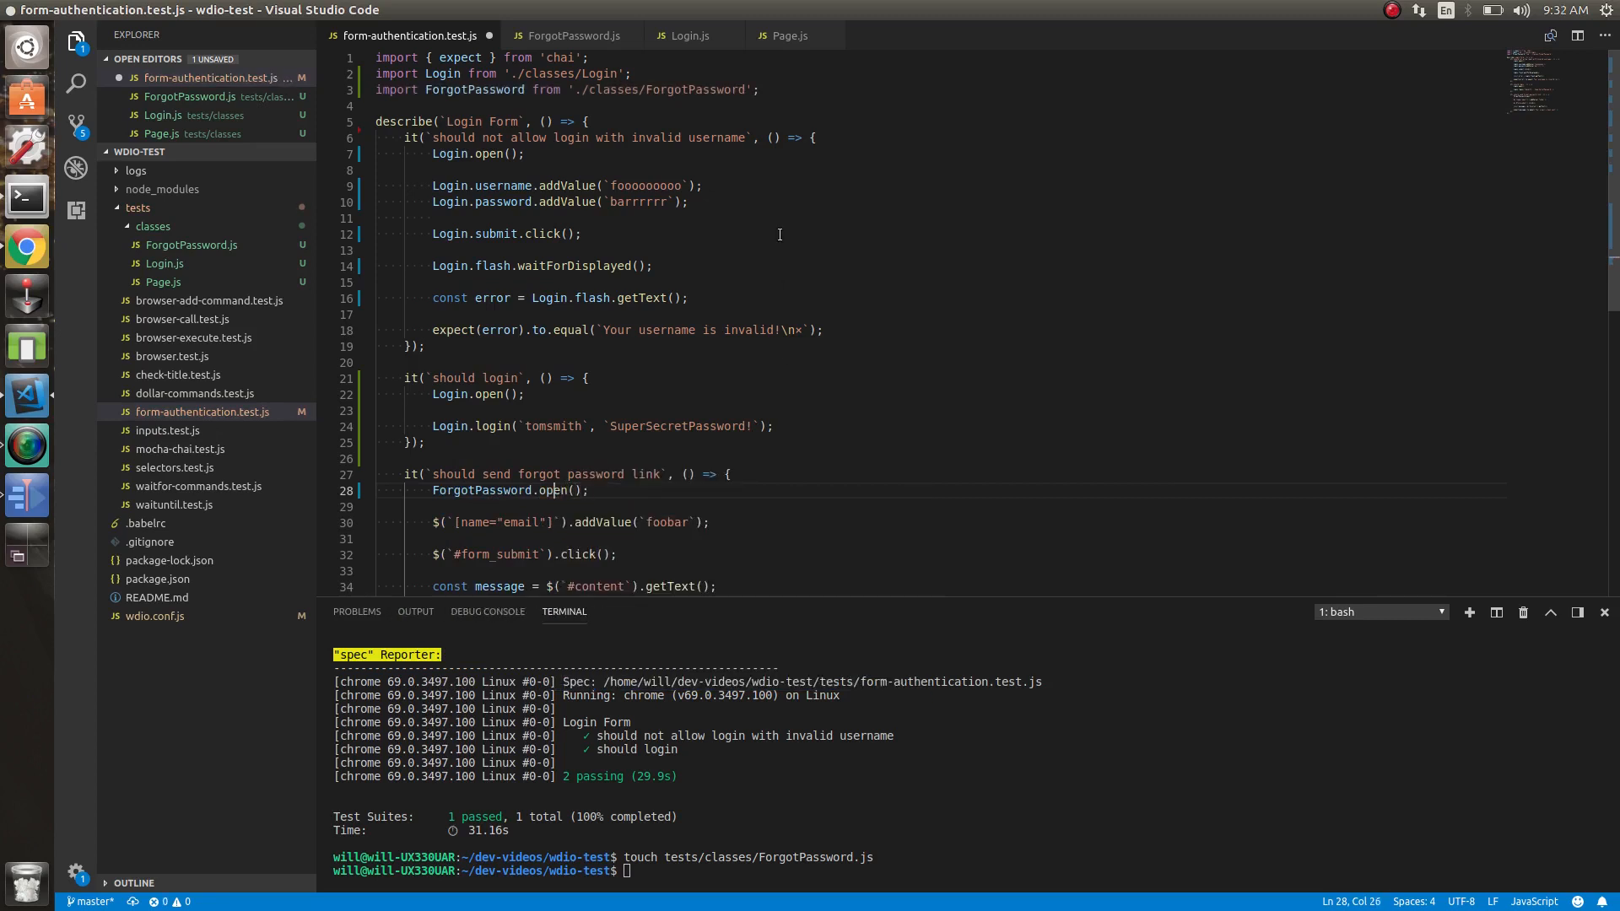
left_click(571, 35)
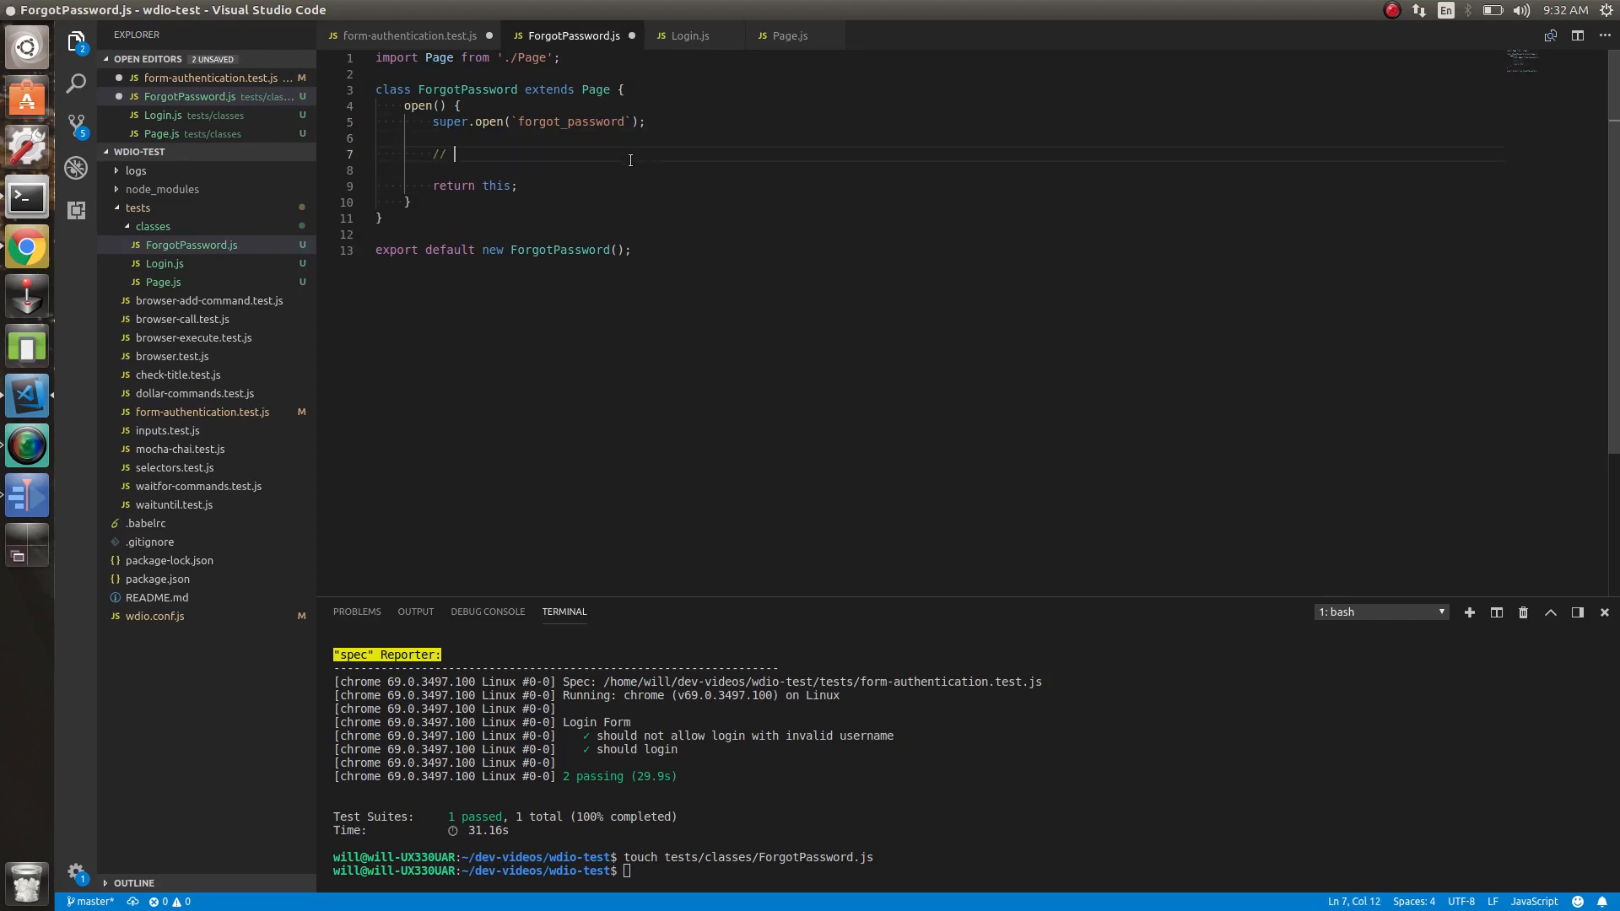
Begin a placeholder comment inside ForgotPassword's open() above return this.
type("foooo")
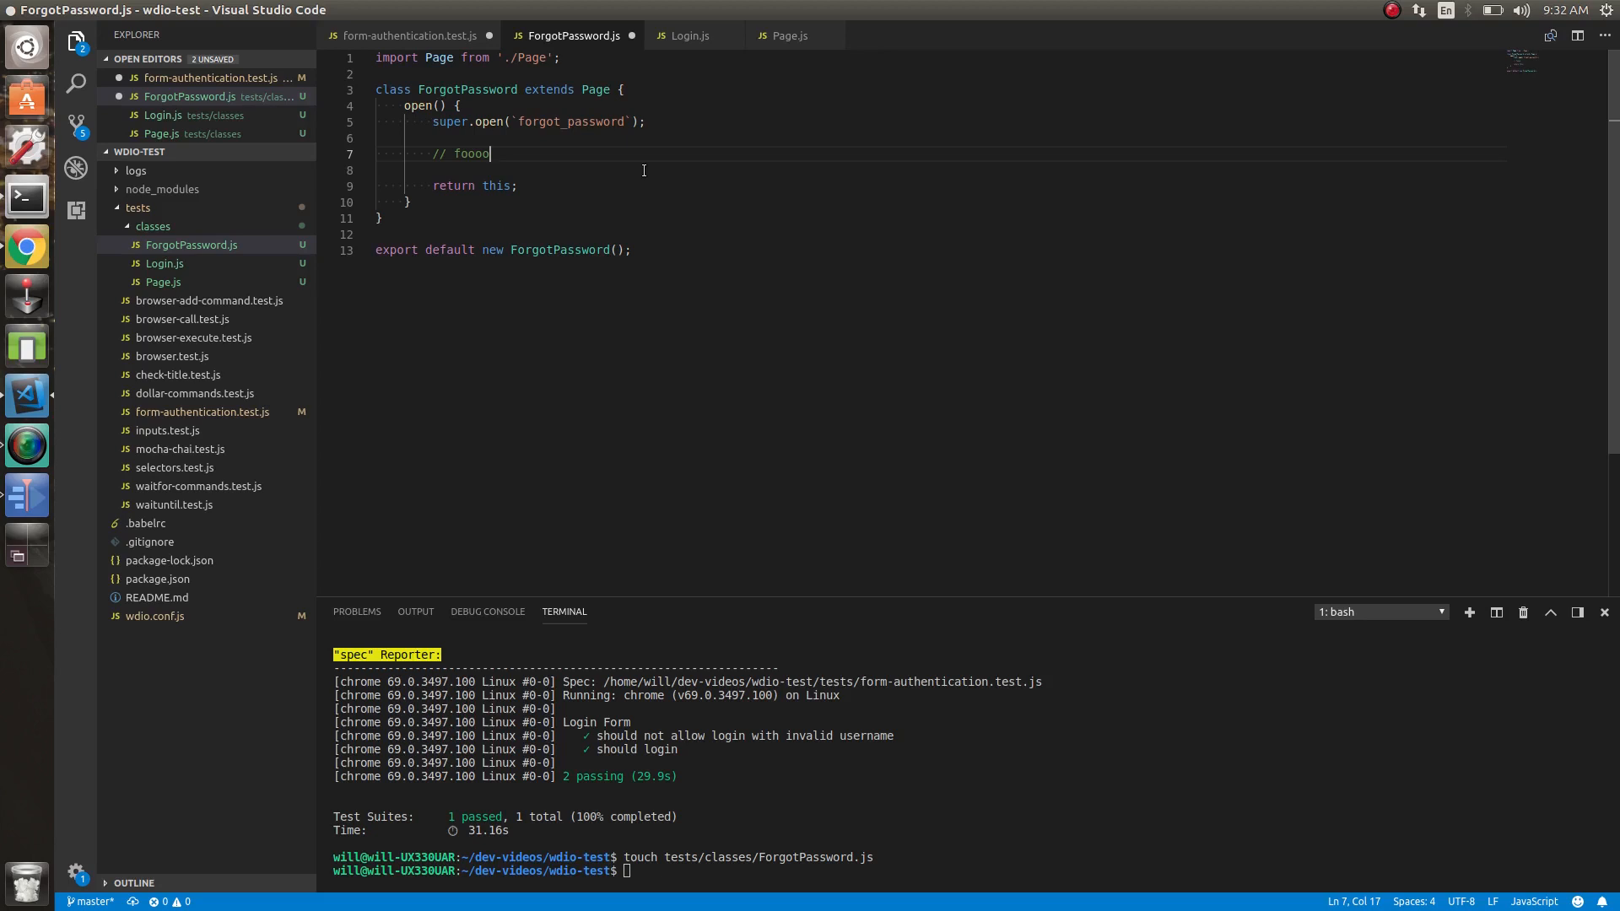
mouse_move(790, 36)
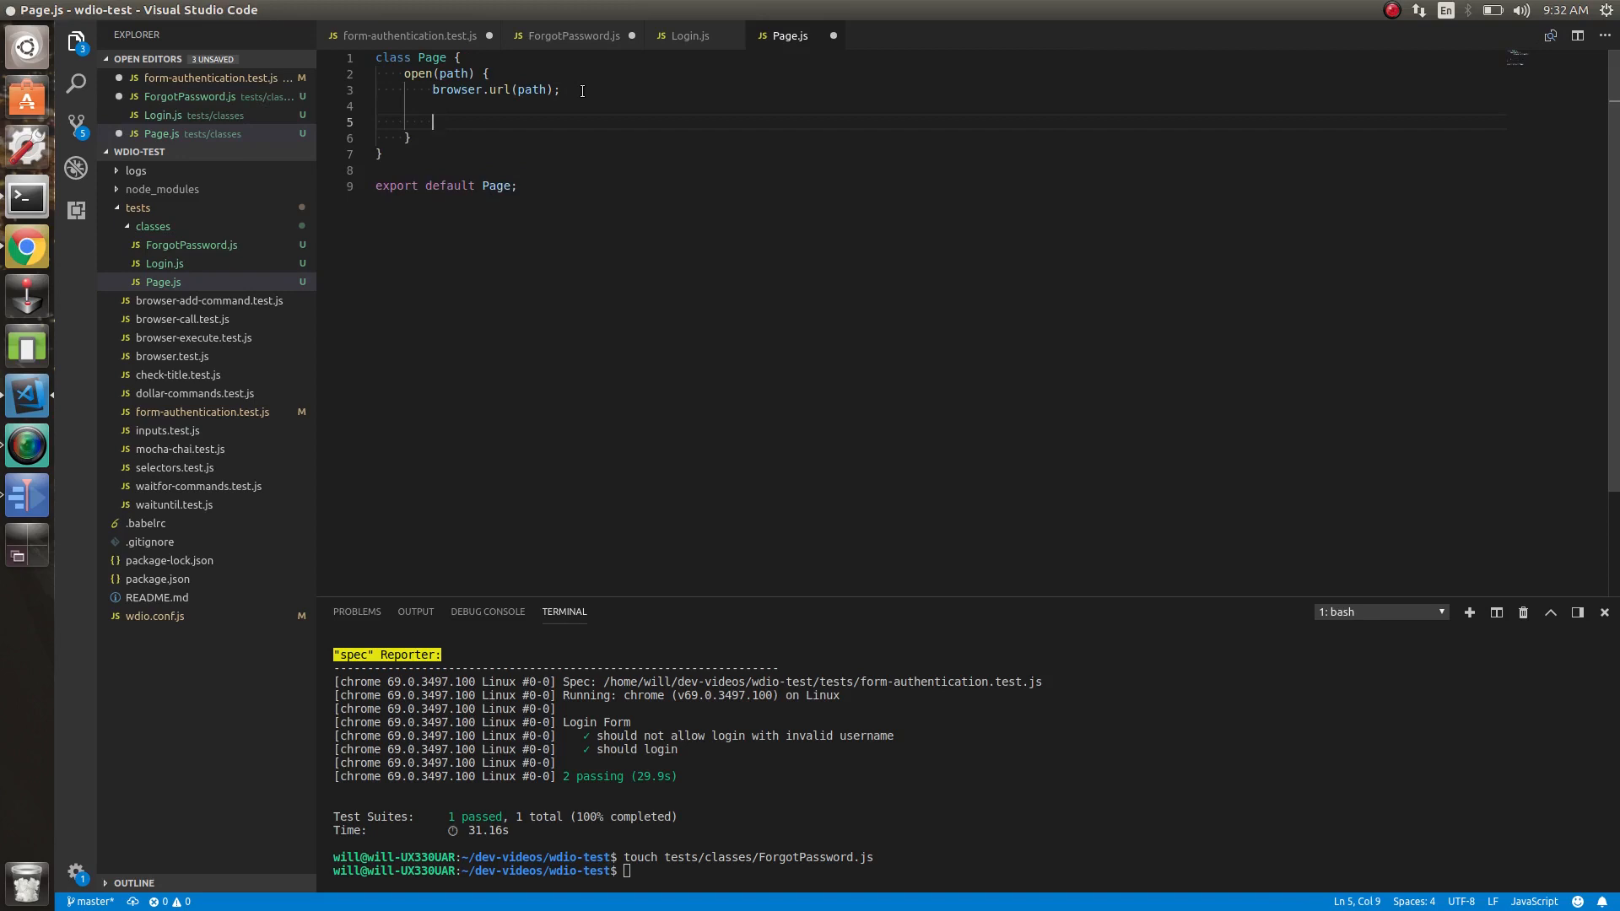
Add a 'Wait for ajax loading' comment after browser.url(path) in Page's open().
type("// Wao")
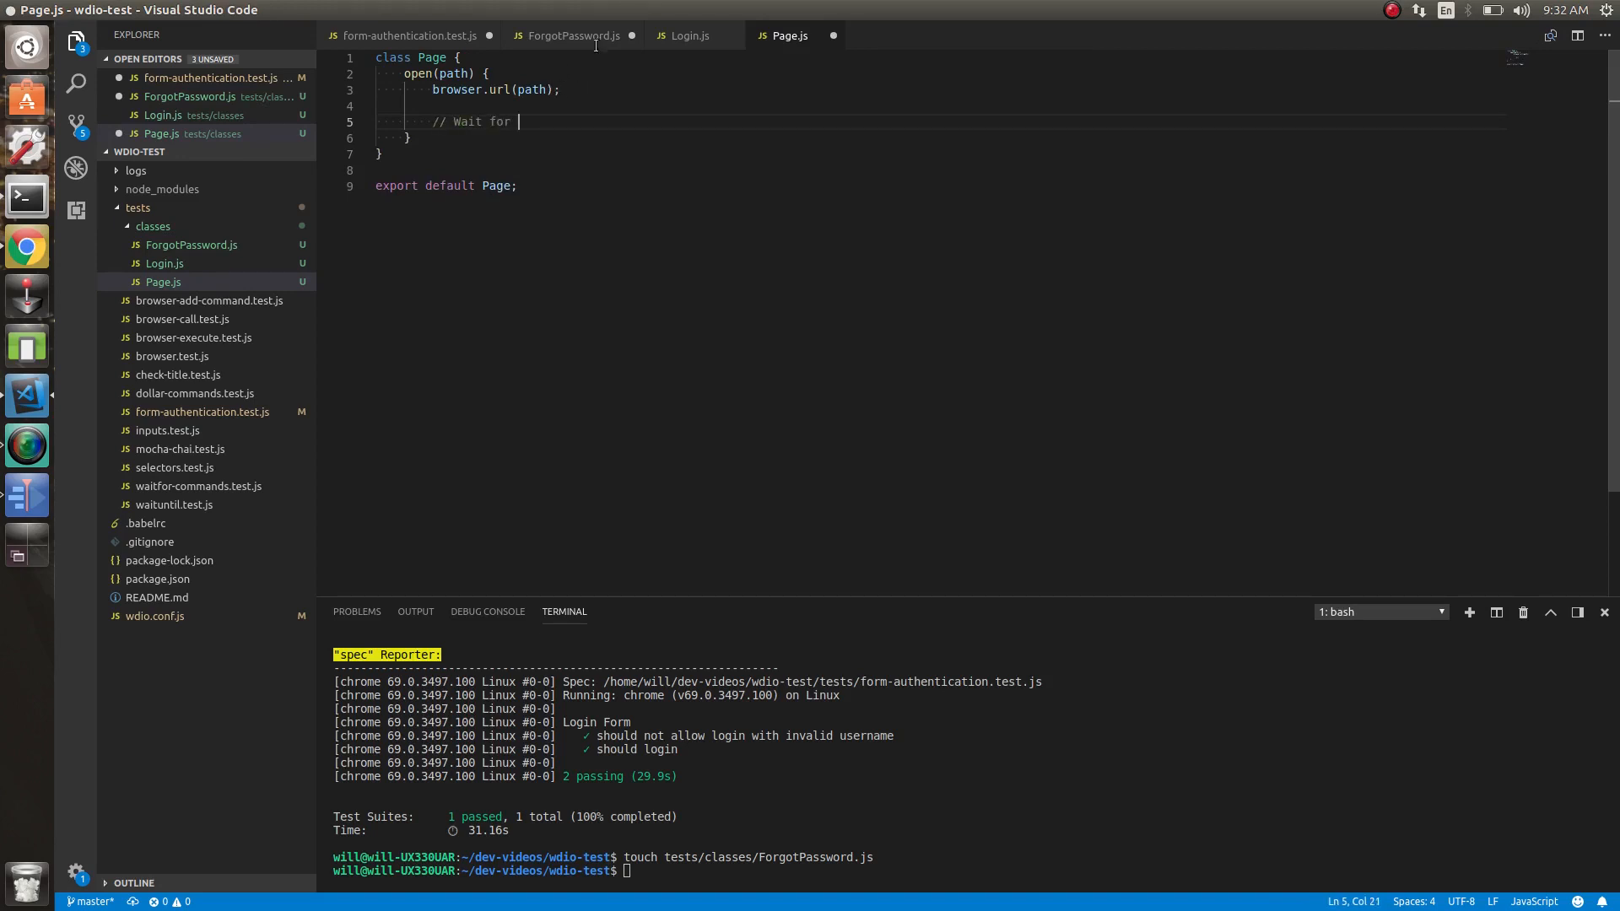
type("ajax loa")
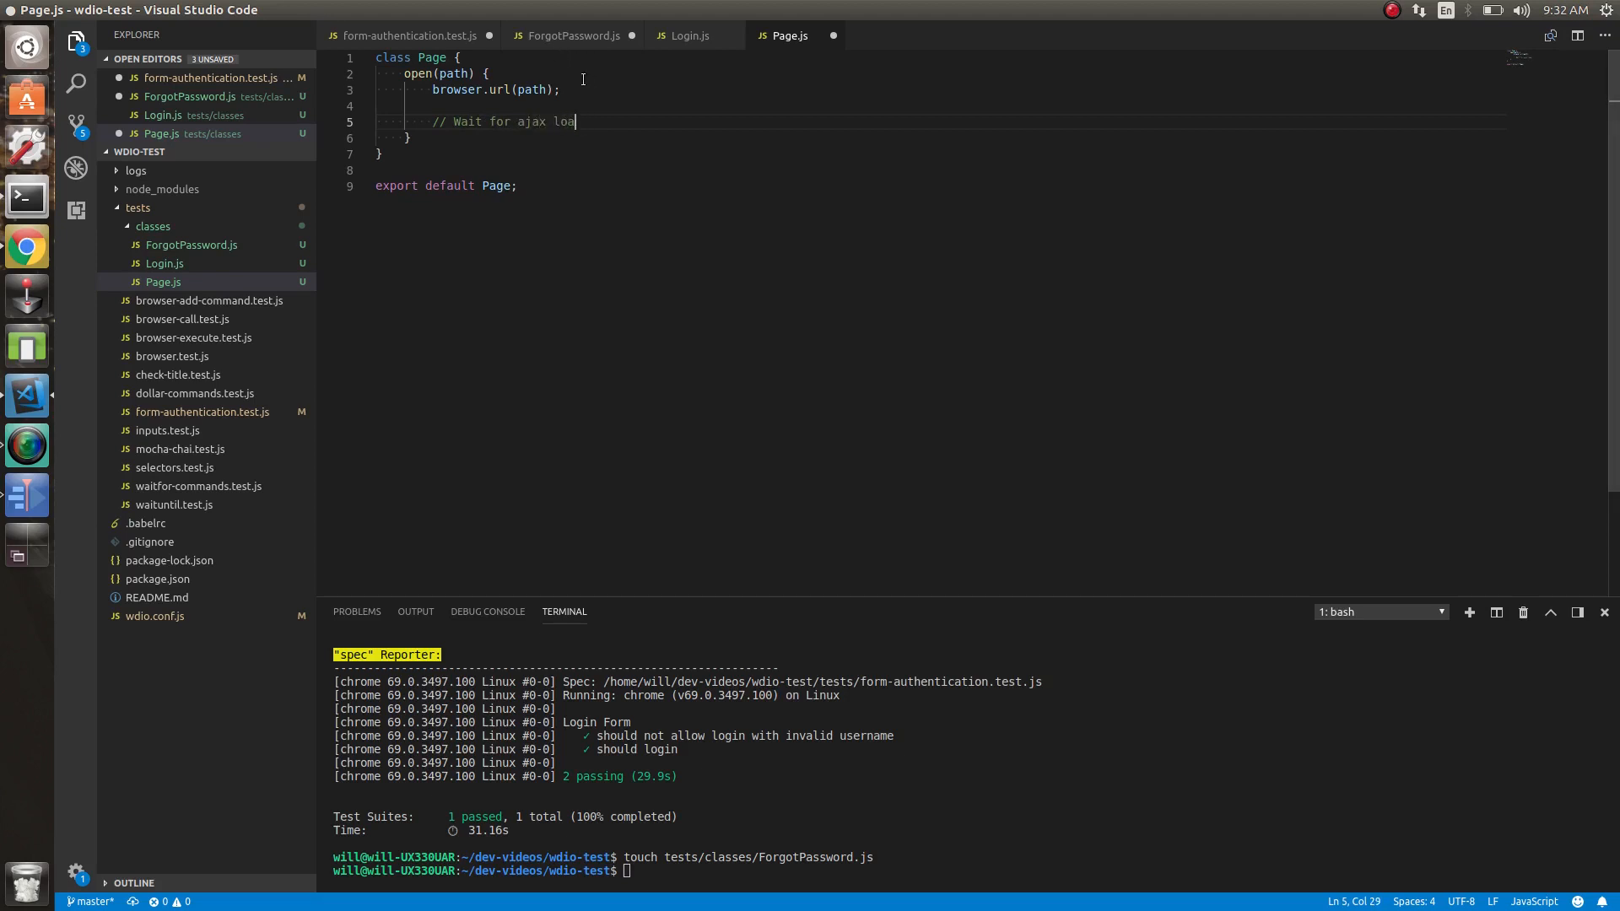
type("din")
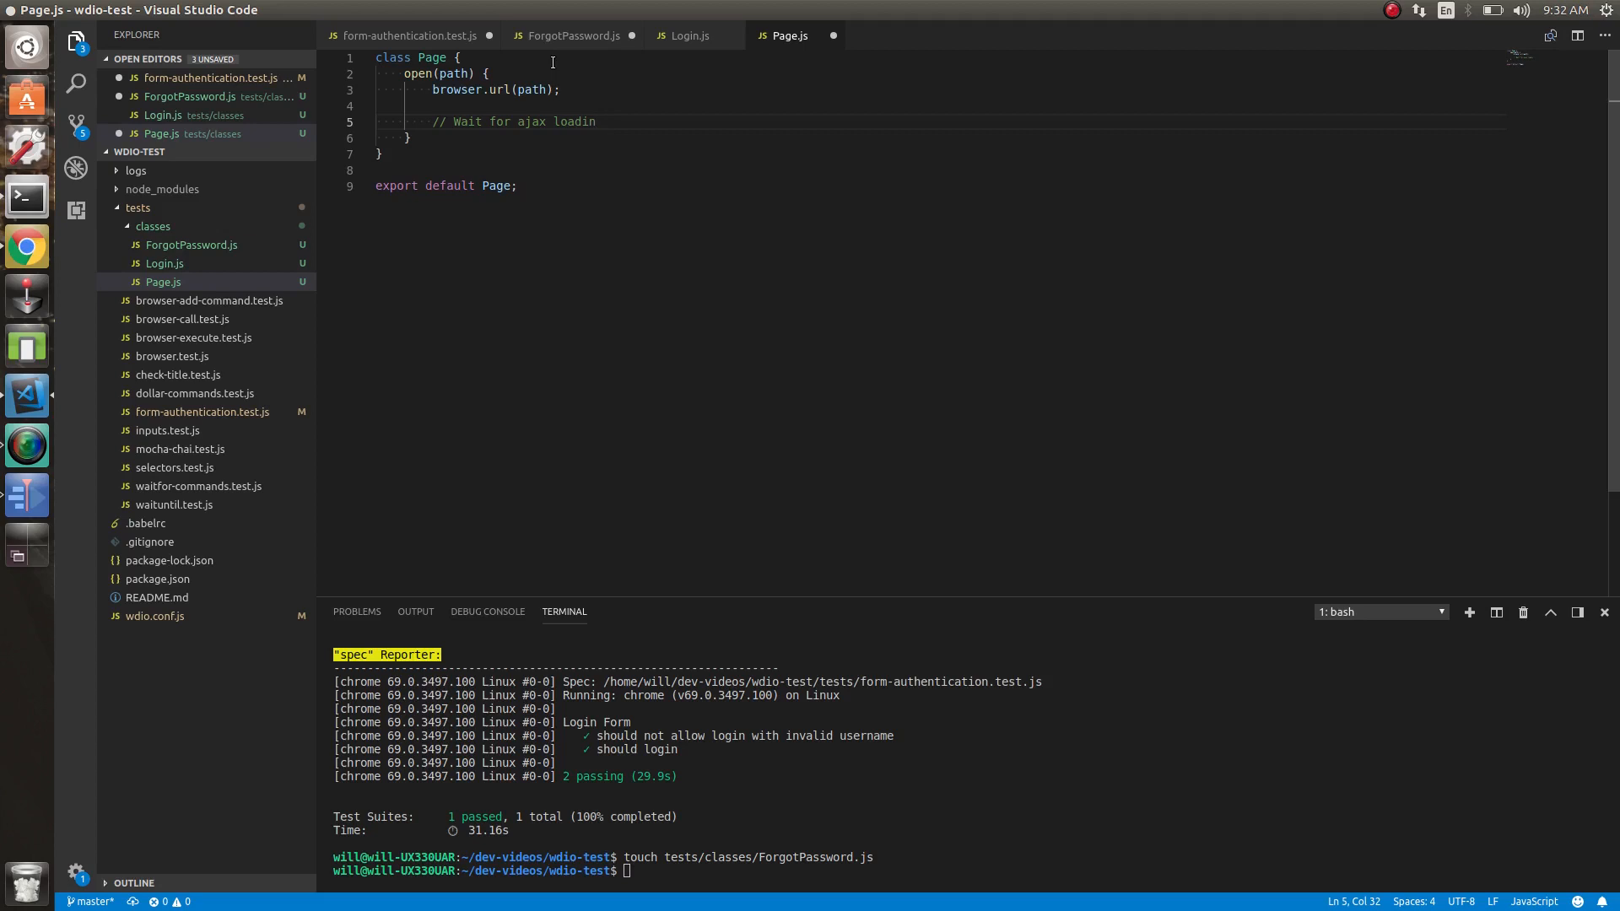
mouse_move(686, 35)
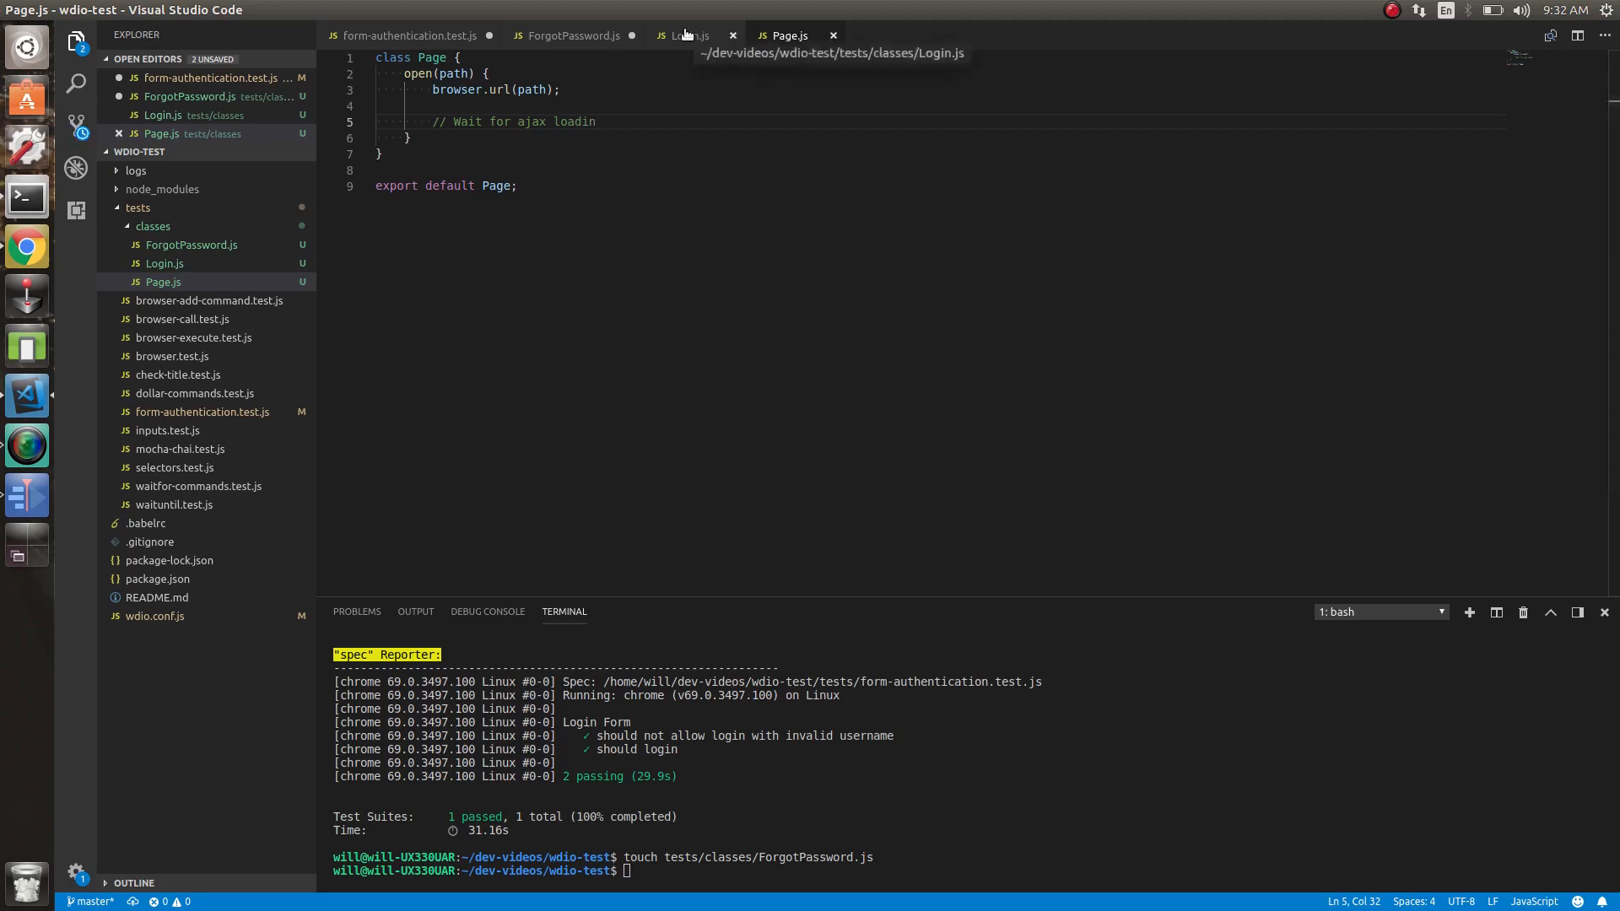
Review Login.js, then return to the form-authentication test file.
left_click(687, 35)
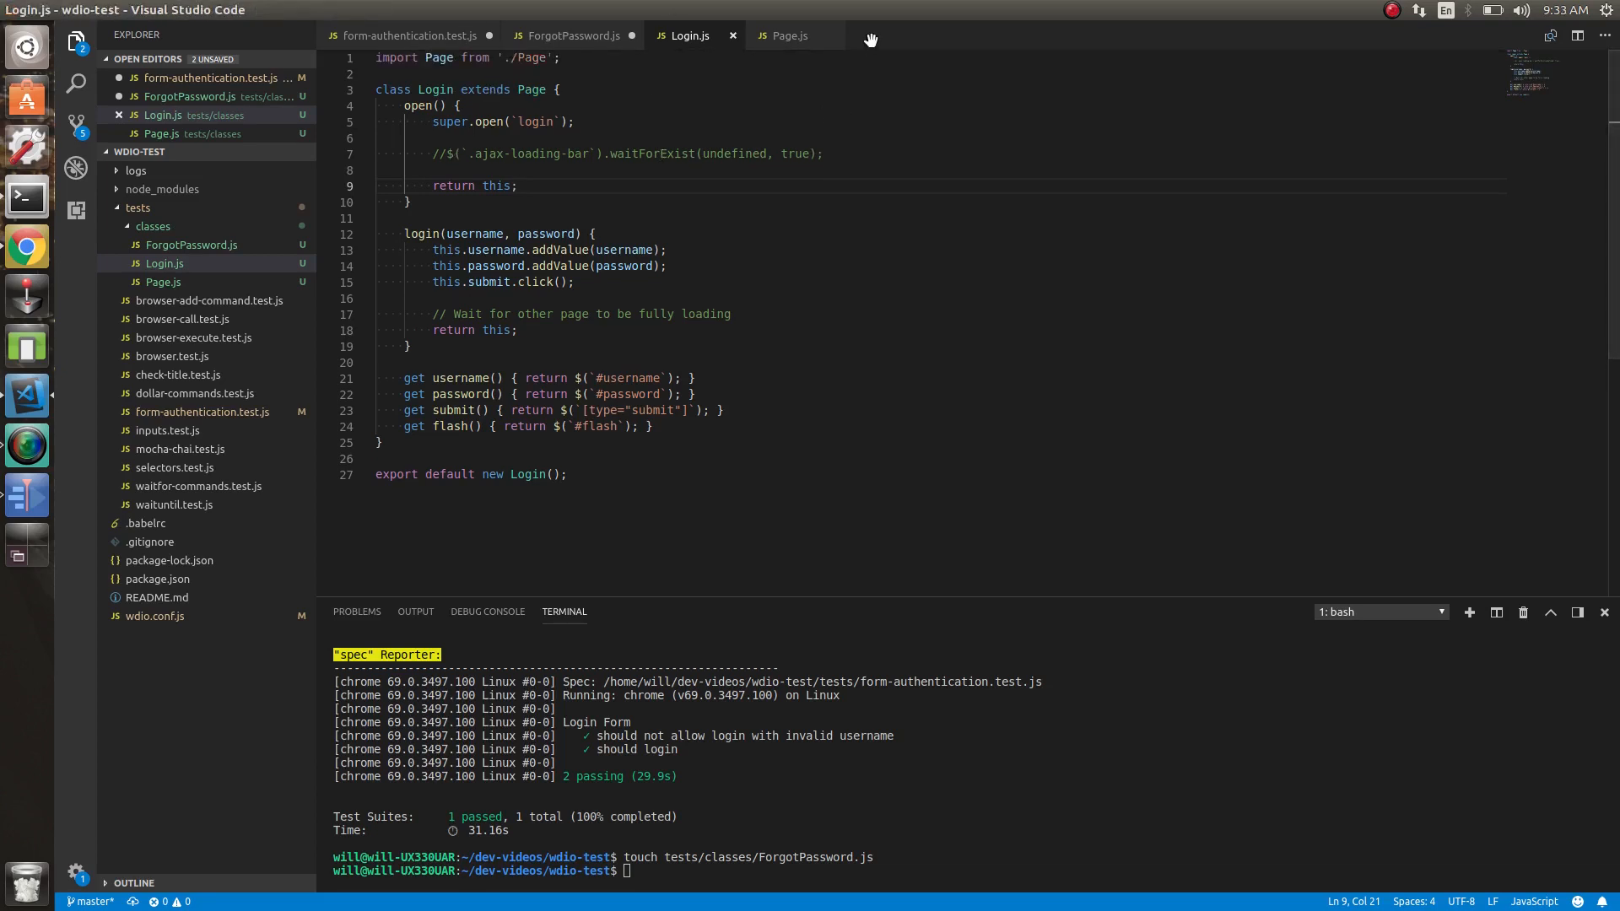
mouse_move(788, 35)
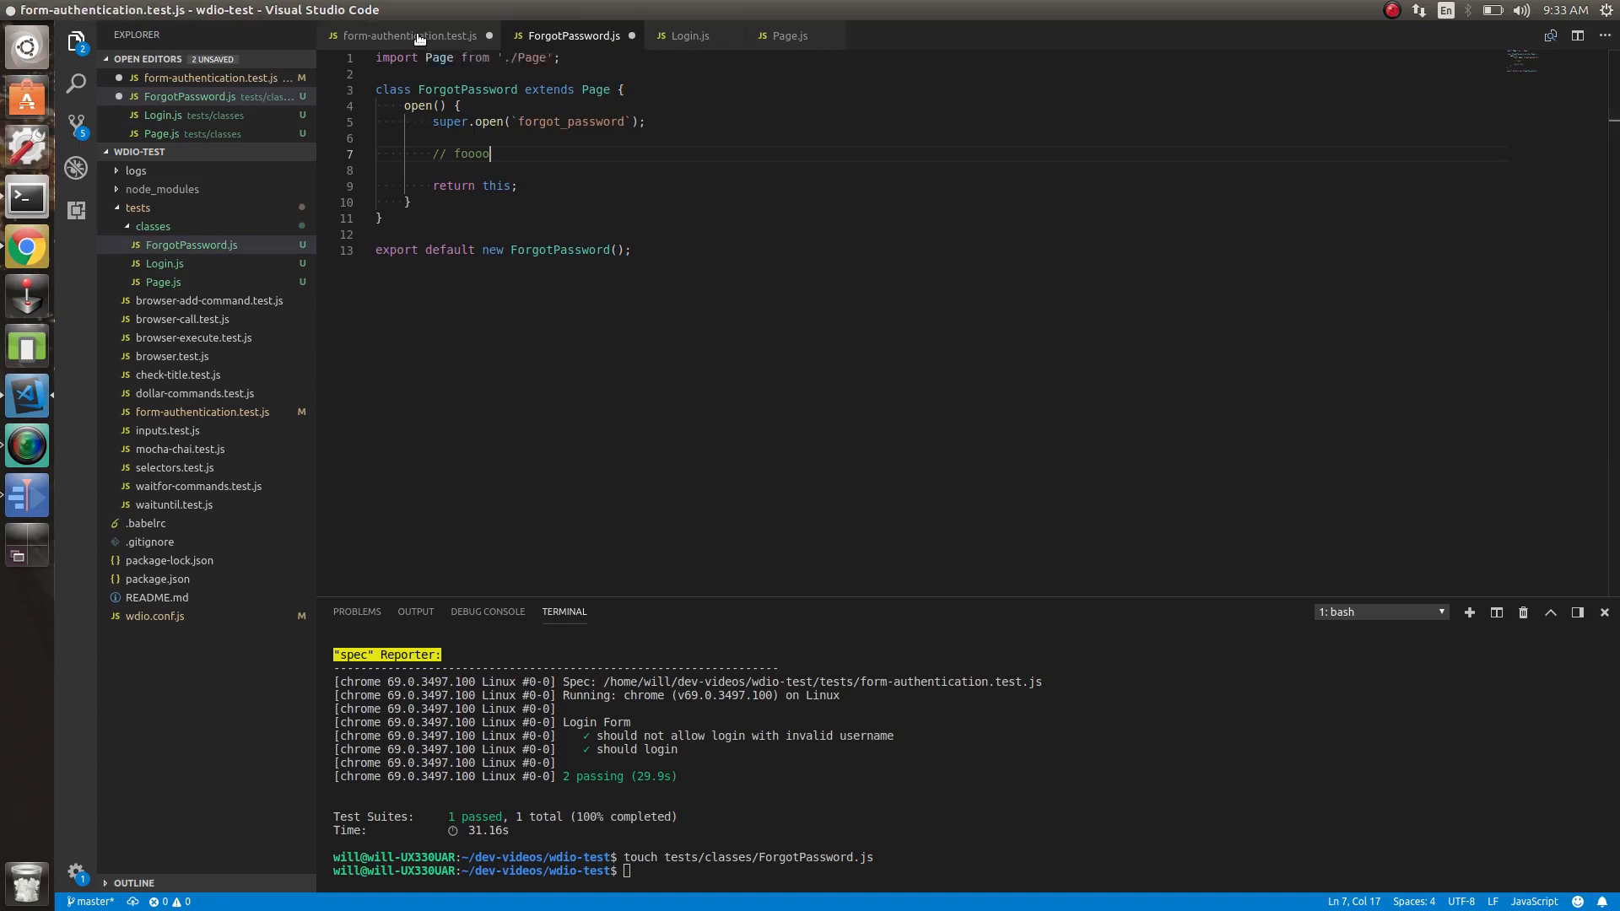
left_click(408, 36)
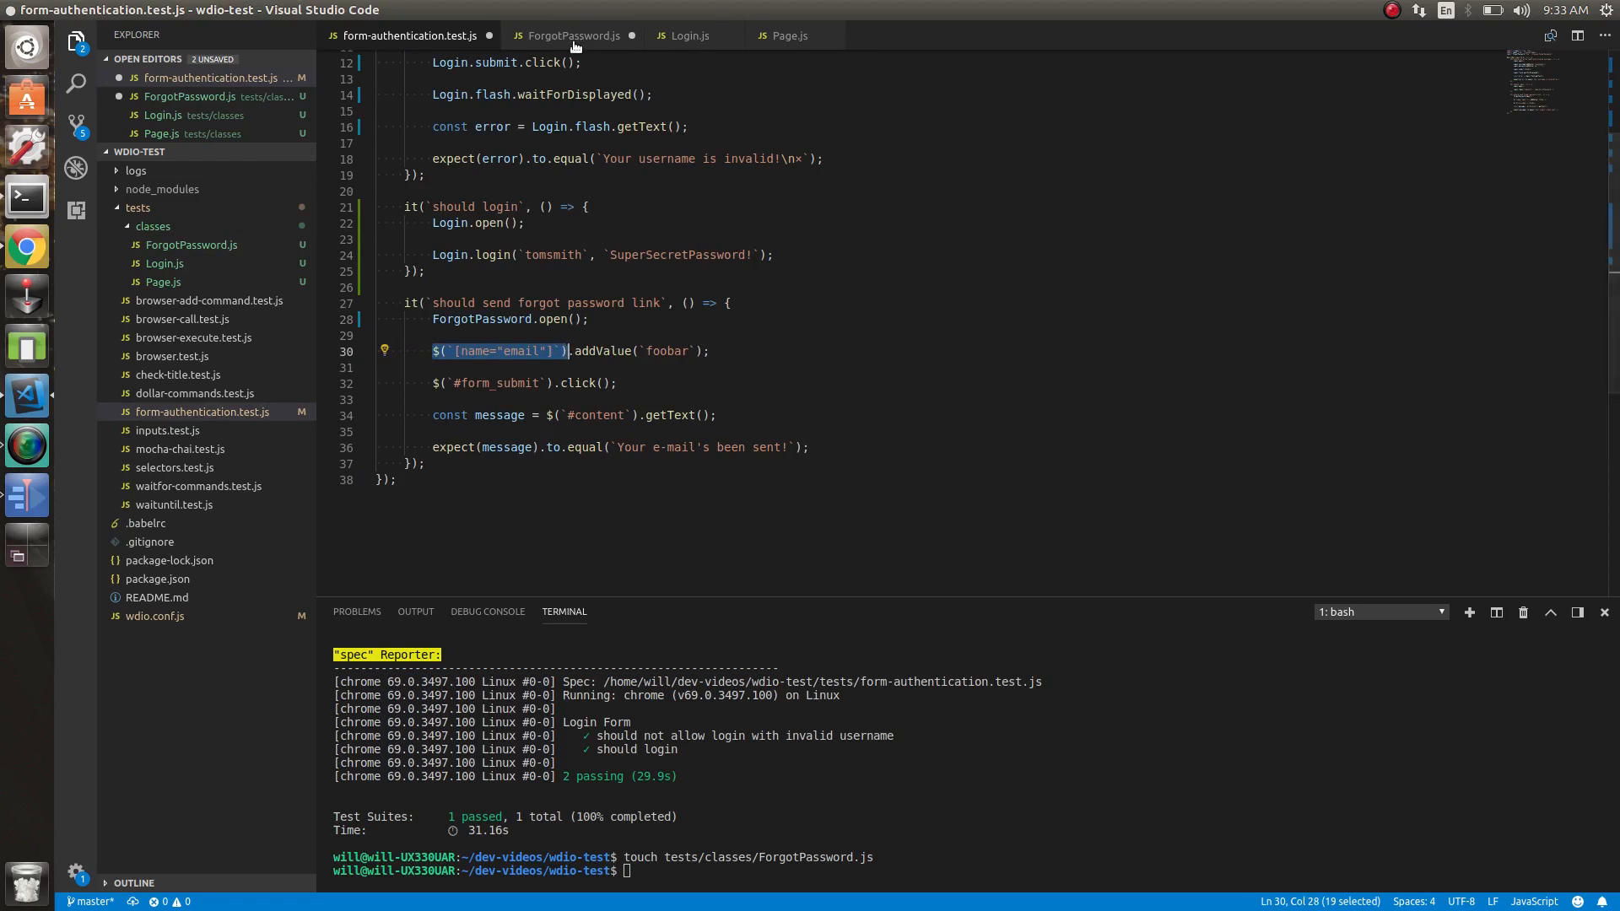
Add an email getter returning $('[name="email"]') to the ForgotPassword page class.
left_click(570, 36)
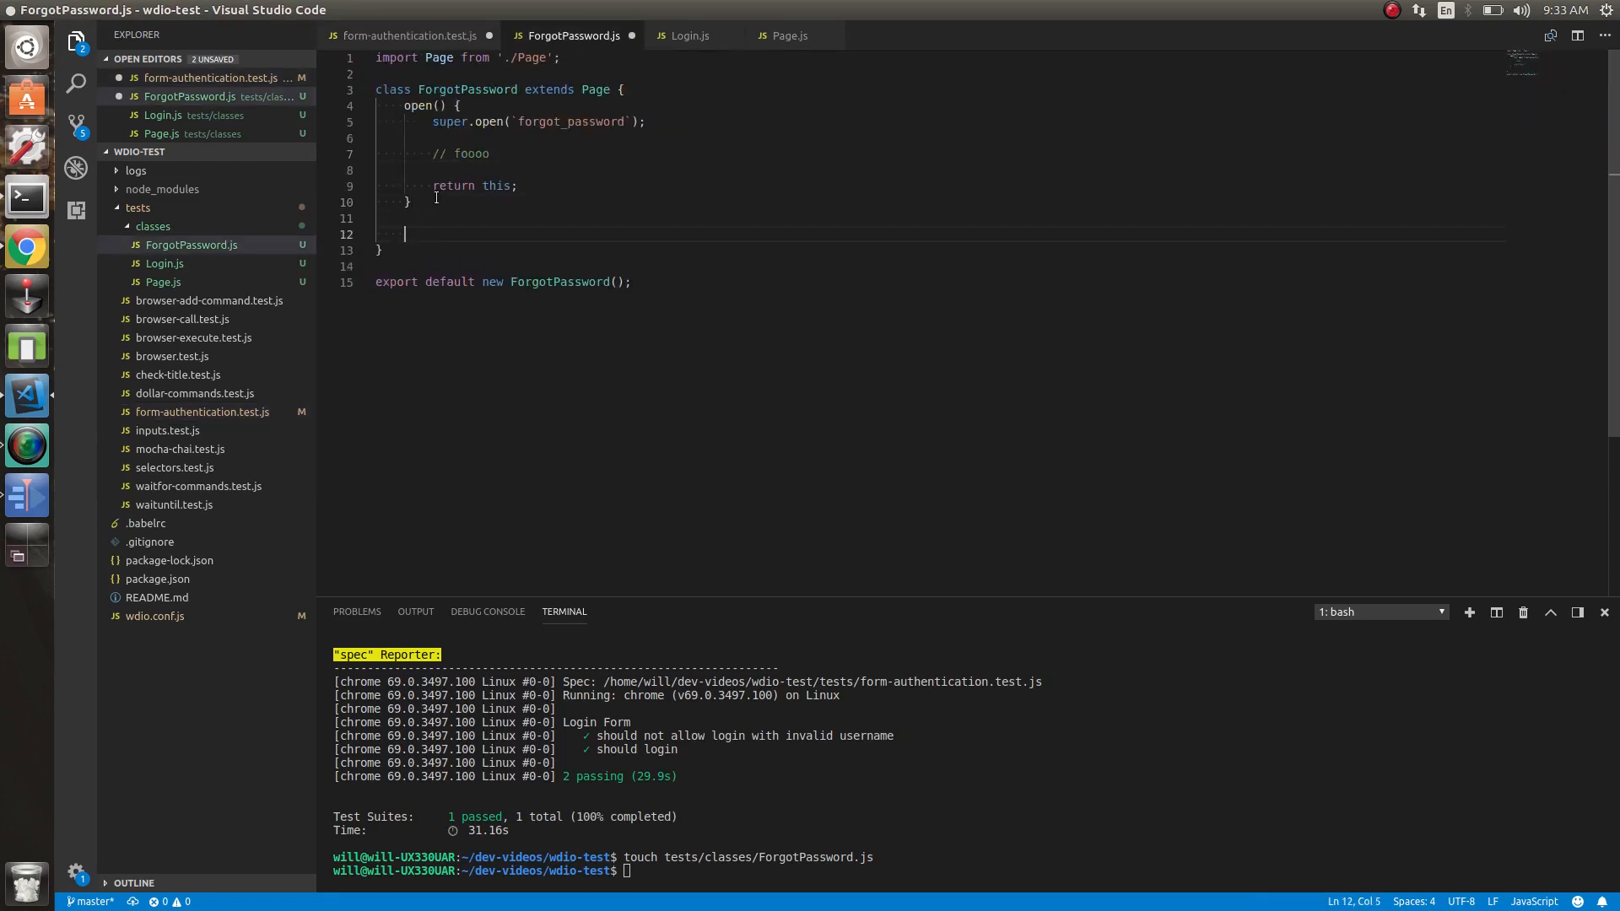
type("get email()")
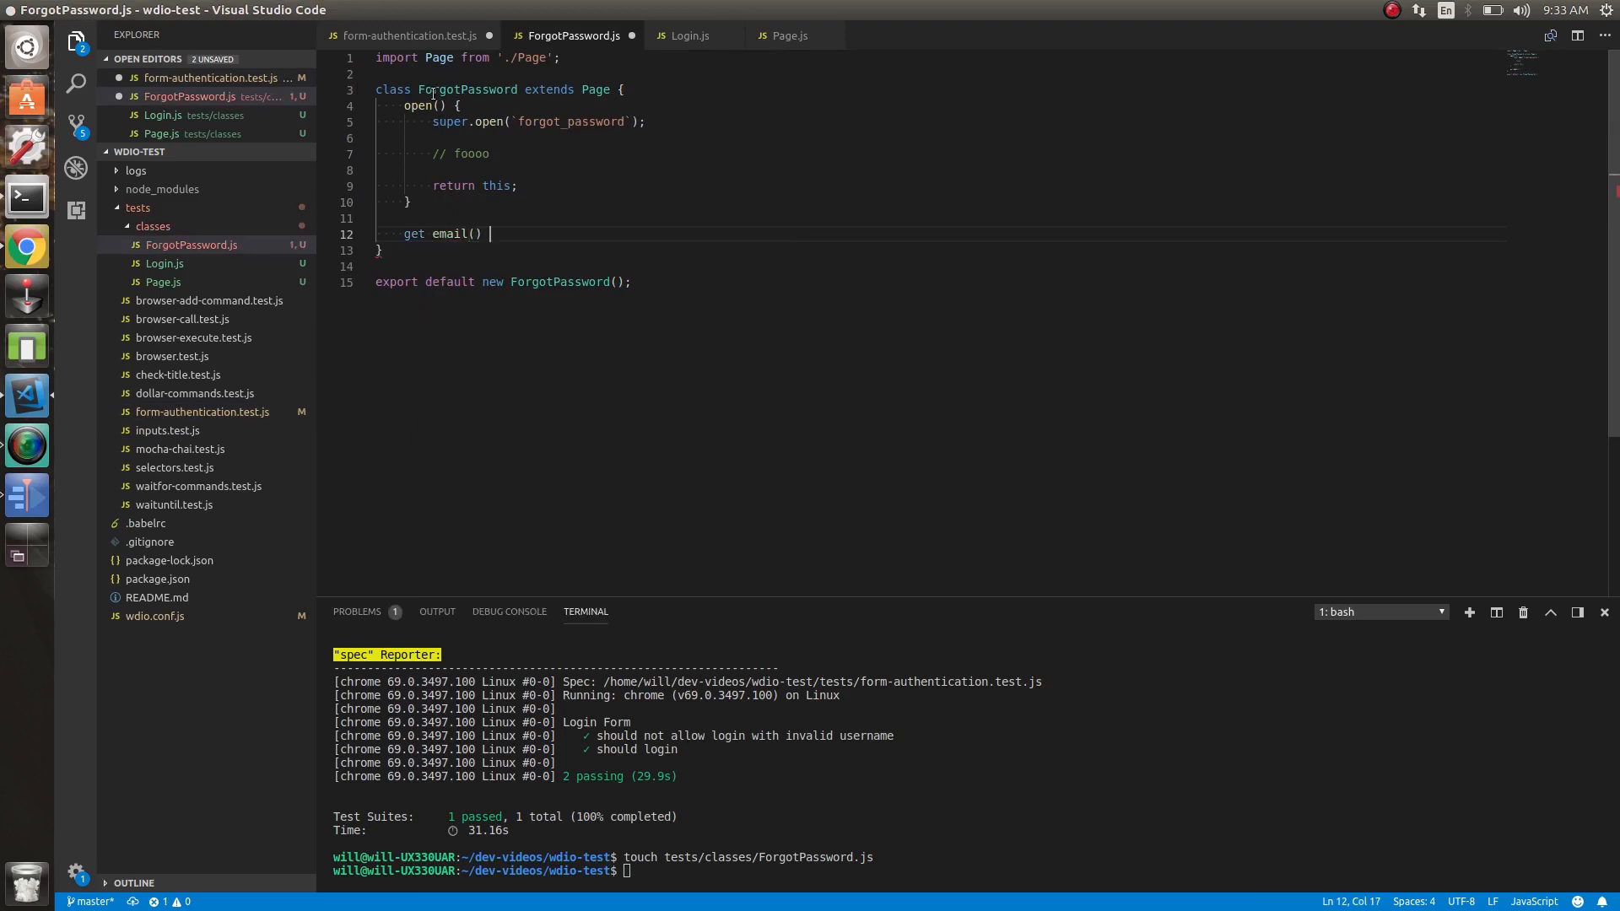
type("{ return $(`[name=\"email\"]`) }")
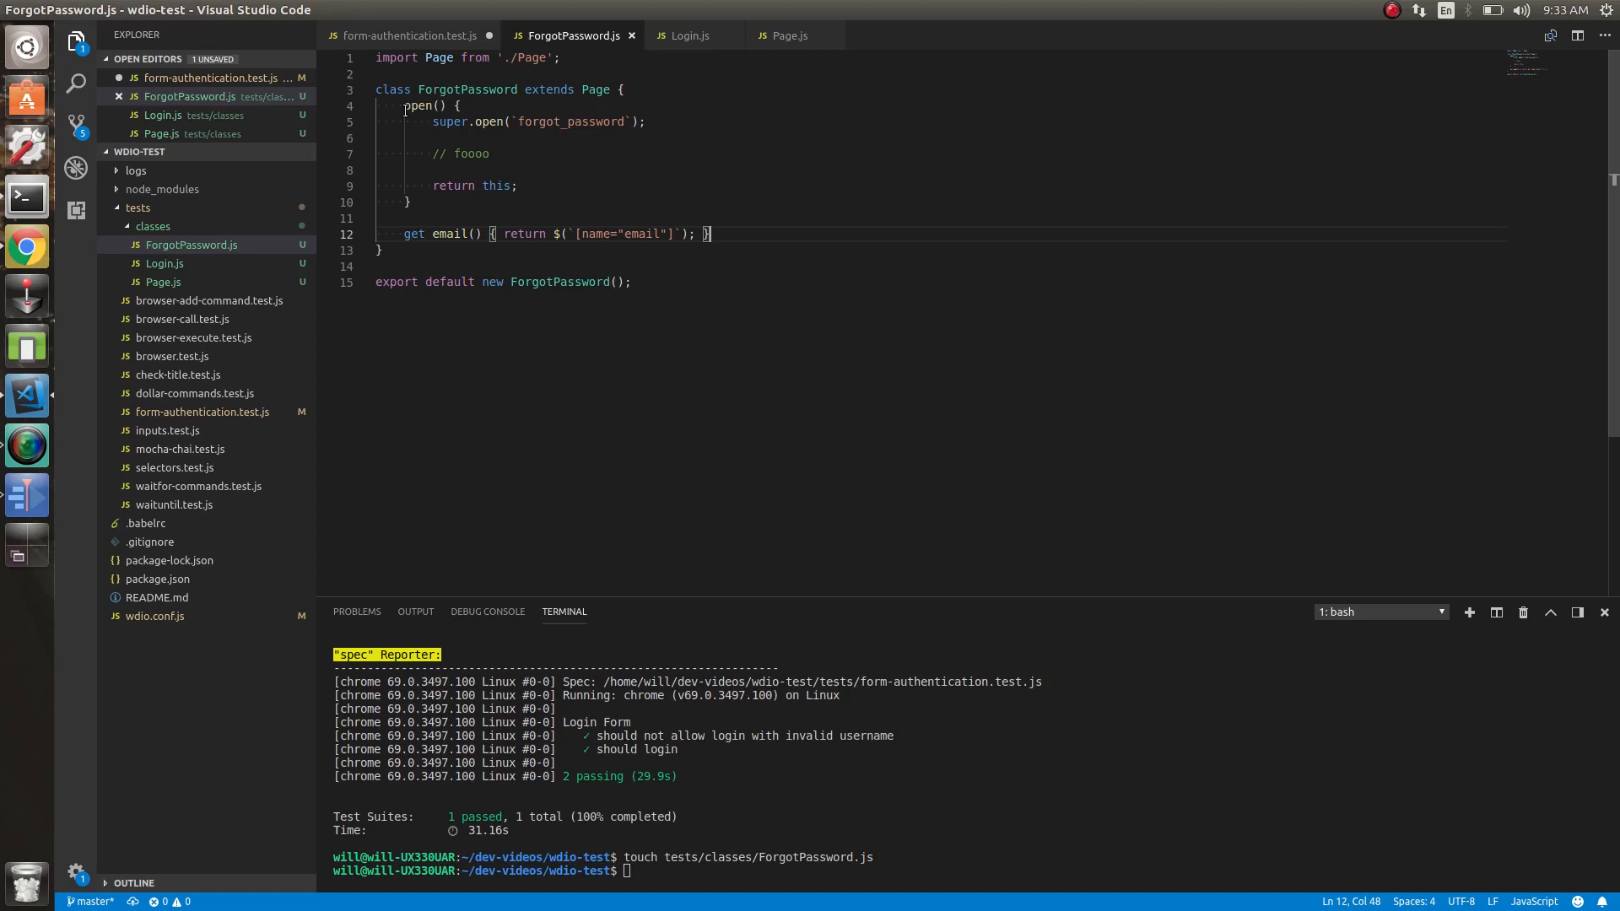
Use ForgotPassword.email in the test instead of the raw email selector.
left_click(409, 35)
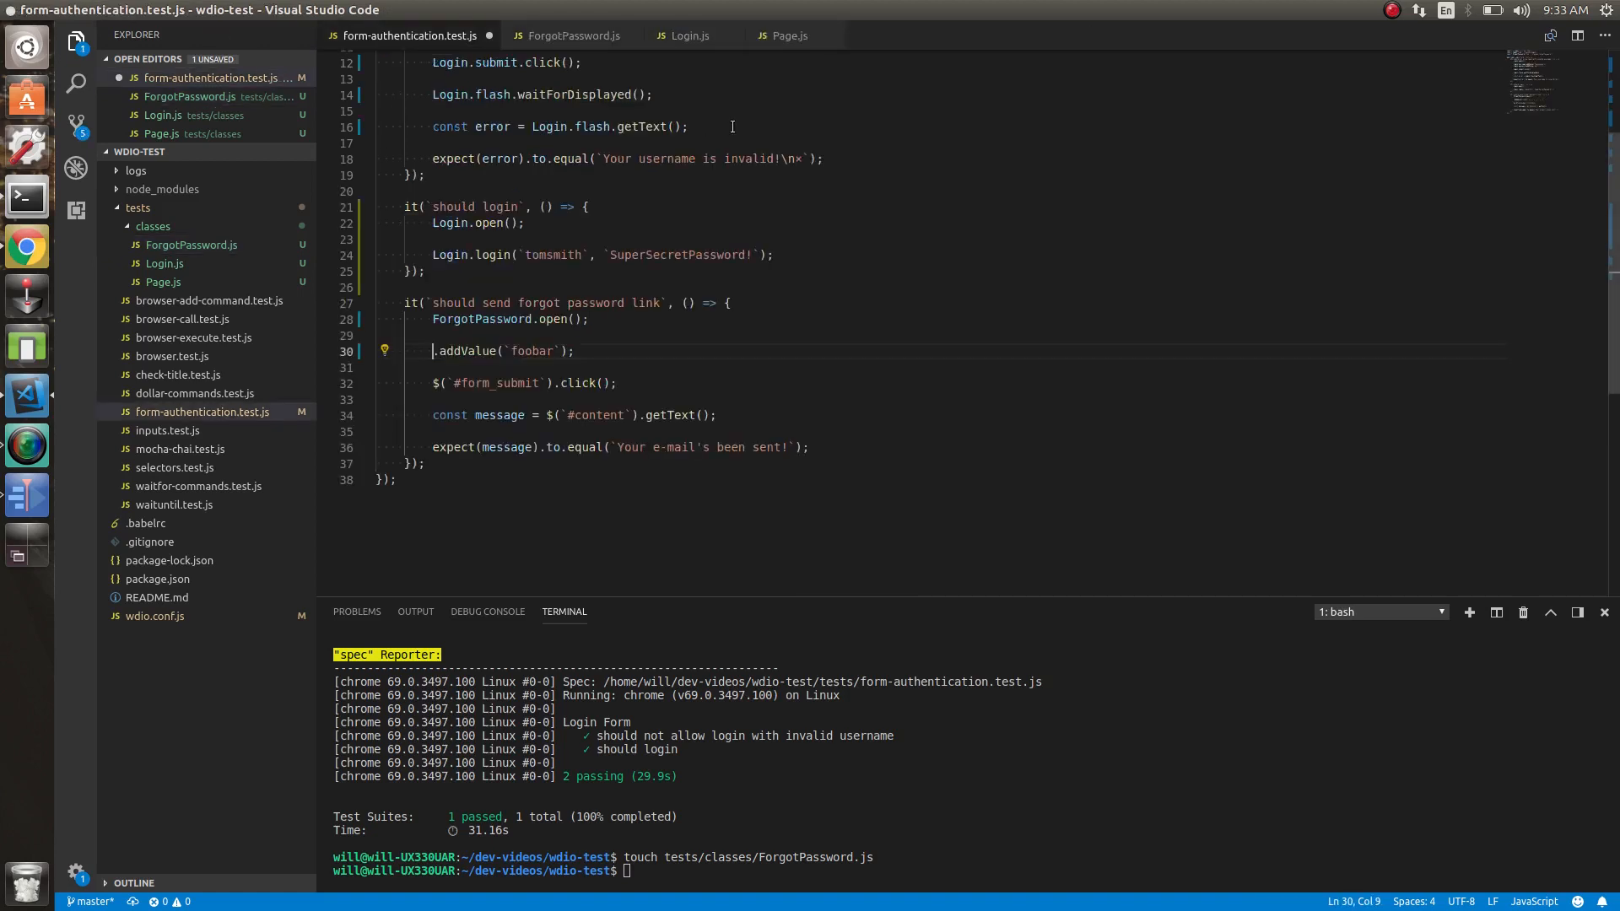
type("ForgotPassword.email")
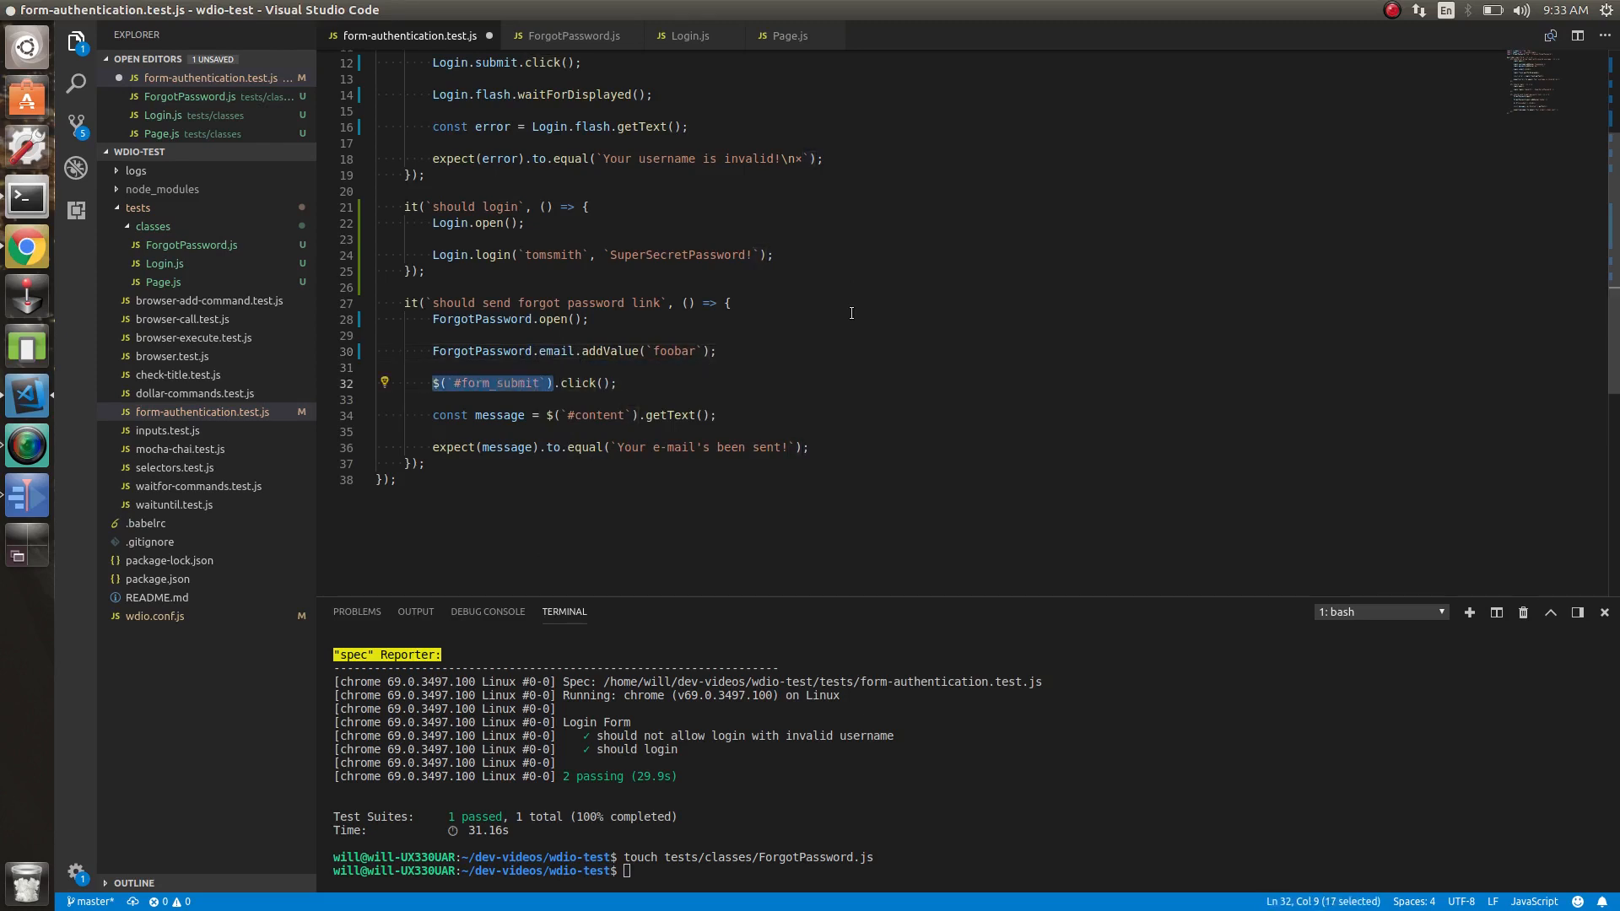
left_click(569, 35)
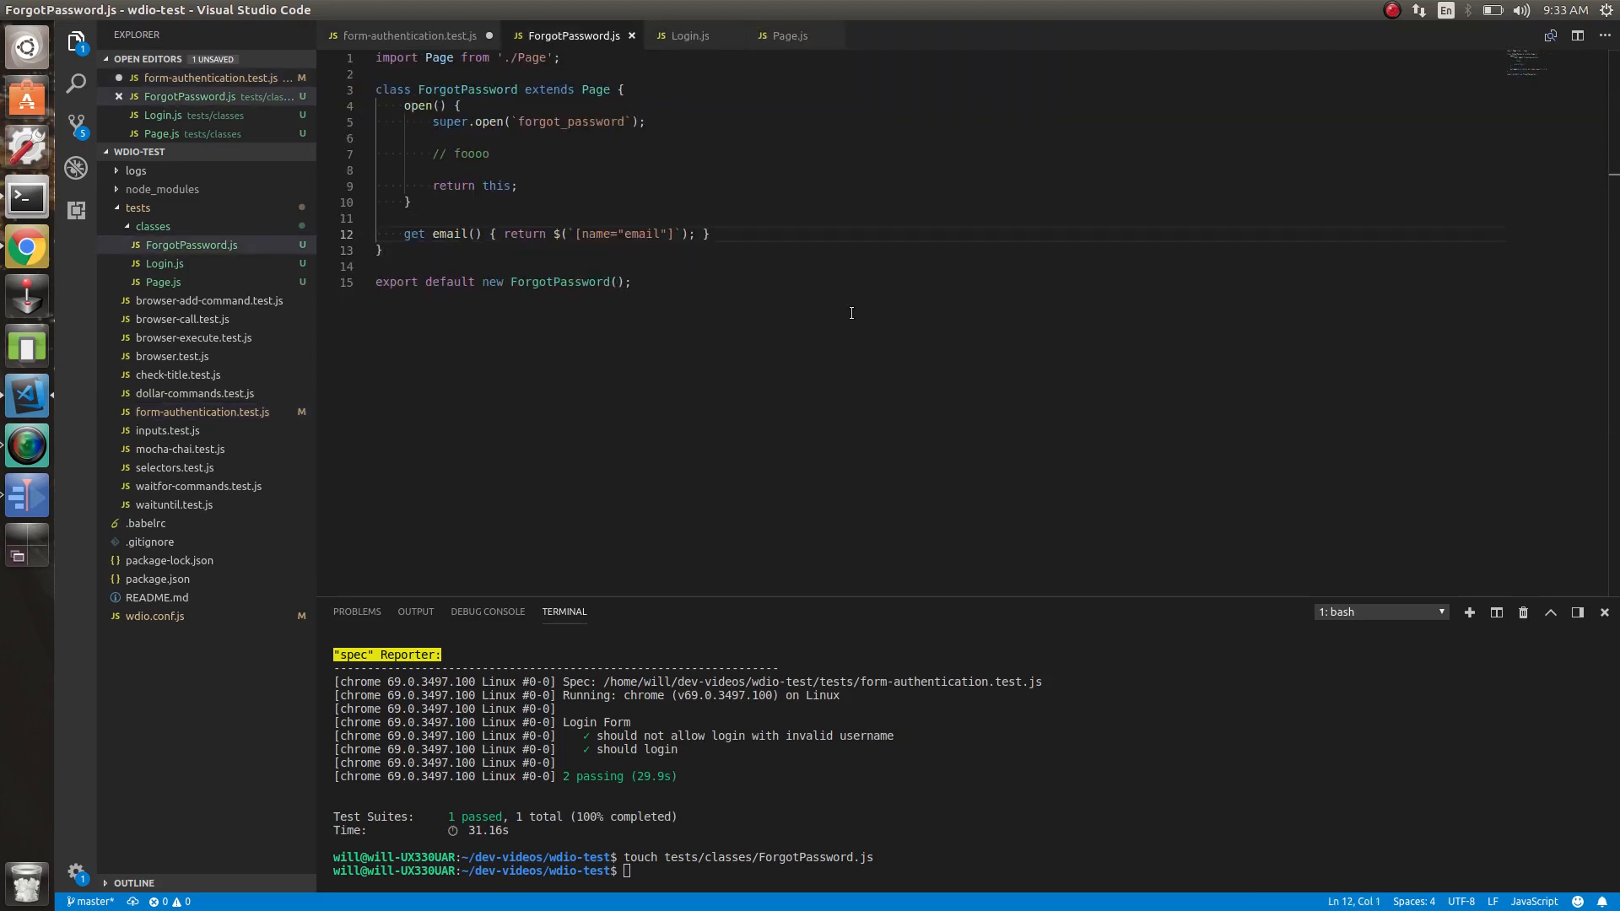
Add a submit getter returning $('#form_submit') to the ForgotPassword page class.
type("get submit")
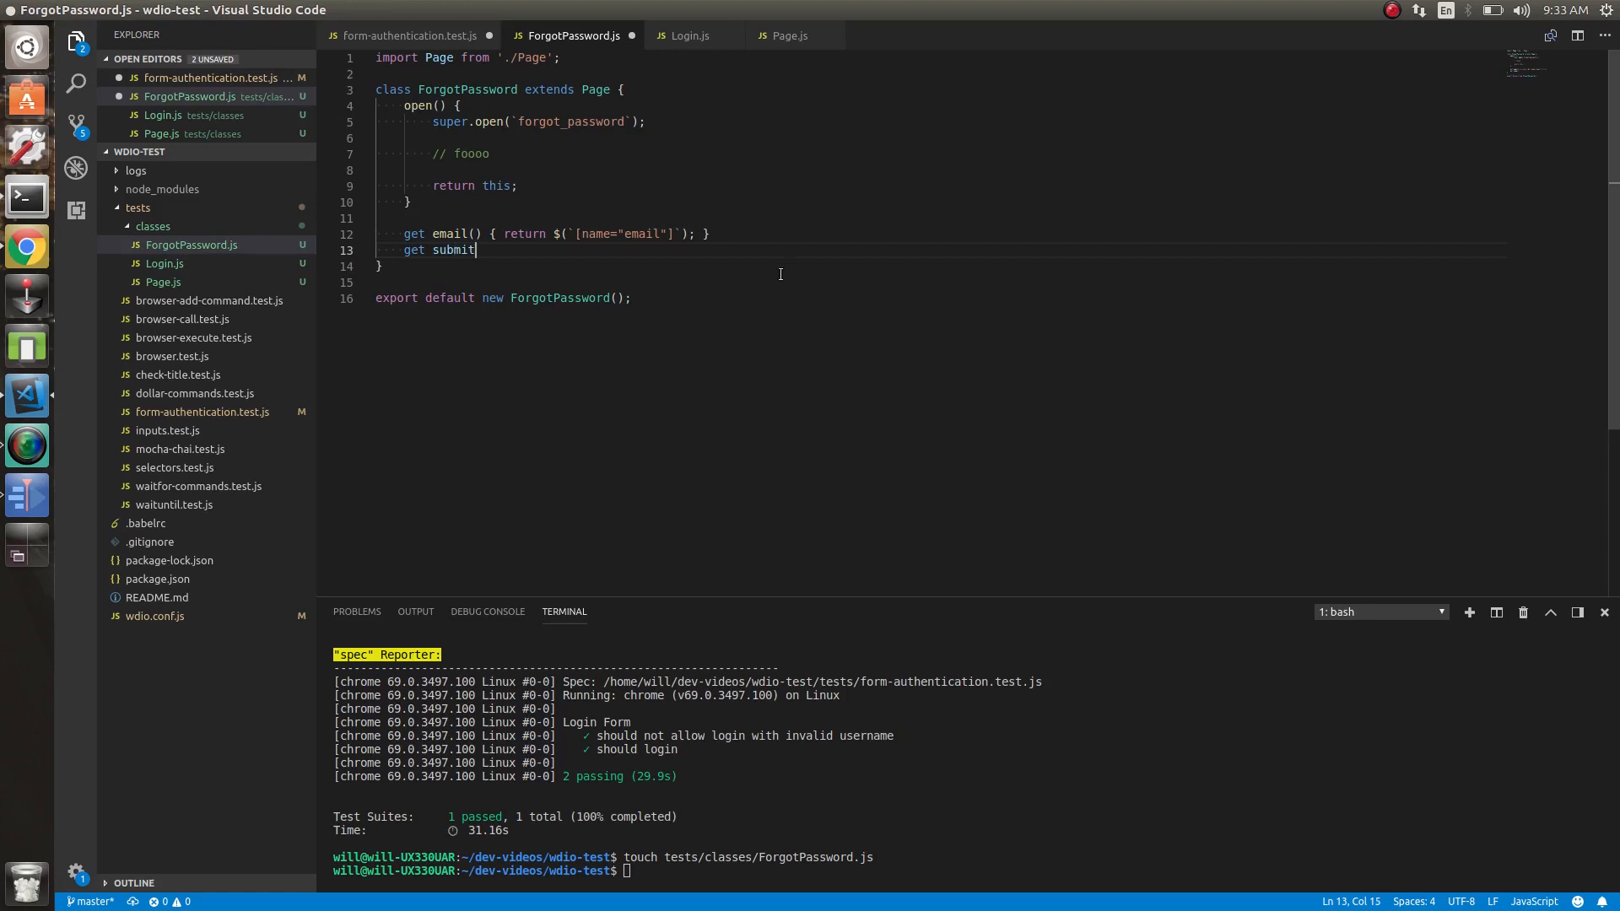
type("() { return }")
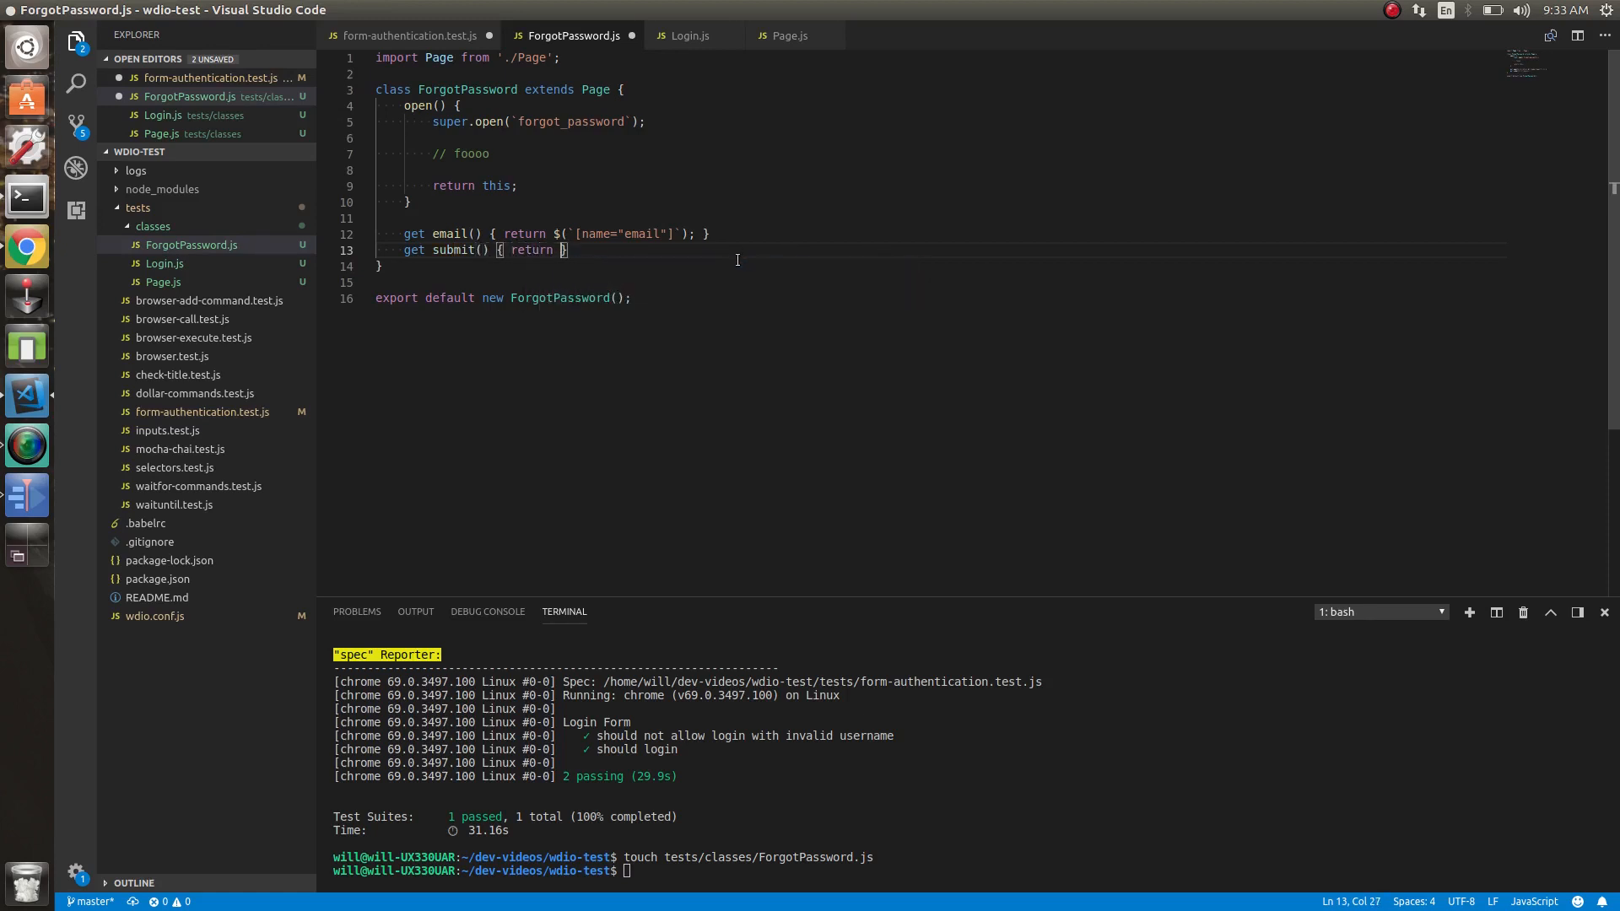
type("$(`#form_submit`);")
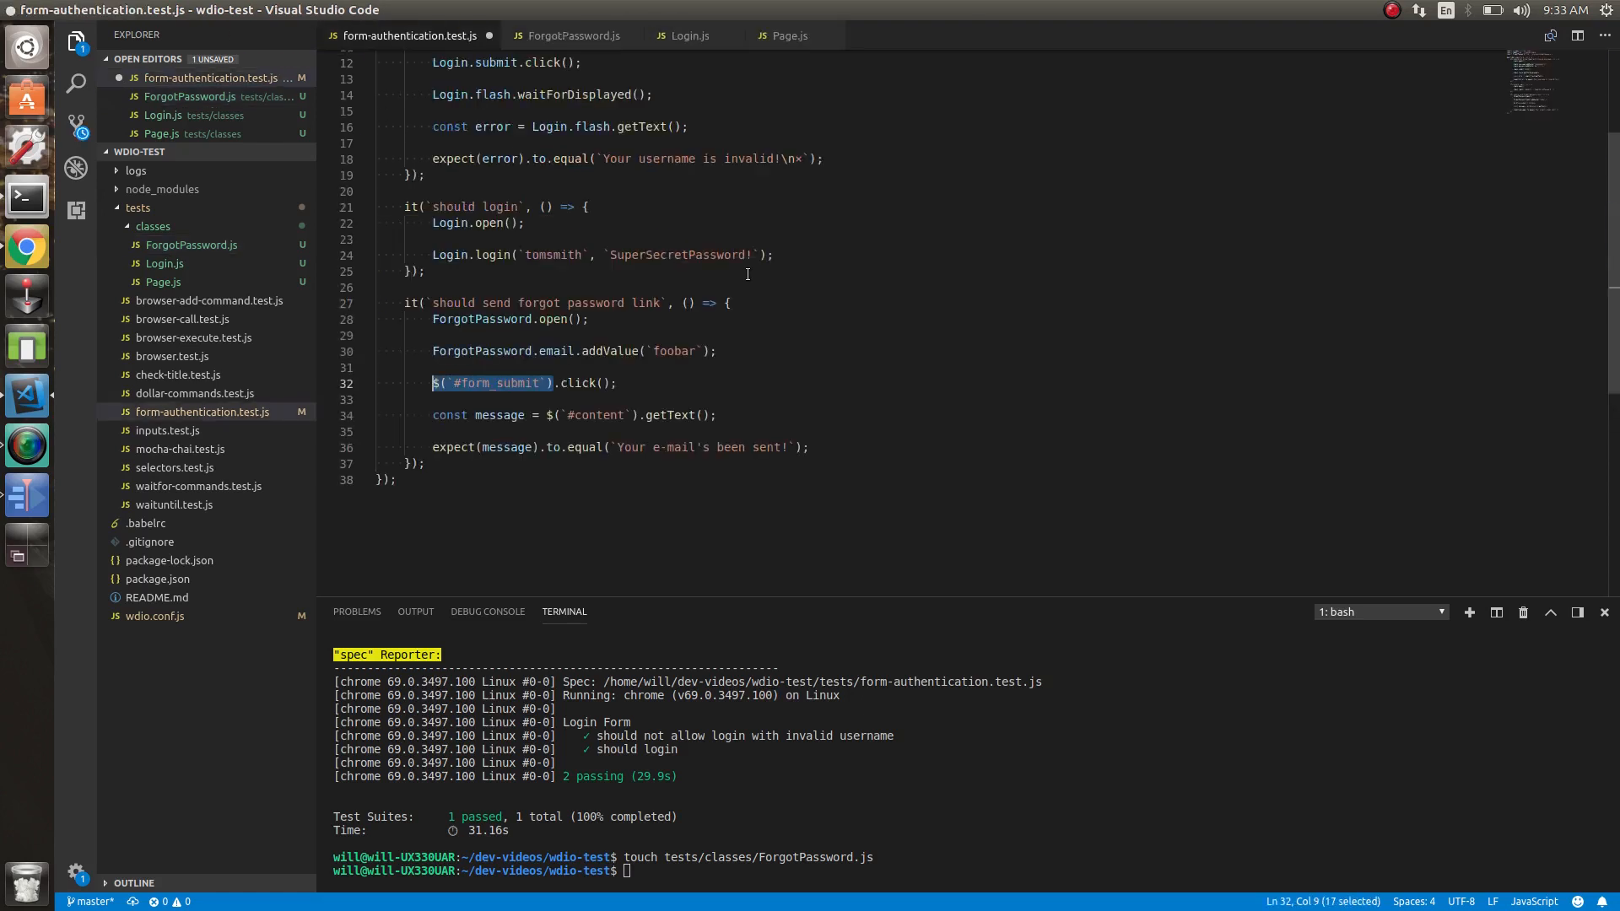
Replace the raw submit selector in the test with ForgotPassword.submit.
key("Delete")
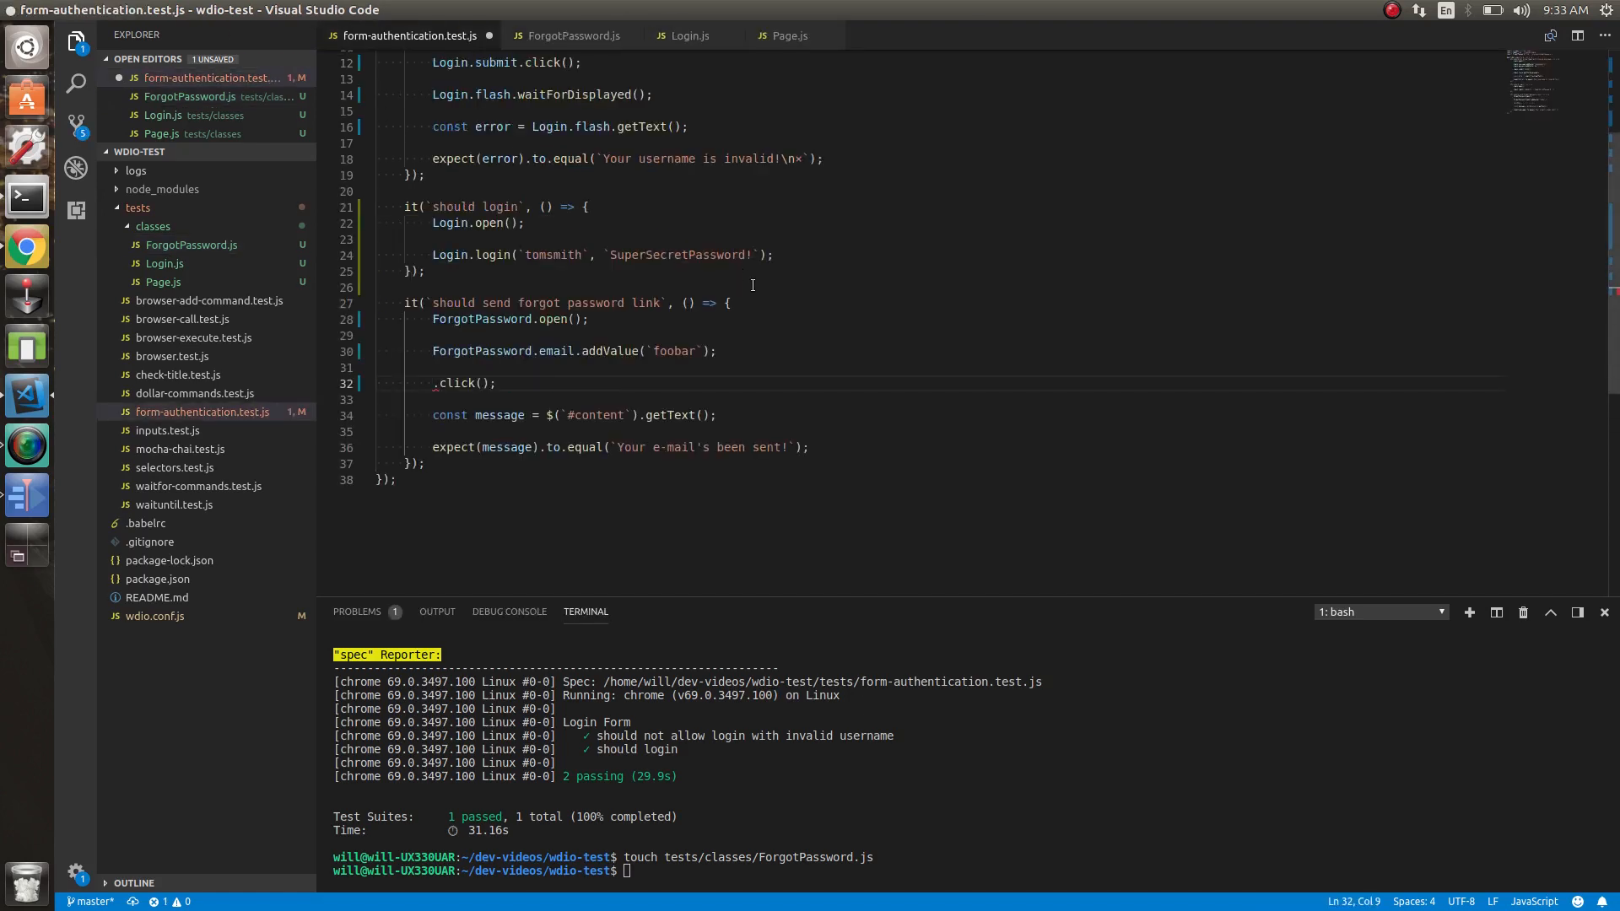
type("ForgotPassword.submit")
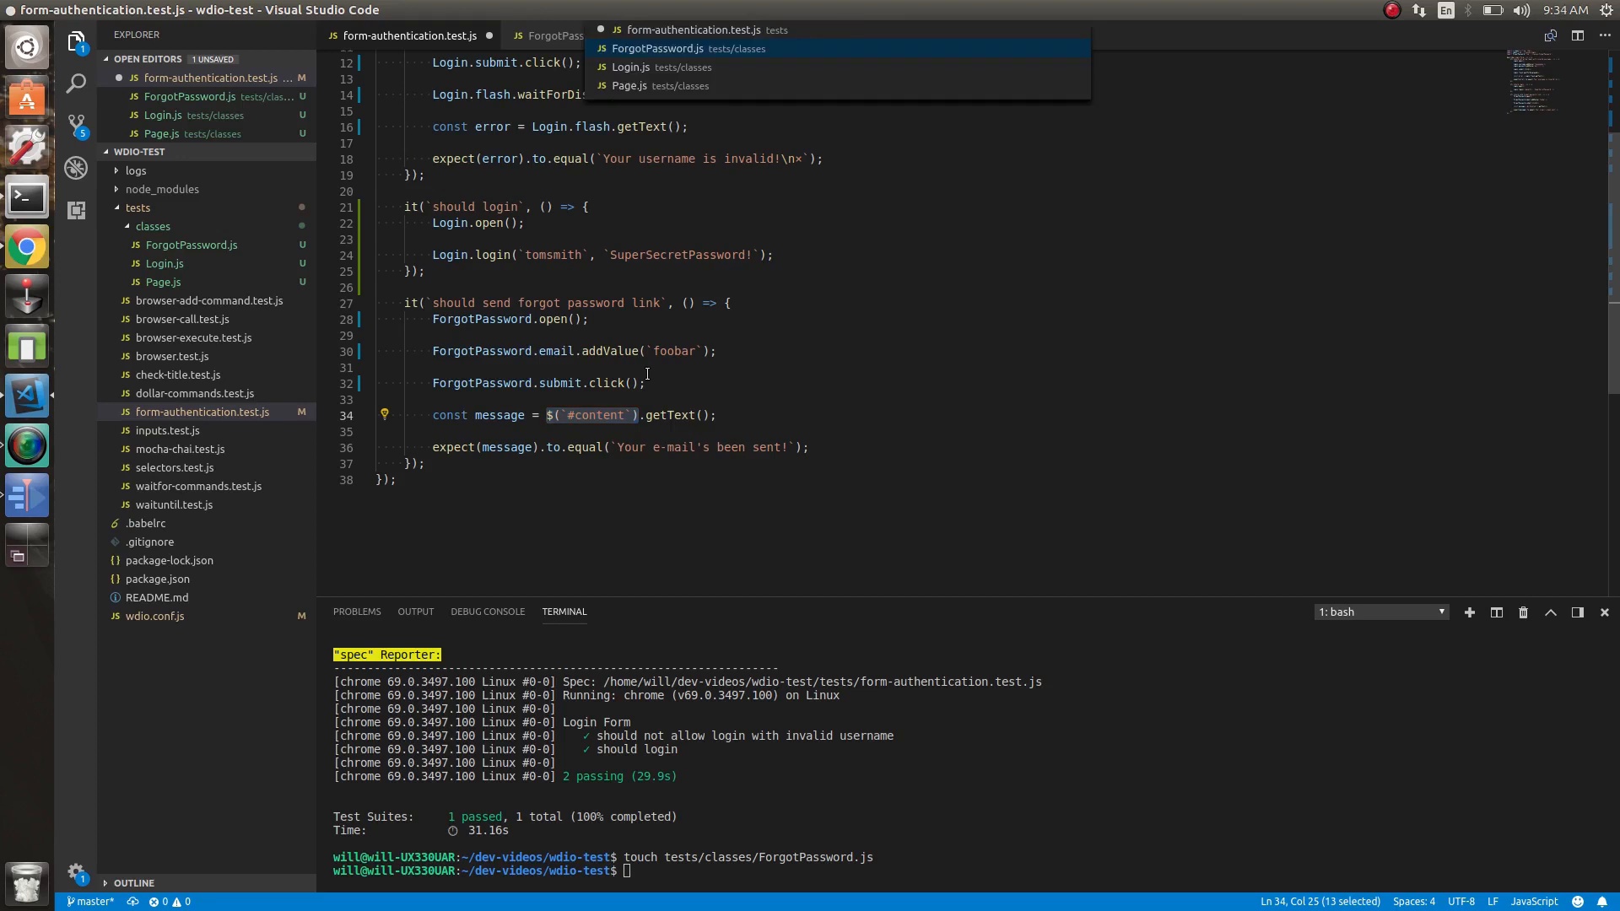
left_click(687, 49)
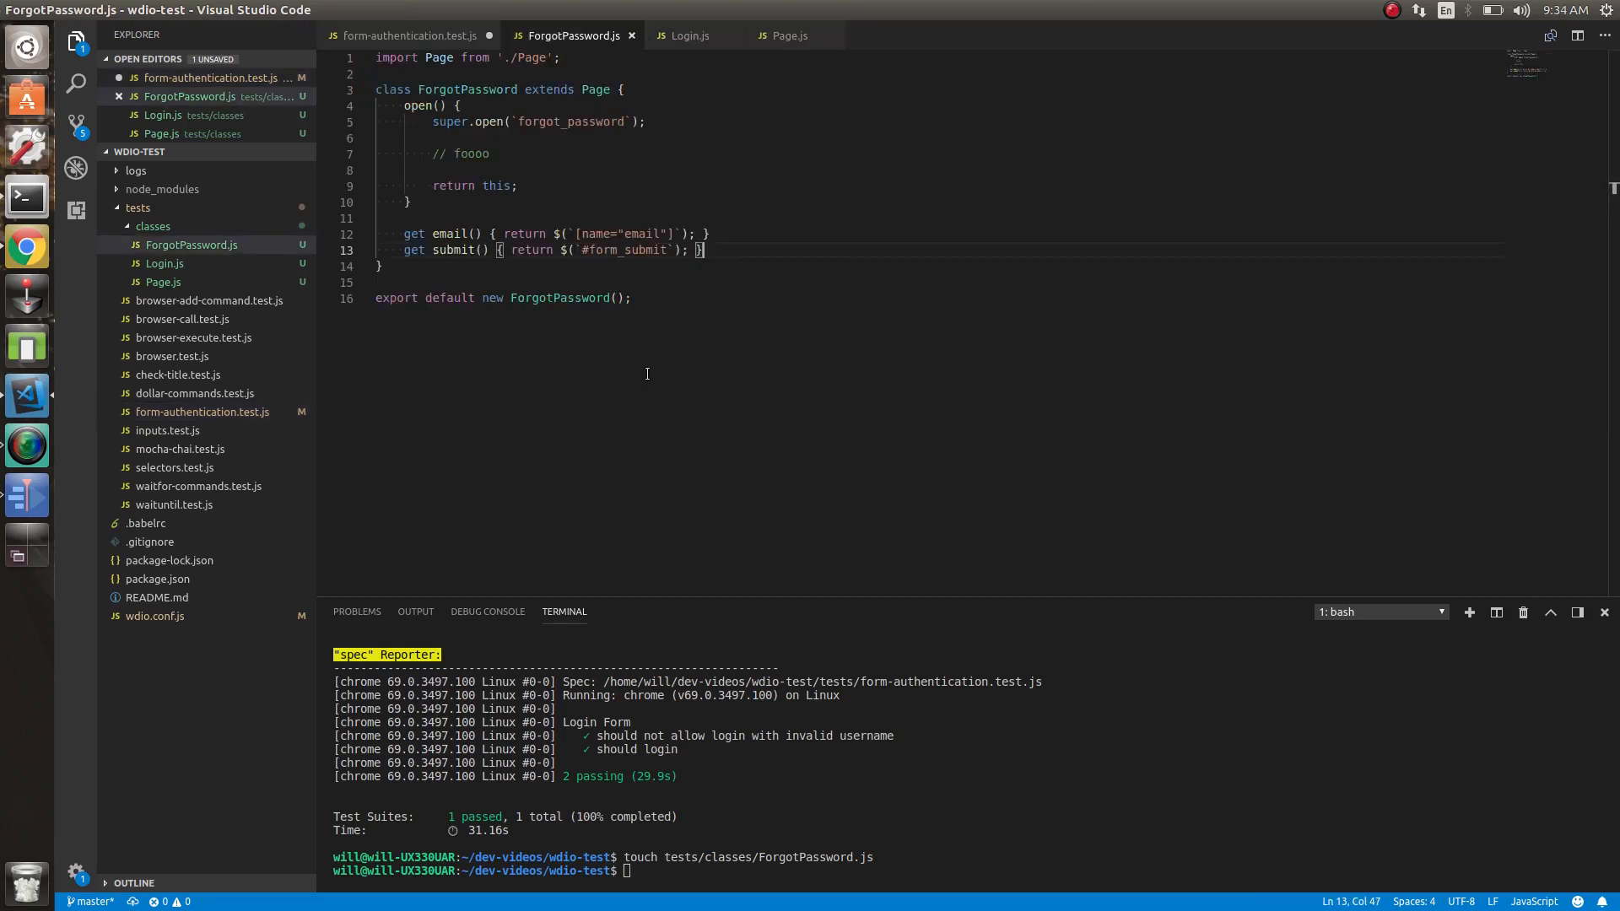
Add a message getter returning $('#content') to the ForgotPassword page class.
type("get mes")
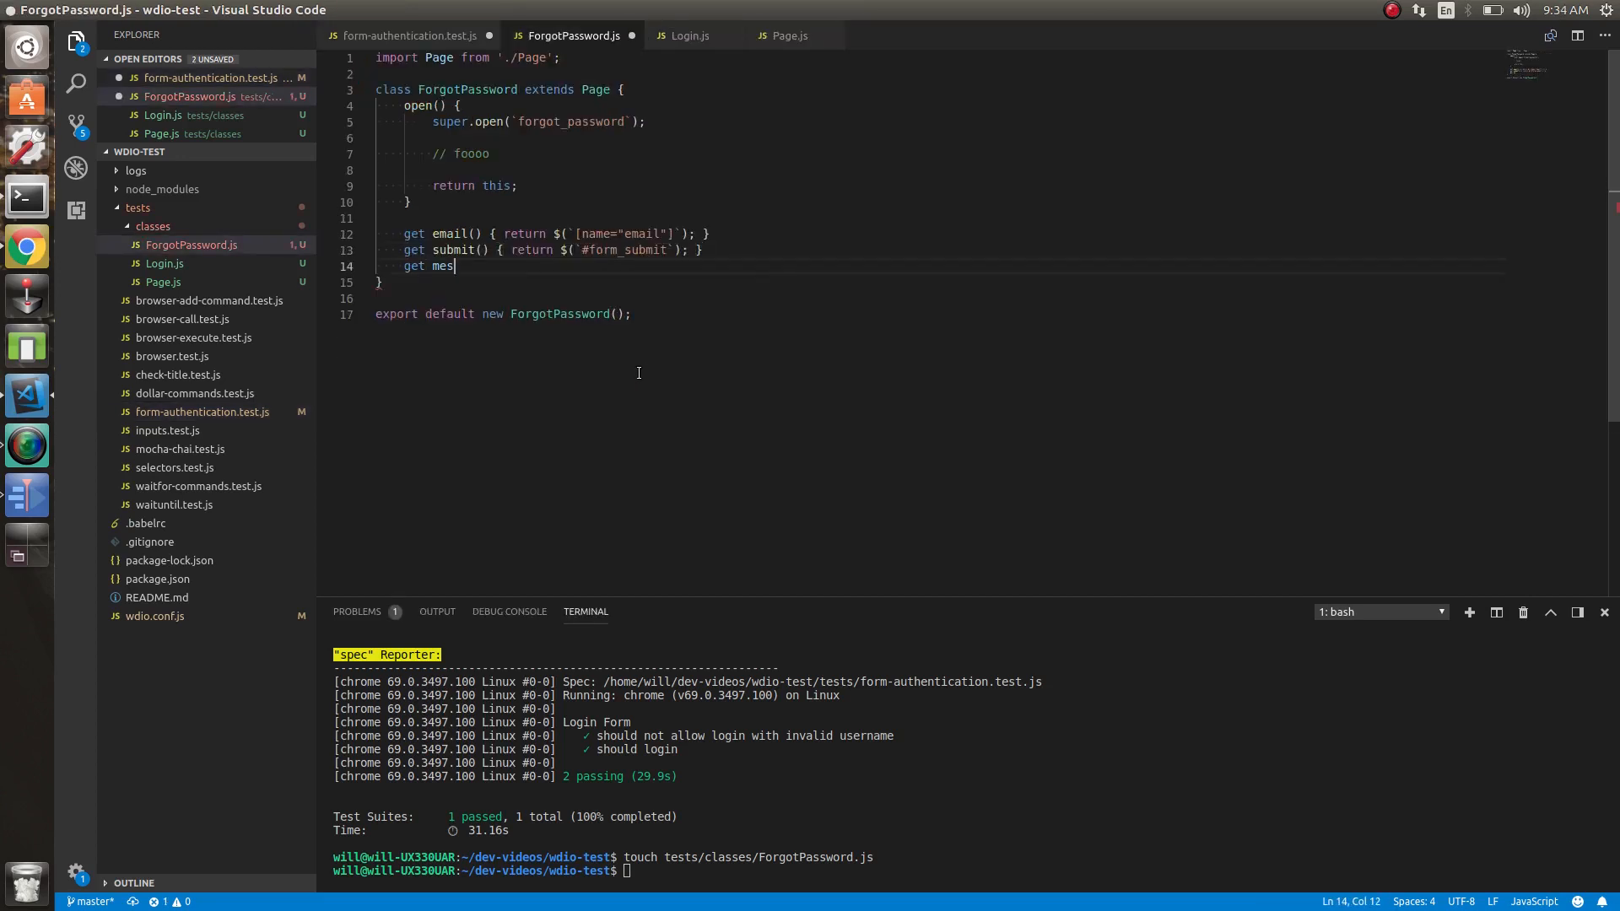
type("sage()")
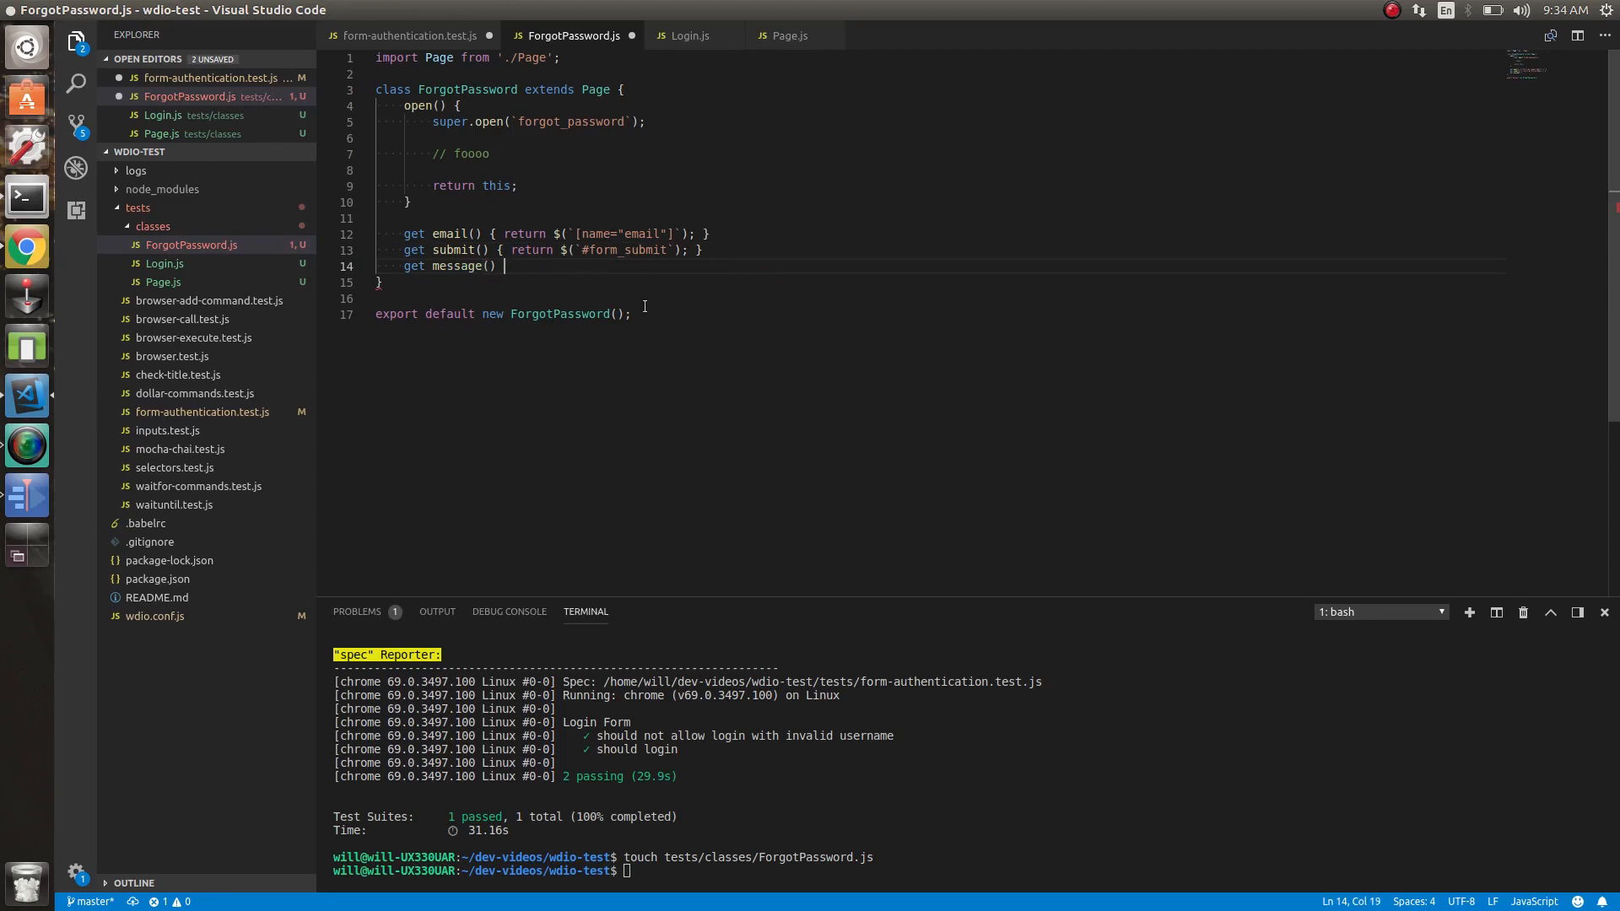
type("{ return }")
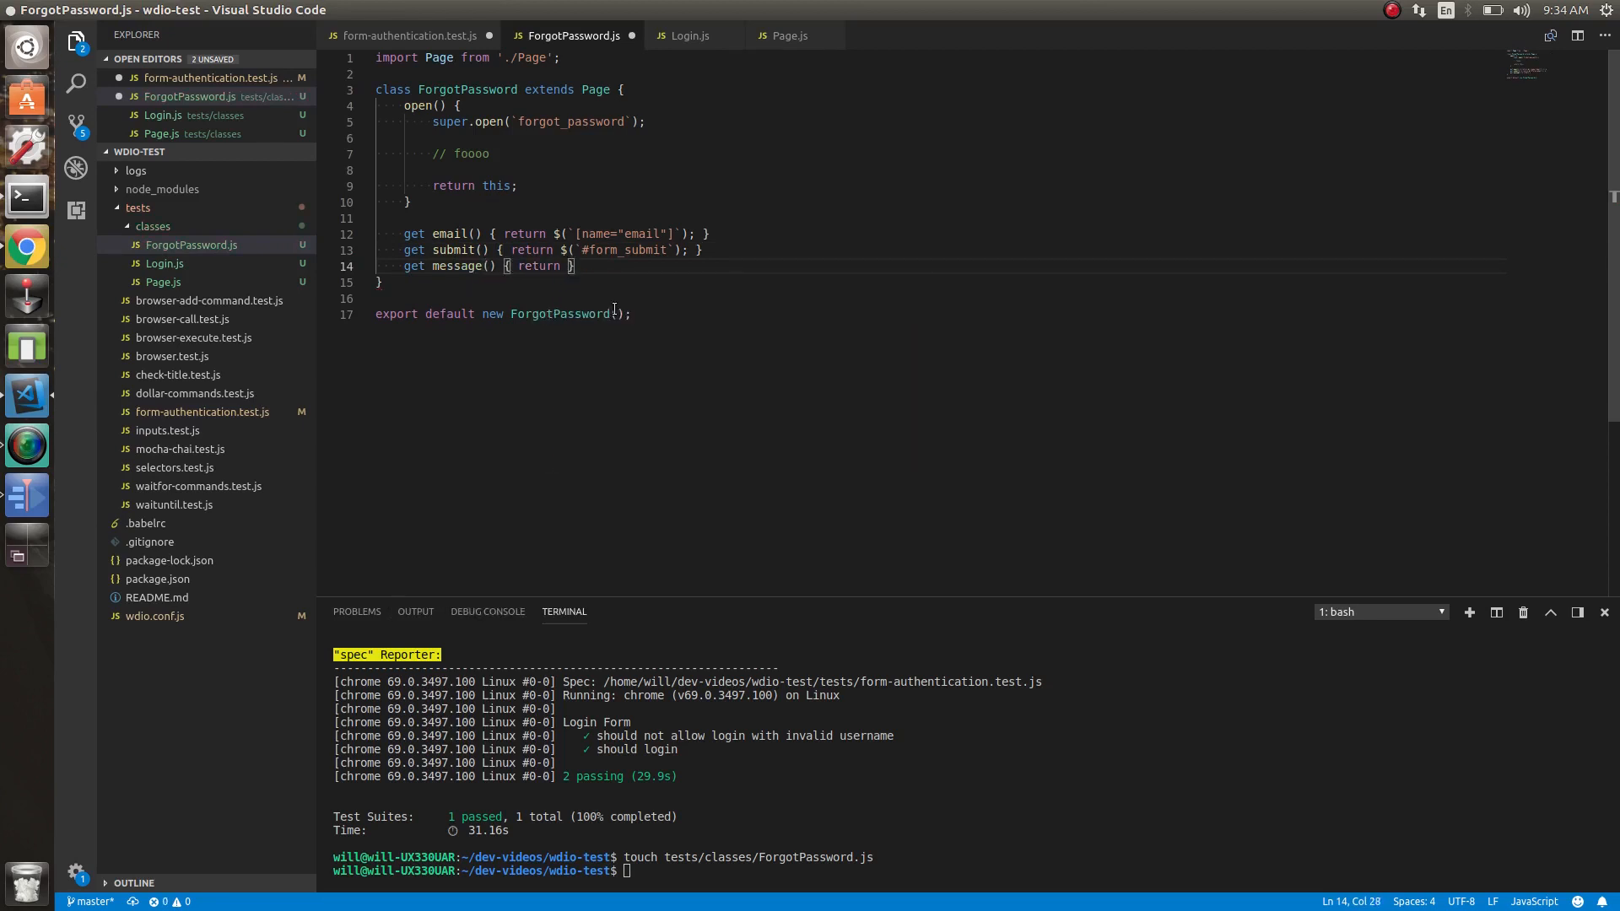
type("$(`#content`);")
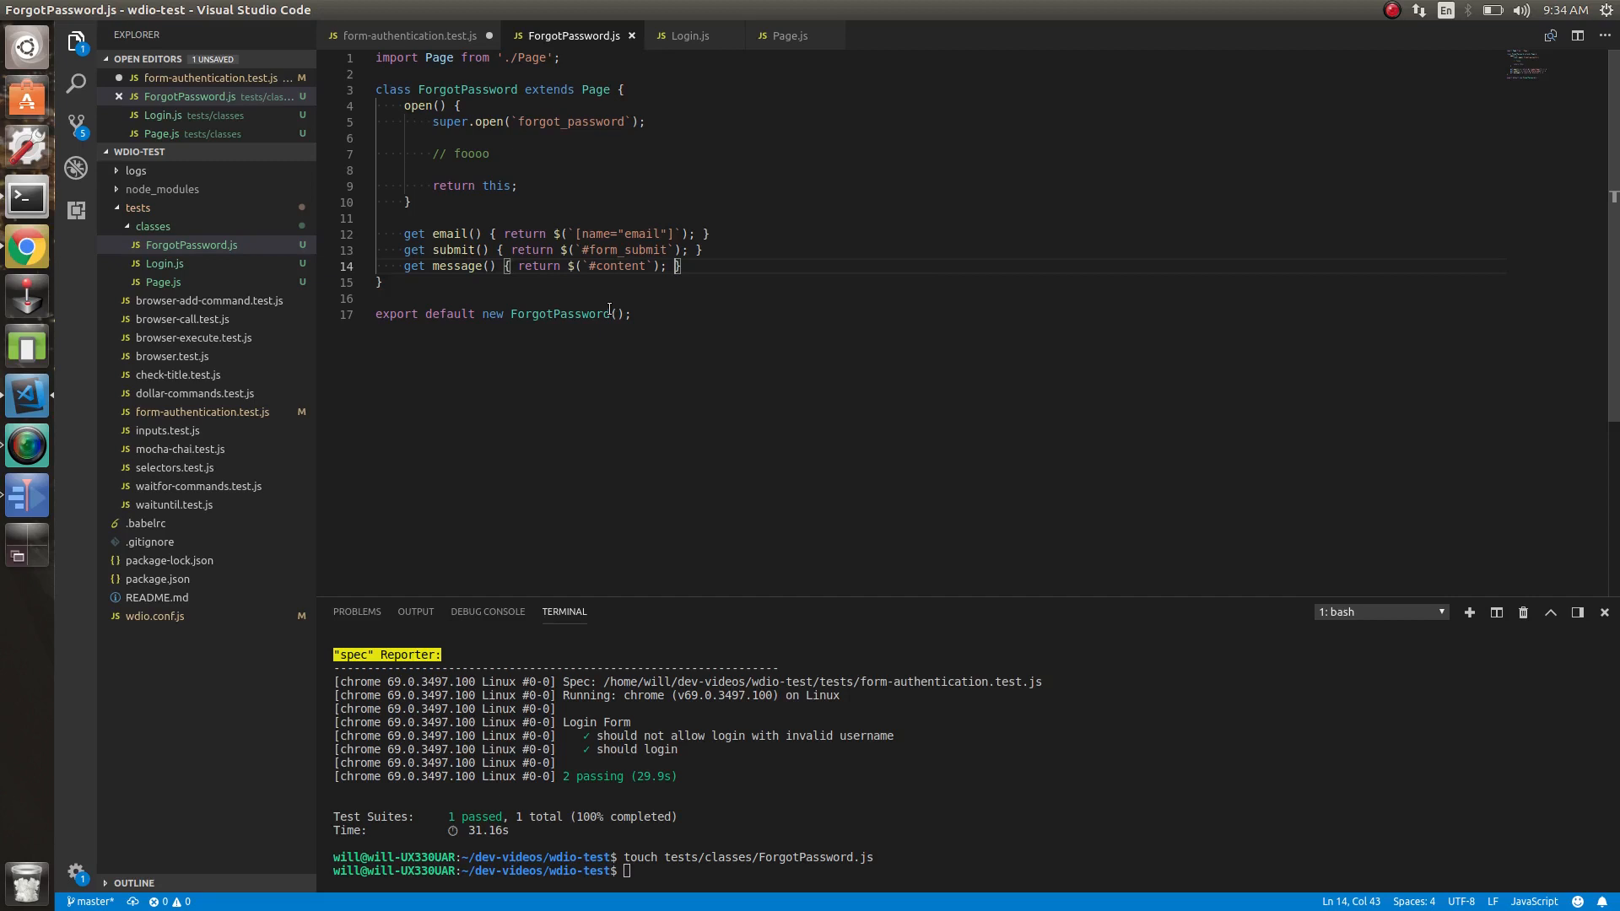
Read the result text from ForgotPassword.message in the test instead of $('#content').
left_click(407, 36)
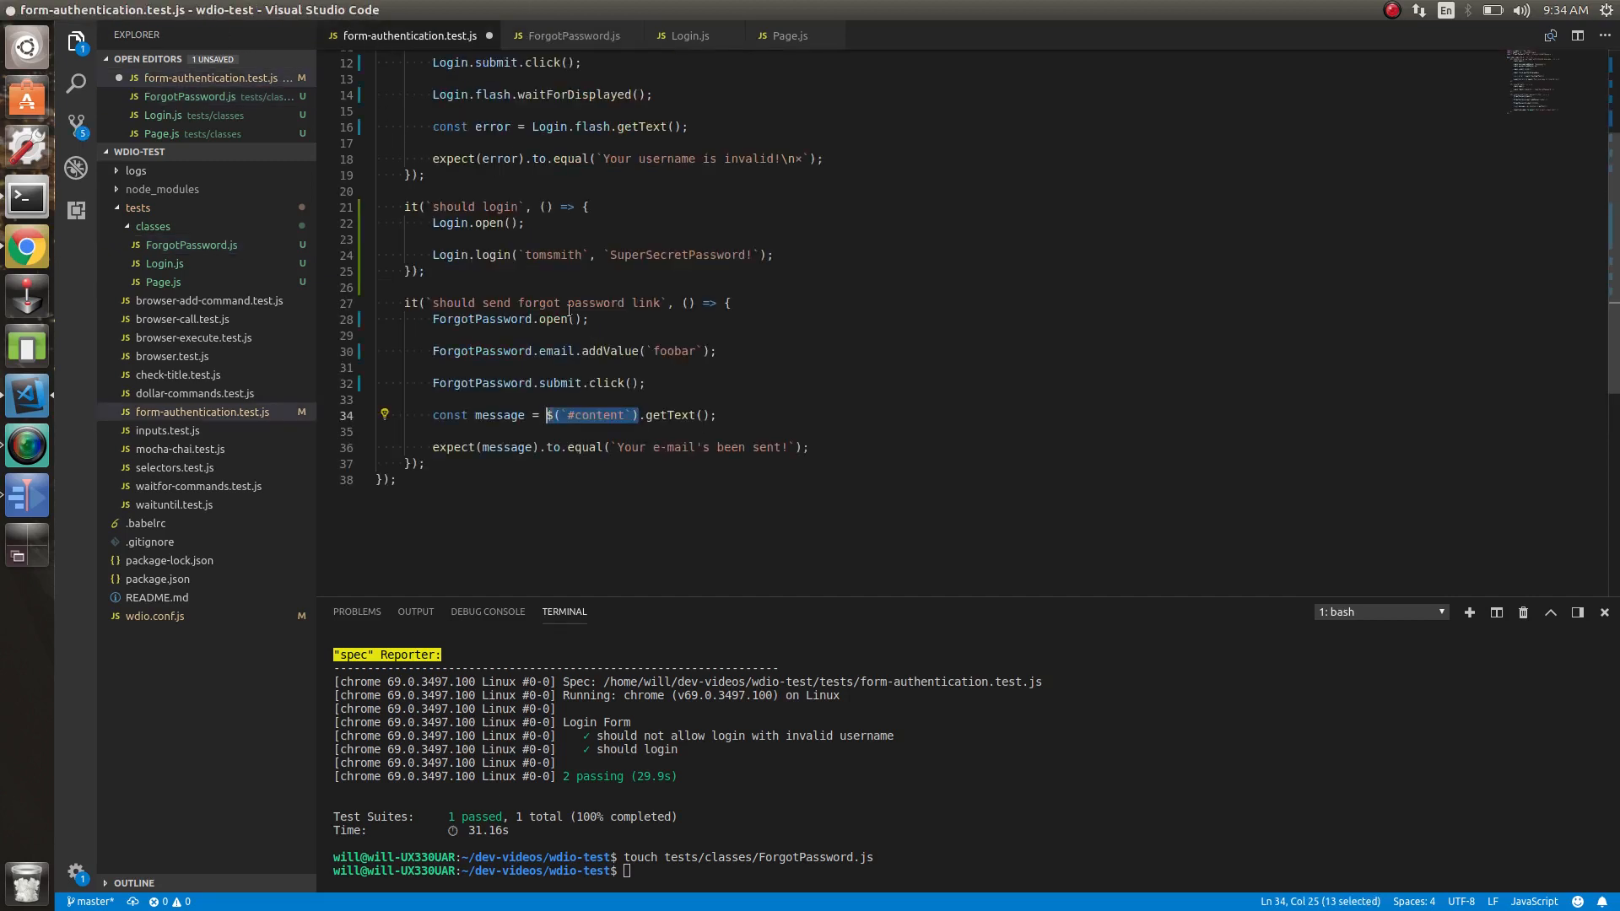
type("ForgotPassword.message")
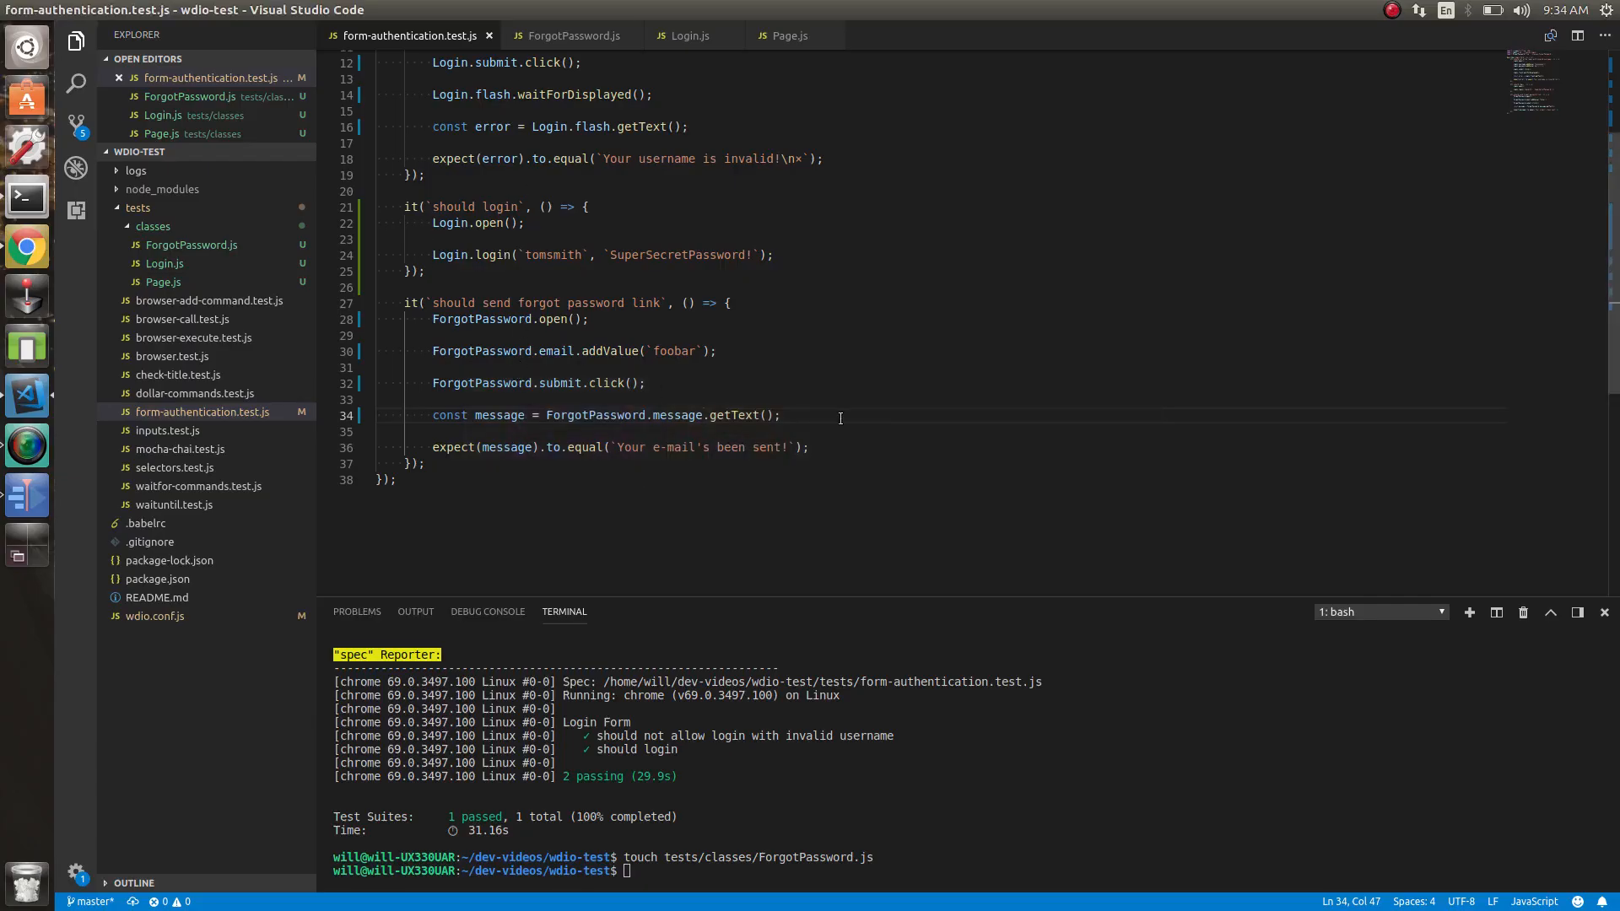
mouse_move(594, 415)
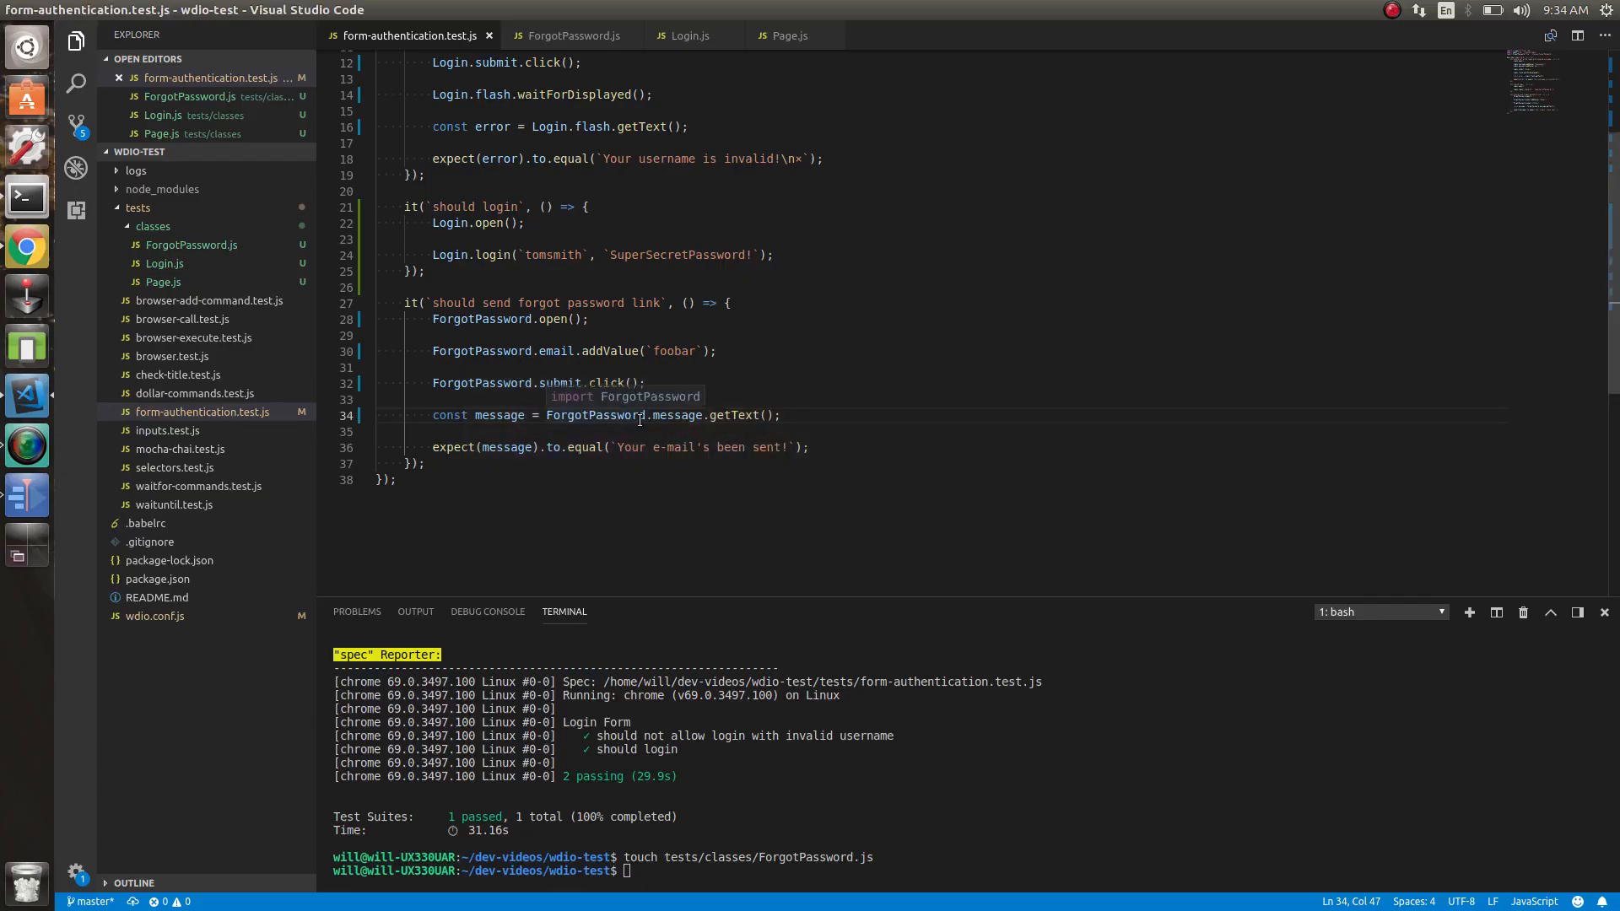
left_click(572, 35)
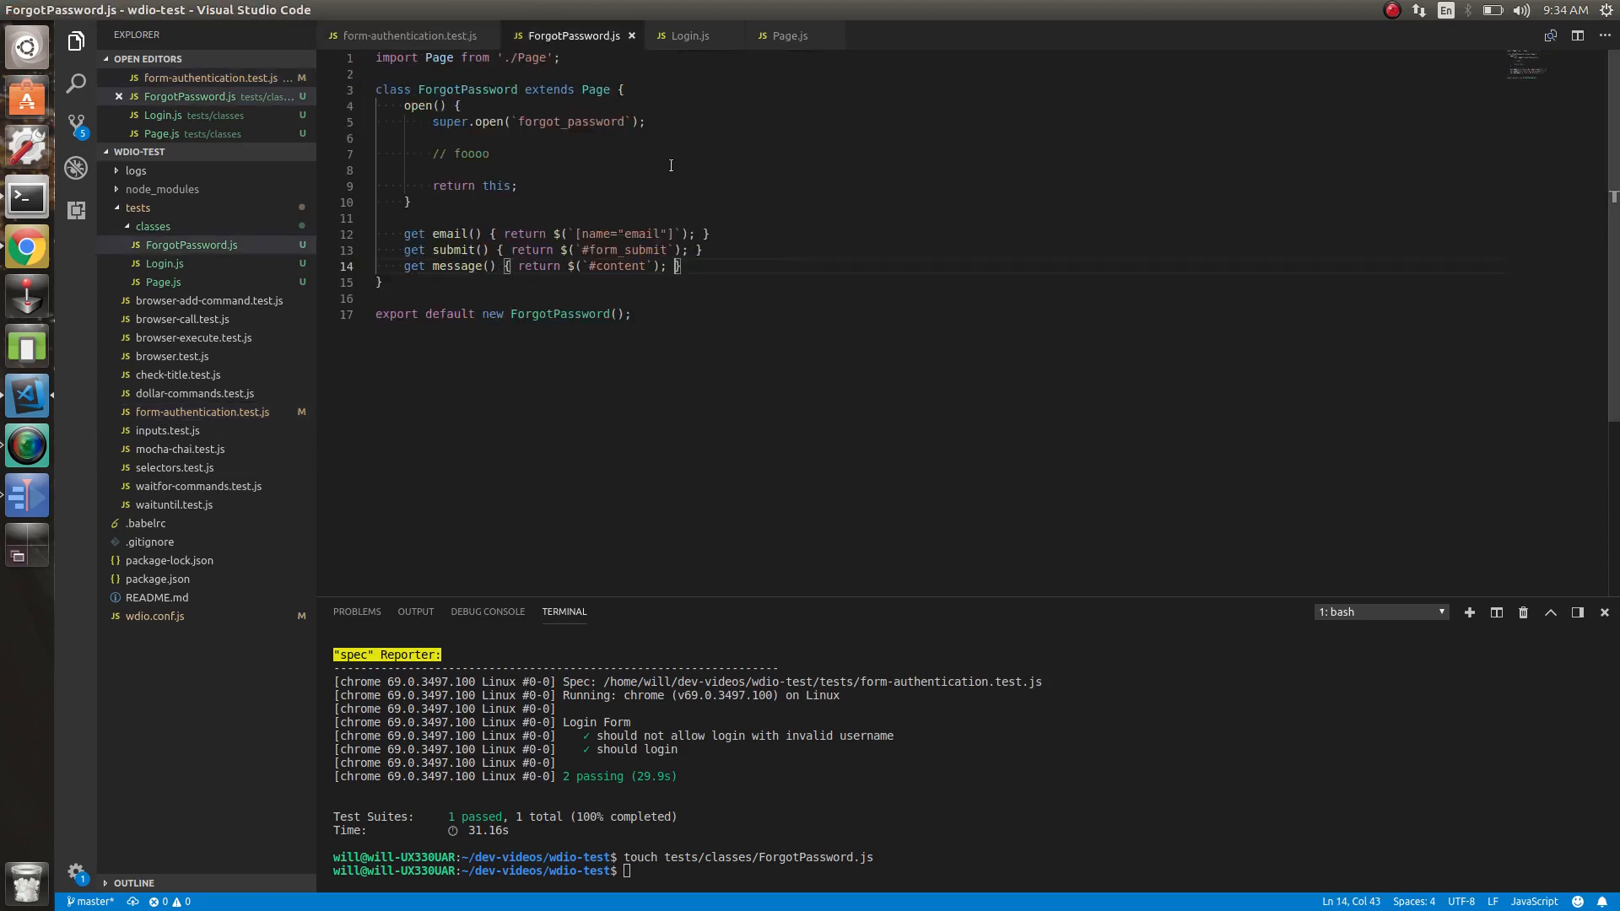
Remove the leftover // foooo comment from ForgotPassword's open method and rerun the tests.
left_click(493, 154)
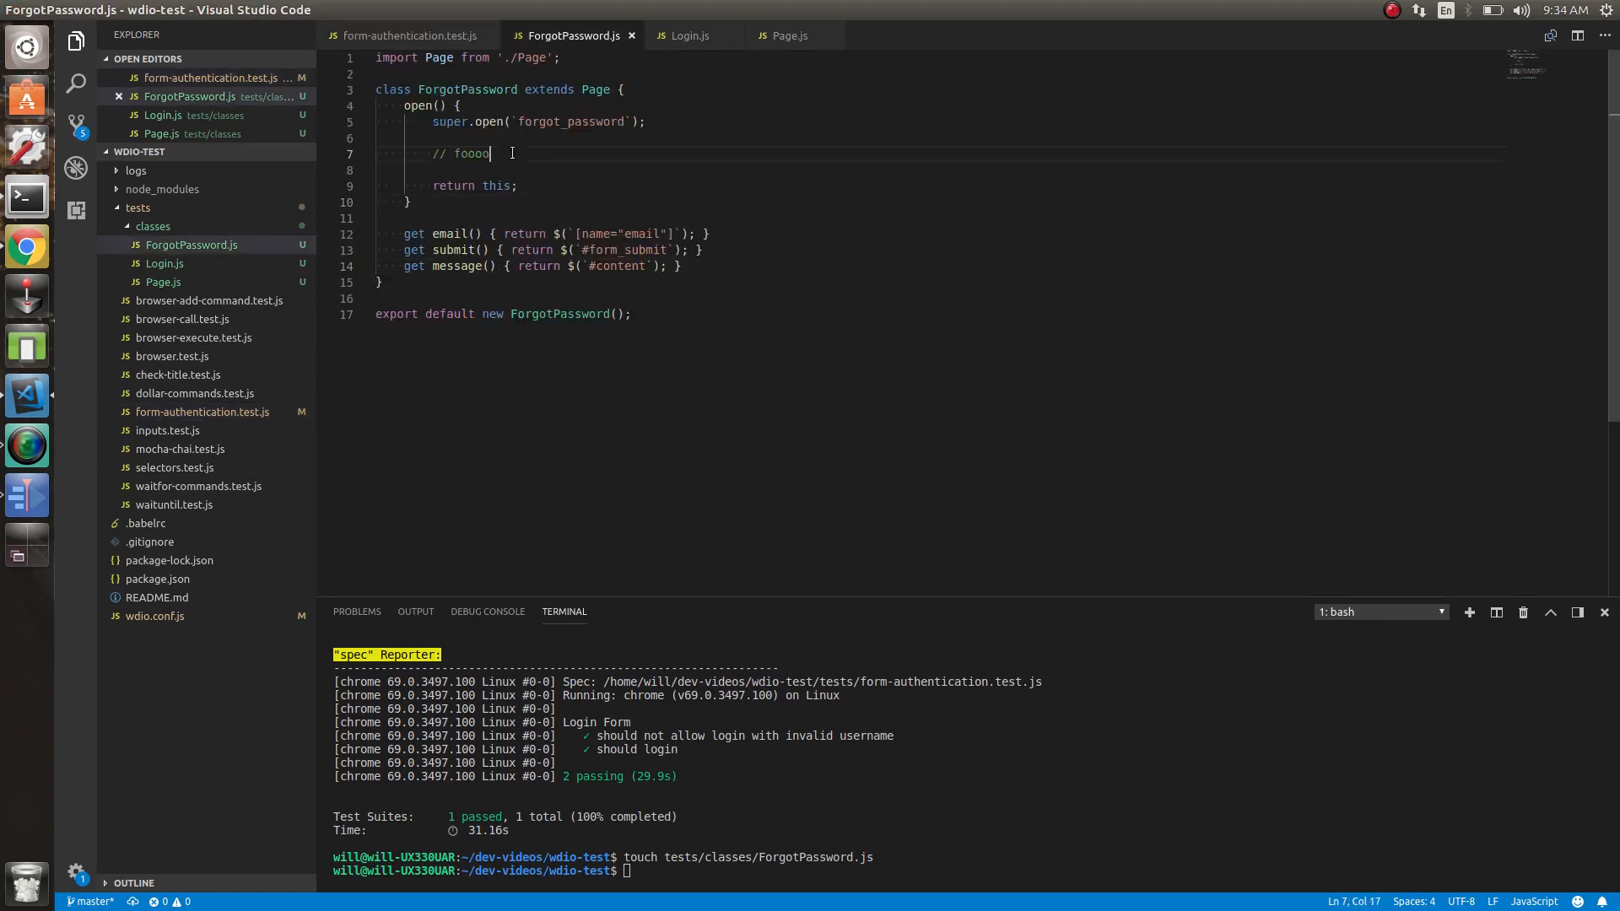
key("Backspace")
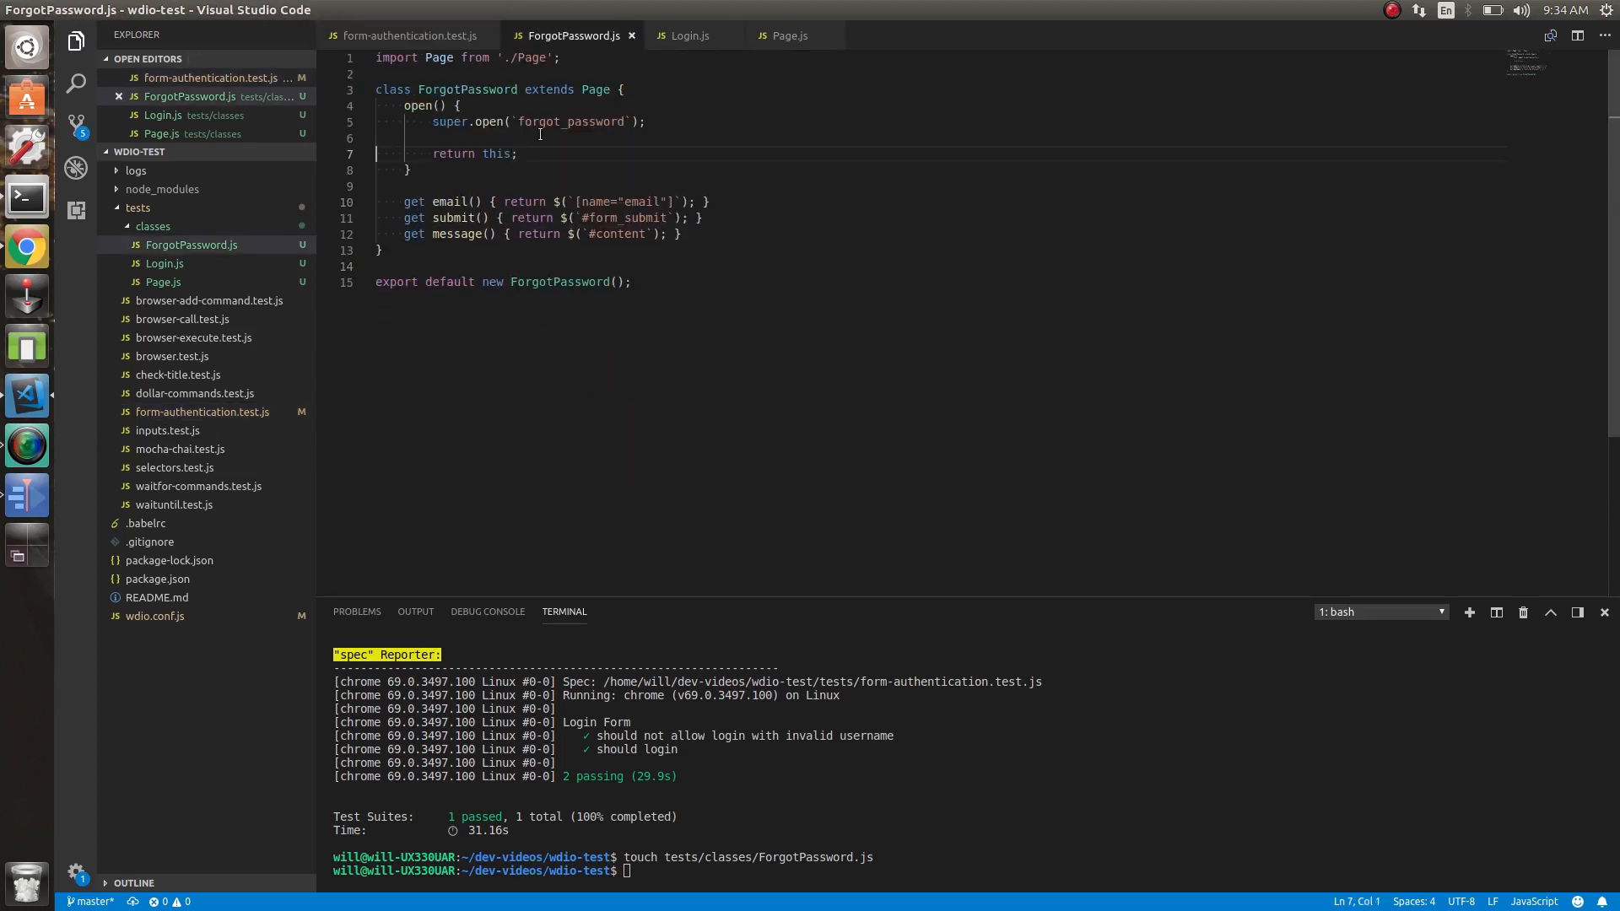
left_click(405, 36)
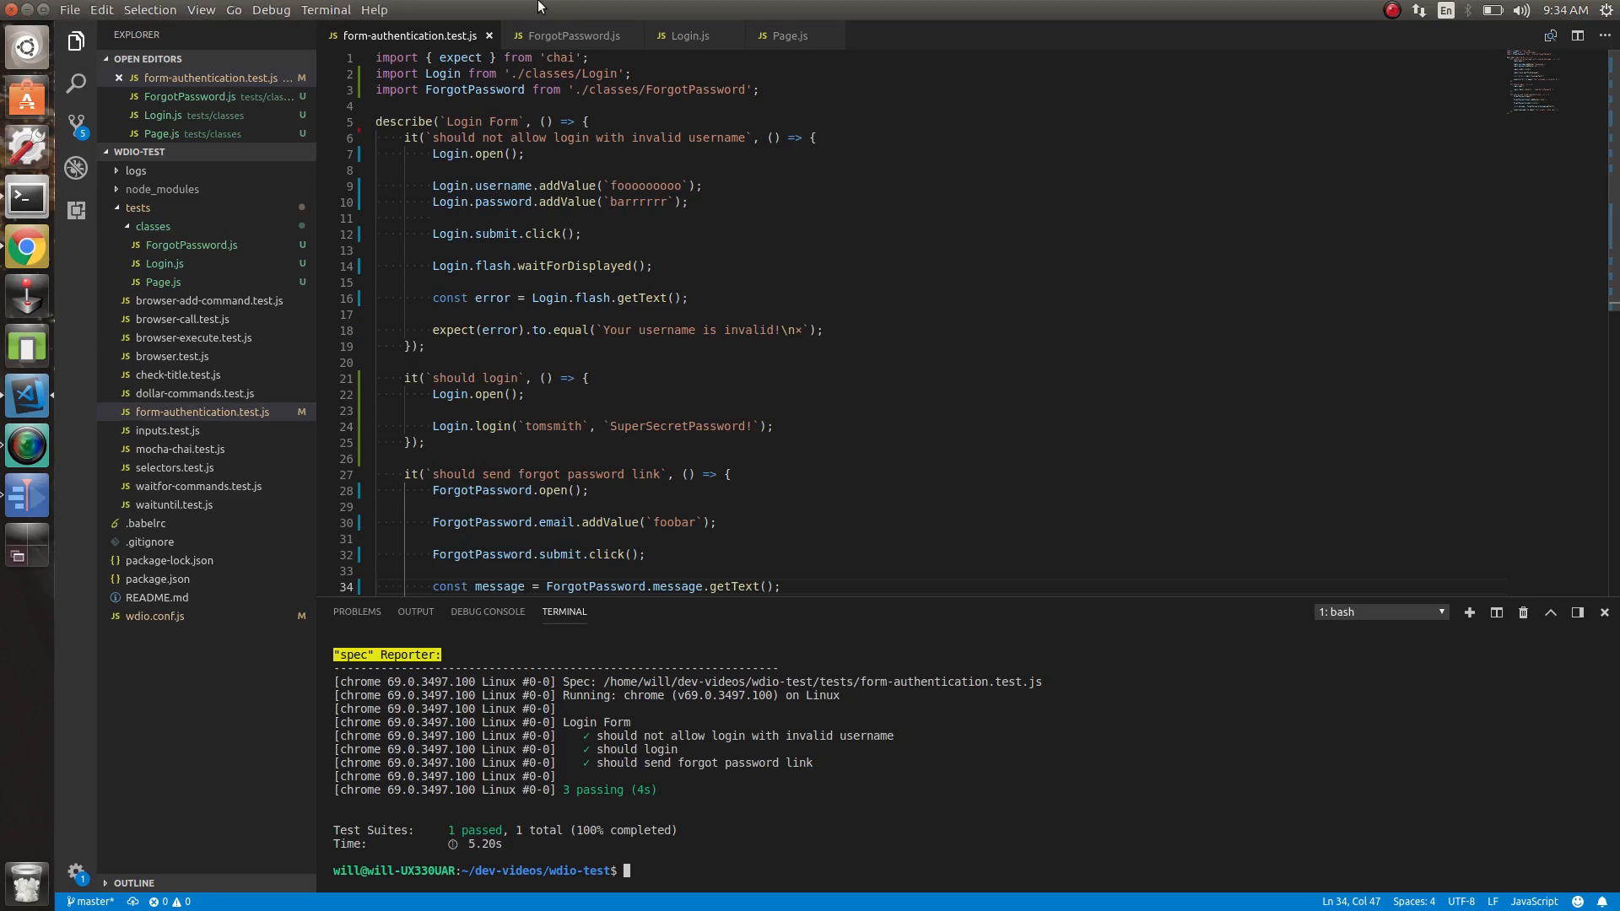
Review the finished ForgotPassword class, then select the login() method body in Login.js.
left_click(573, 35)
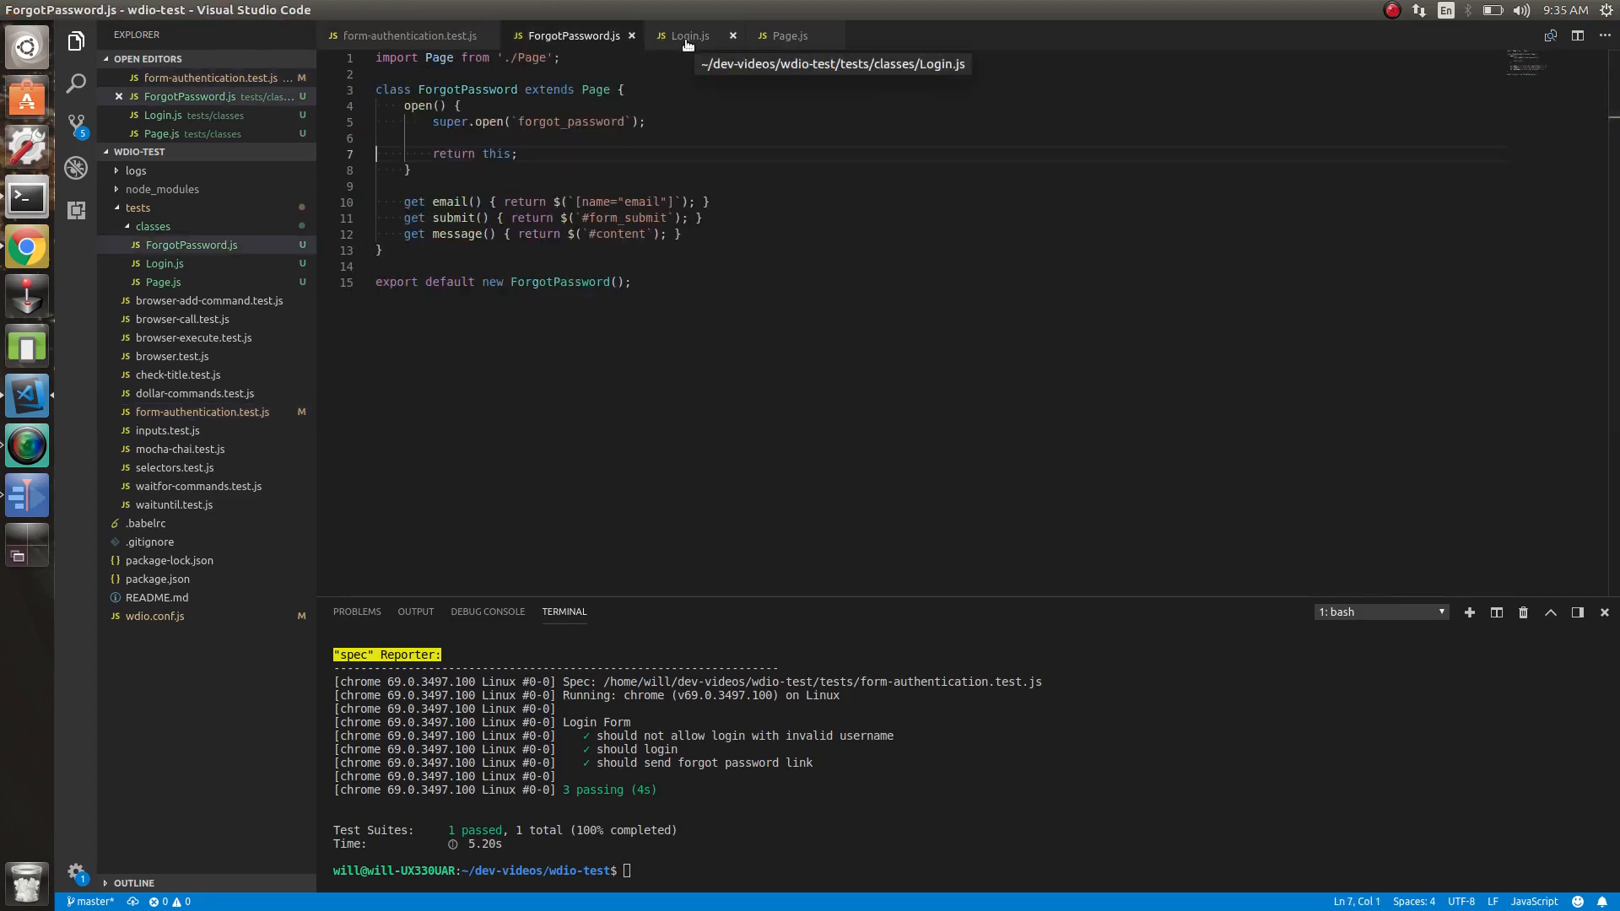
left_click(688, 36)
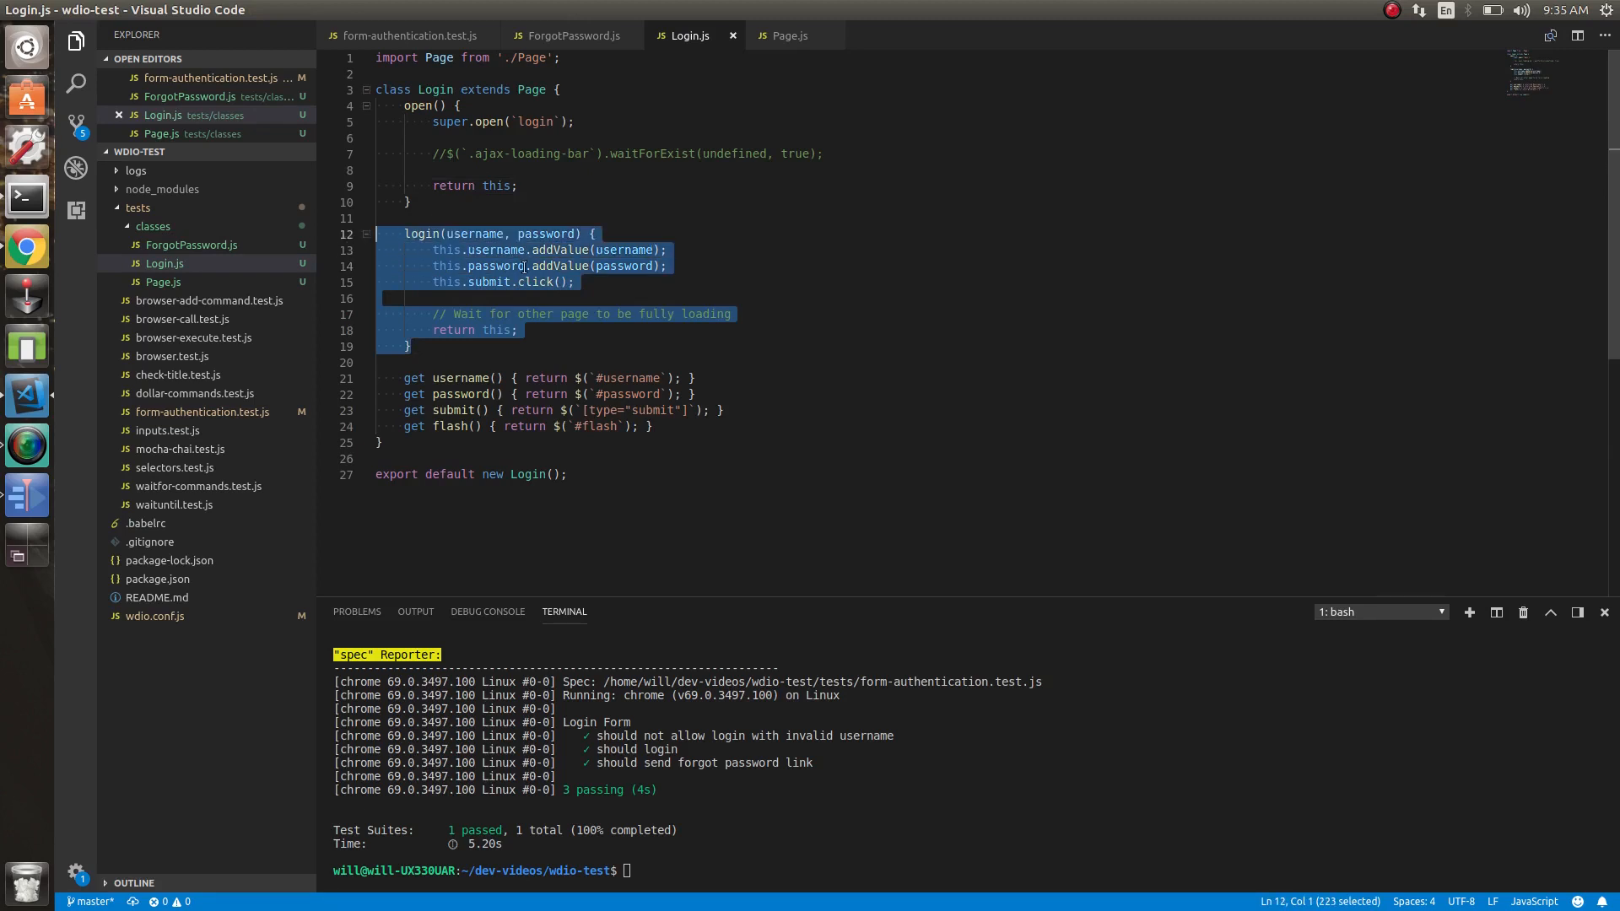
left_click(442, 265)
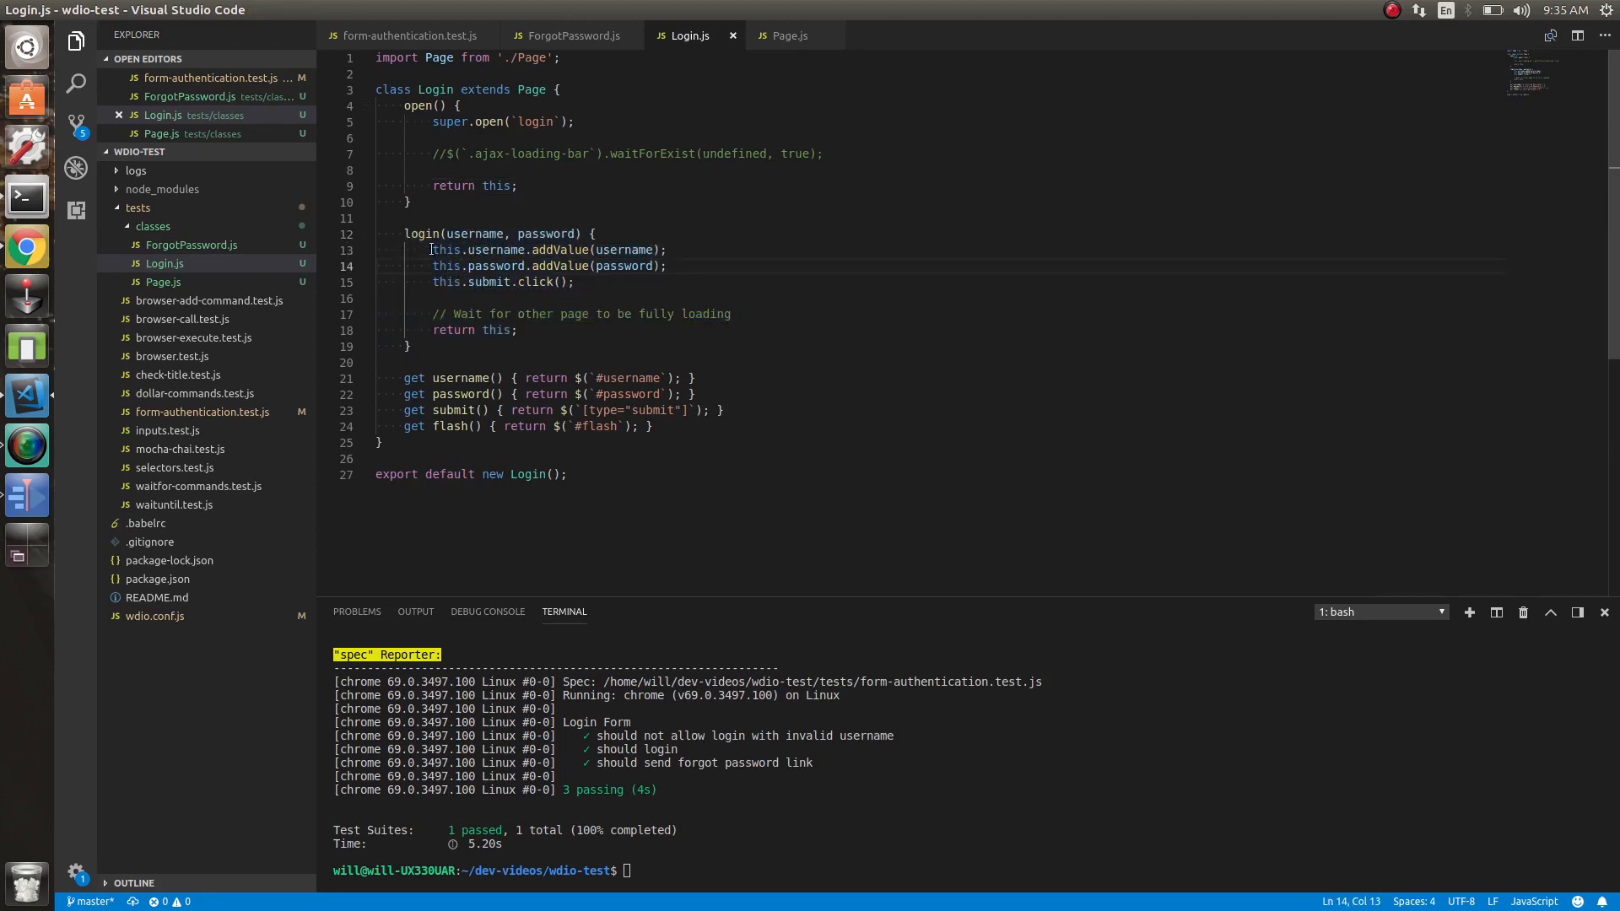
left_click_drag(430, 250, 518, 330)
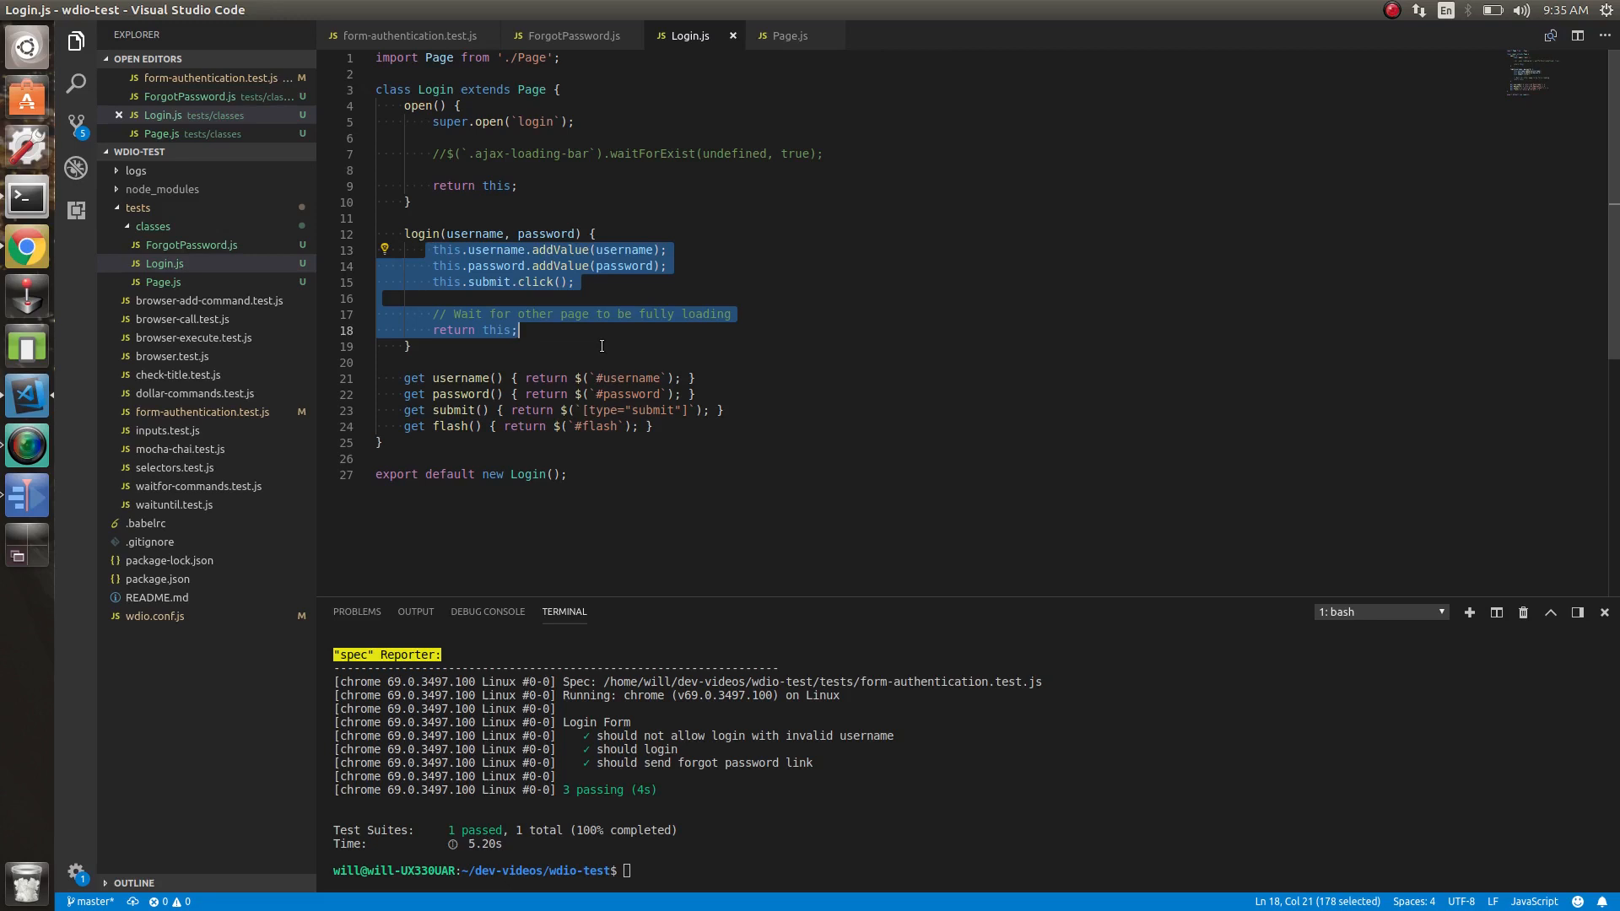